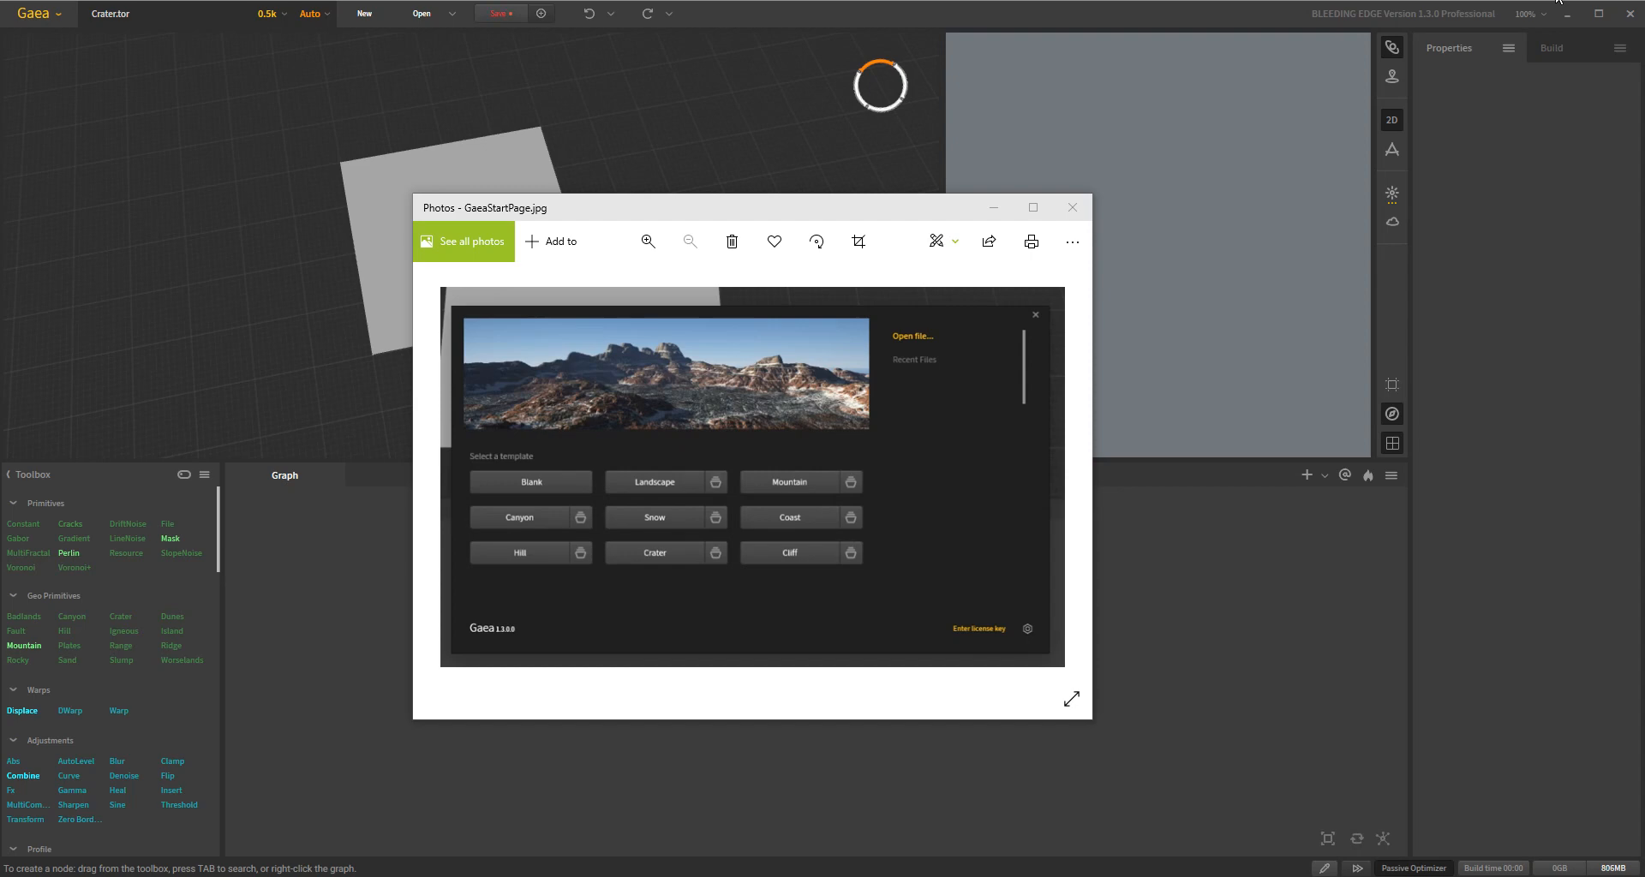
mouse_move(580, 206)
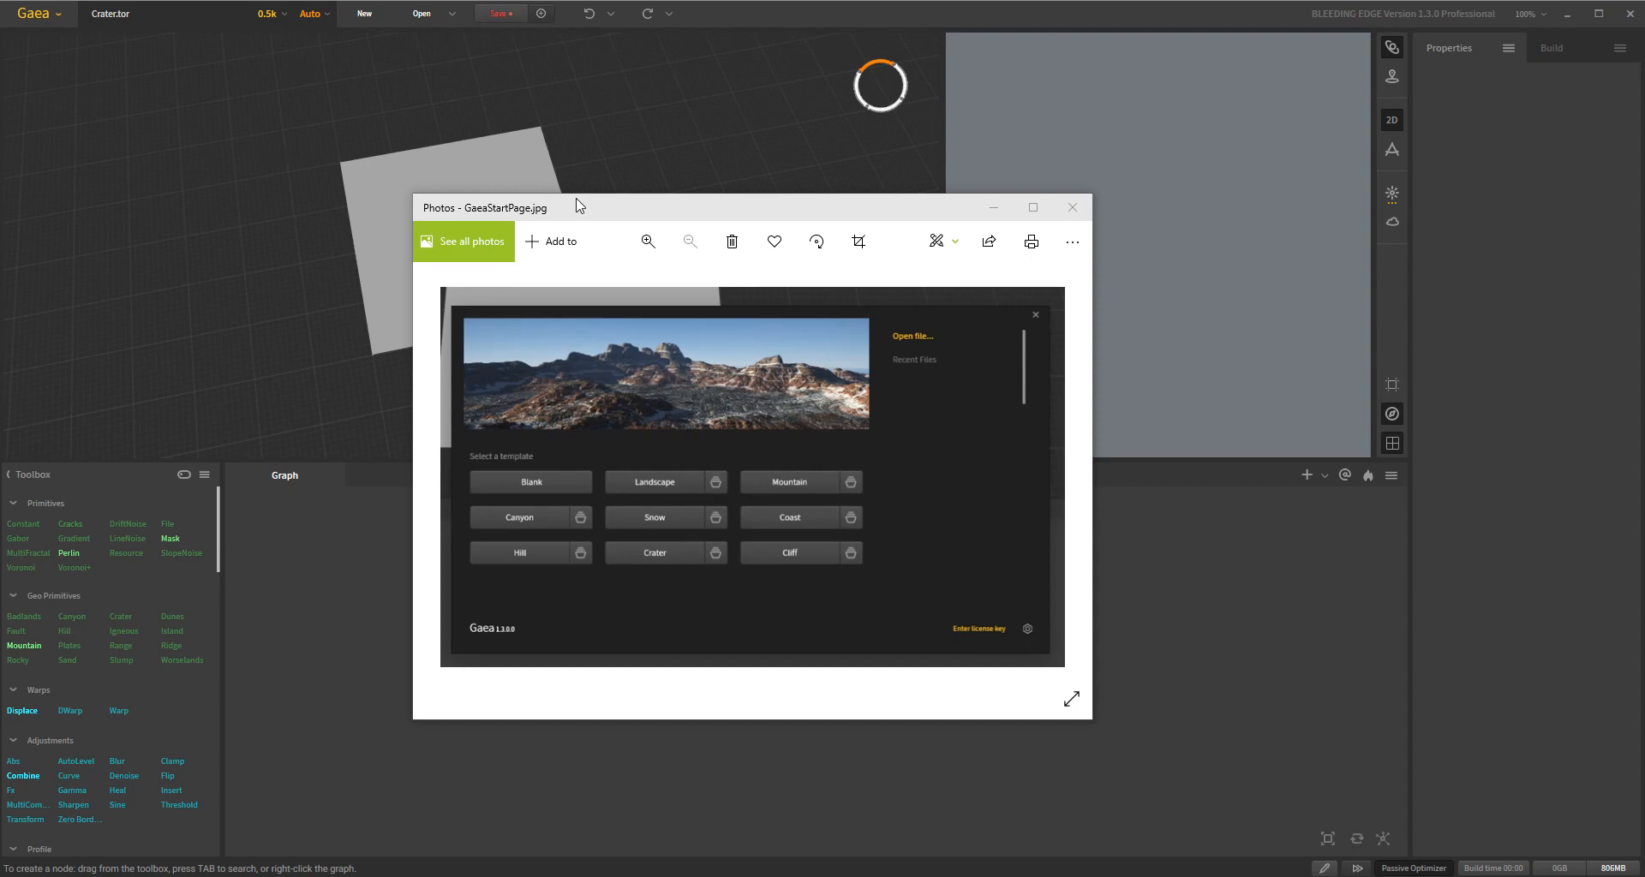
mouse_move(698, 185)
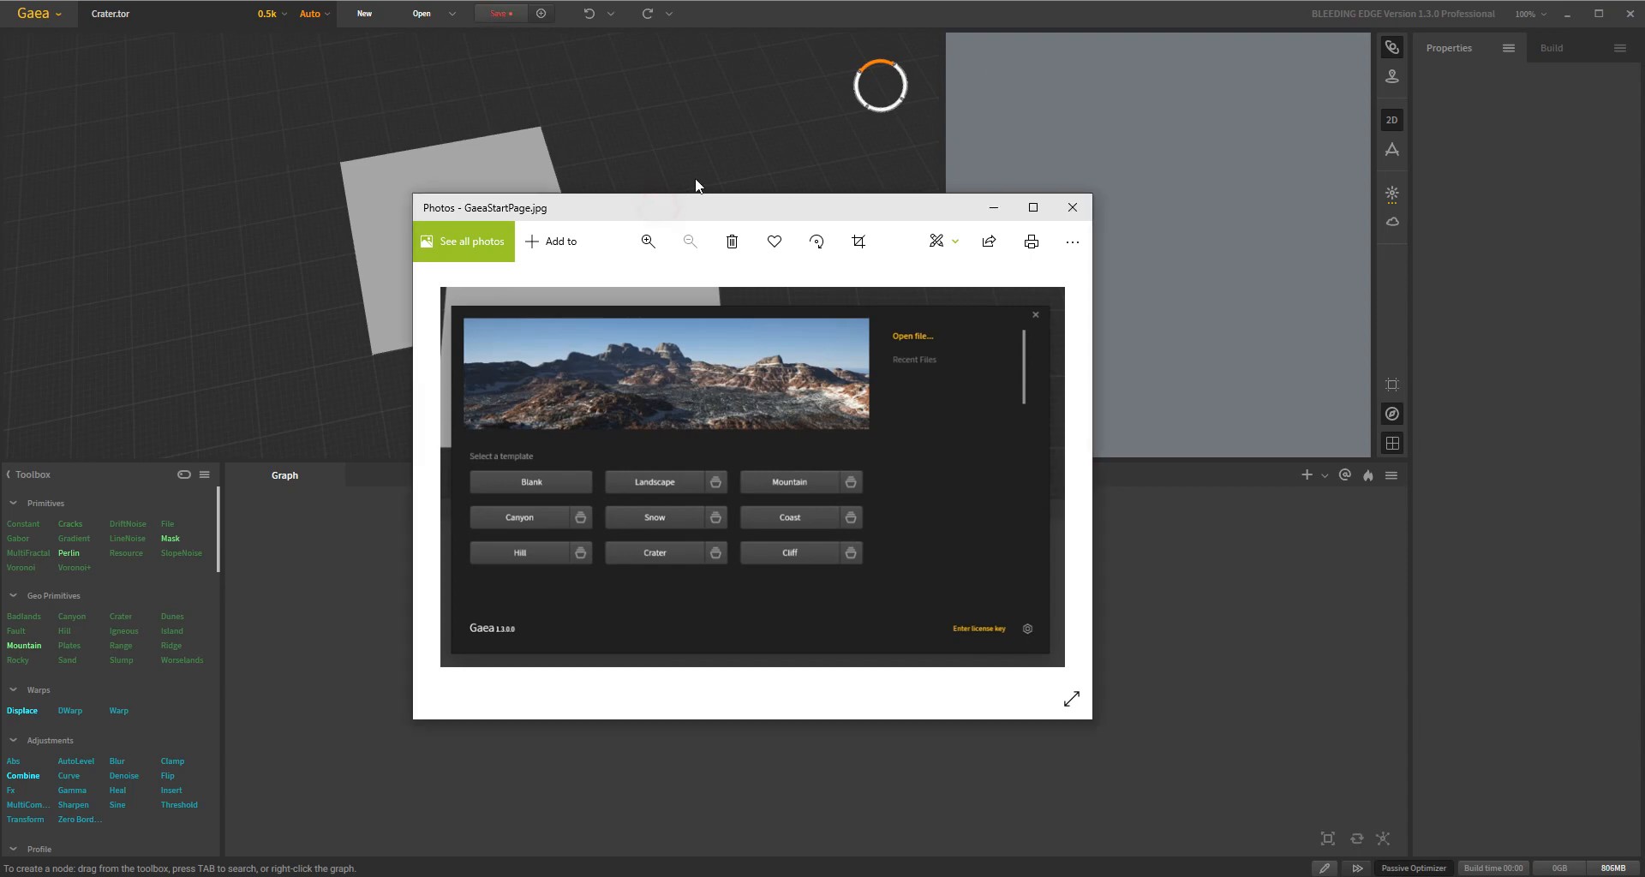
mouse_move(843, 221)
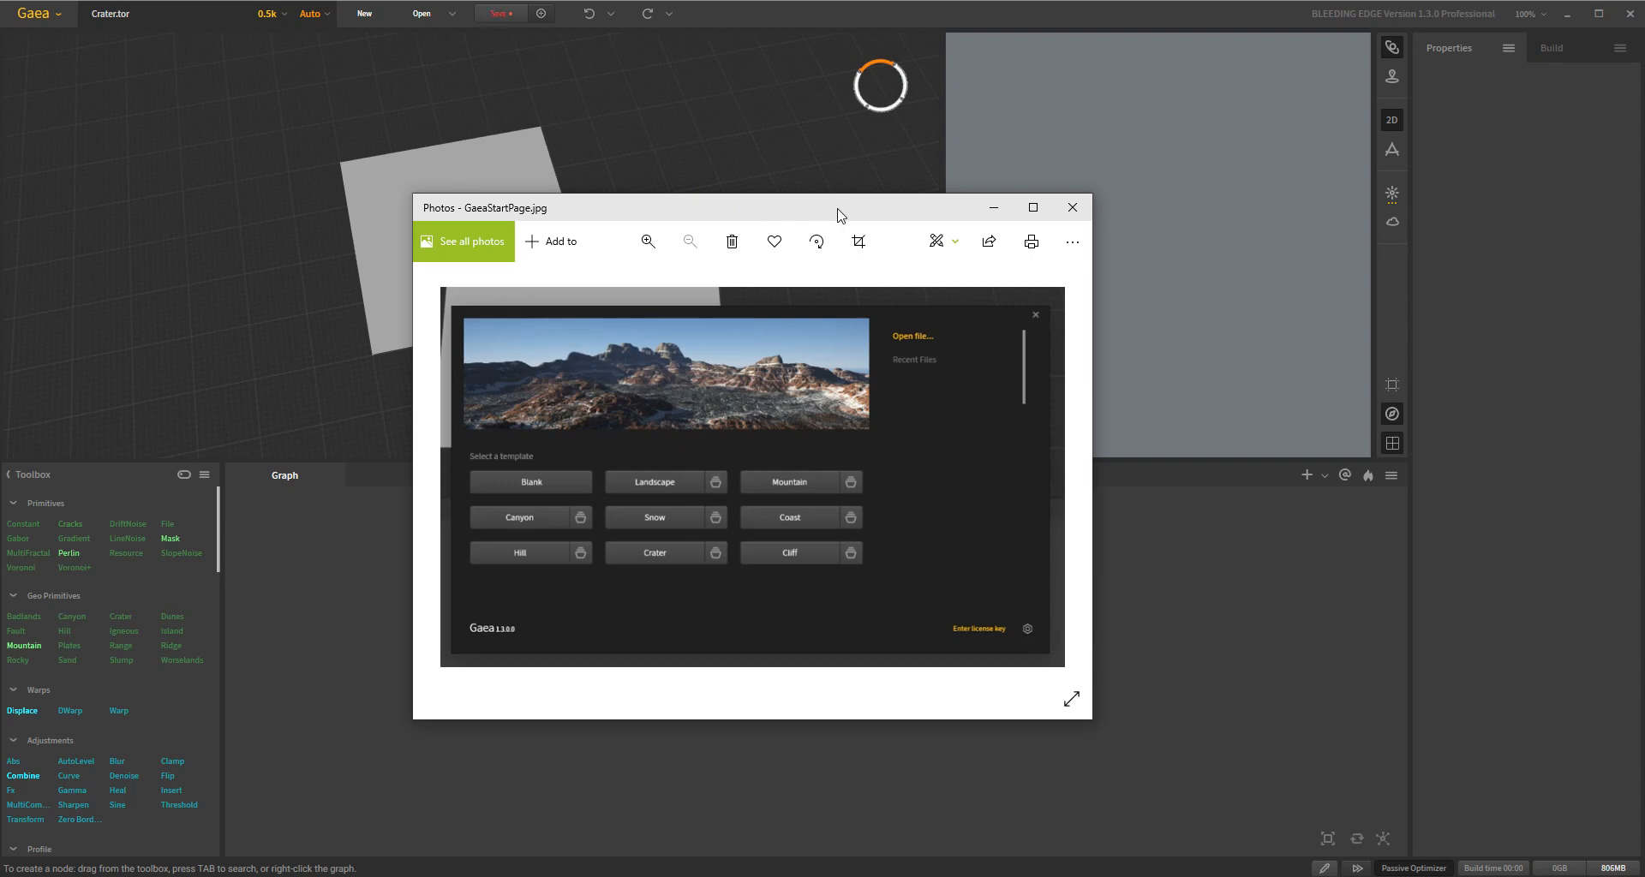
mouse_move(907, 552)
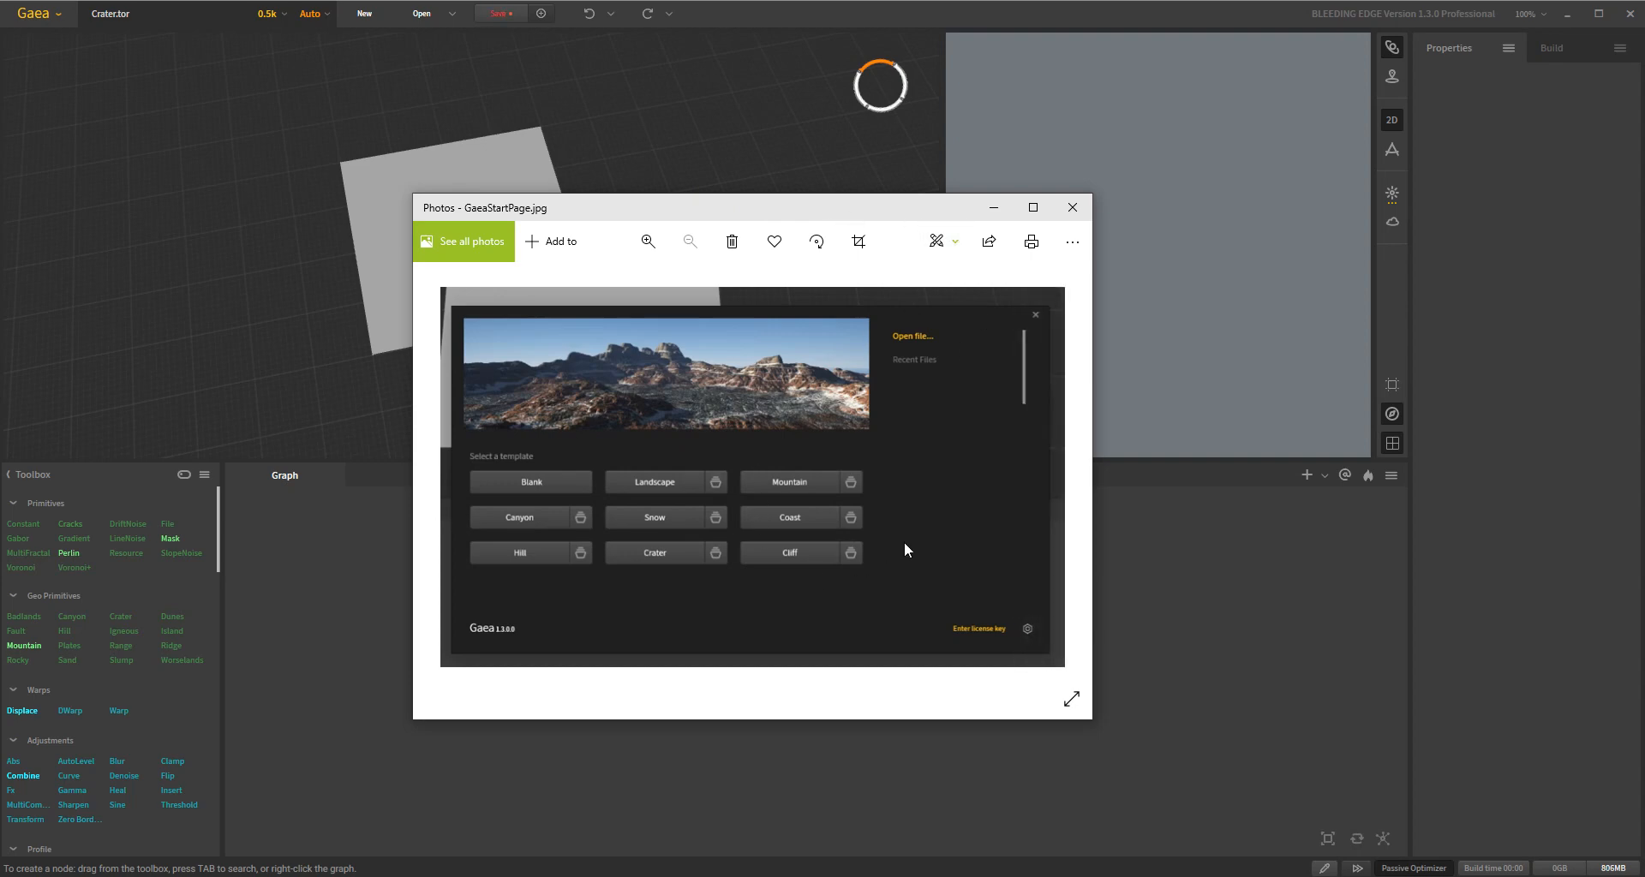
mouse_move(703, 476)
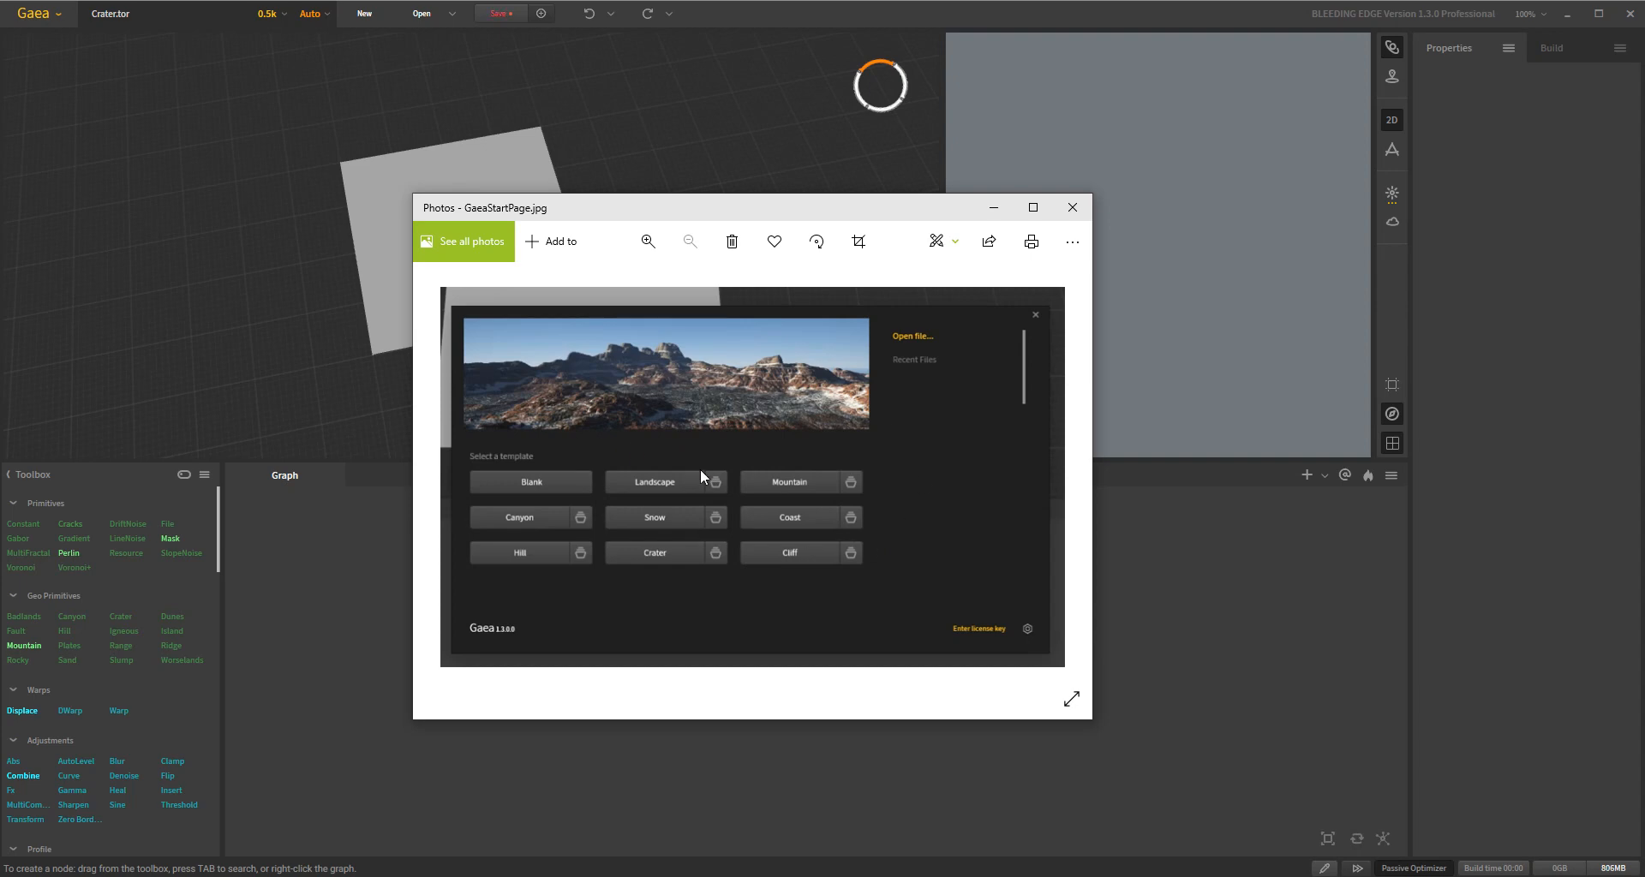
mouse_move(789, 352)
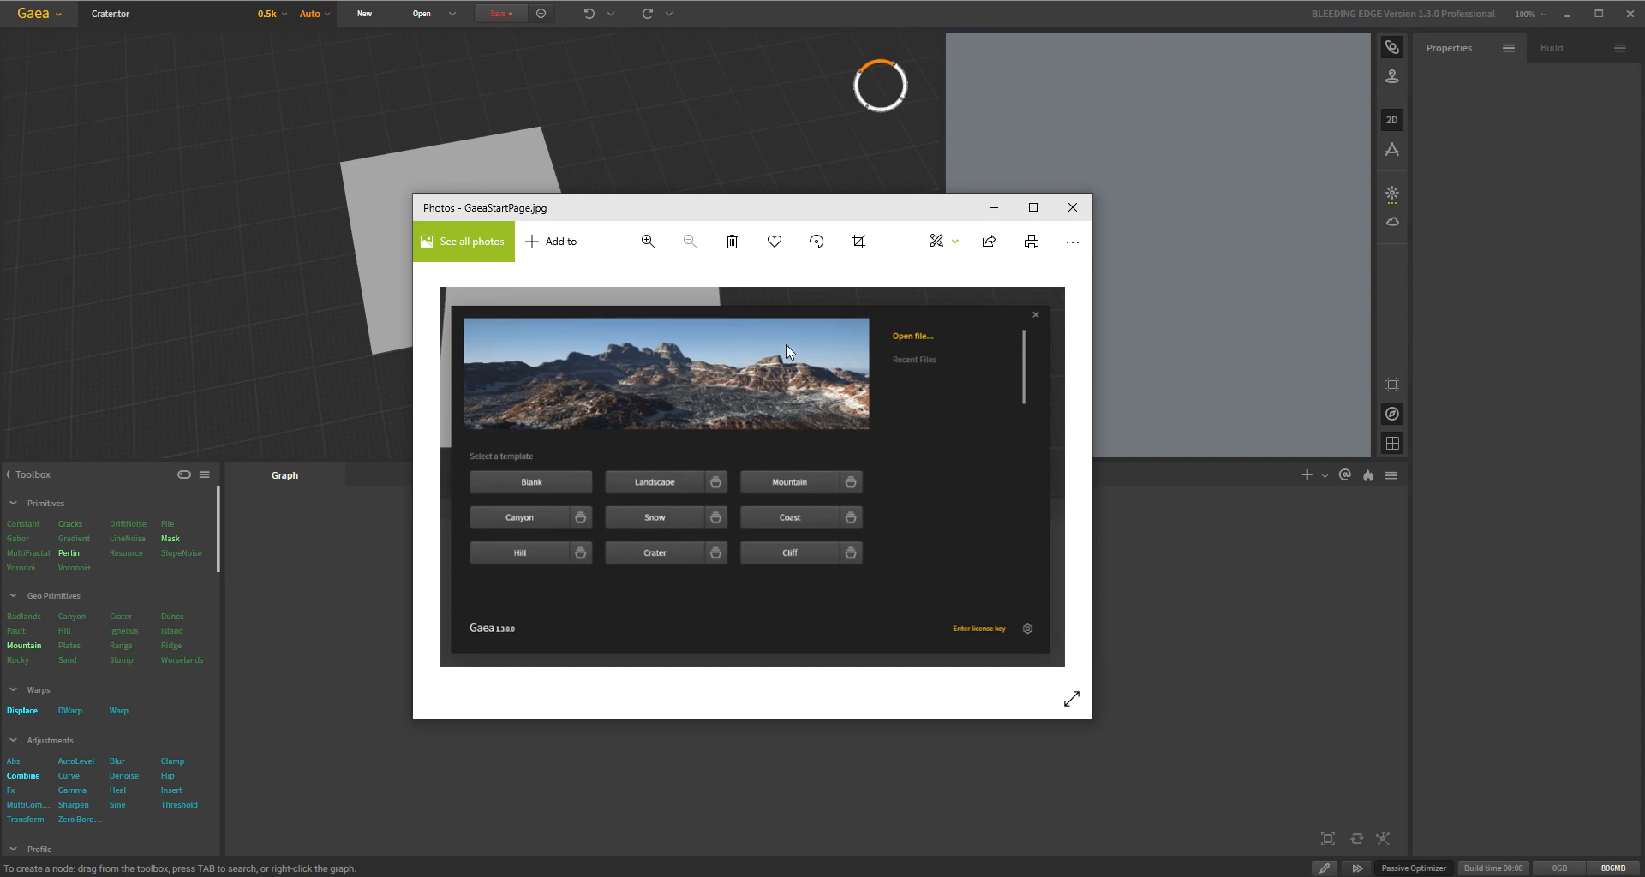
mouse_move(850, 372)
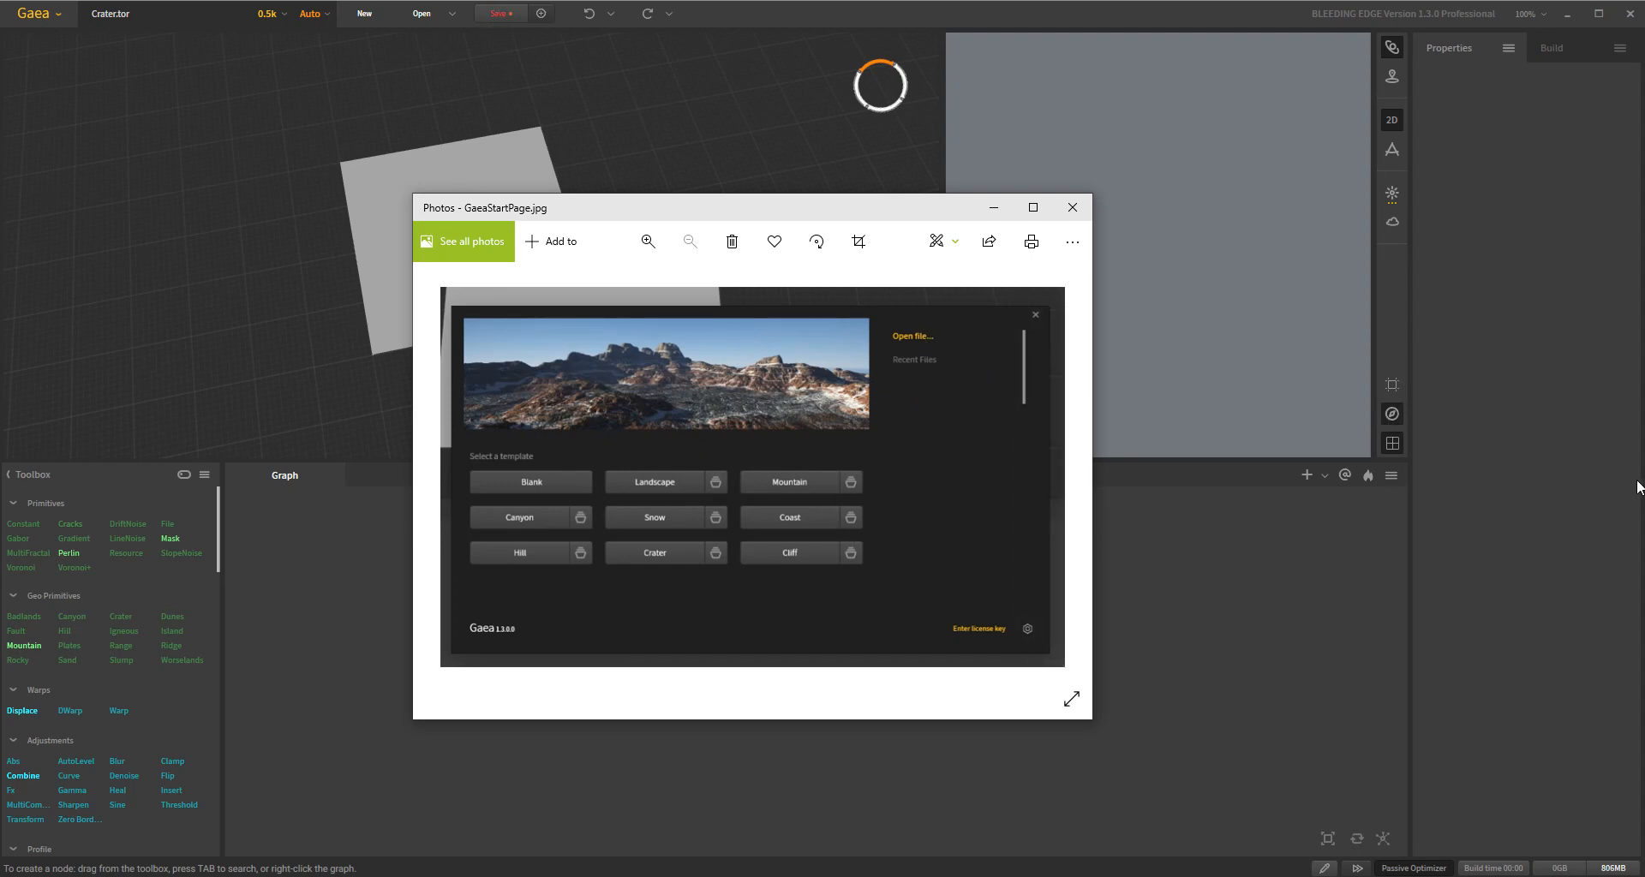
mouse_move(1001, 381)
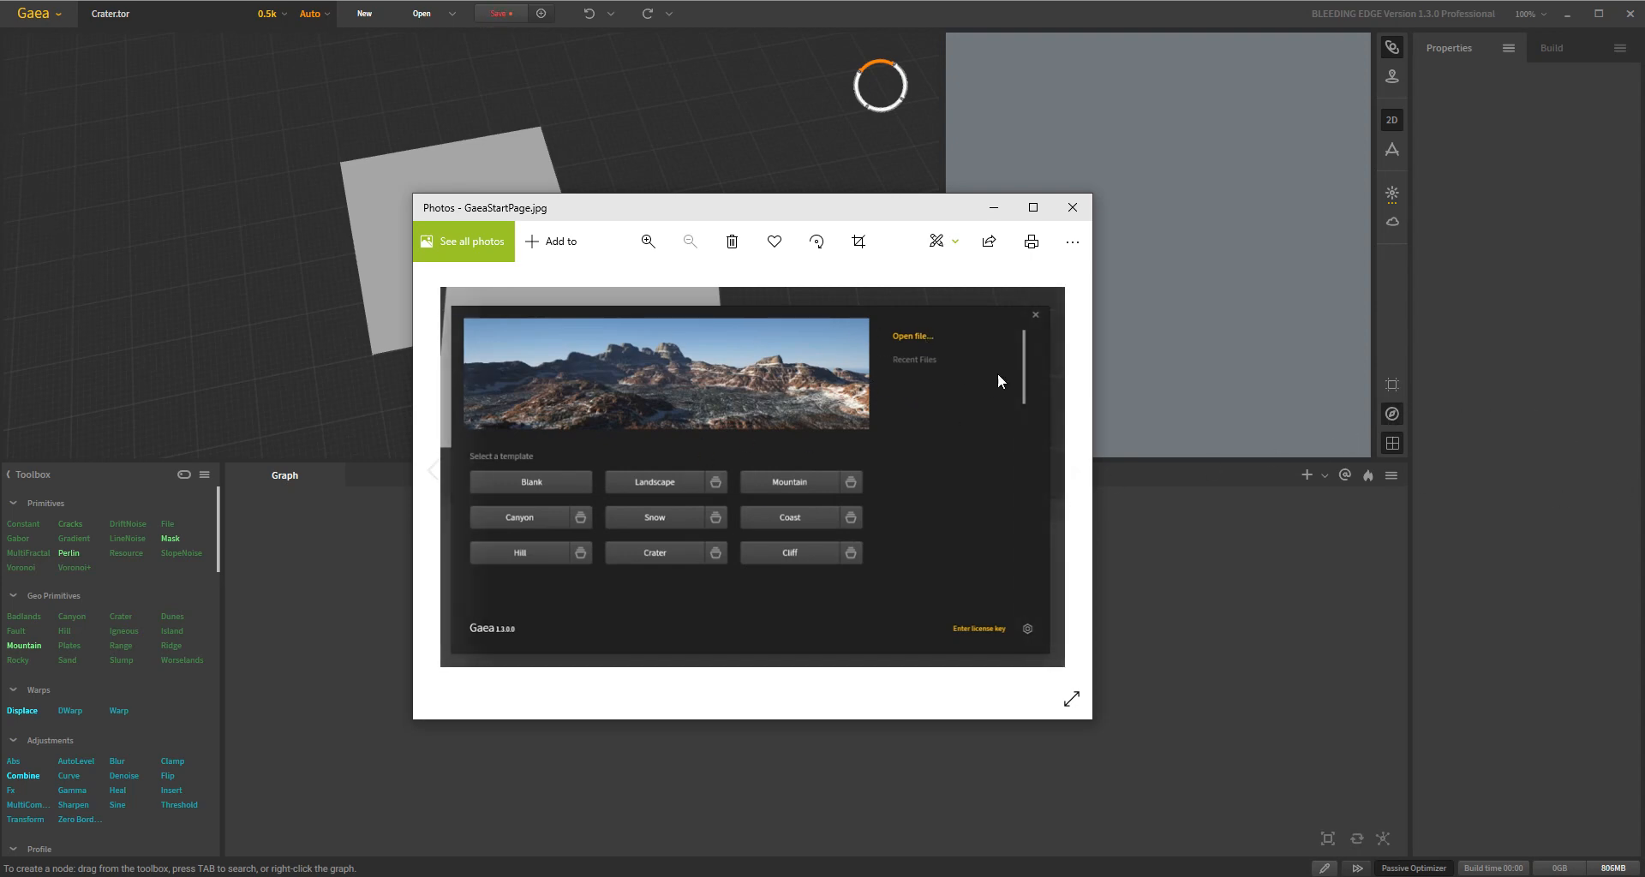
mouse_move(753, 44)
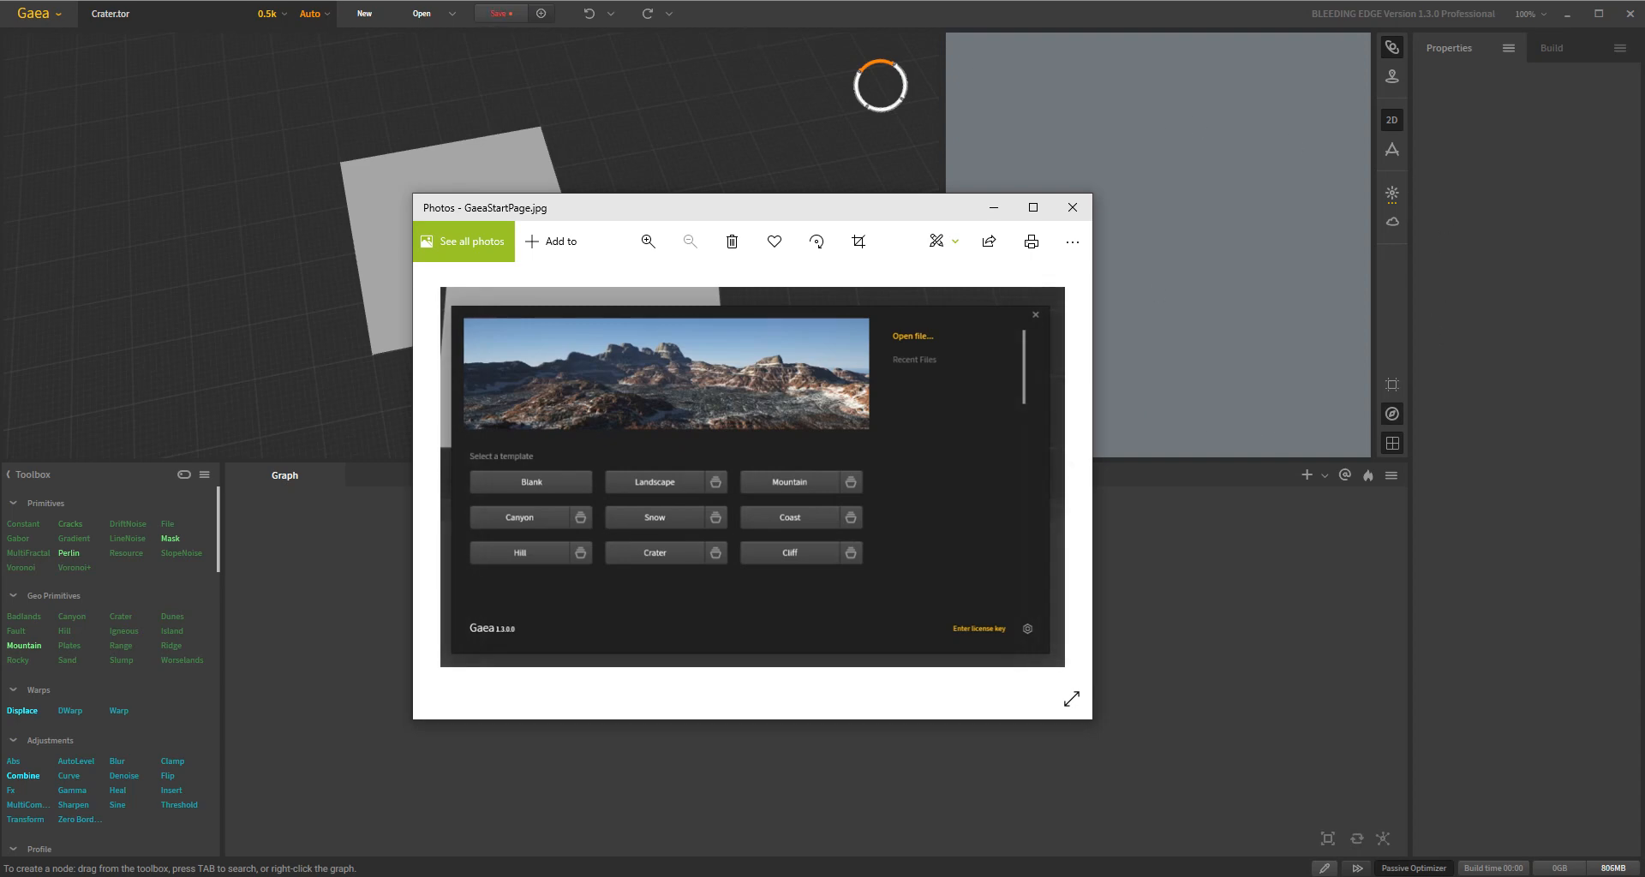
mouse_move(555, 198)
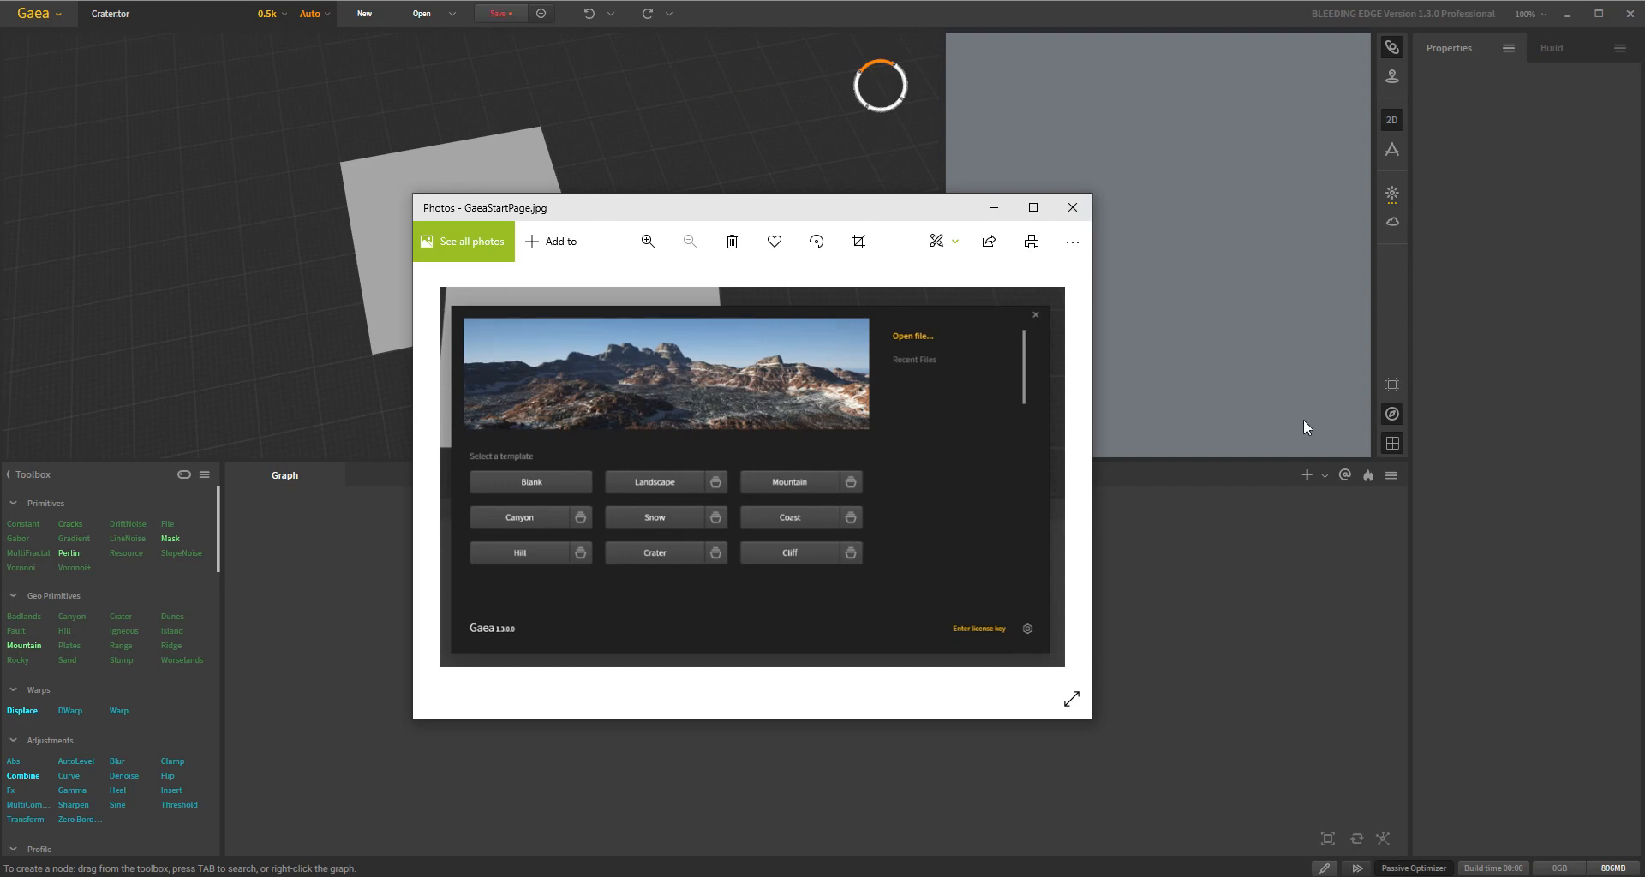
mouse_move(1236, 371)
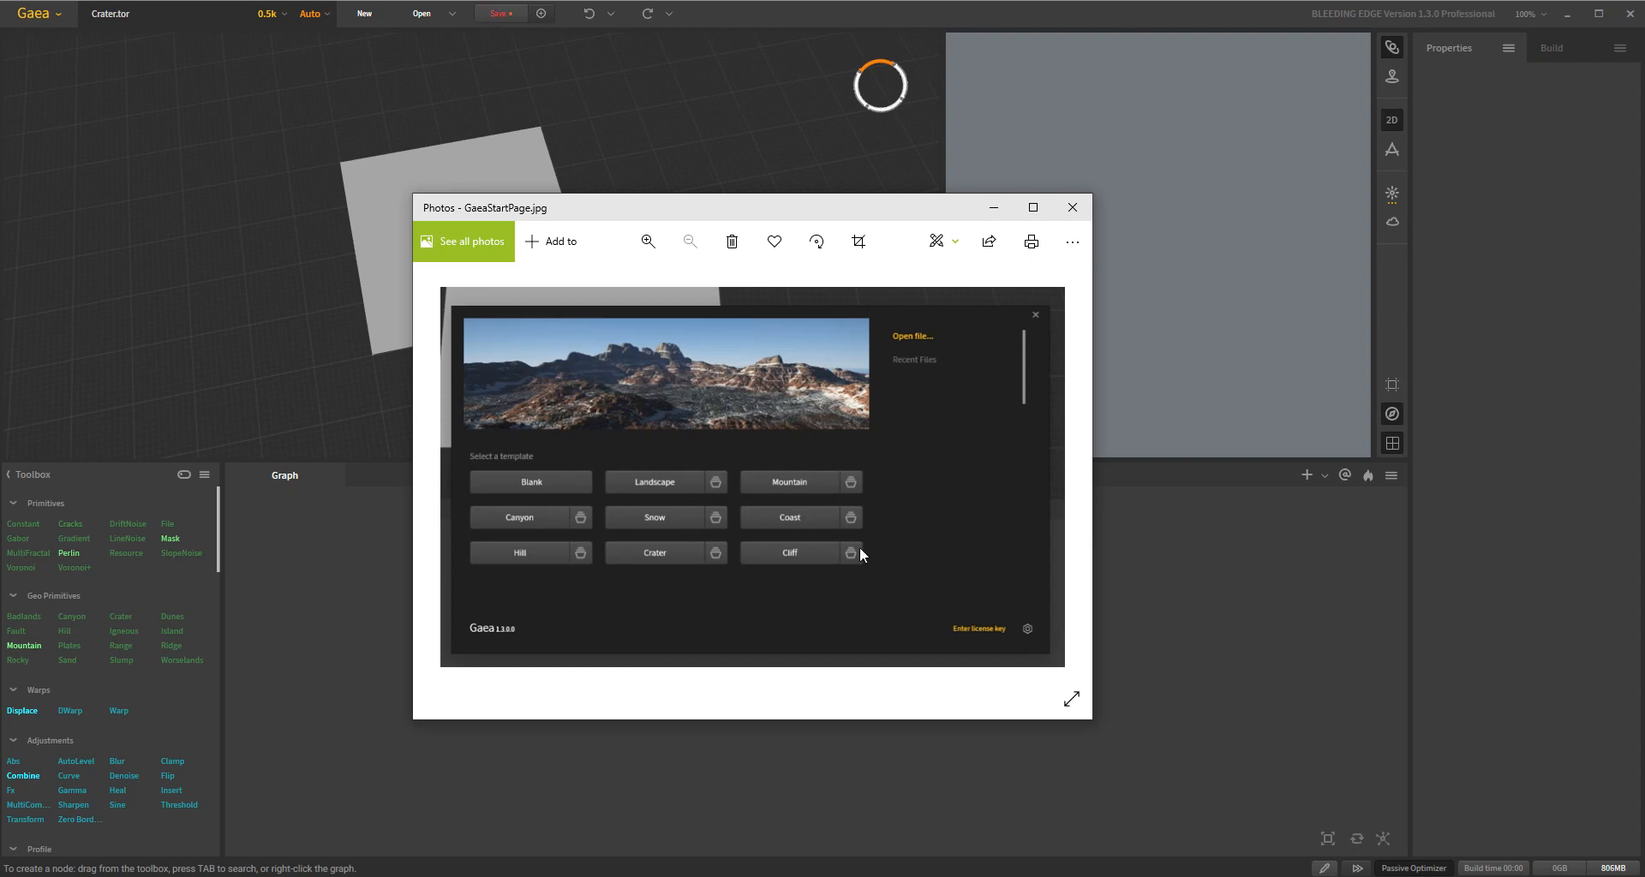
mouse_move(605, 539)
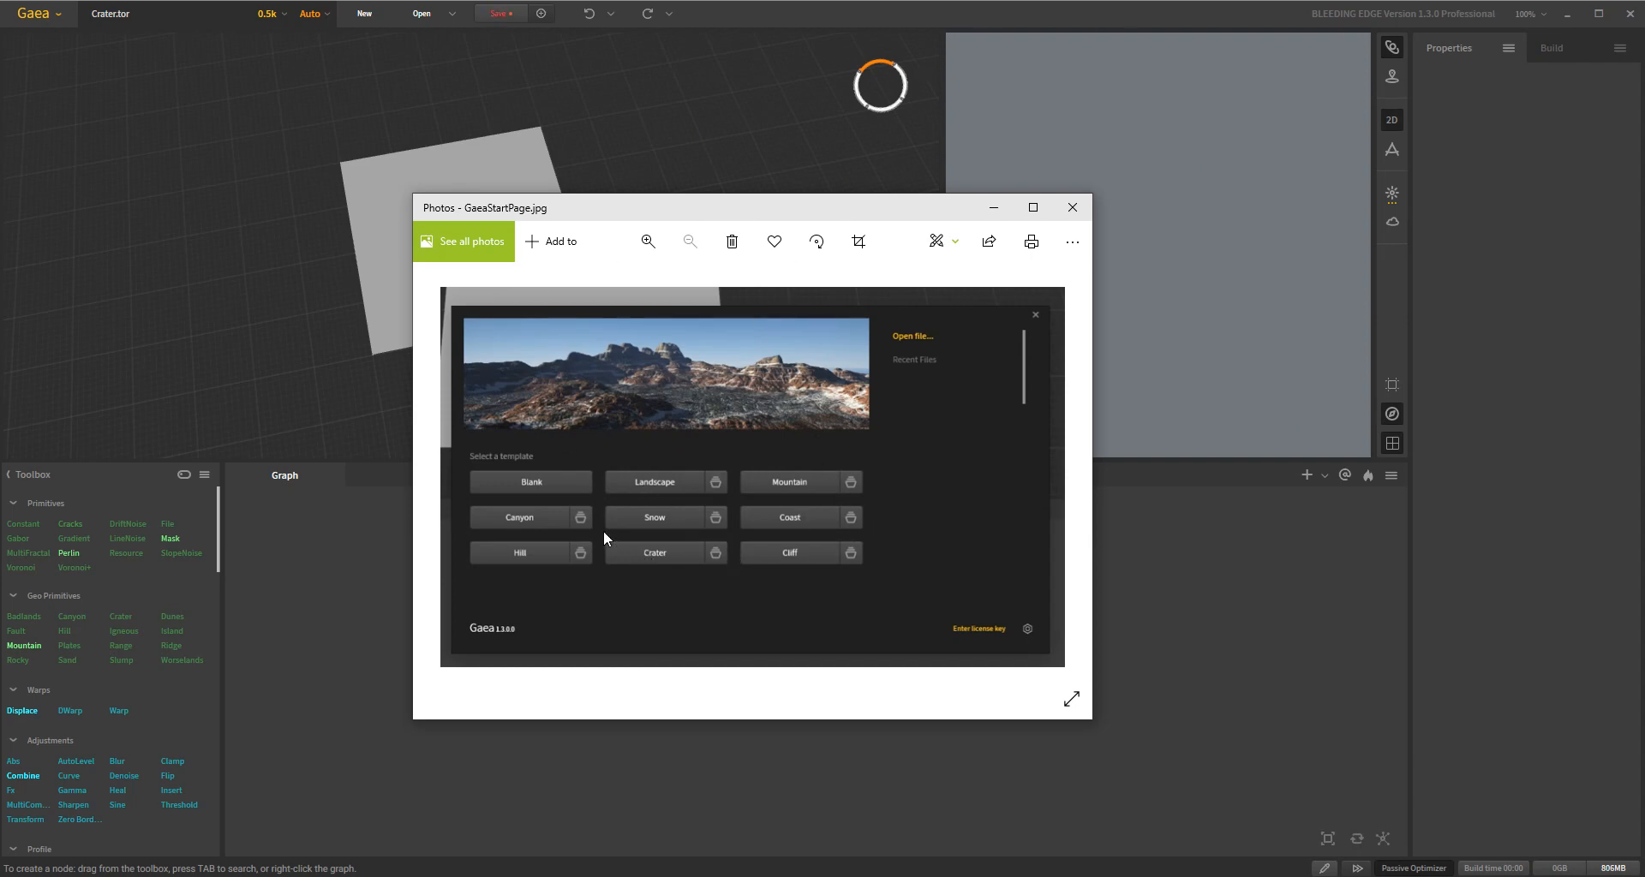
mouse_move(528, 489)
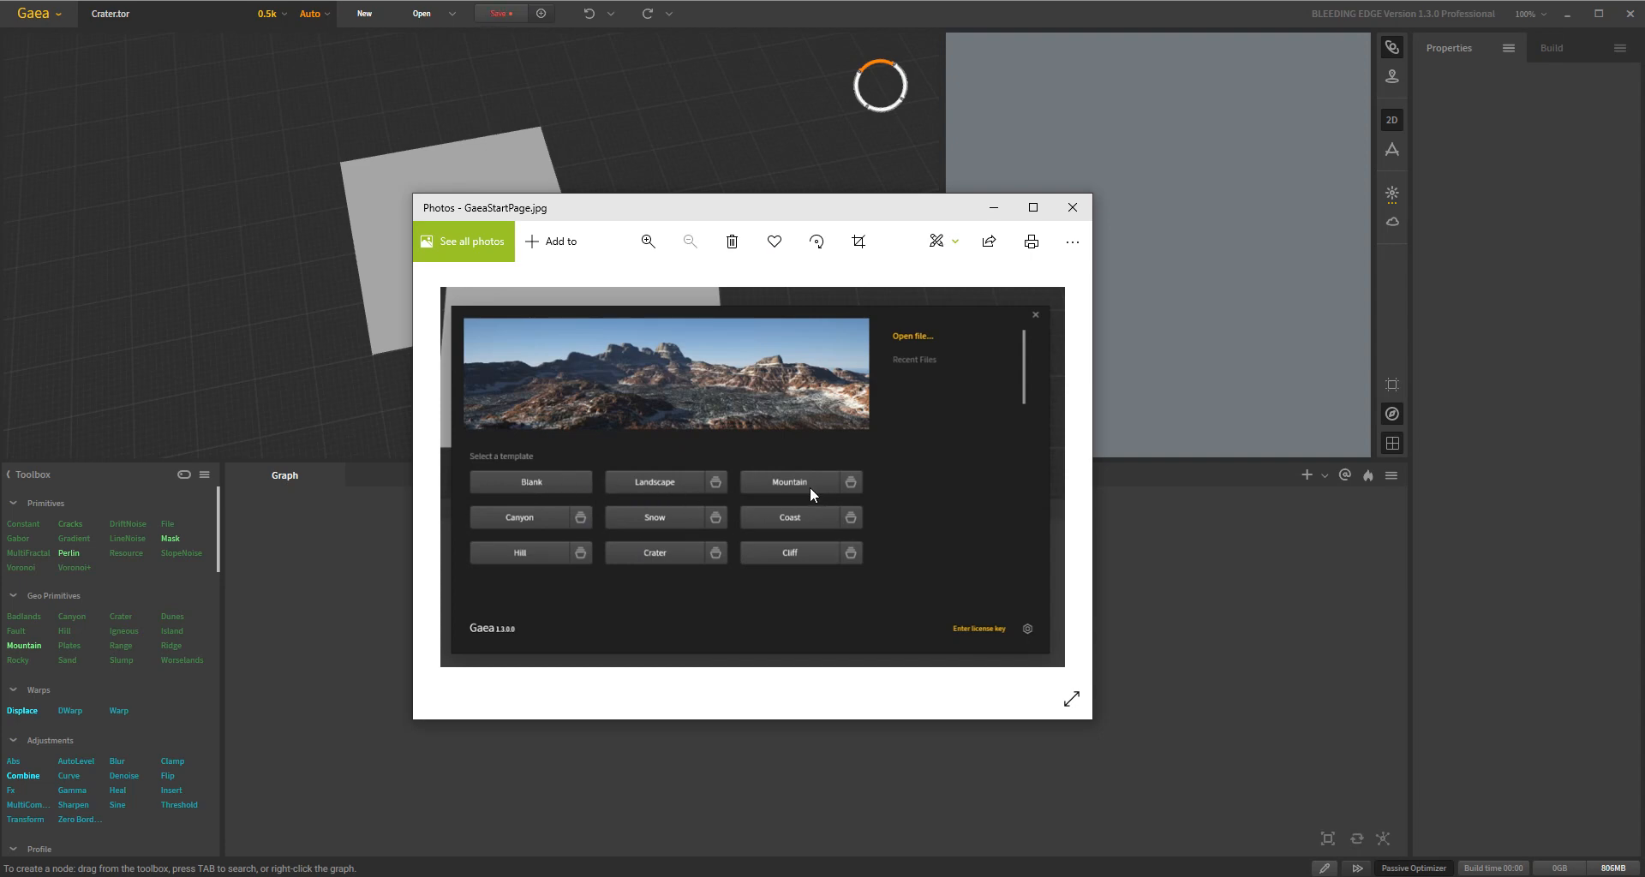
mouse_move(749, 555)
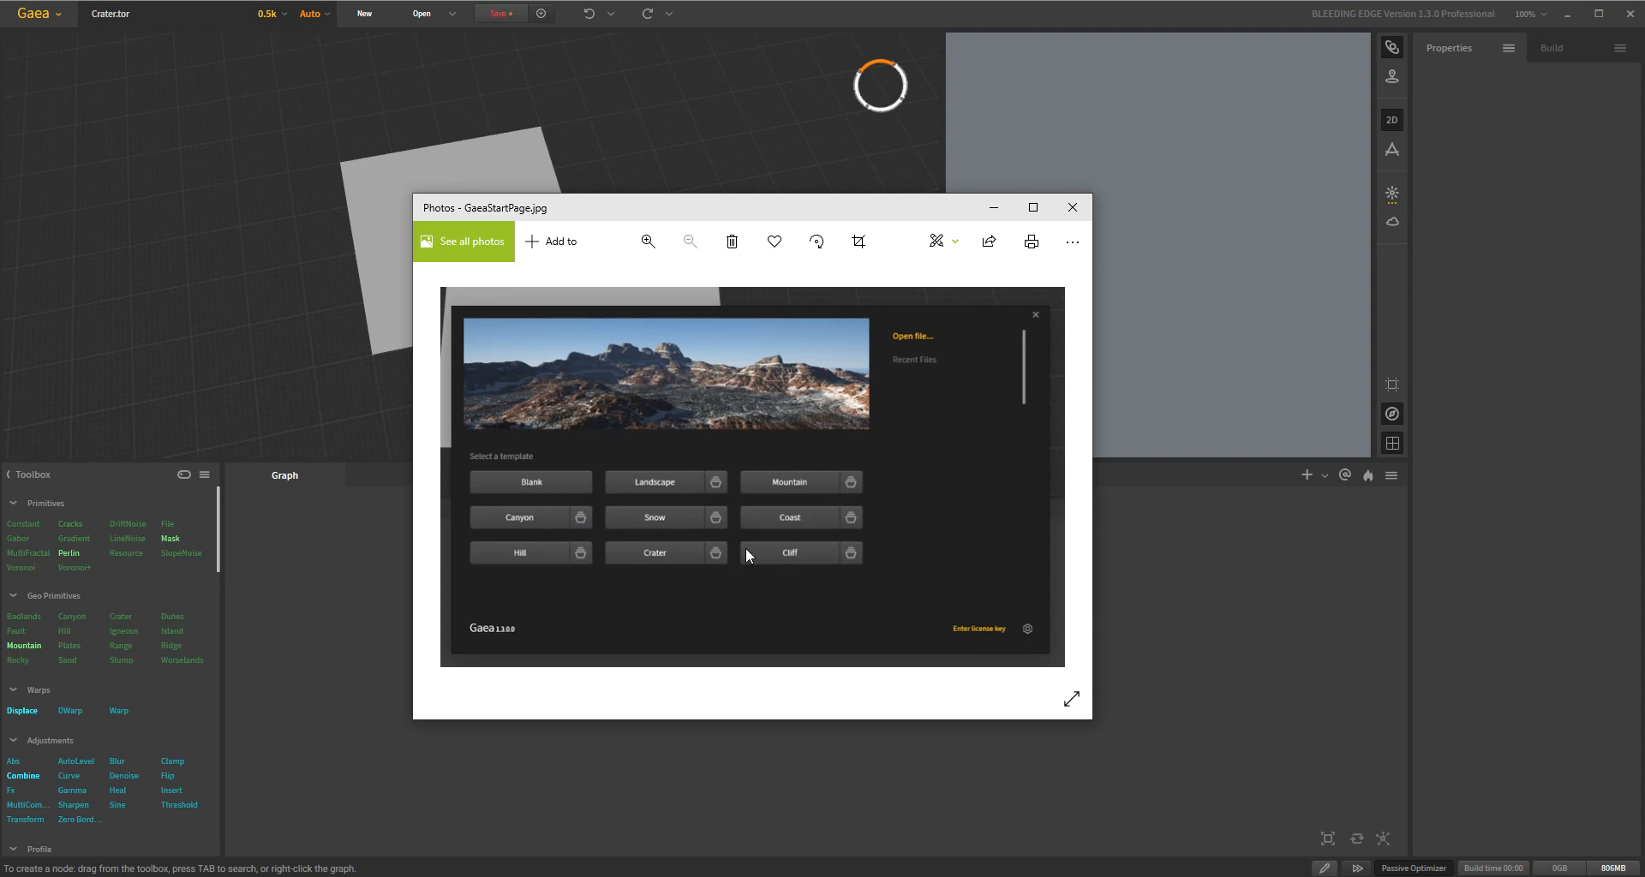
mouse_move(791, 639)
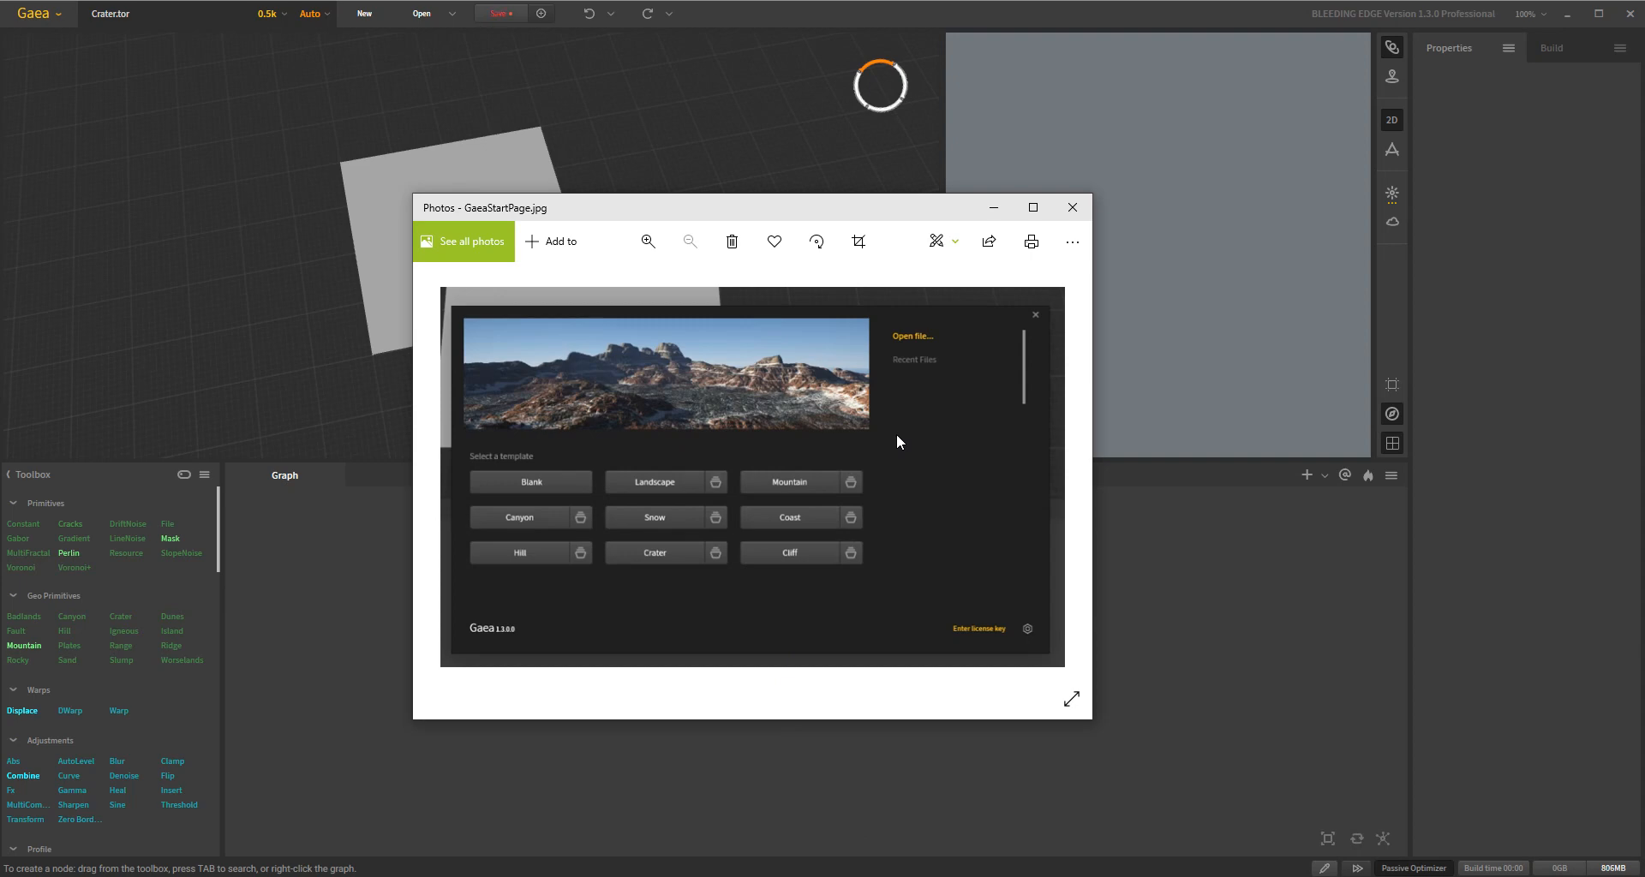
mouse_move(950, 518)
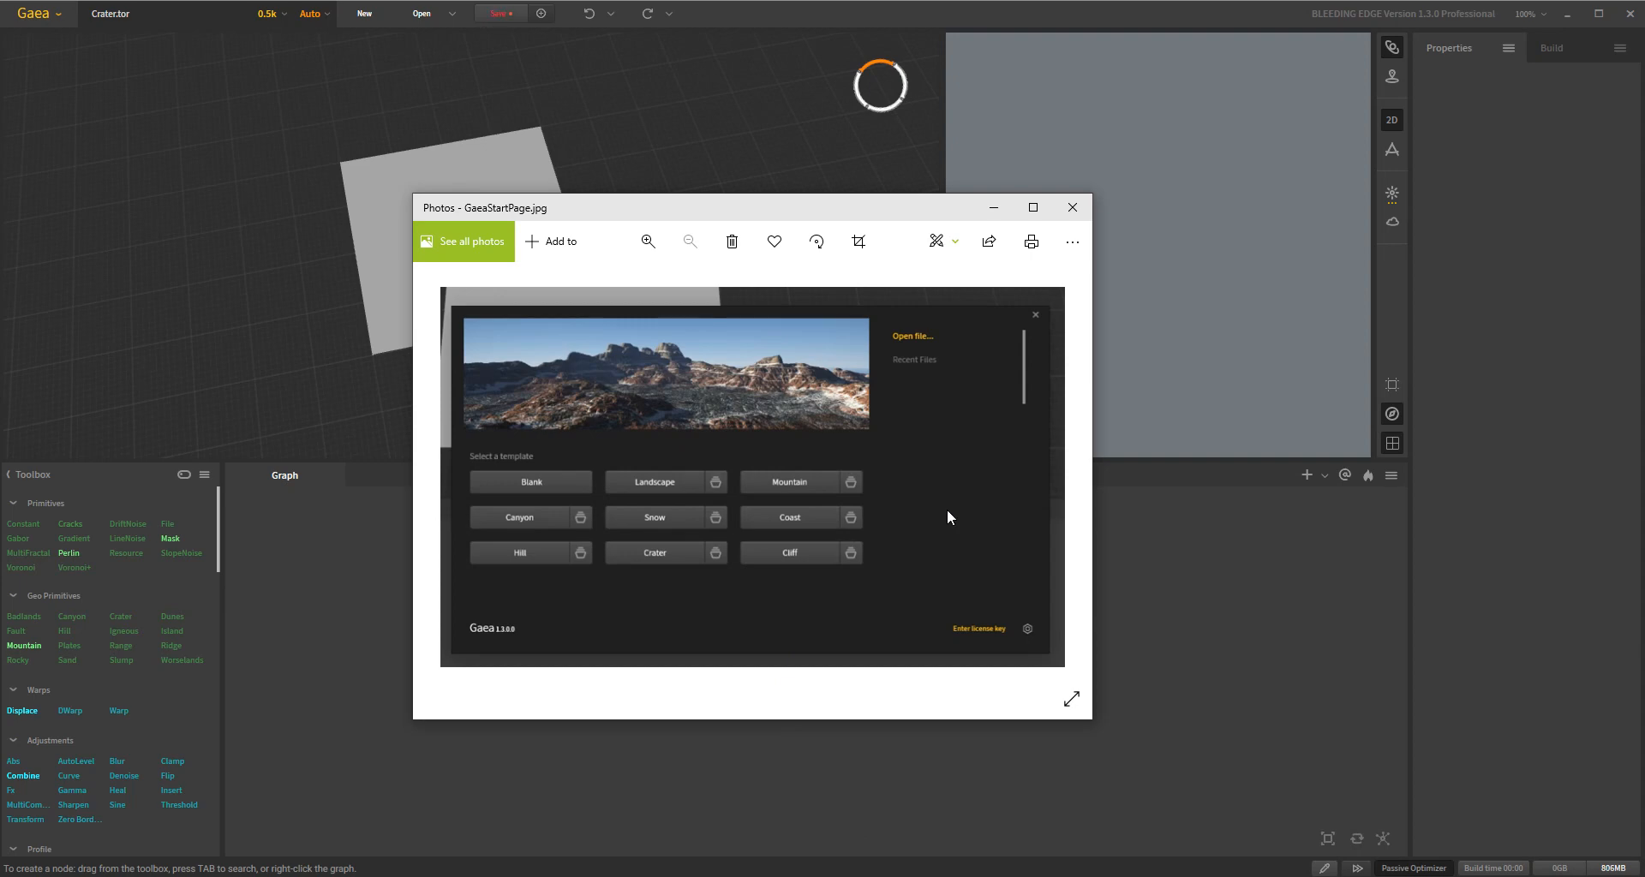
mouse_move(1073, 208)
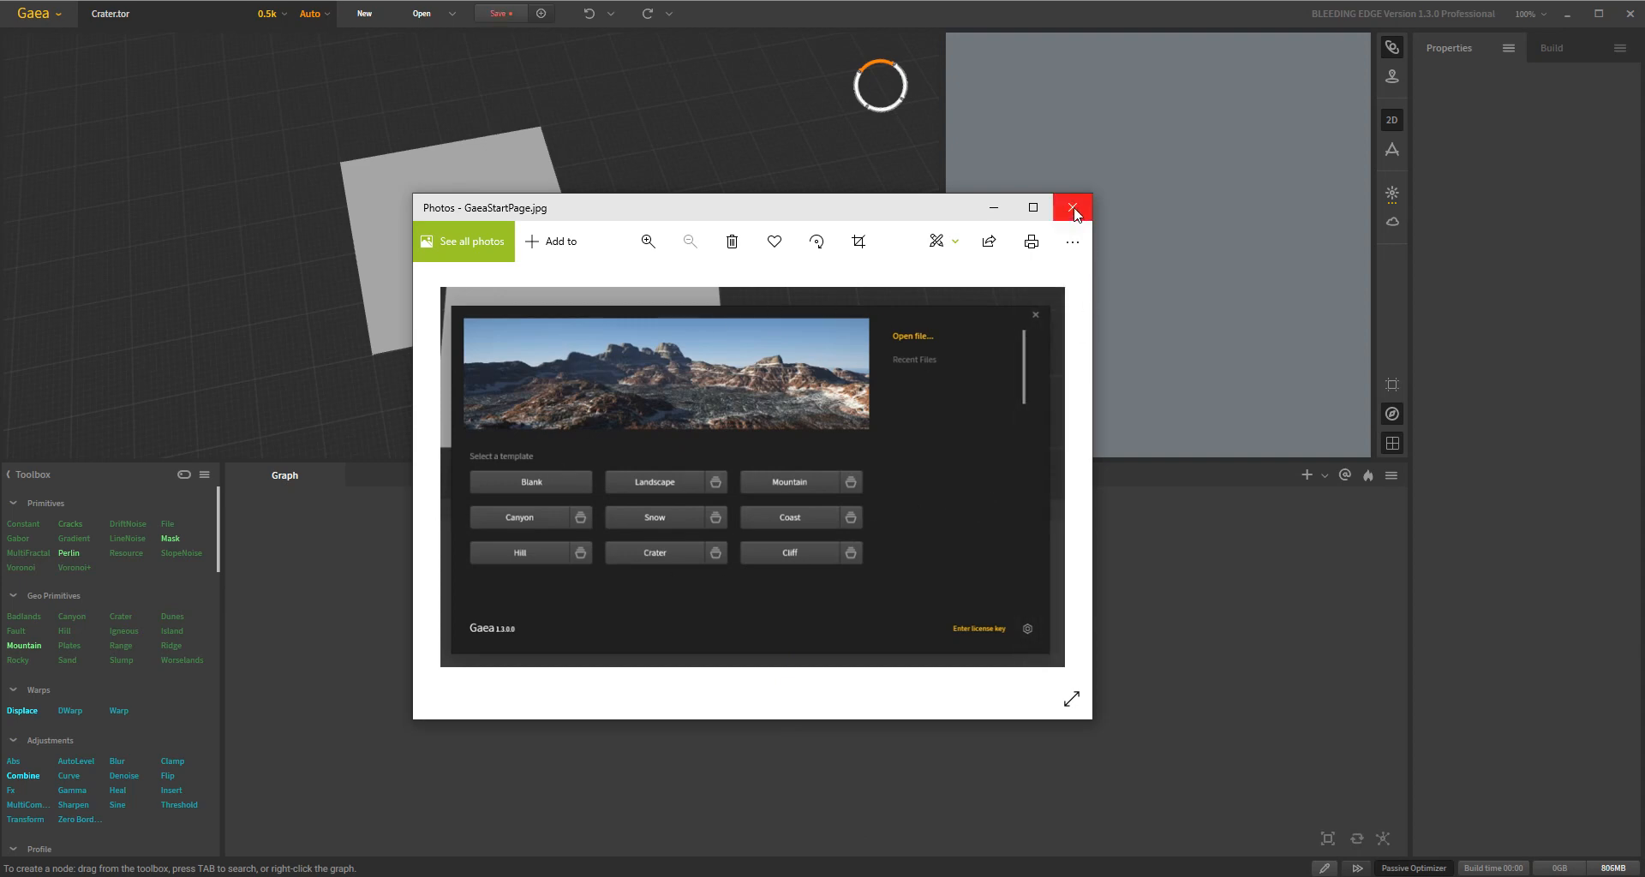
Step: Close the Photos start-page picture to reveal the empty Crater graph and Toolbox
left_click(1073, 207)
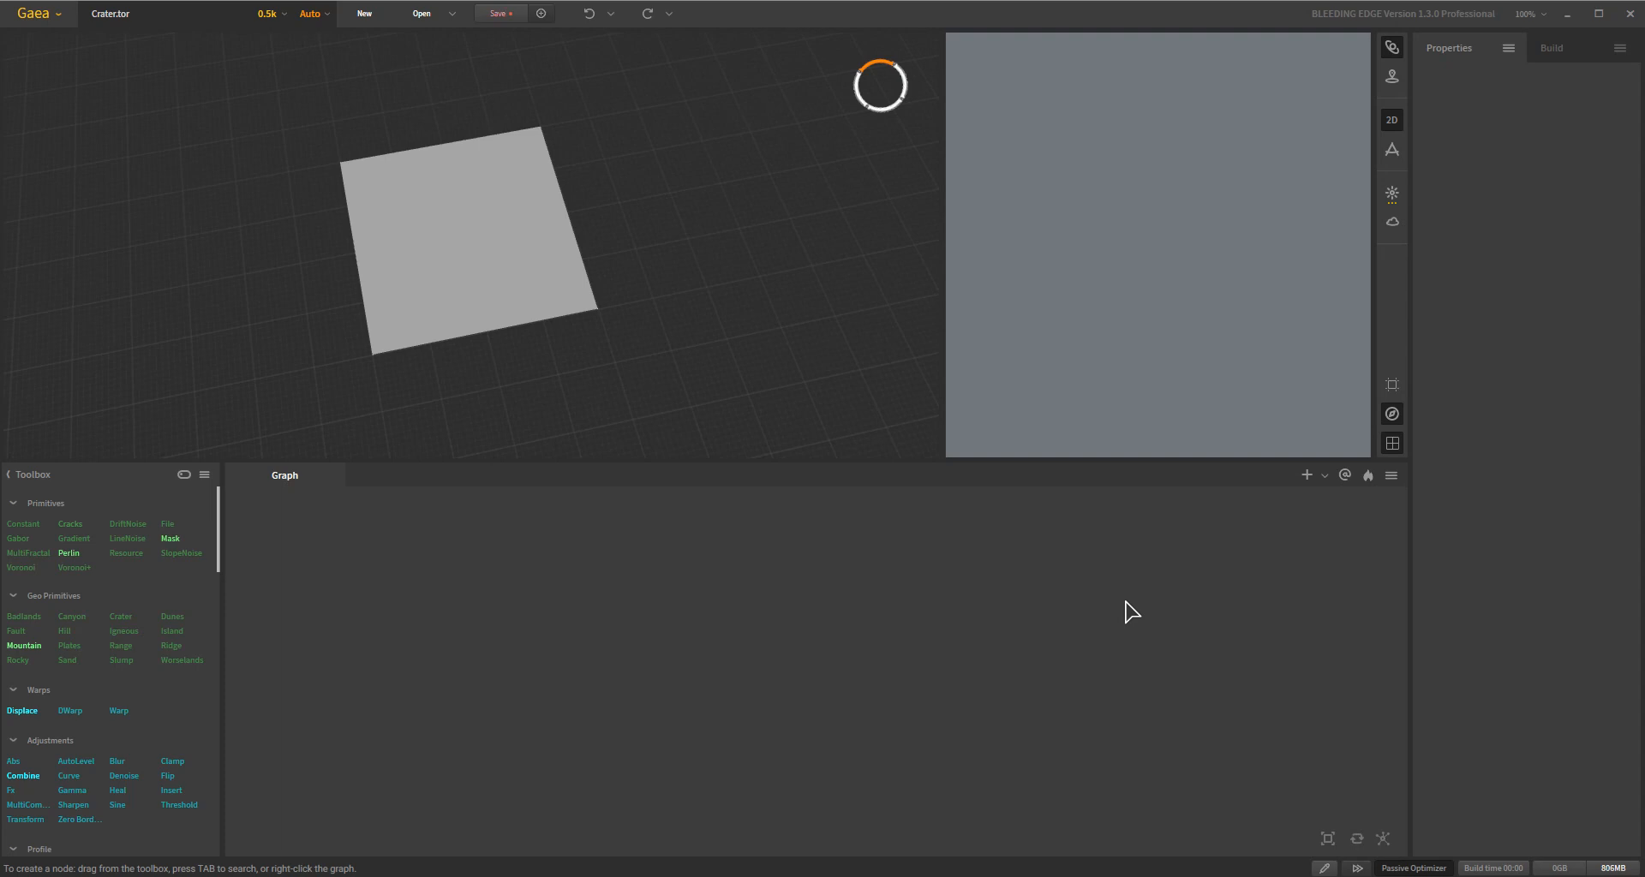
mouse_move(1256, 767)
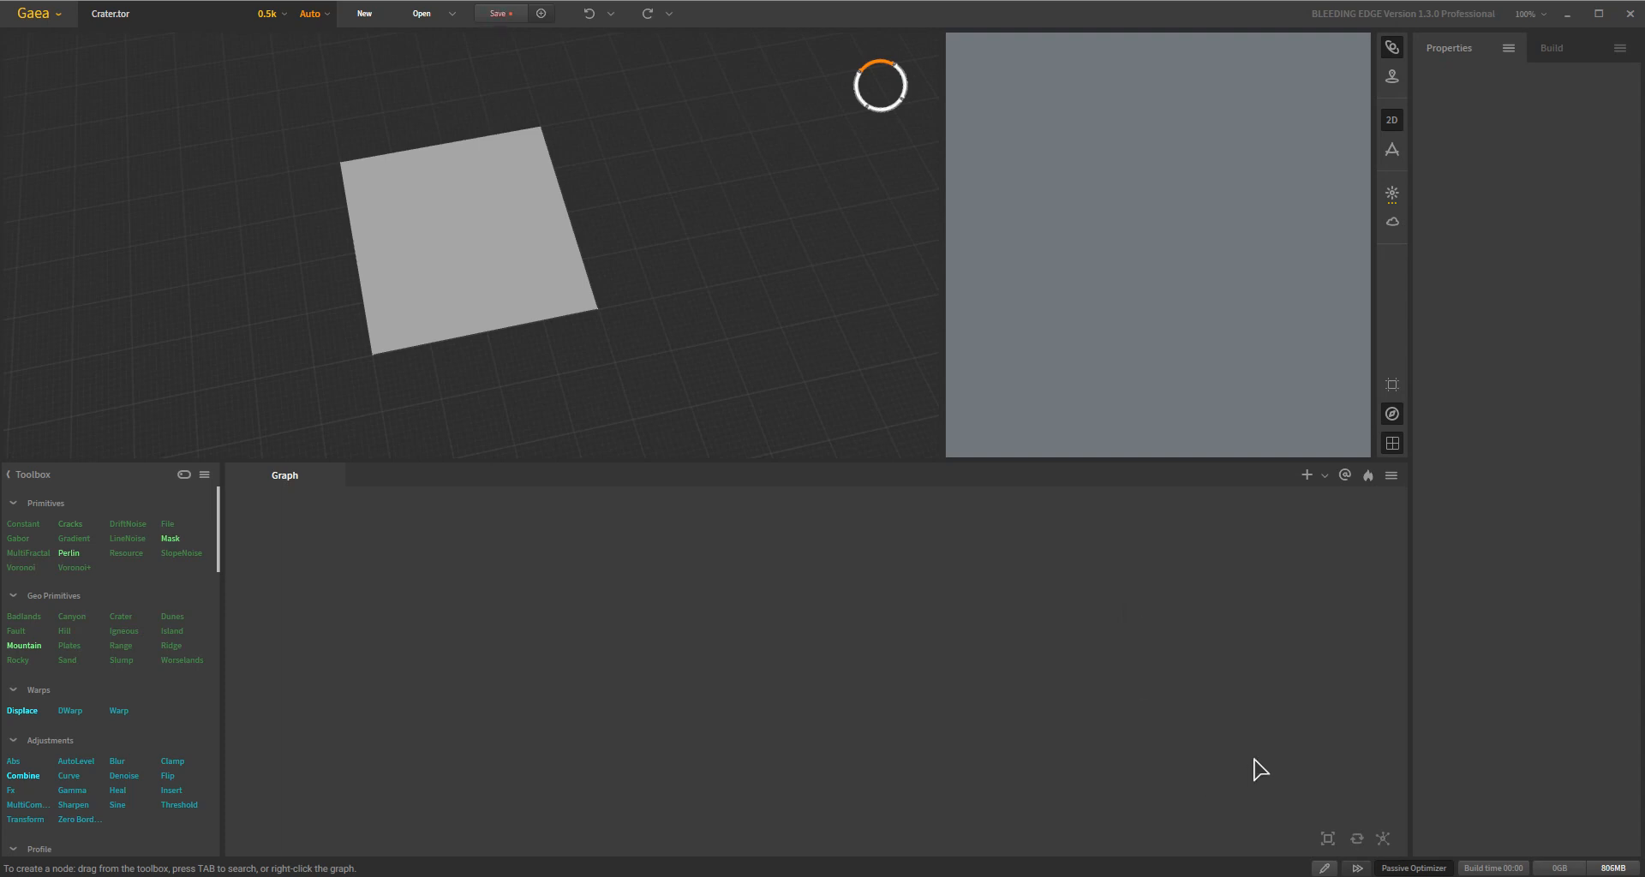
mouse_move(84, 704)
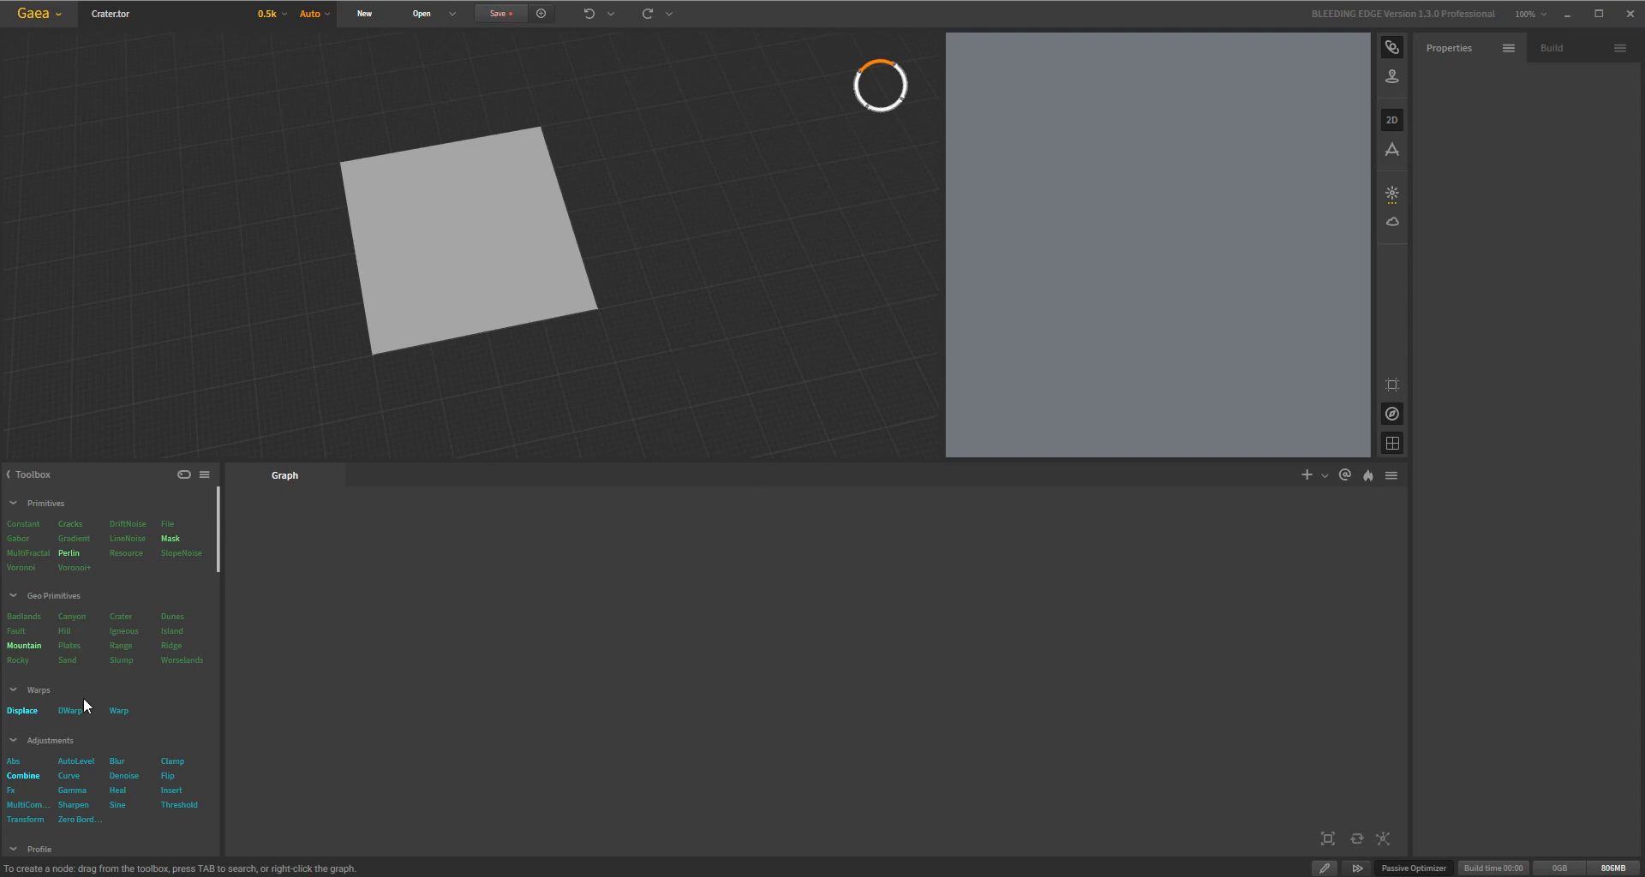
mouse_move(314, 505)
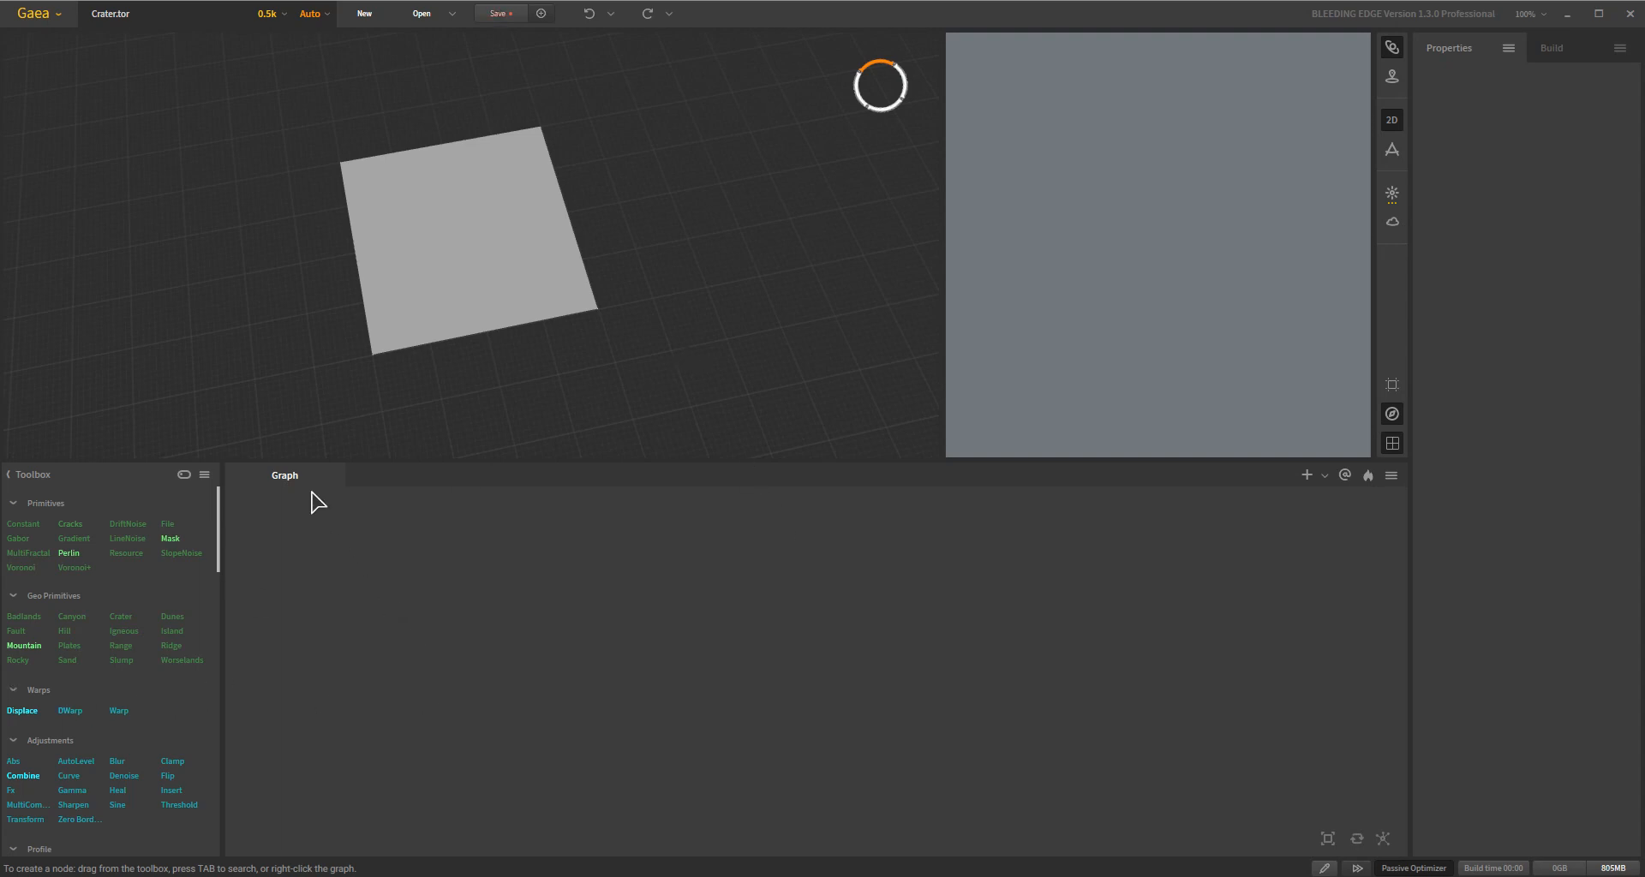
mouse_move(387, 487)
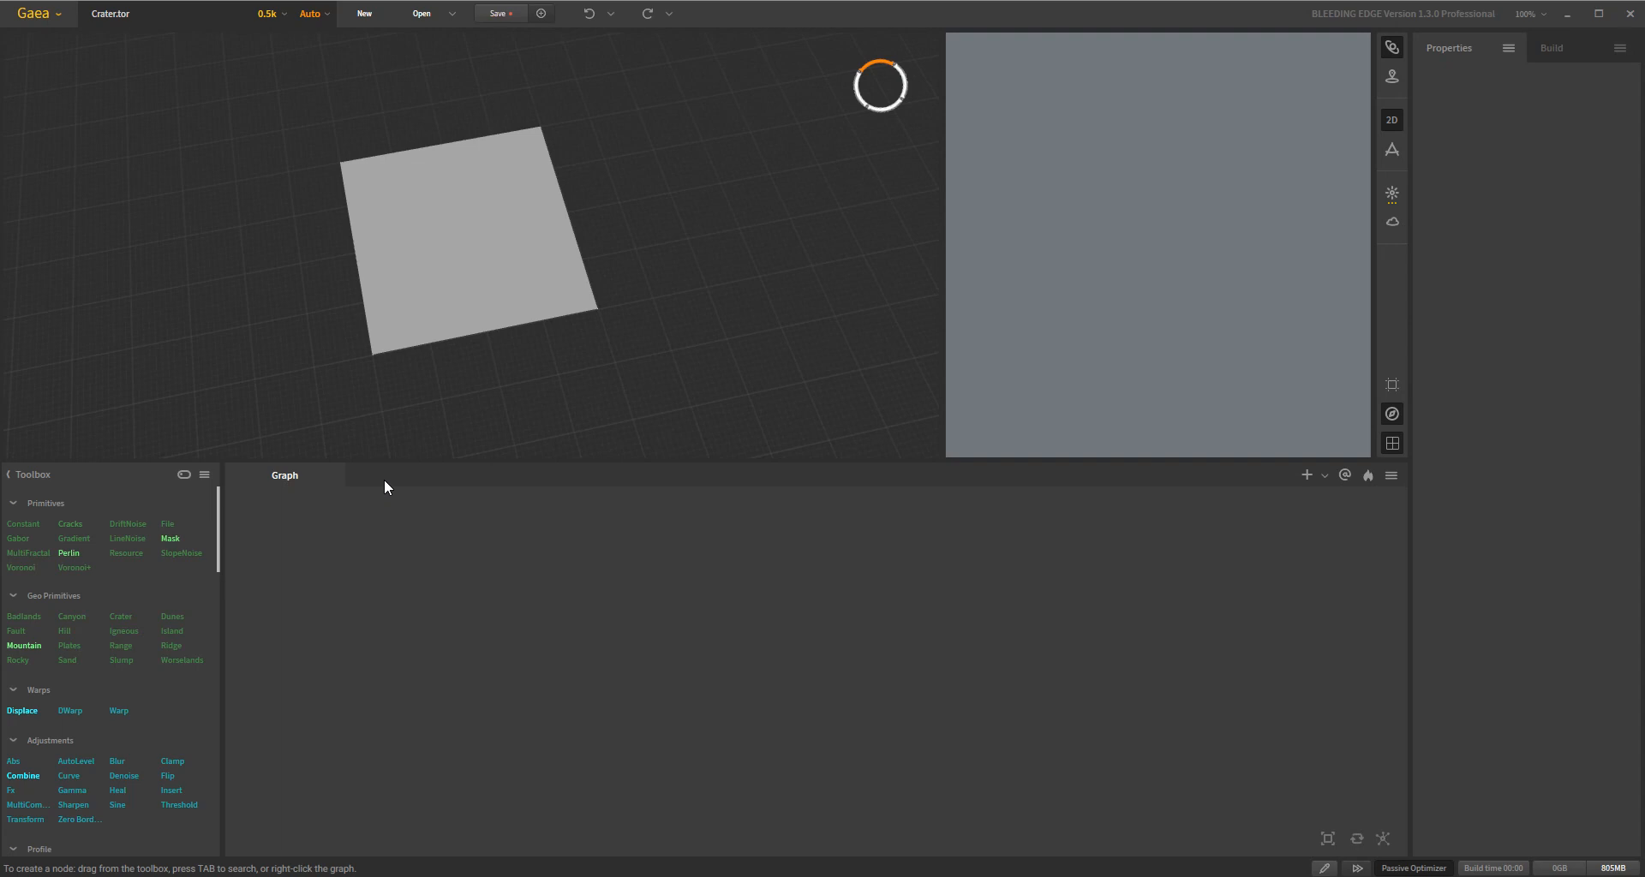
mouse_move(155, 668)
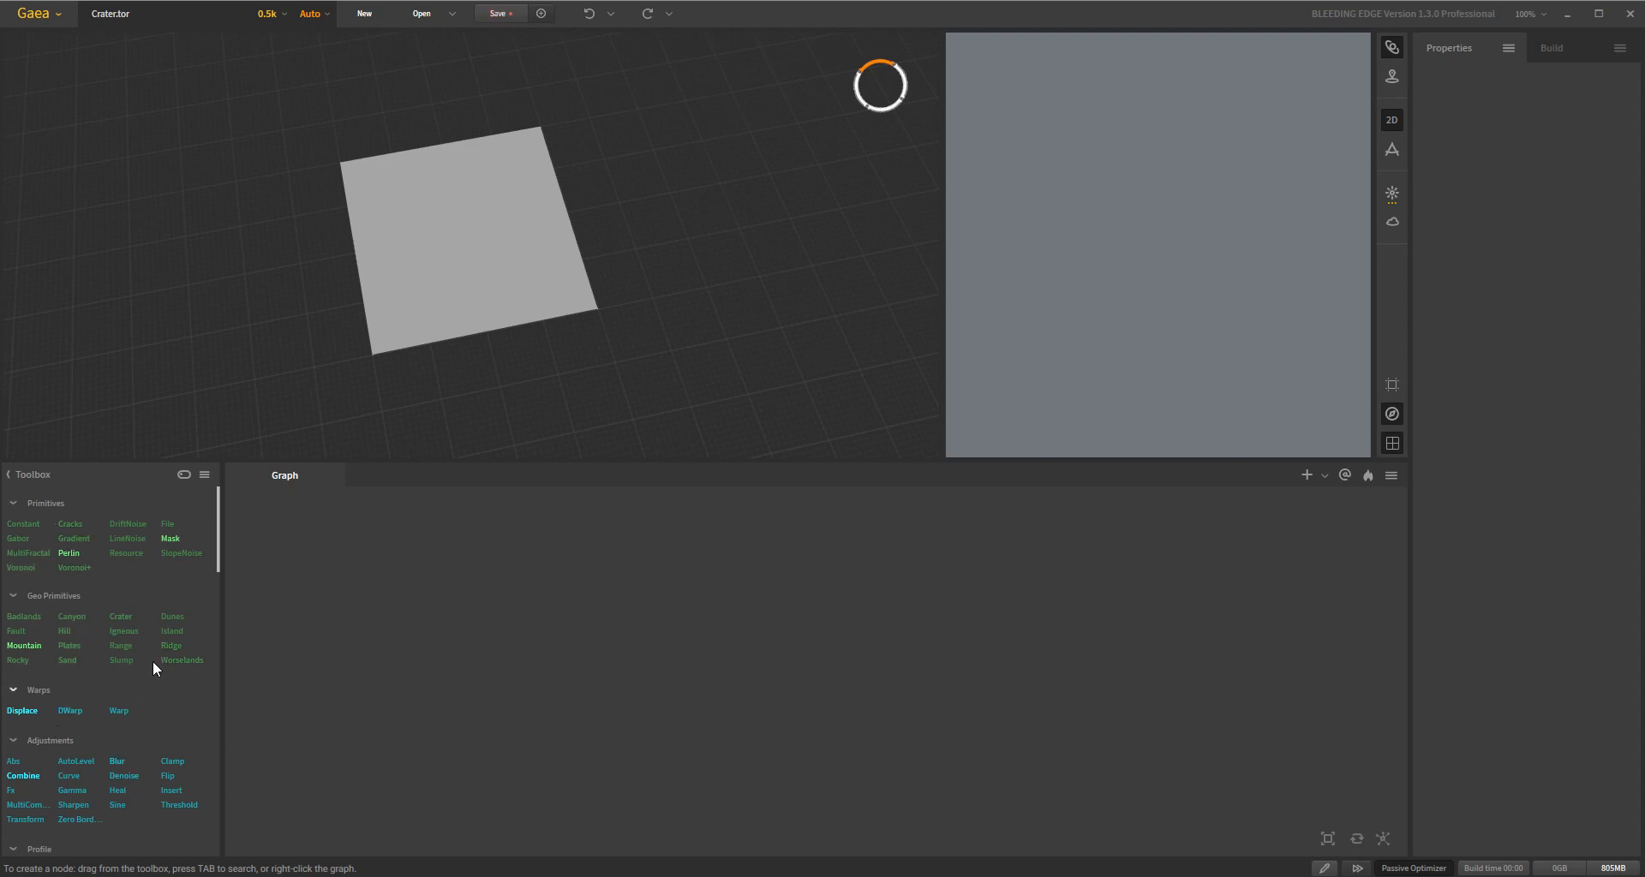
mouse_move(675, 718)
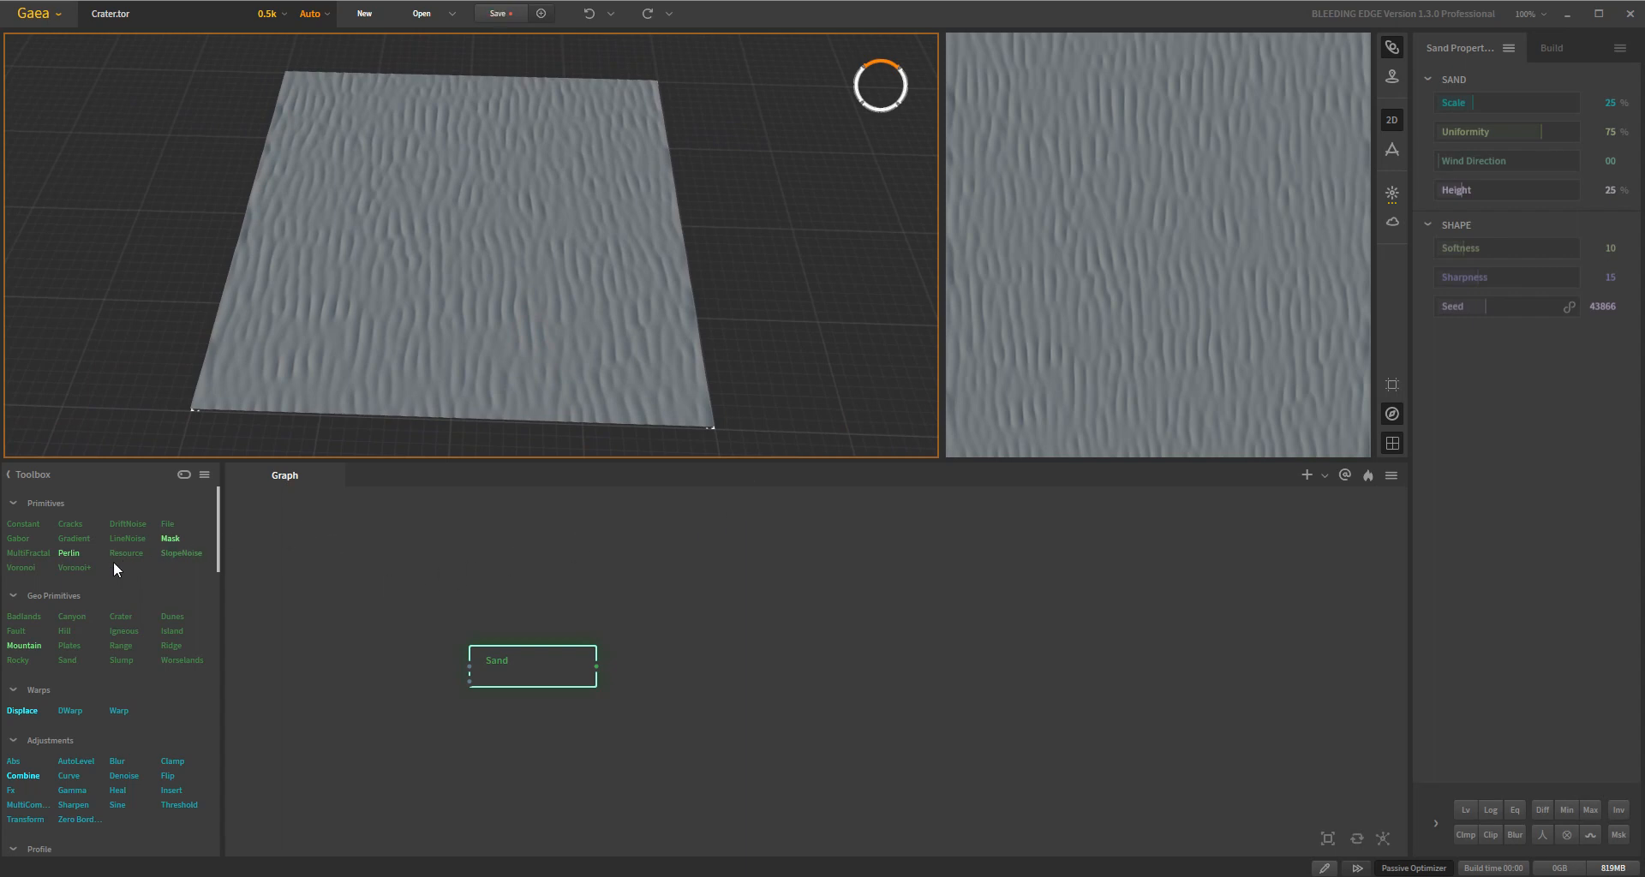
mouse_move(325, 566)
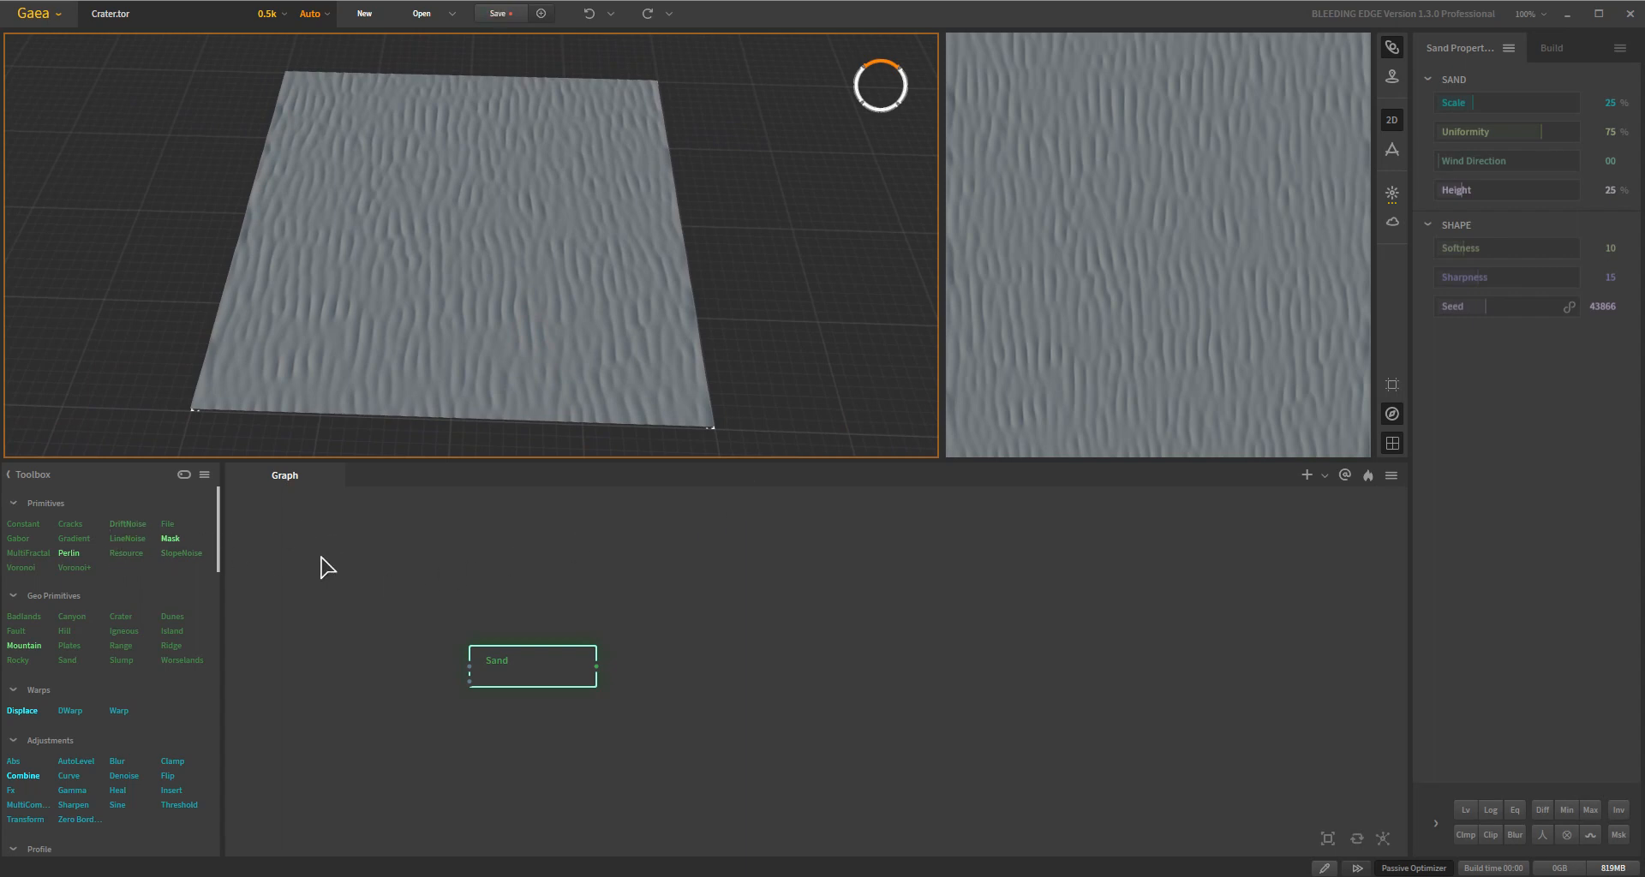
mouse_move(419, 643)
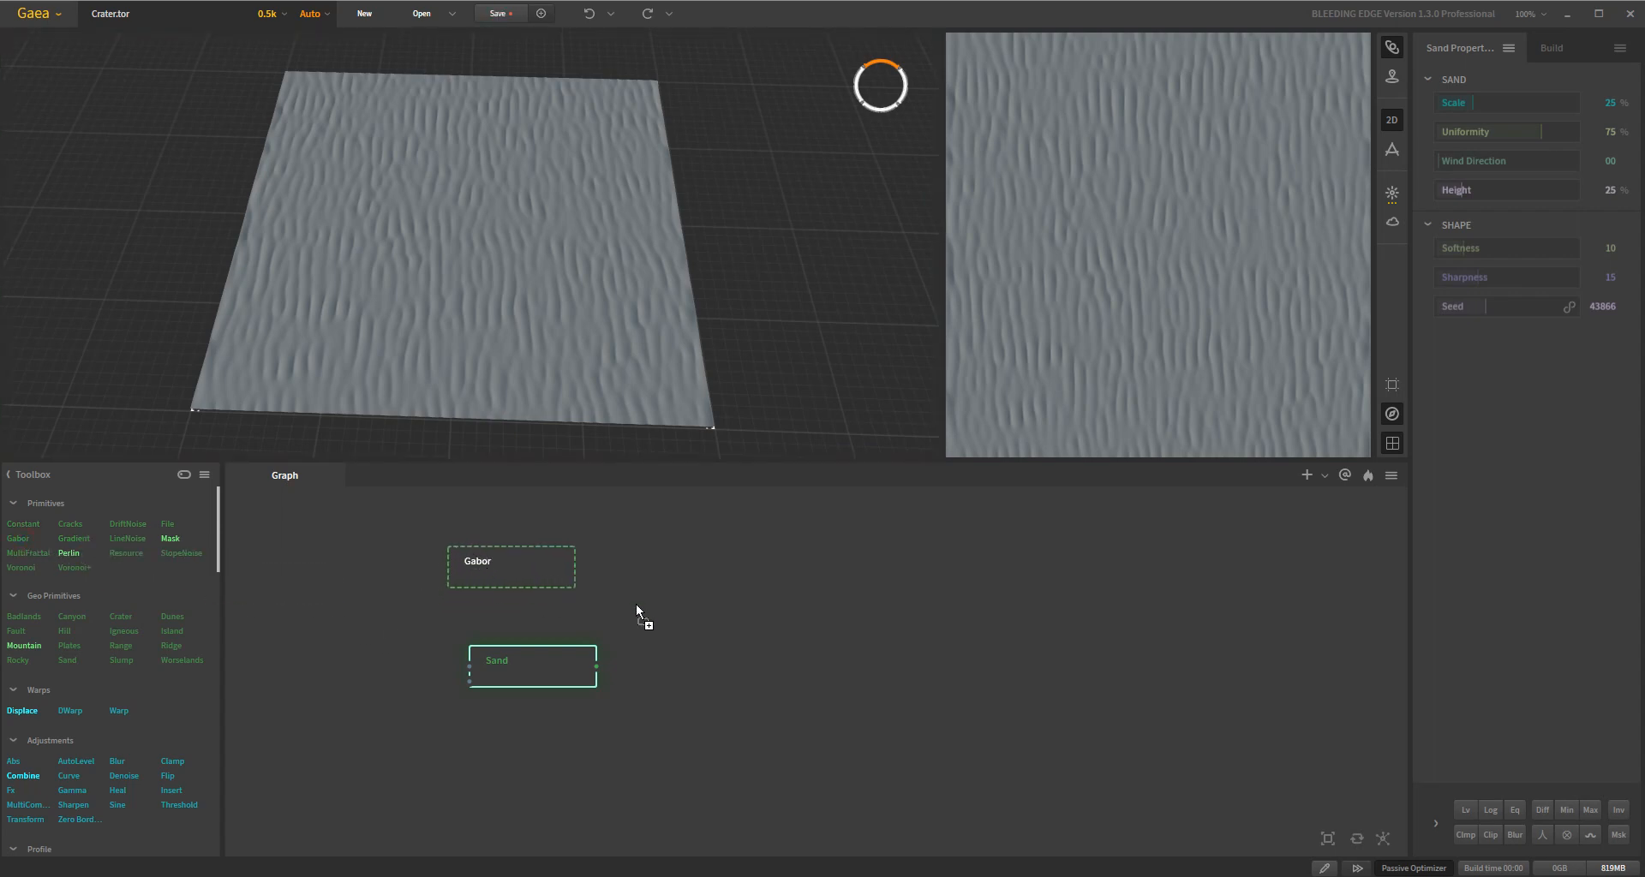
left_click(511, 568)
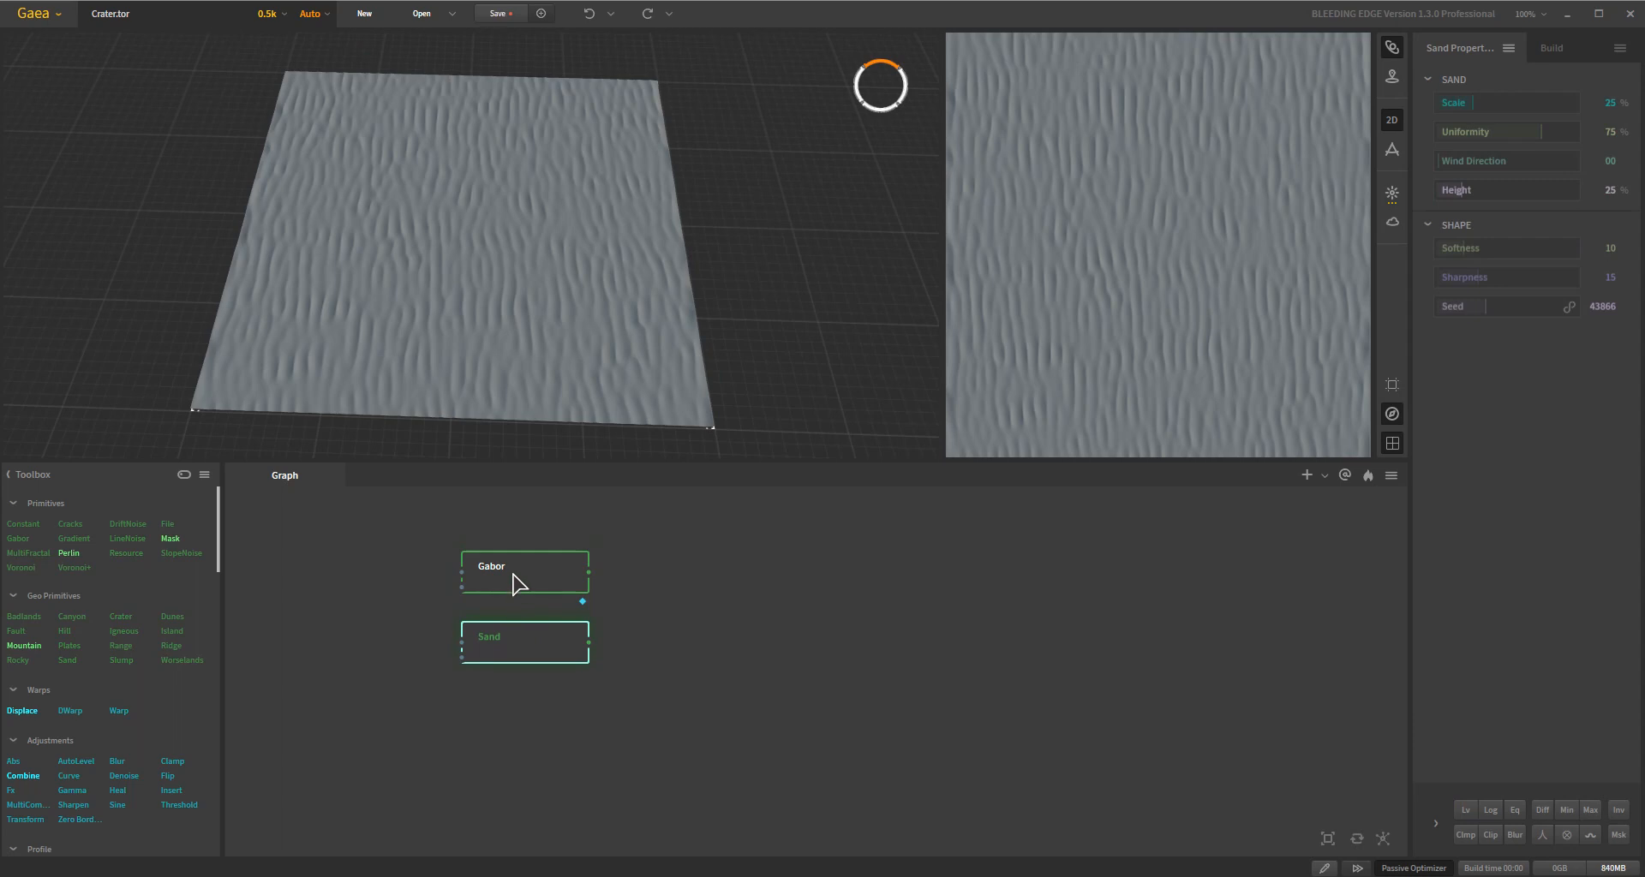
mouse_move(859, 641)
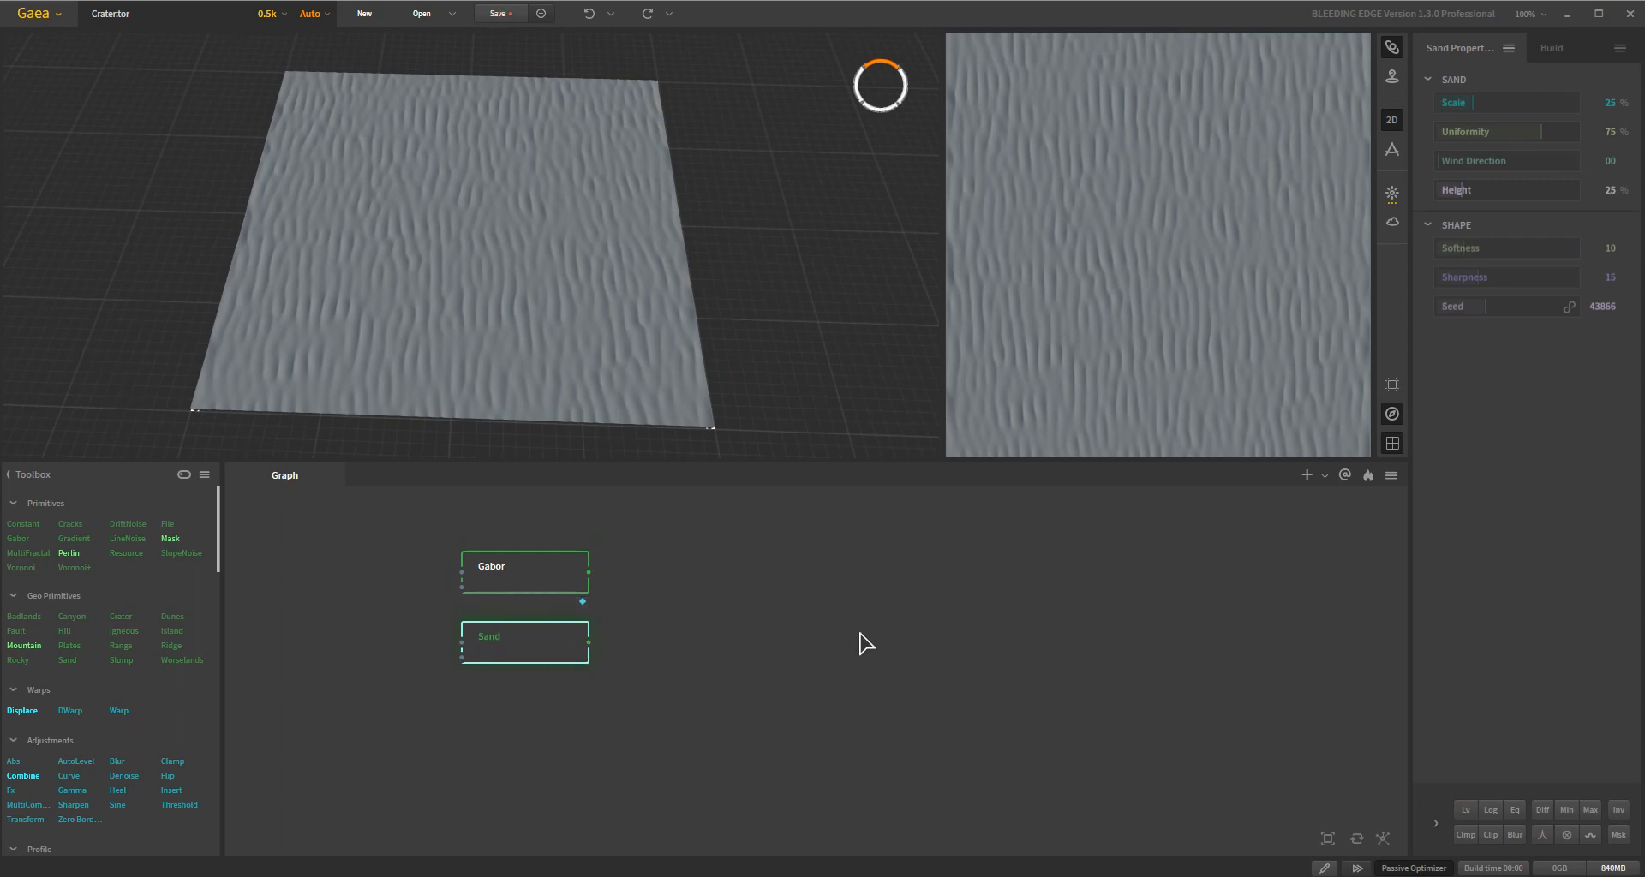
mouse_move(1546, 89)
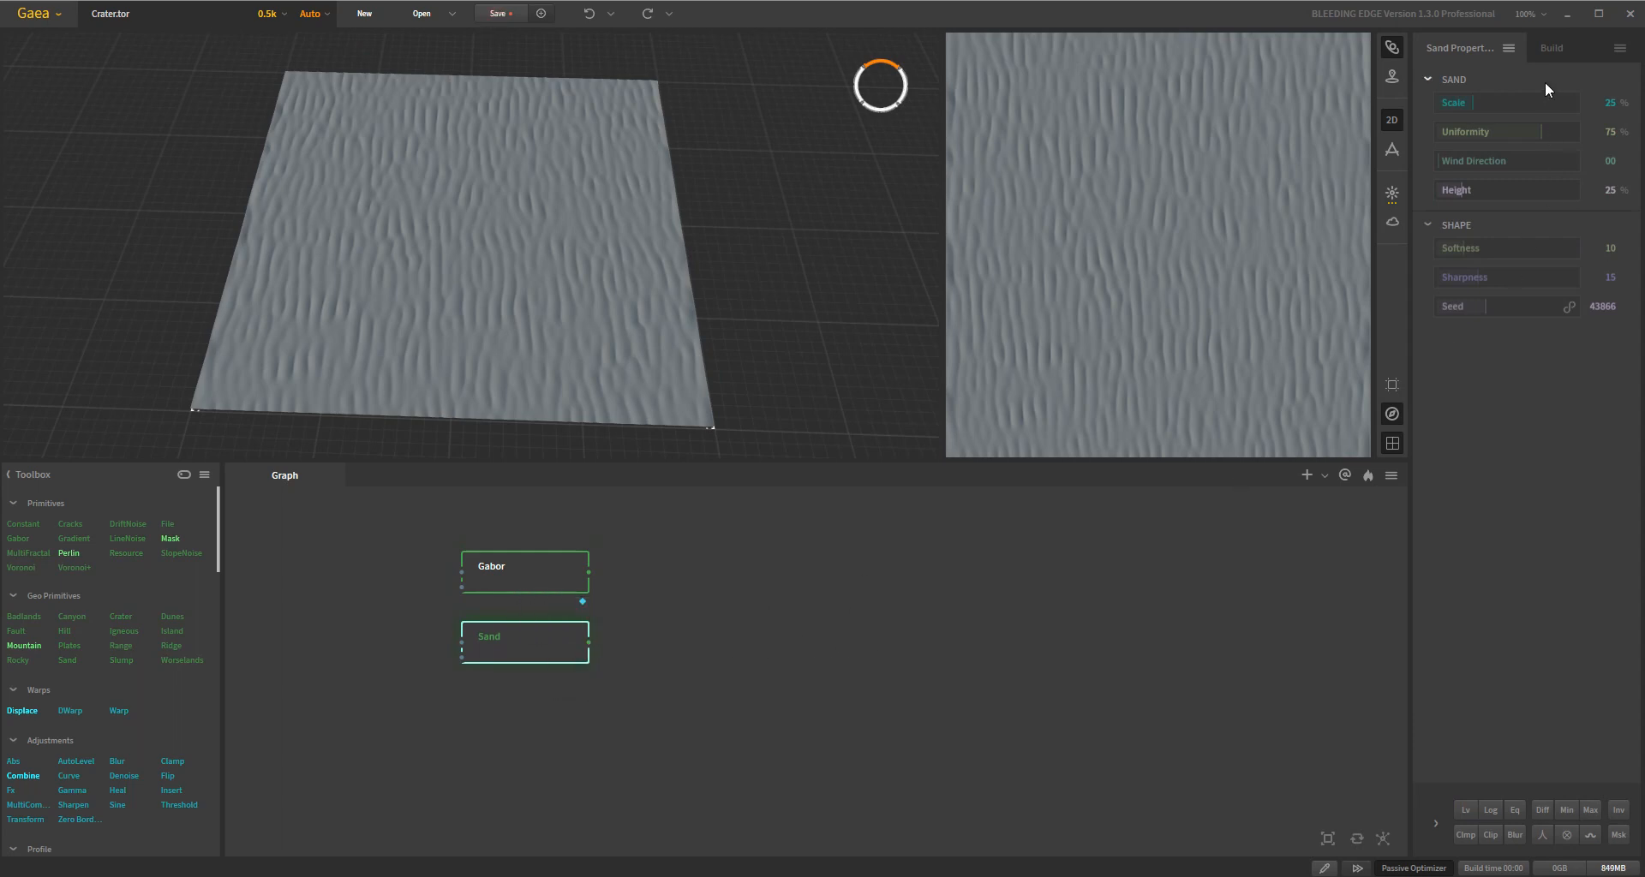
mouse_move(1066, 702)
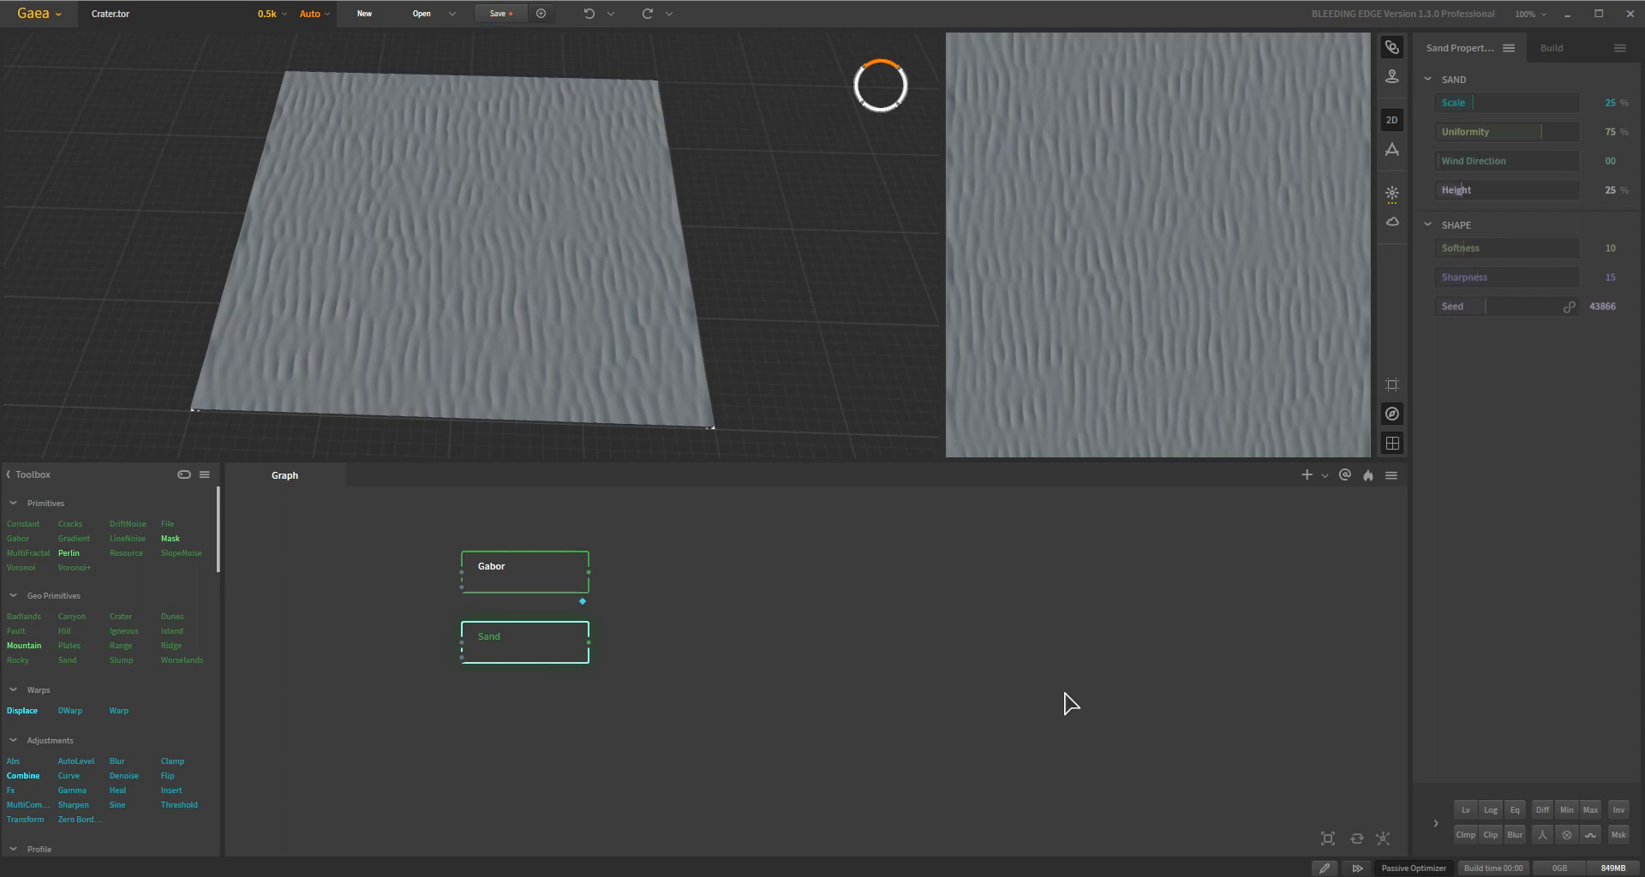
mouse_move(1087, 684)
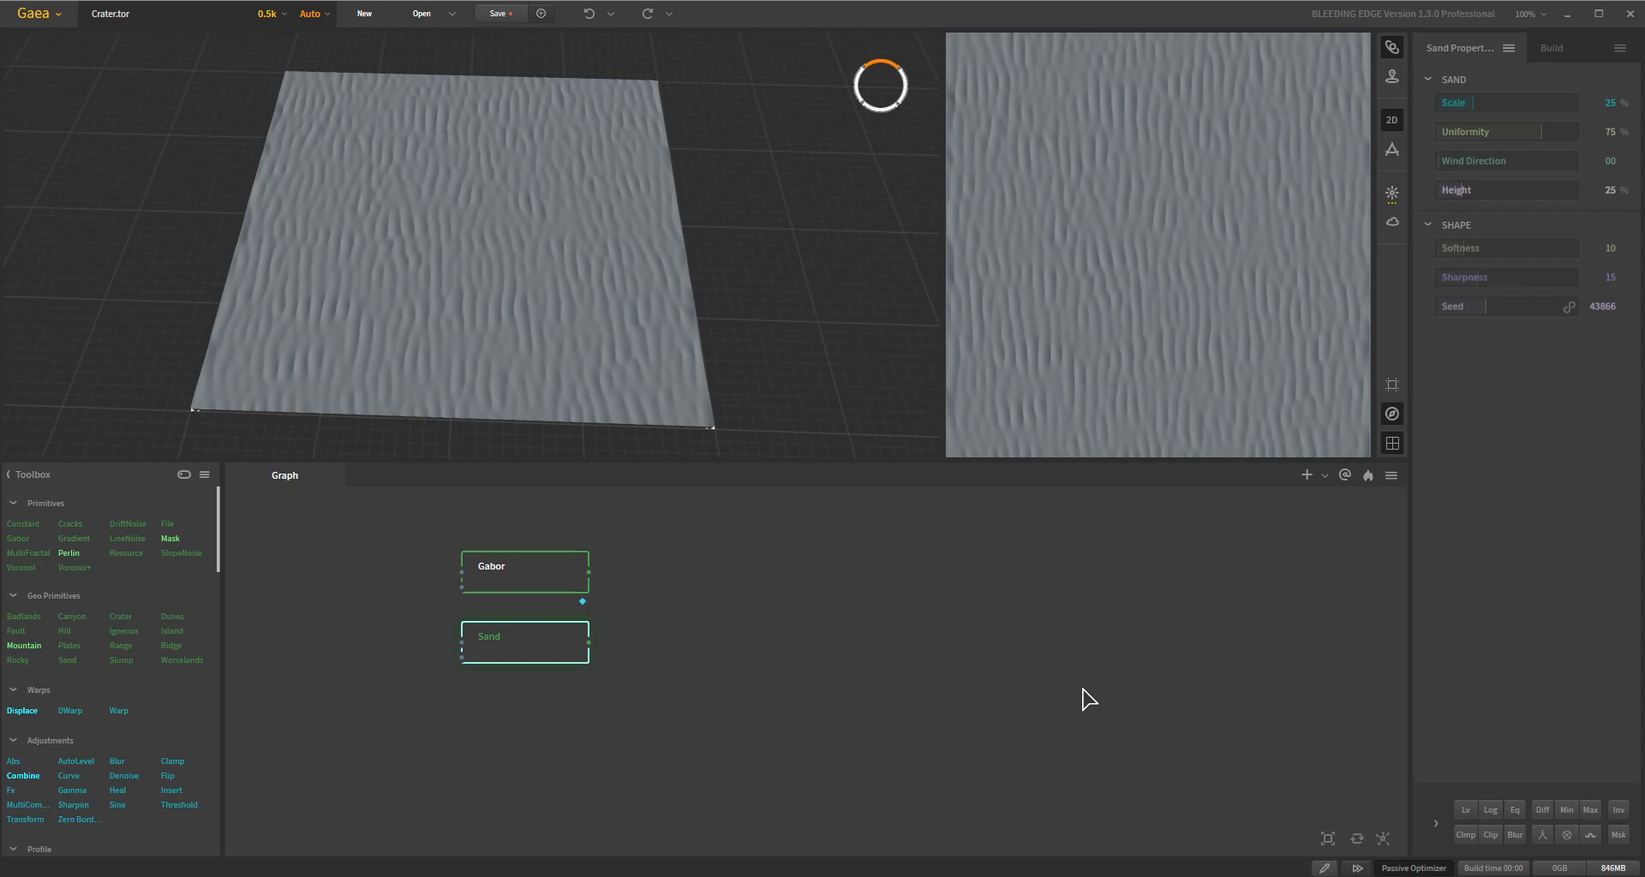
mouse_move(1559, 624)
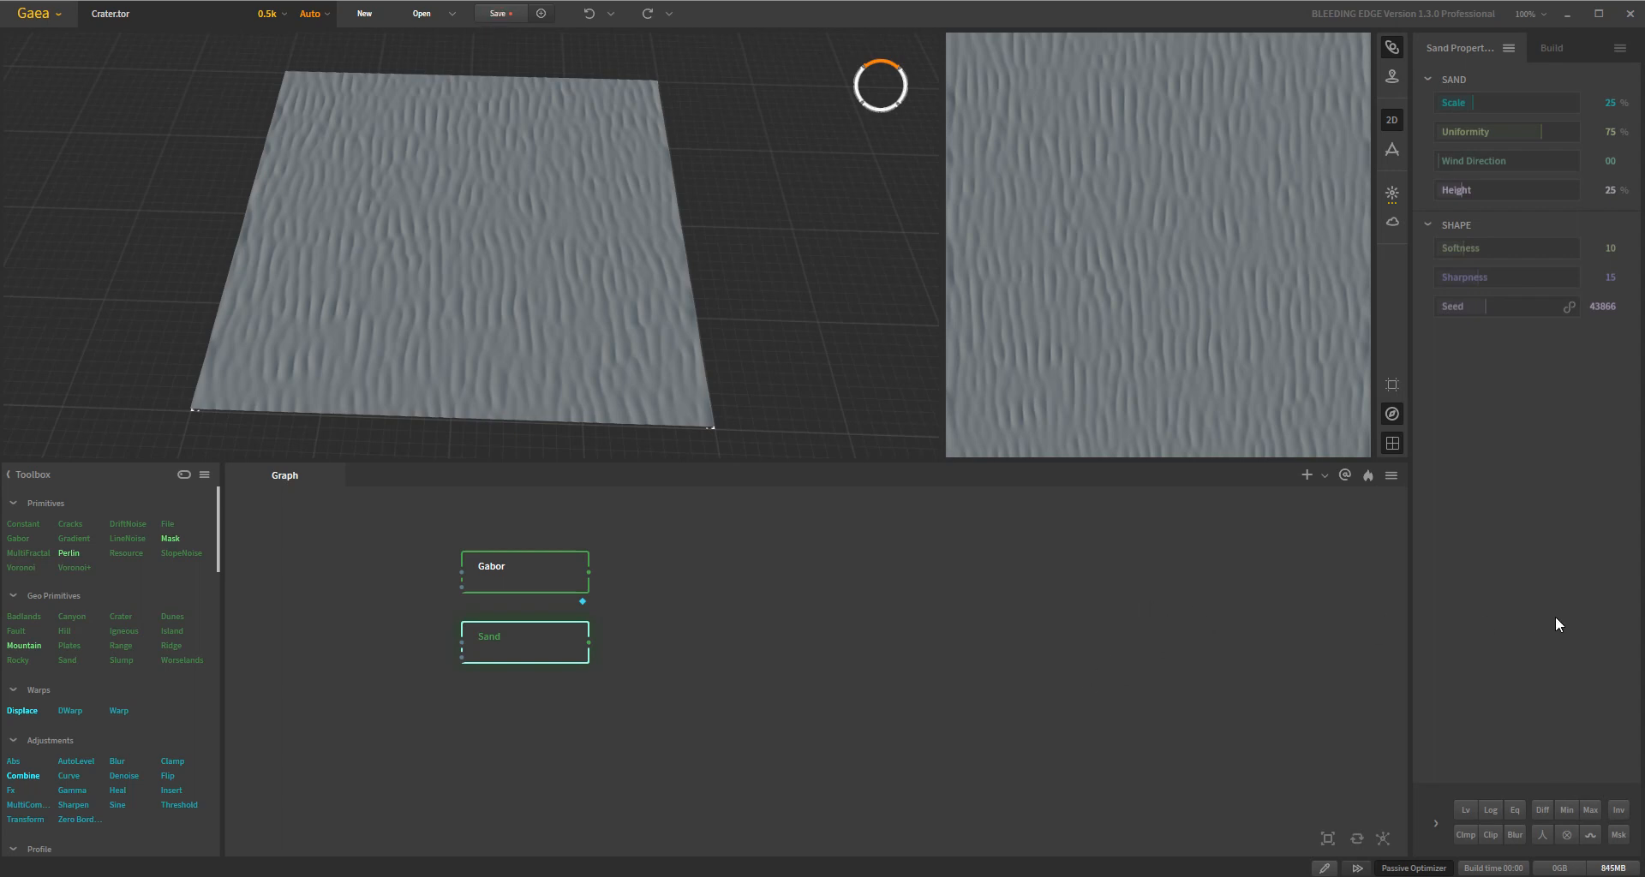
mouse_move(1547, 103)
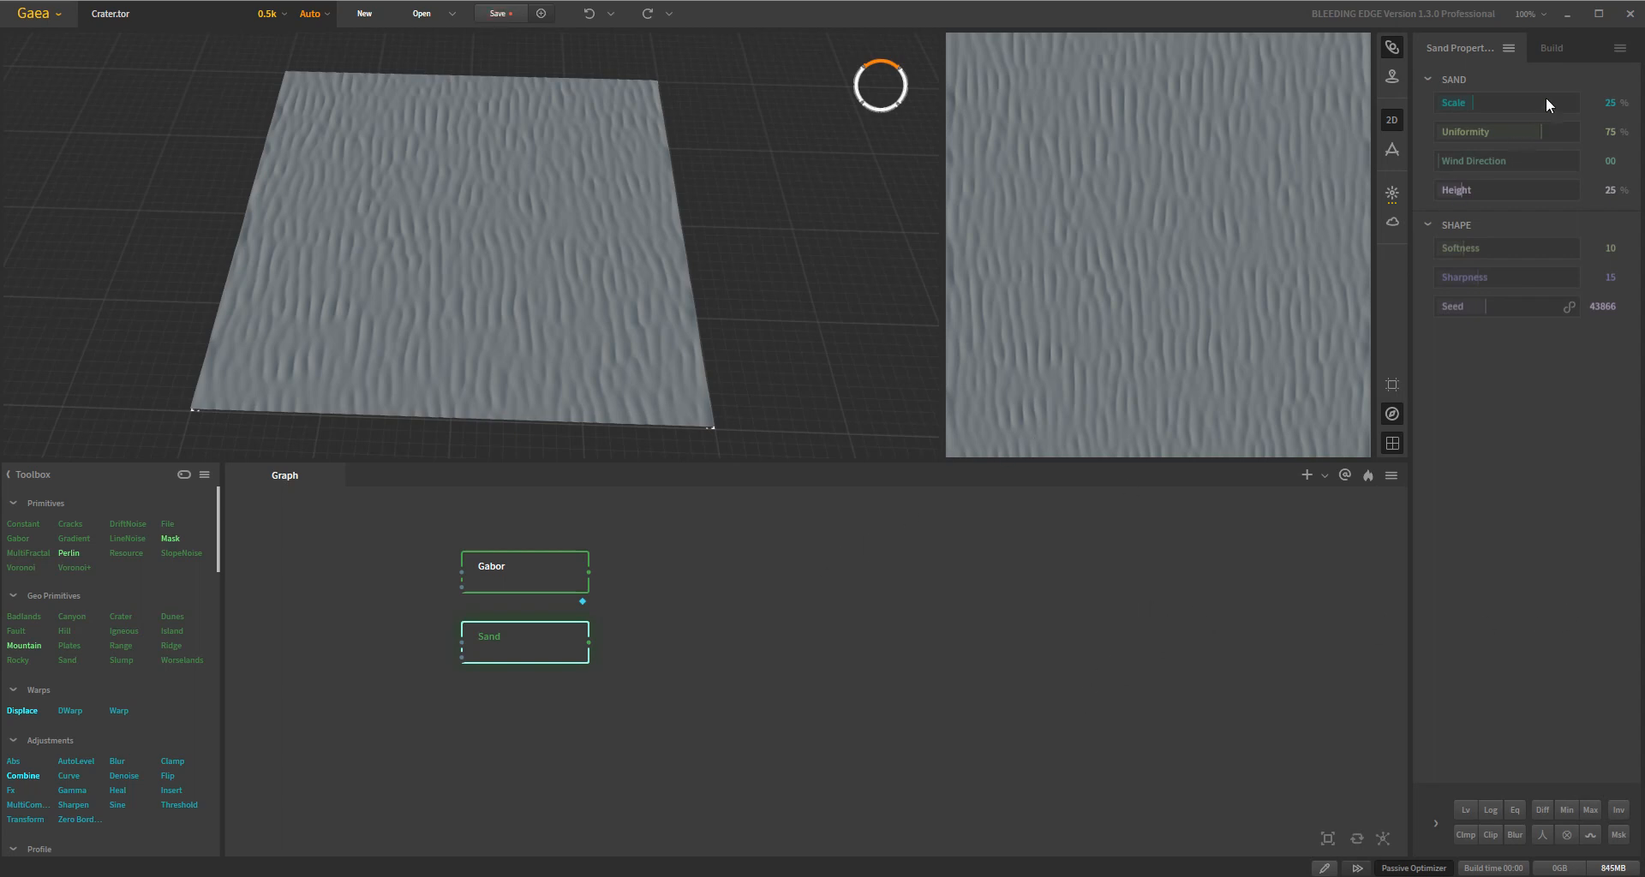
Step: Show the Build tab's normal 2048-resolution build settings, with no node marked for export
left_click(1551, 48)
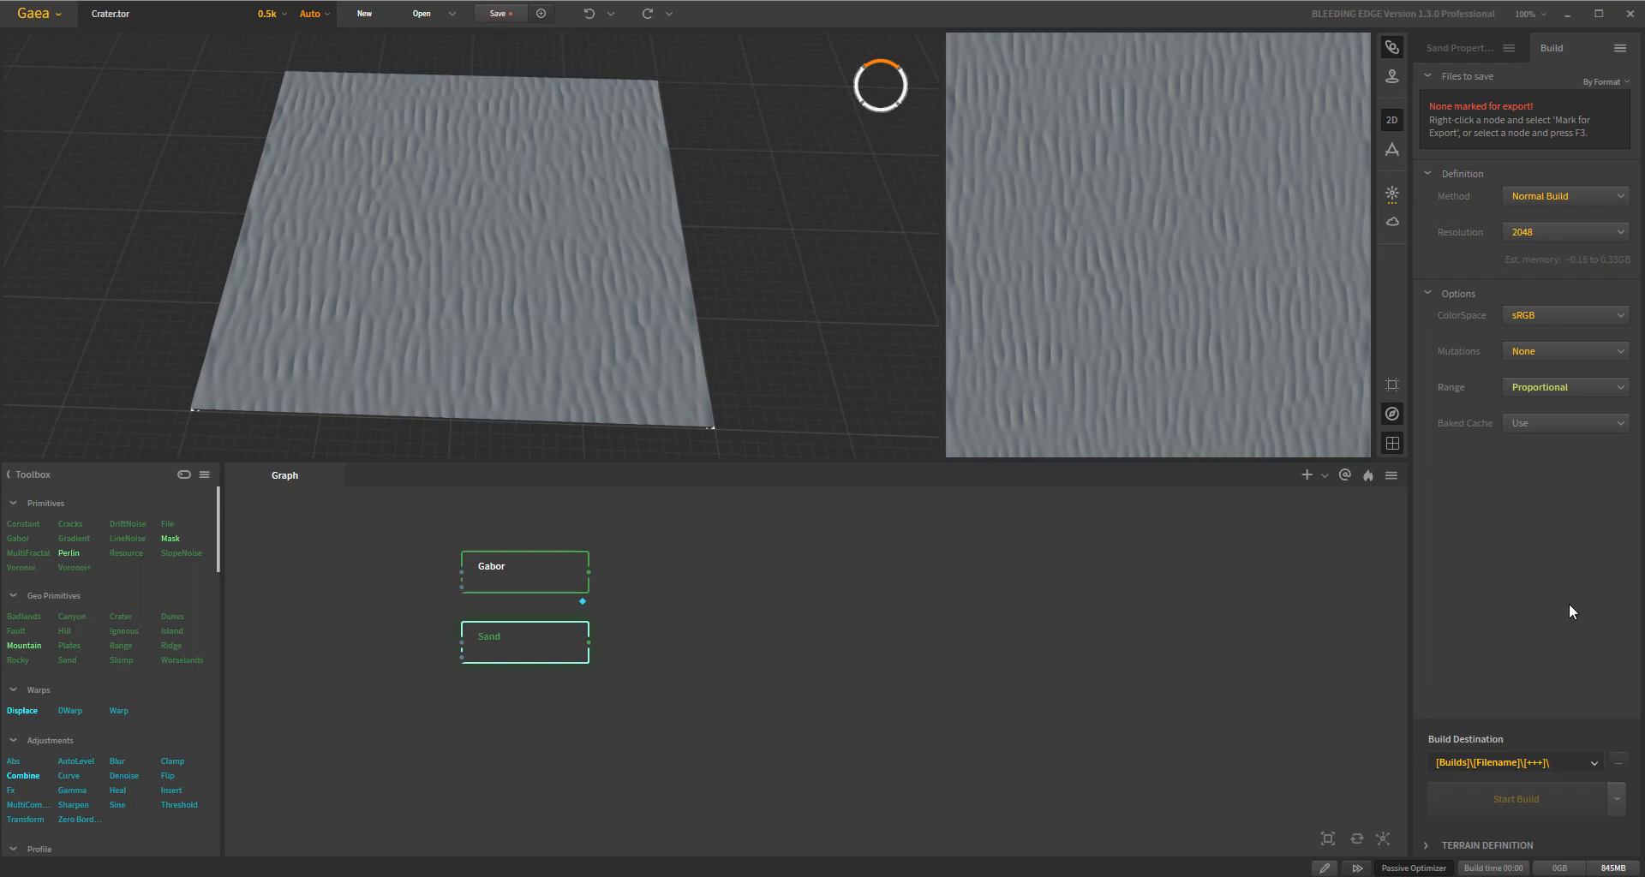
mouse_move(1475, 493)
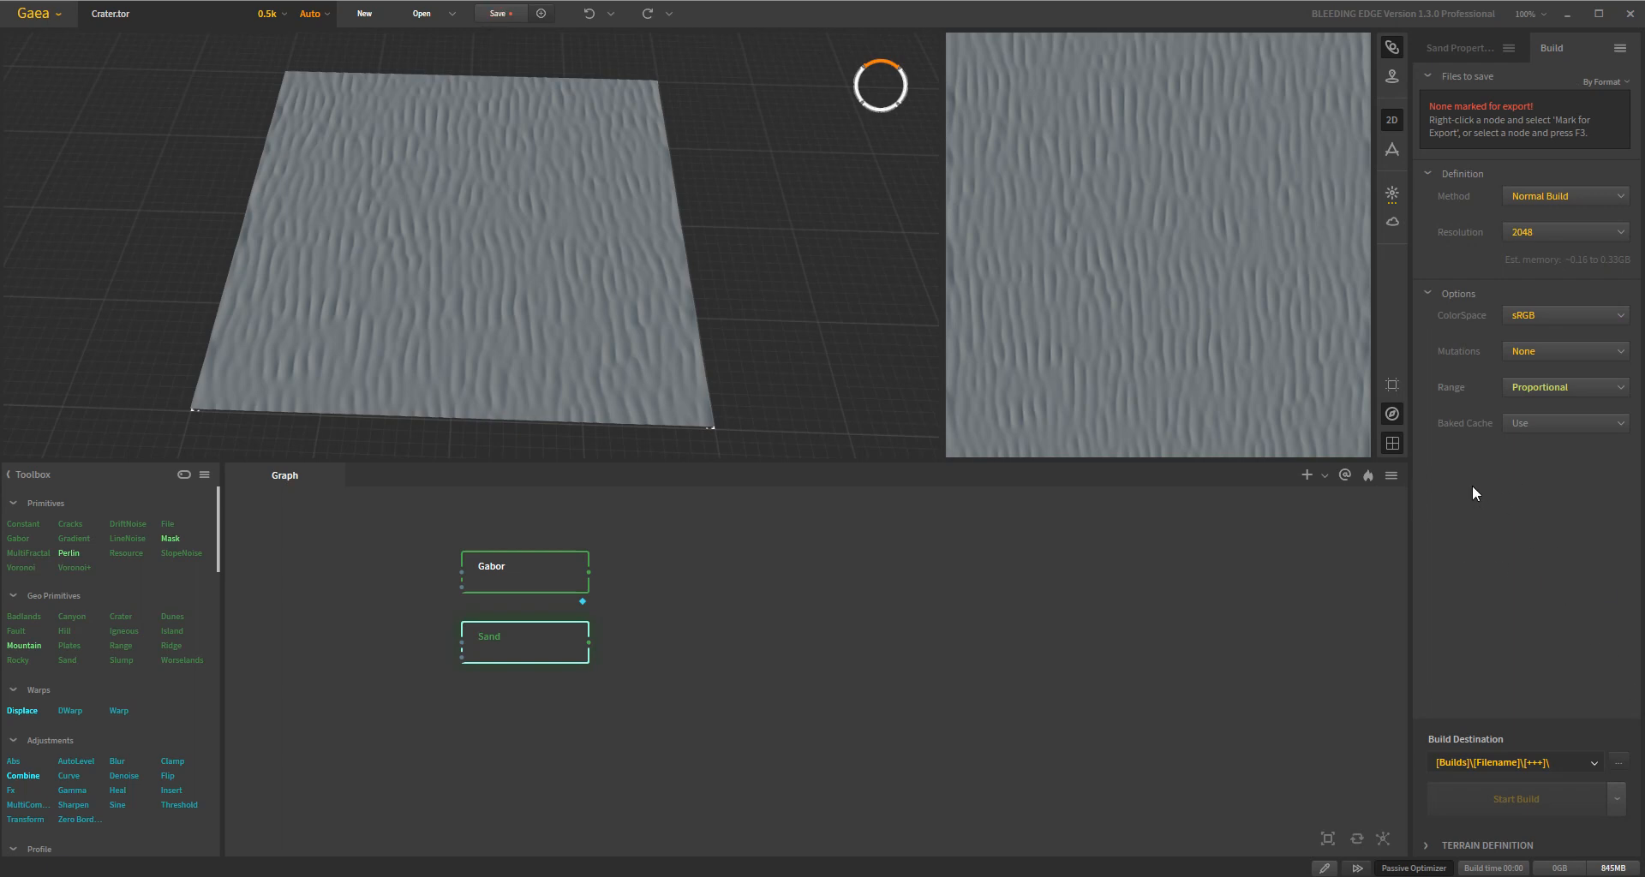
mouse_move(1487, 558)
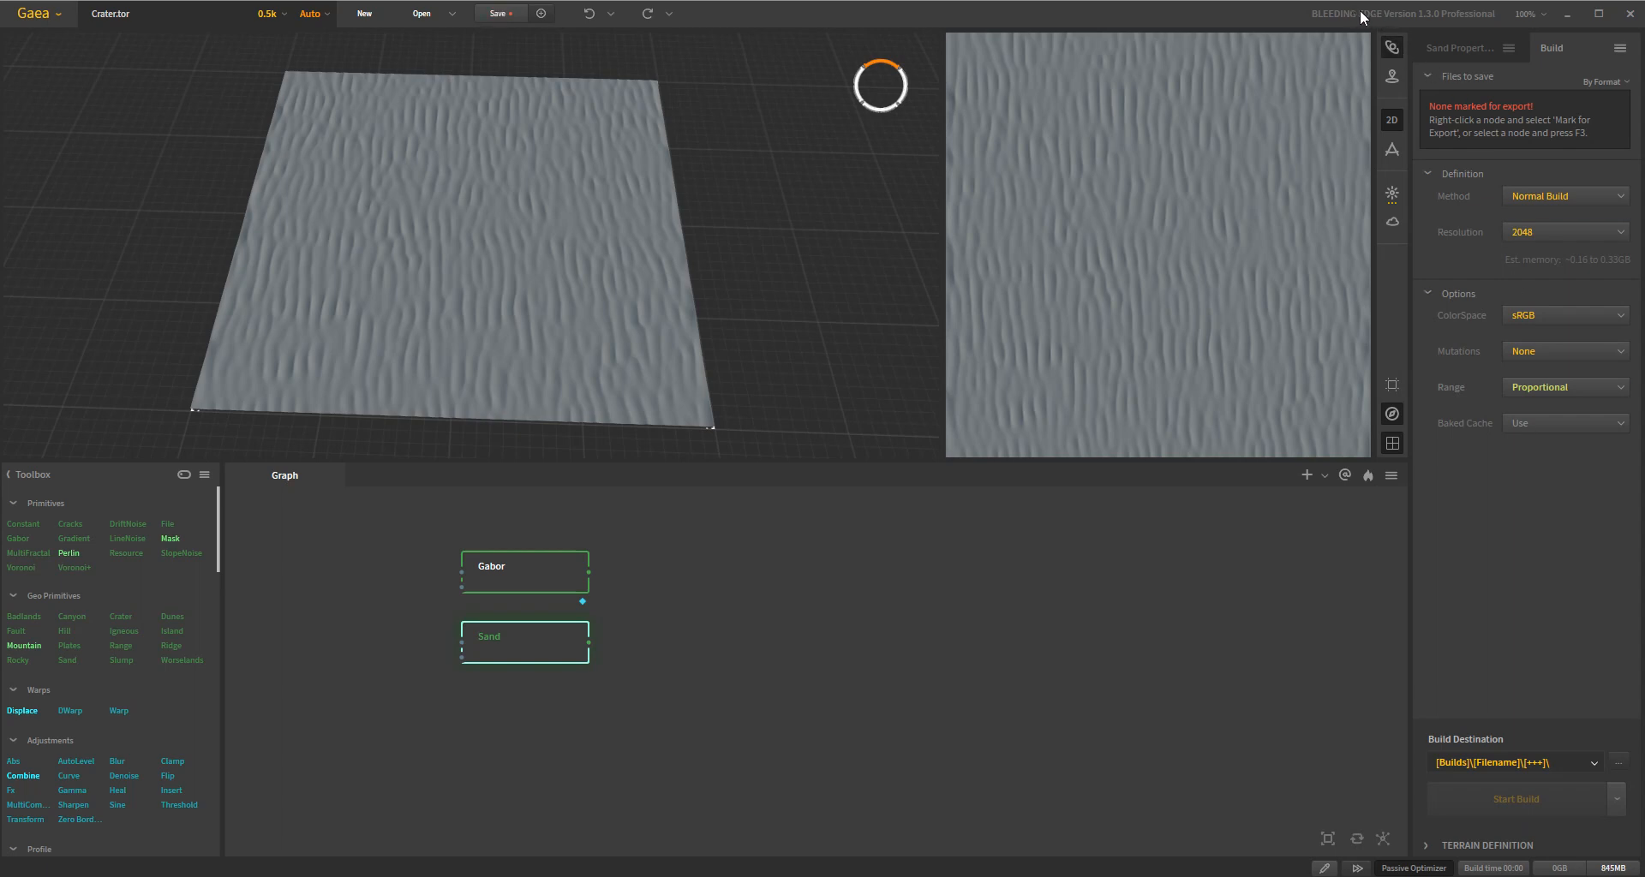
mouse_move(1547, 578)
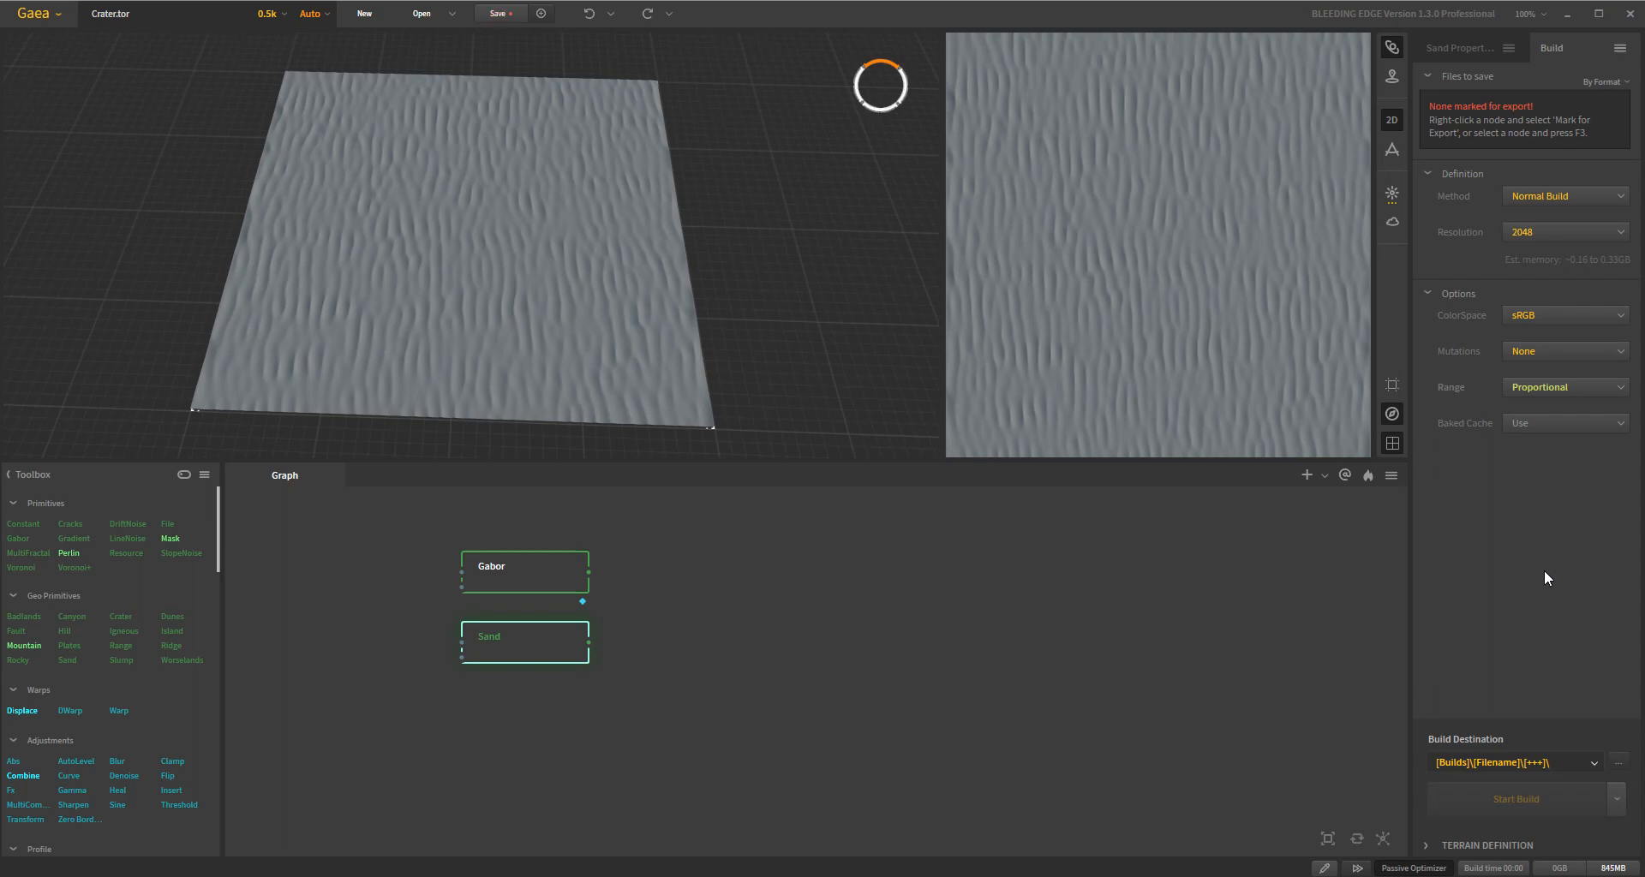
mouse_move(722, 700)
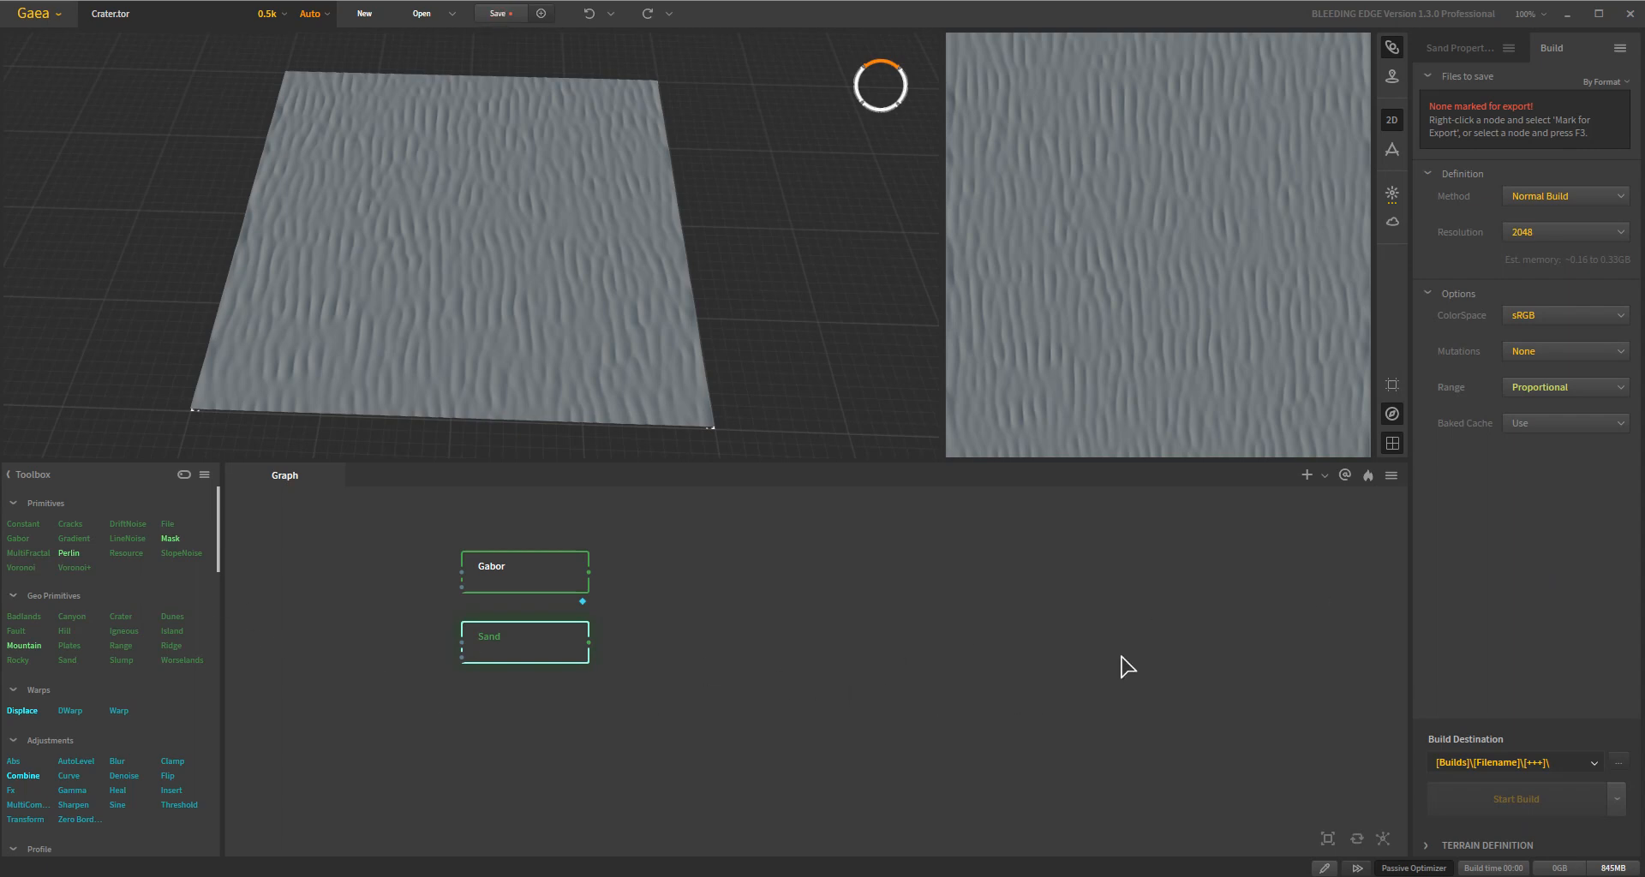
mouse_move(1110, 665)
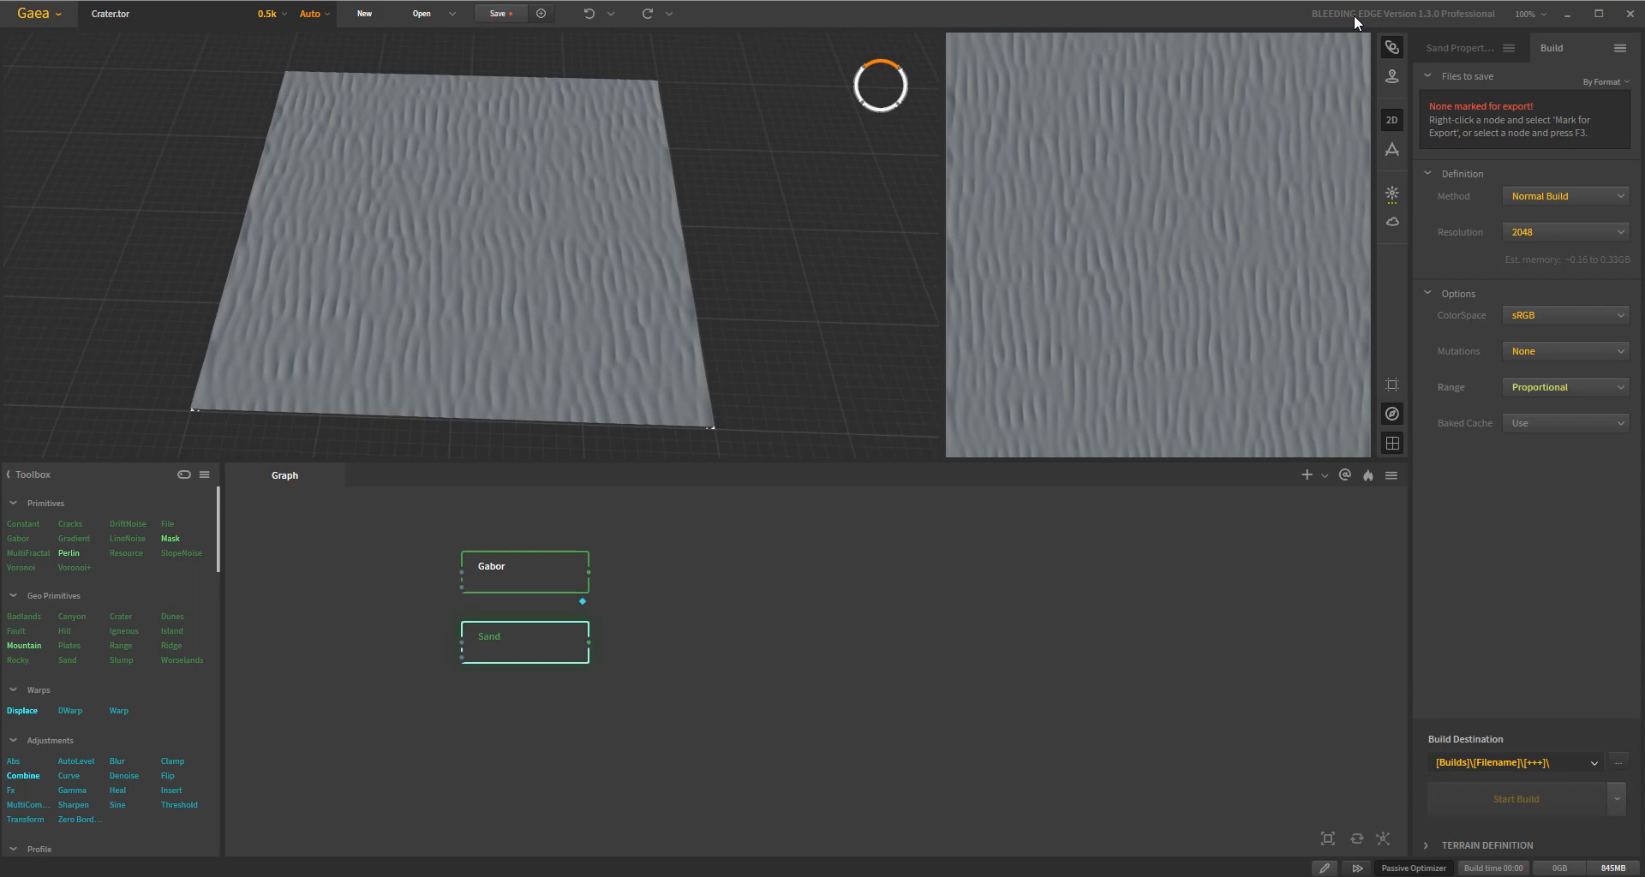
left_click(494, 13)
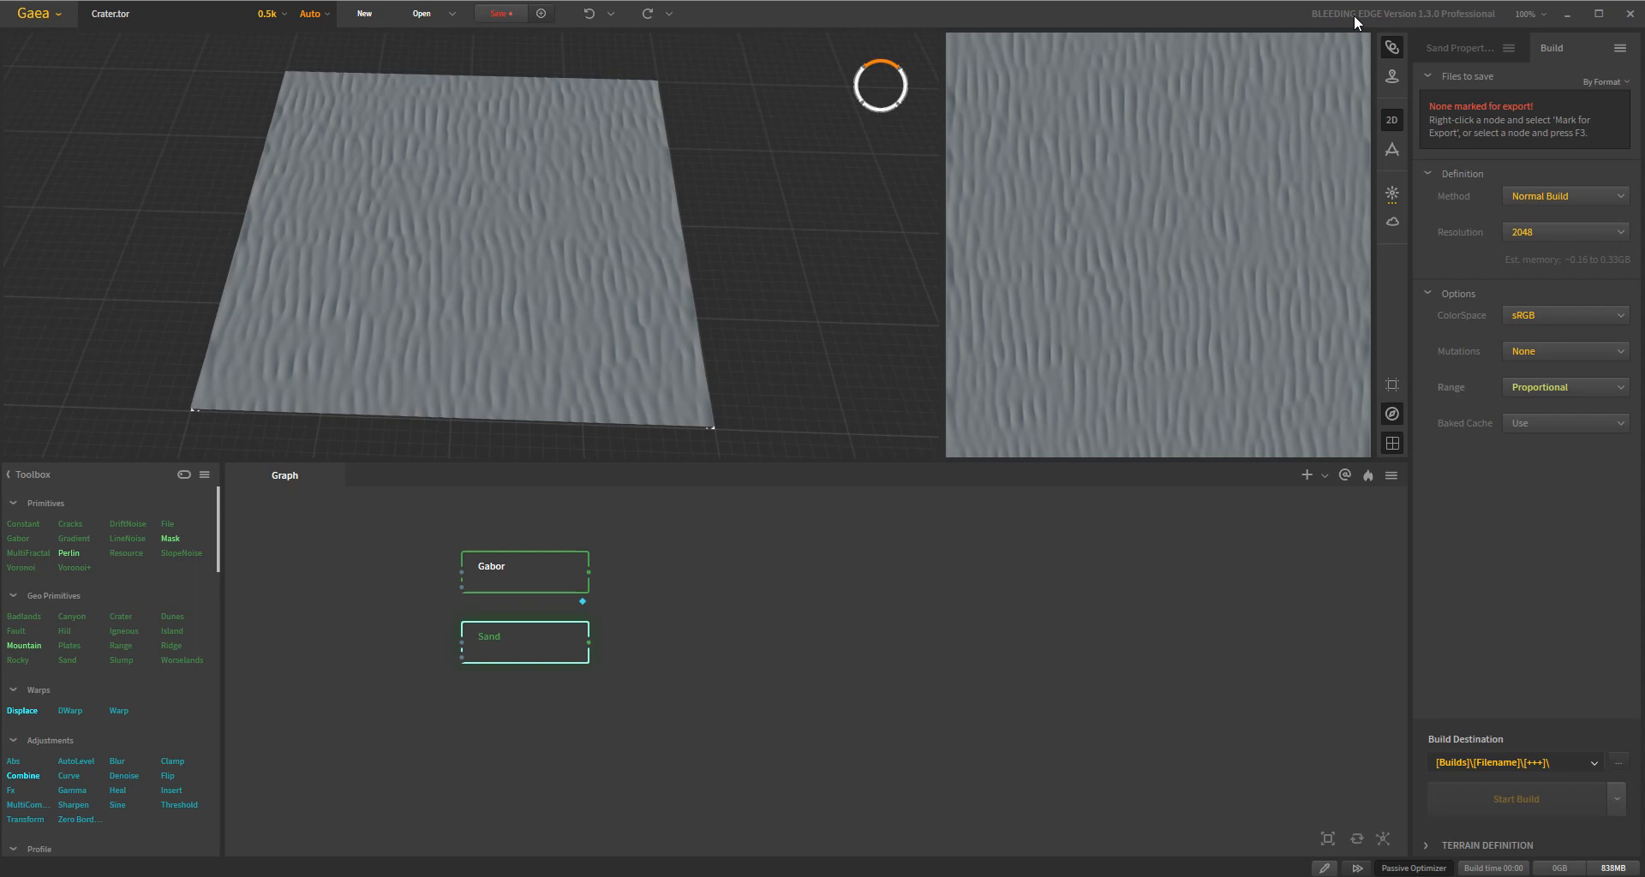
mouse_move(53, 20)
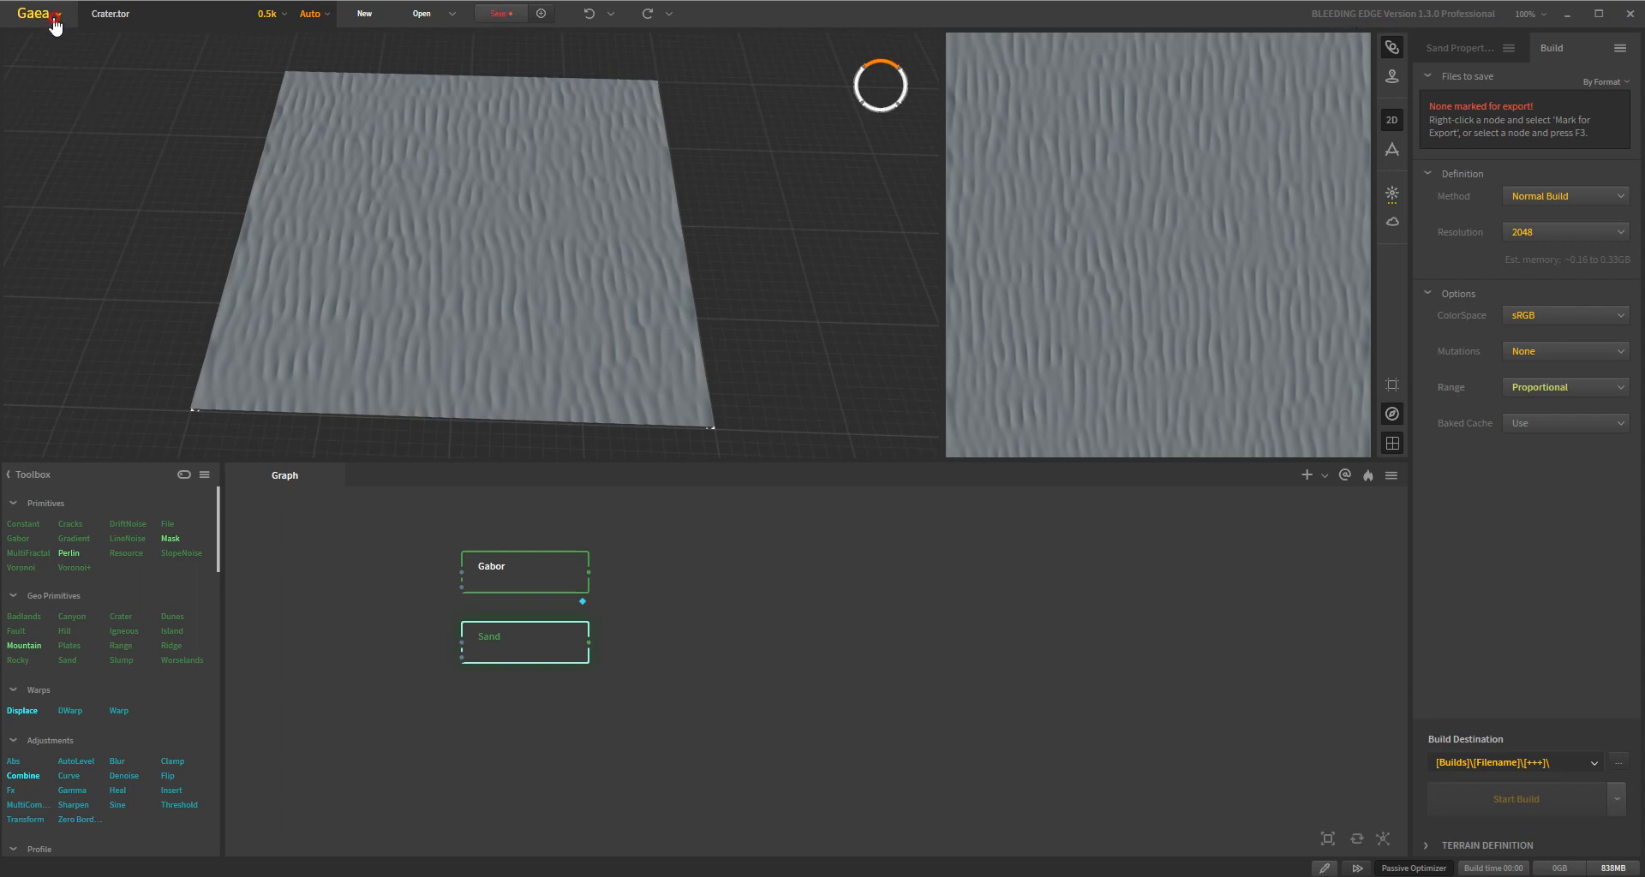
Step: Open Preferences and browse the Workspace folder, path, node style and autosave settings
left_click(34, 16)
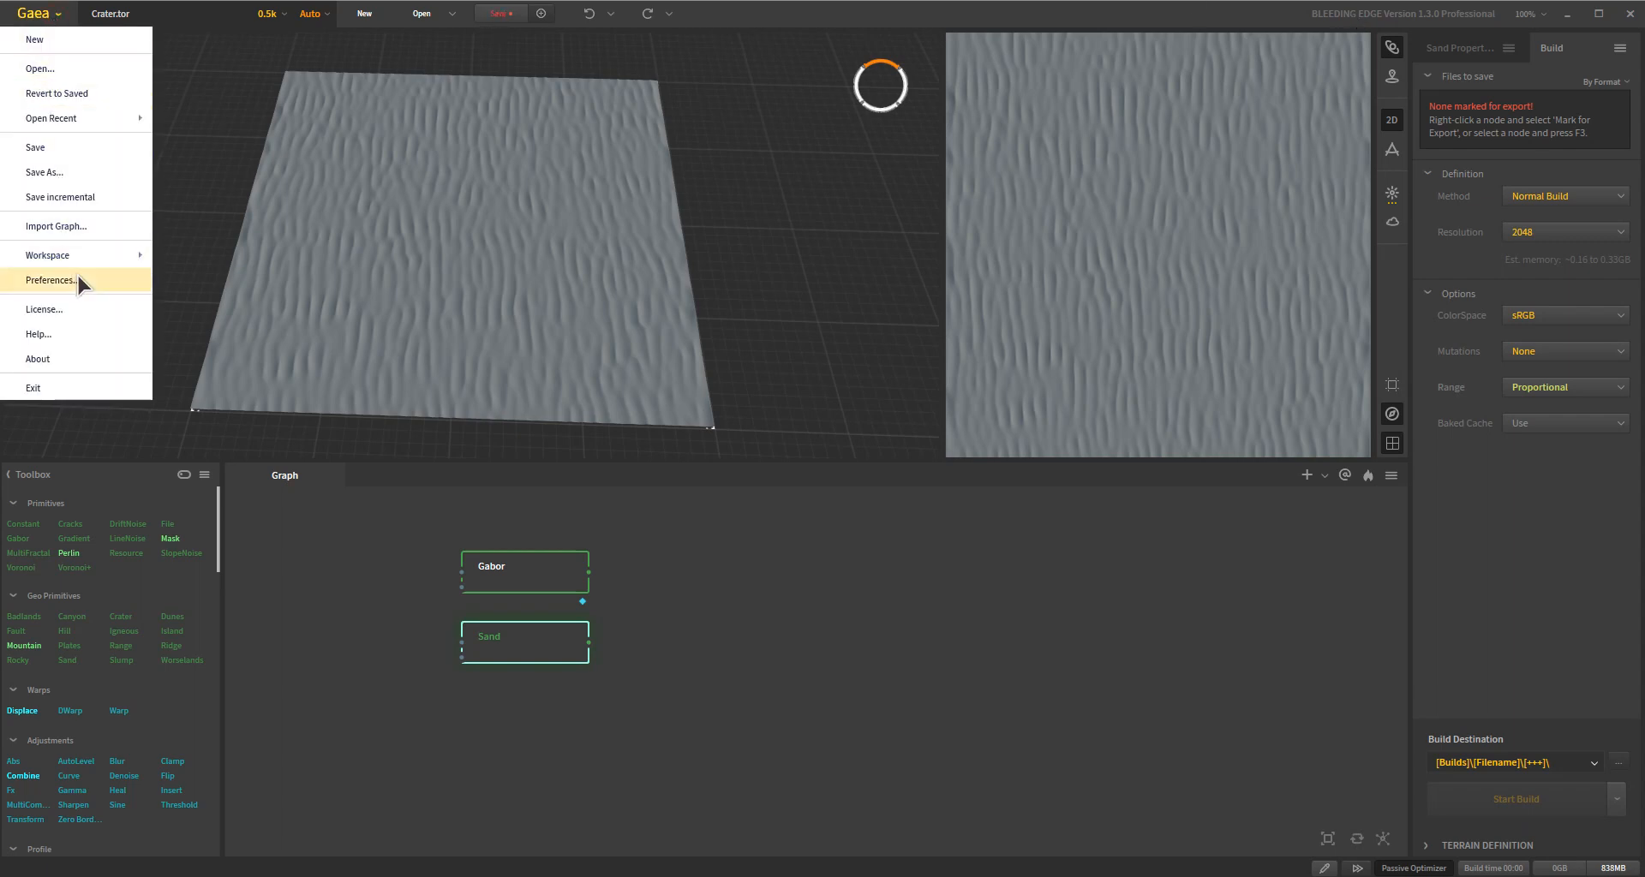
left_click(50, 280)
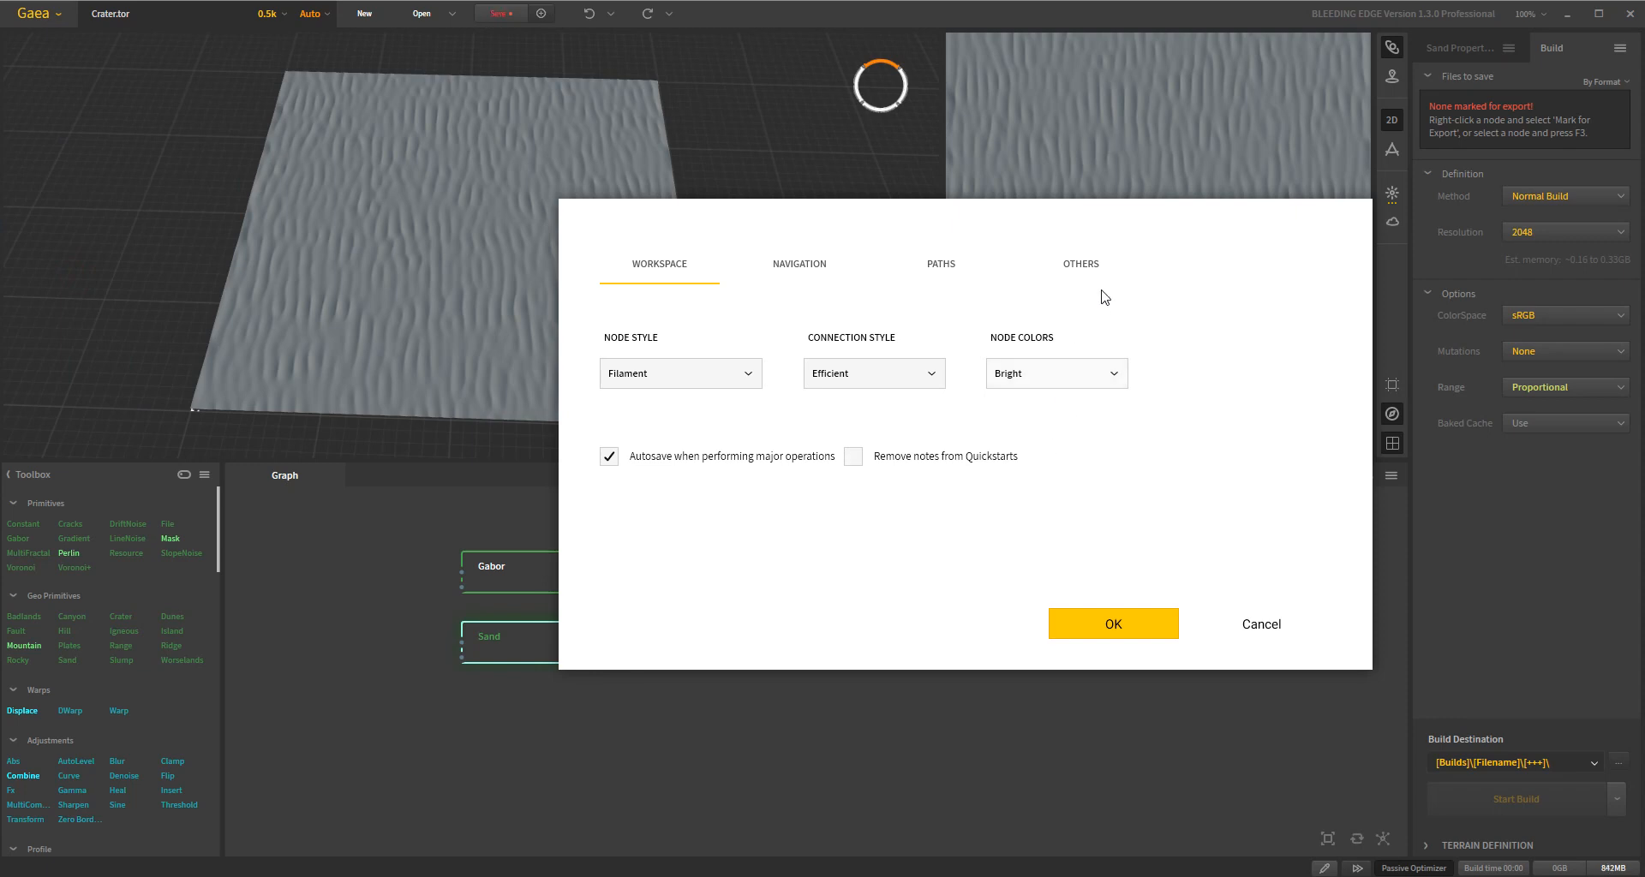
mouse_move(1148, 254)
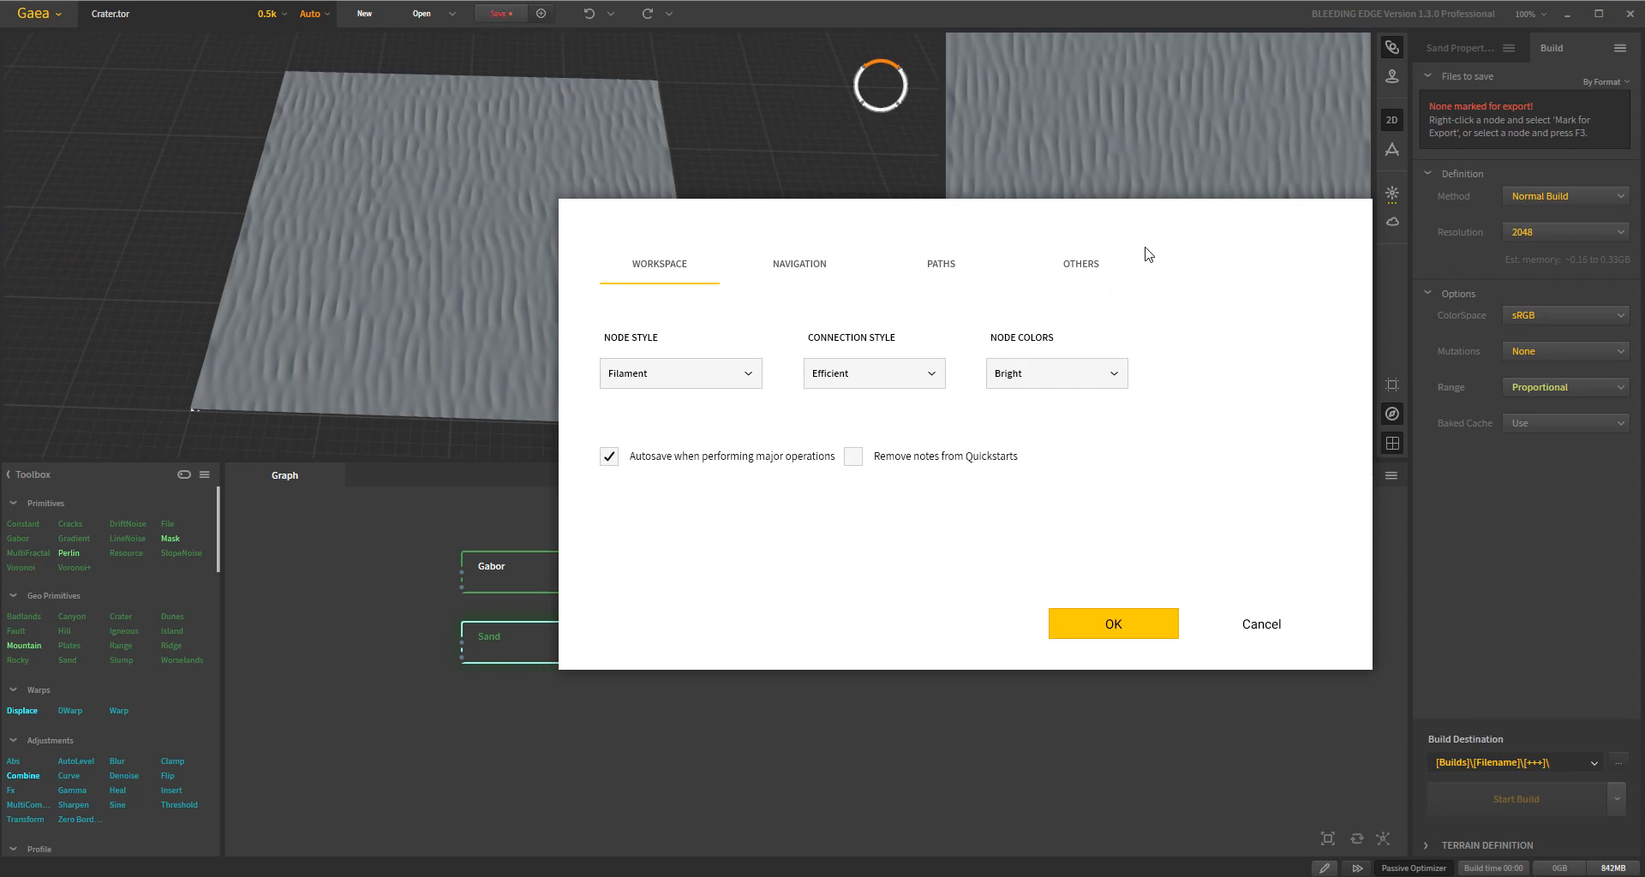
mouse_move(1120, 281)
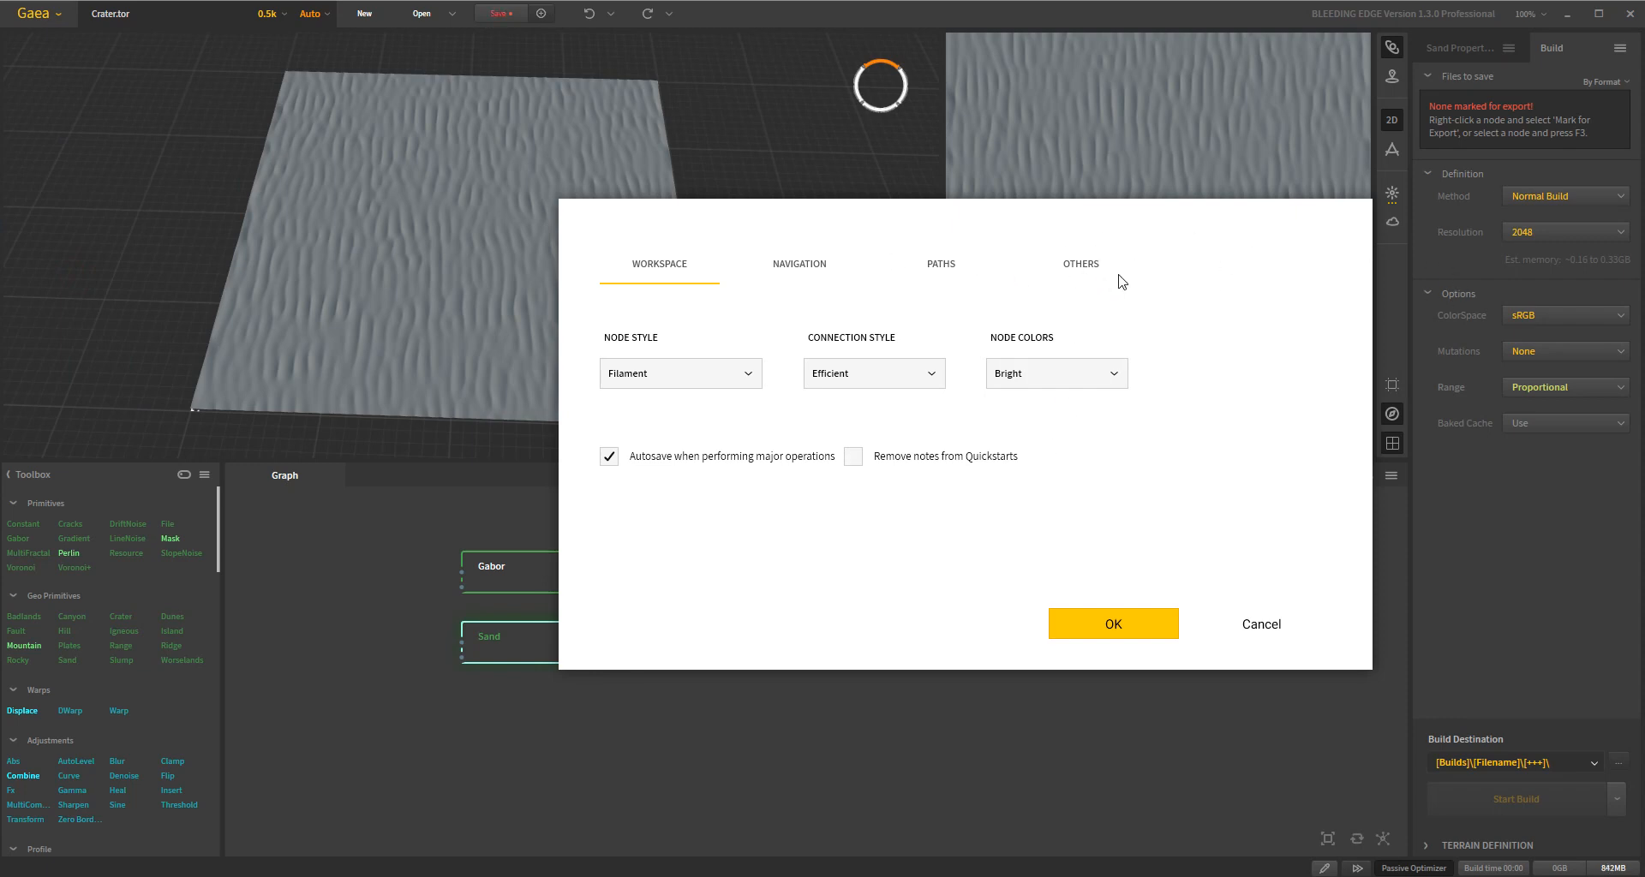
left_click(941, 264)
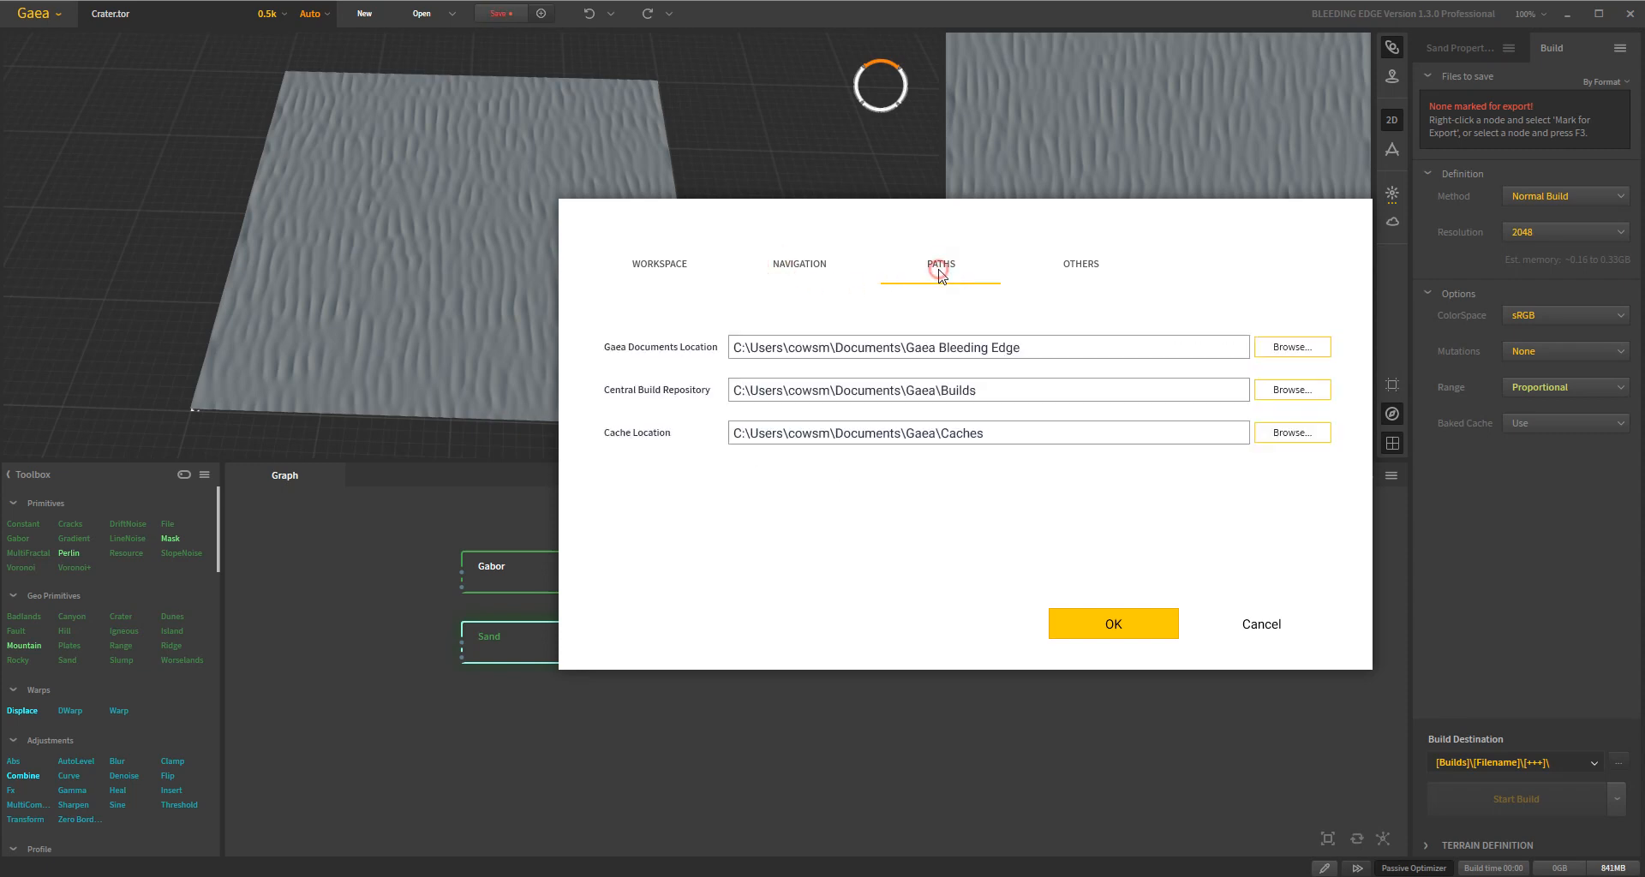
left_click(1080, 263)
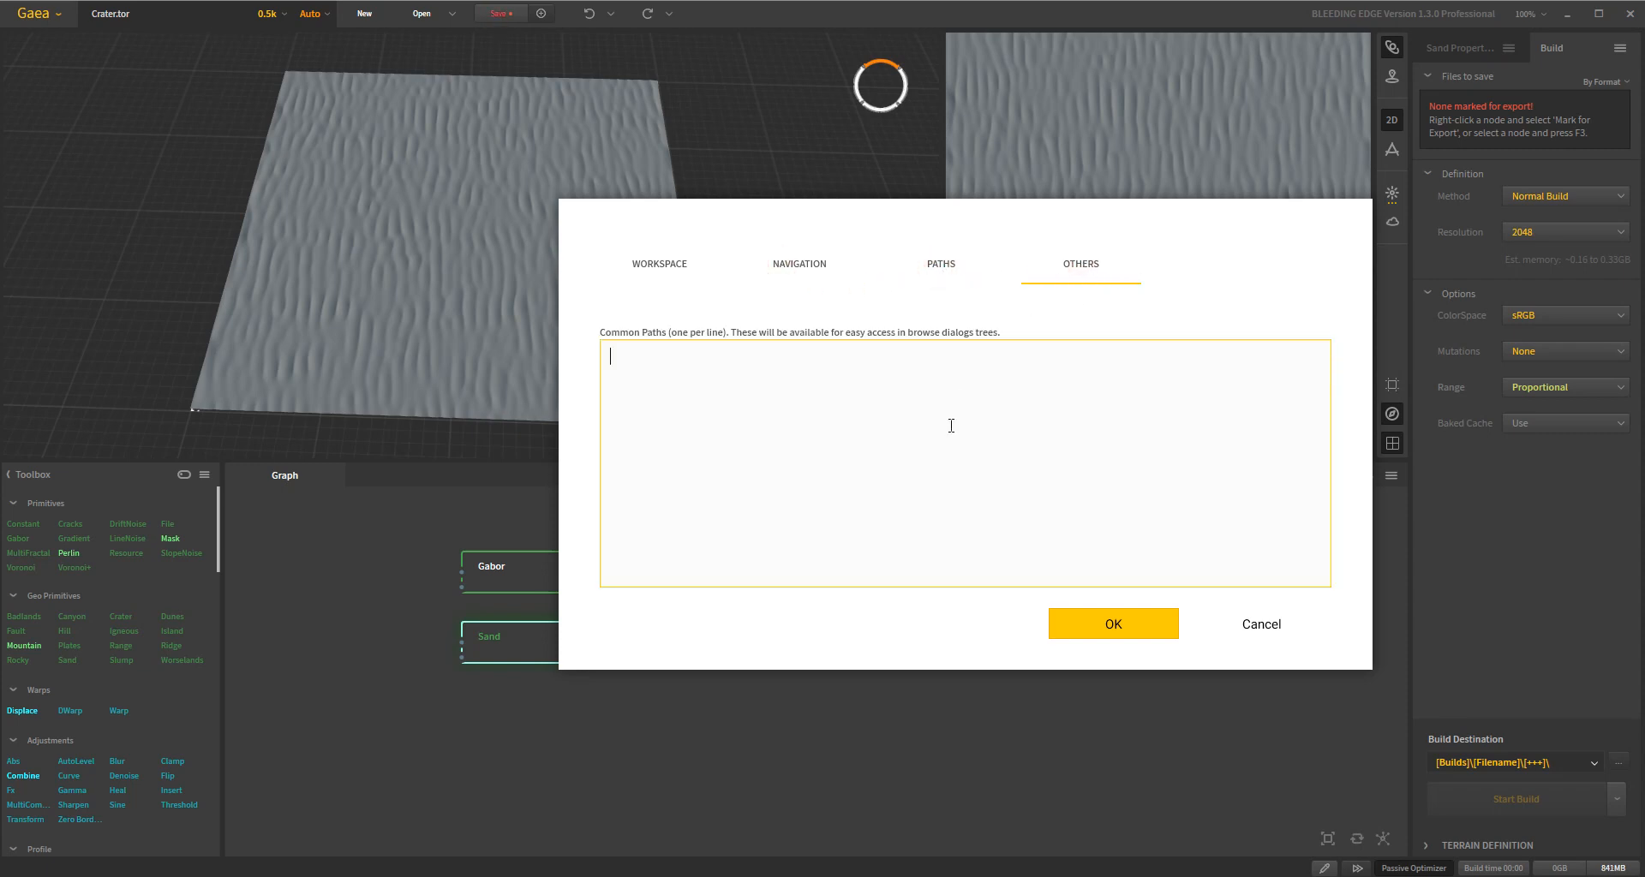
left_click(659, 275)
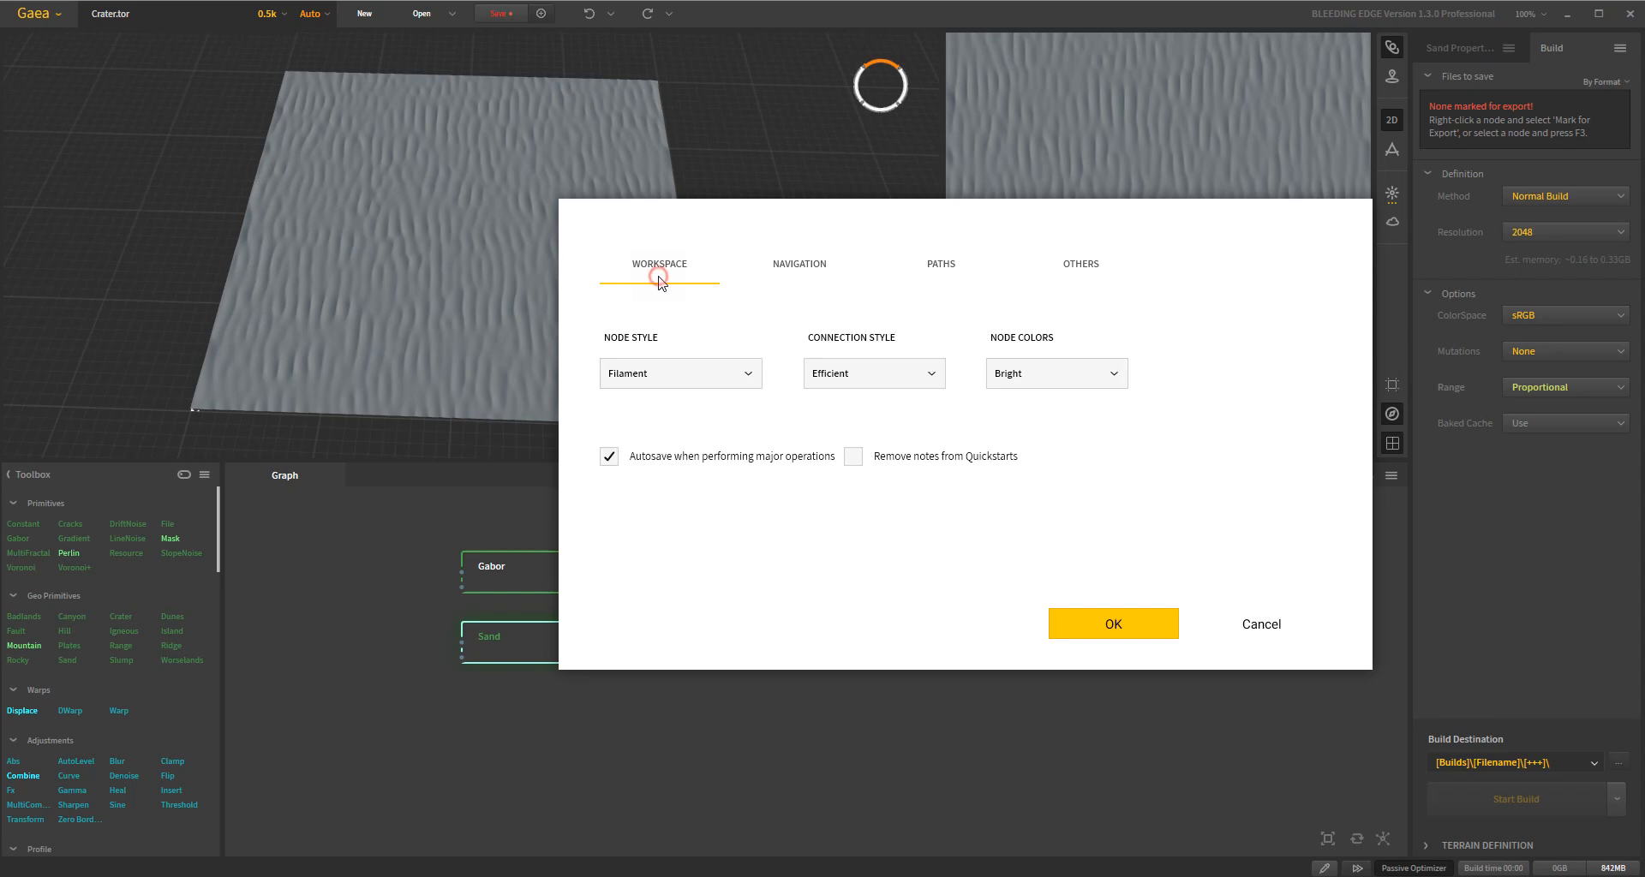
mouse_move(949, 223)
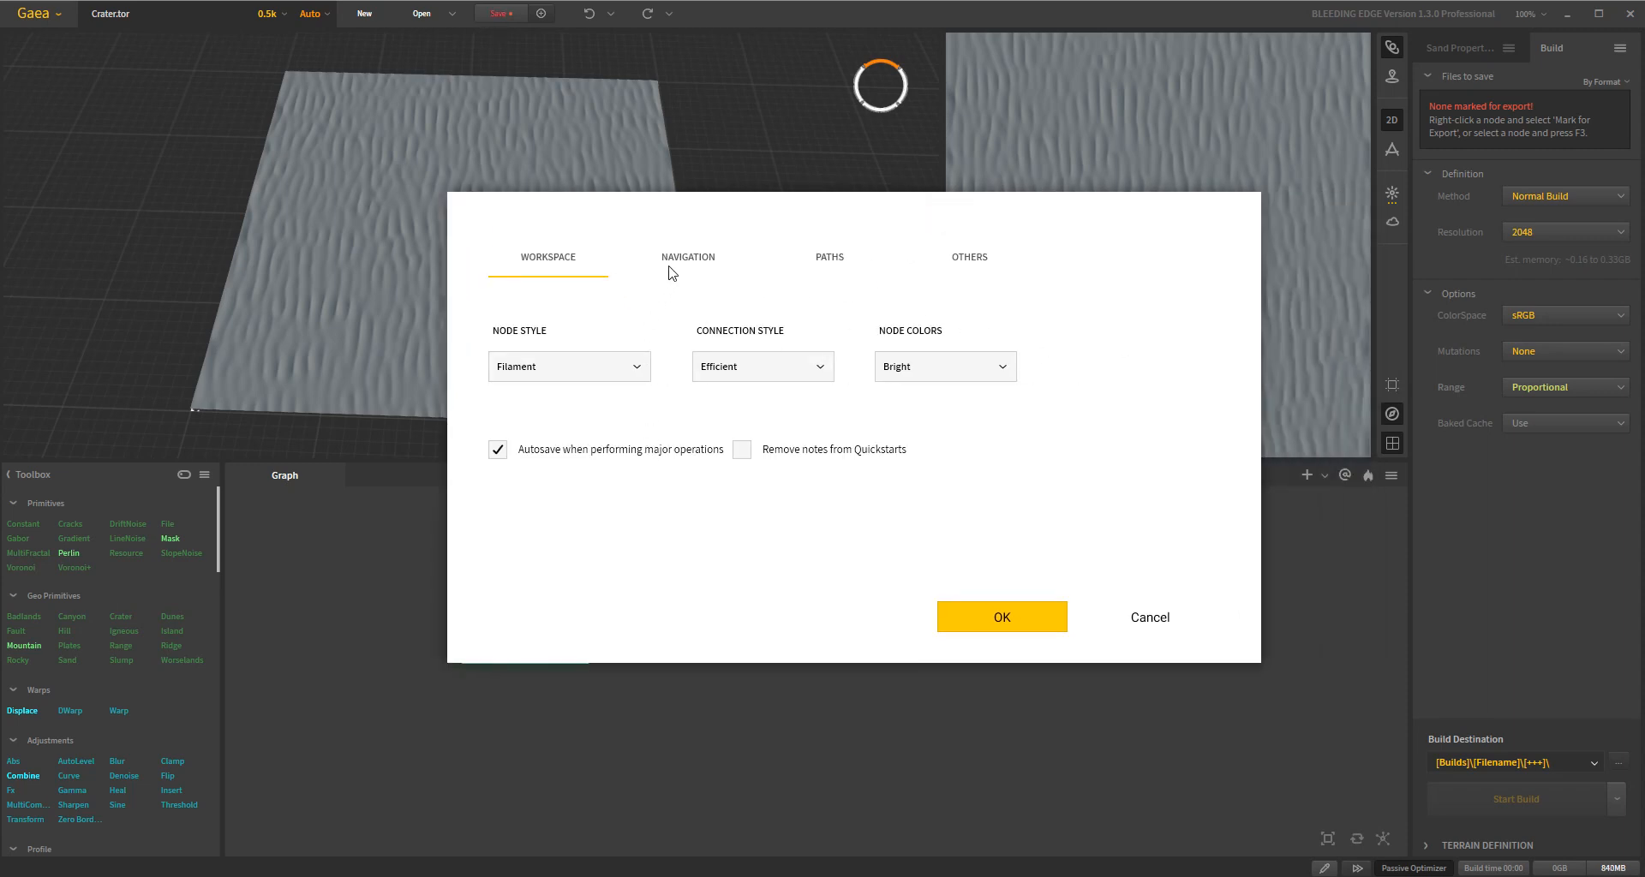
Step: Review the Navigation orbit, pan and zoom settings, then close Preferences with OK
left_click(688, 257)
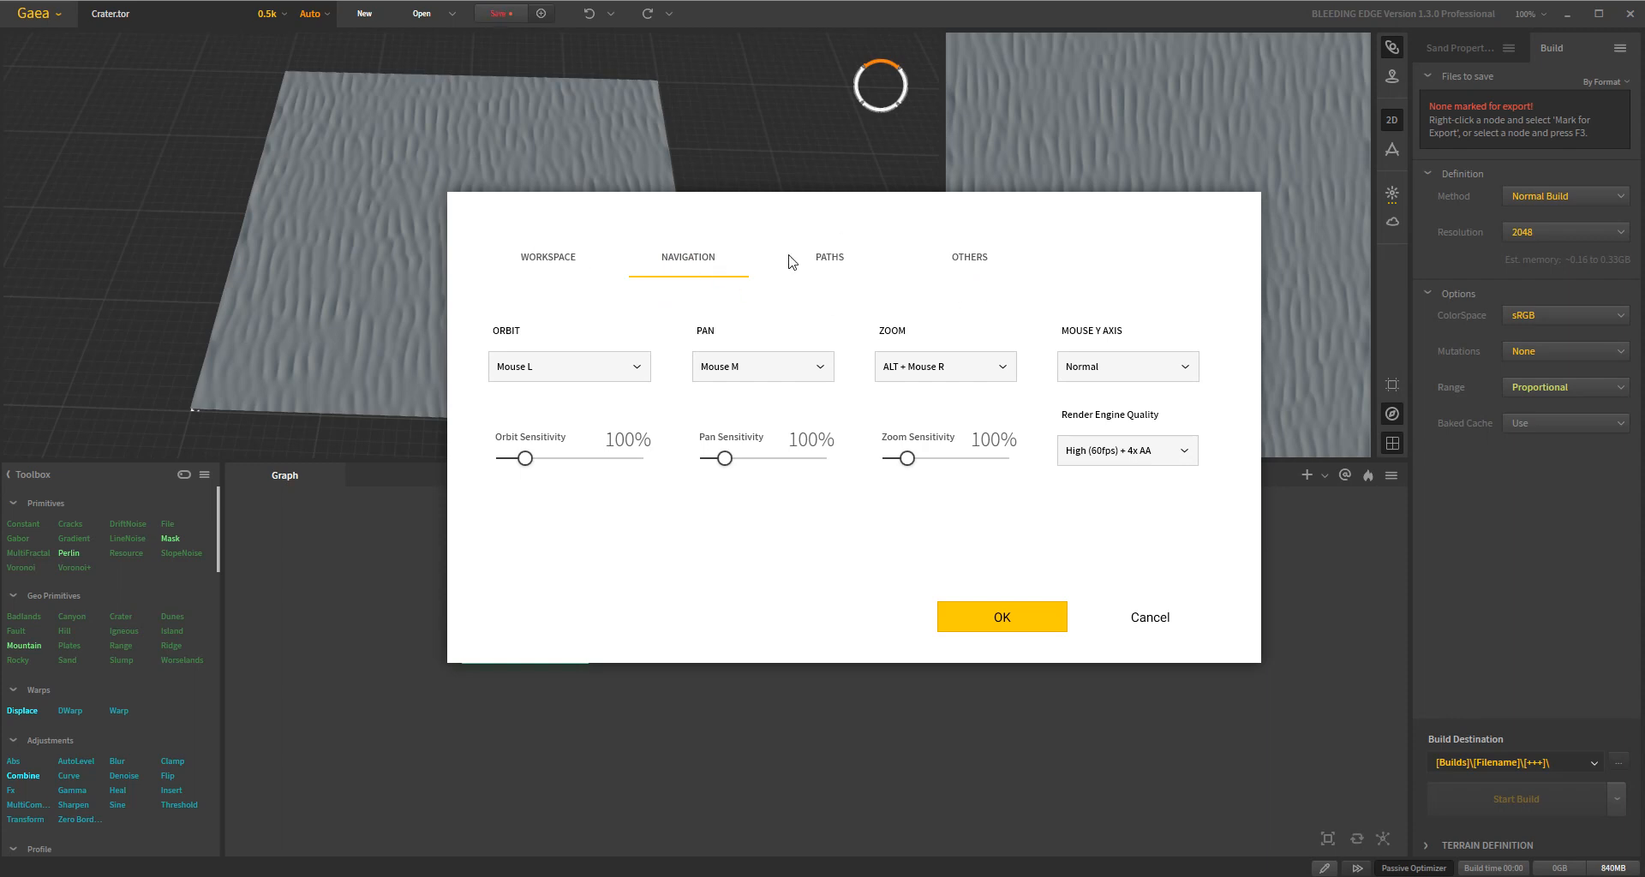
left_click(814, 259)
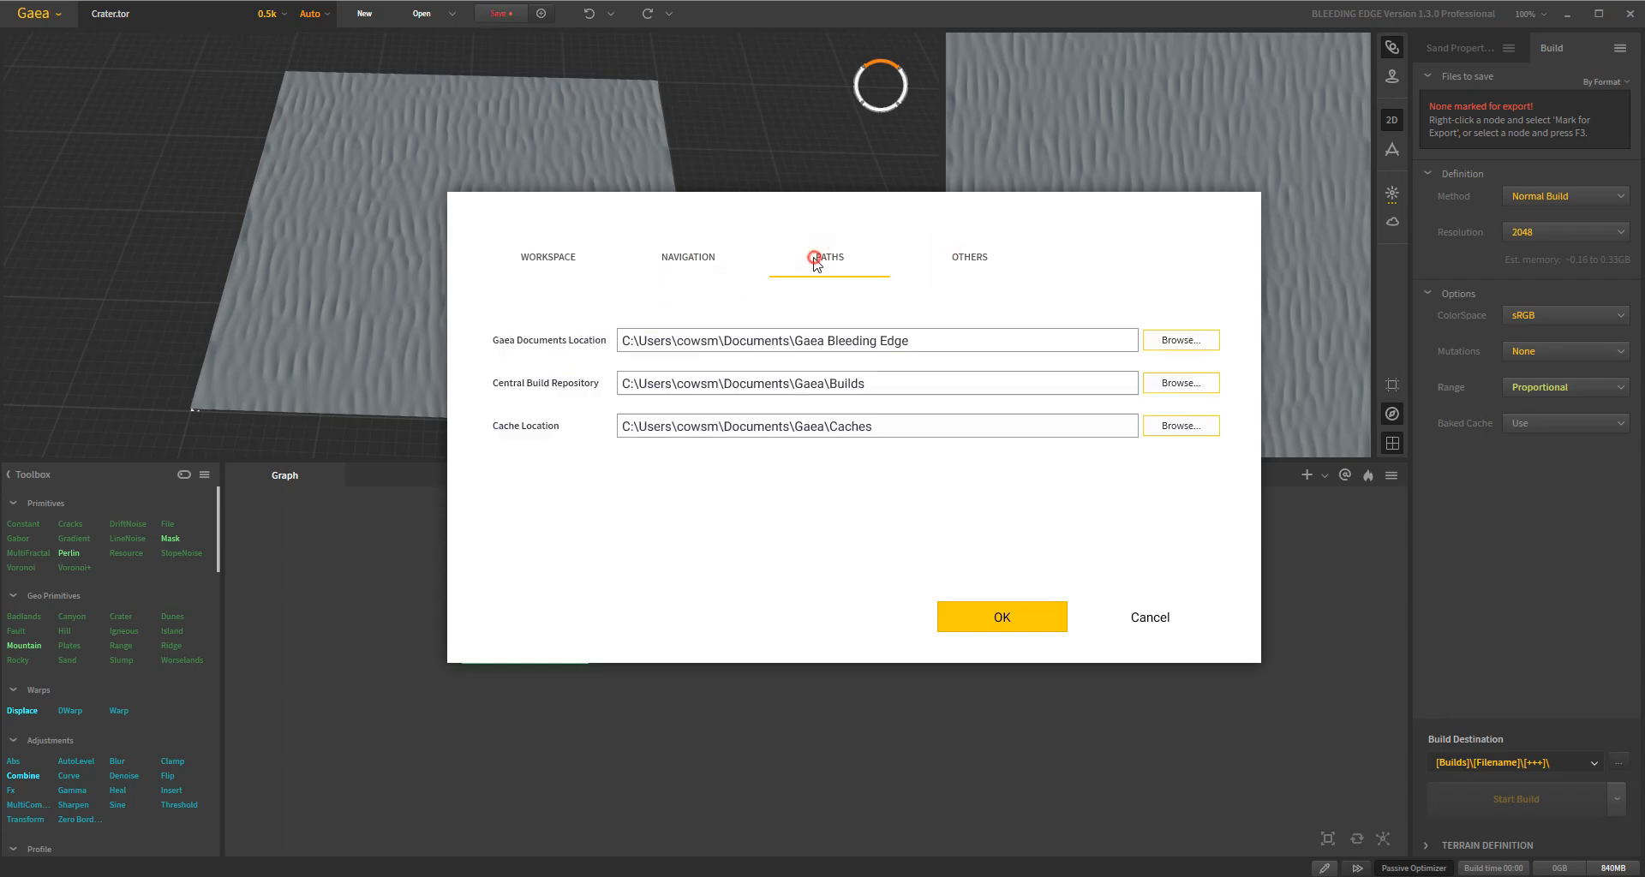
left_click(548, 257)
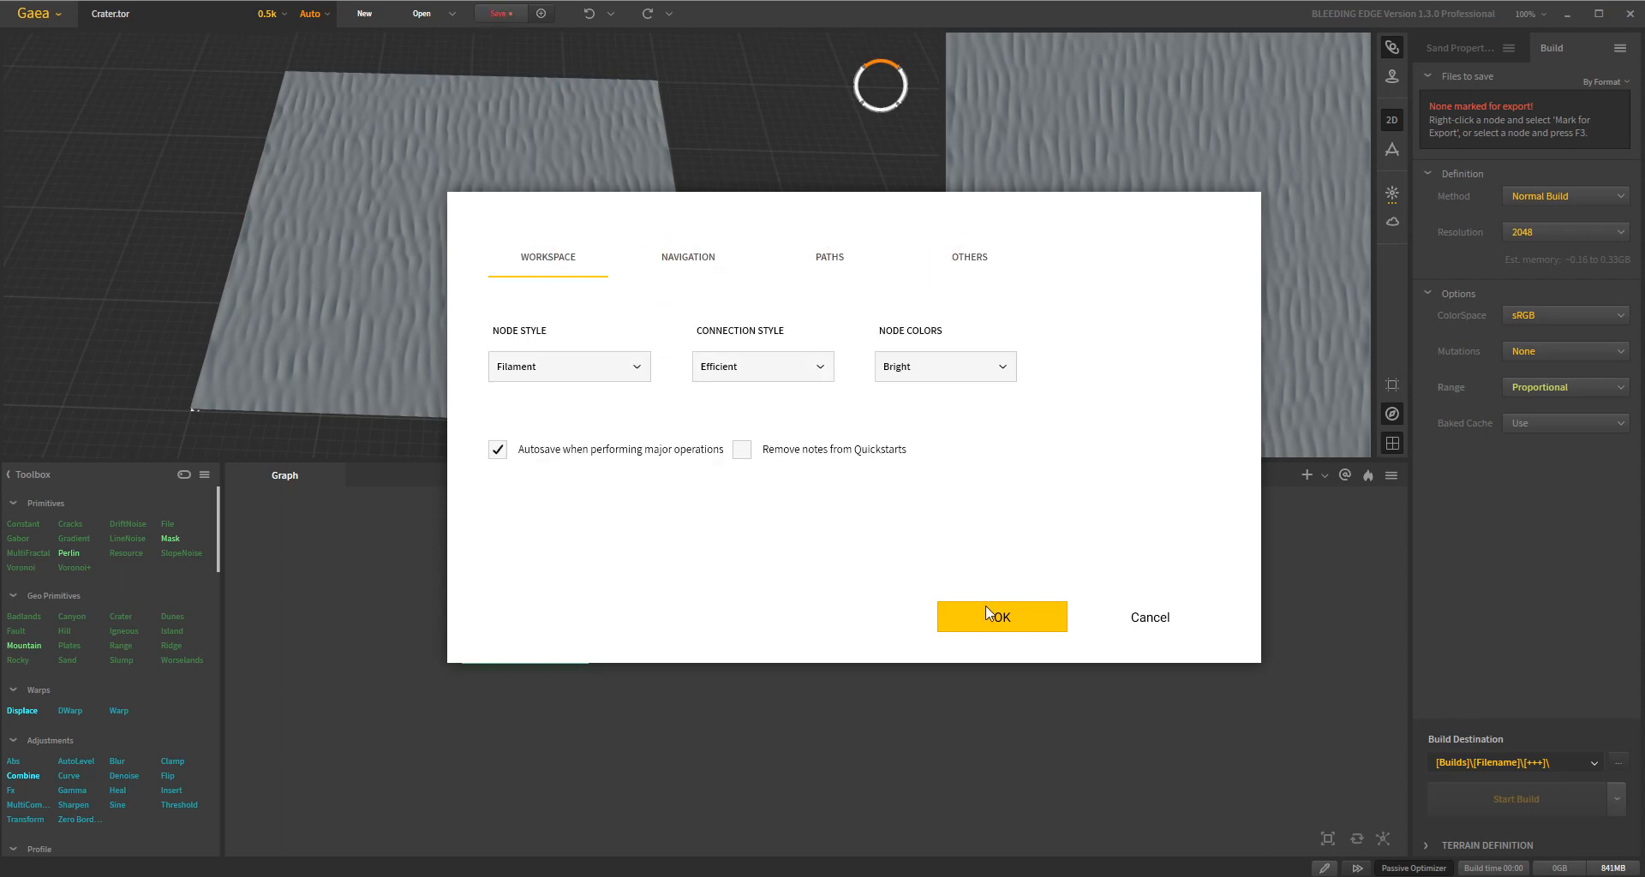
mouse_move(558, 339)
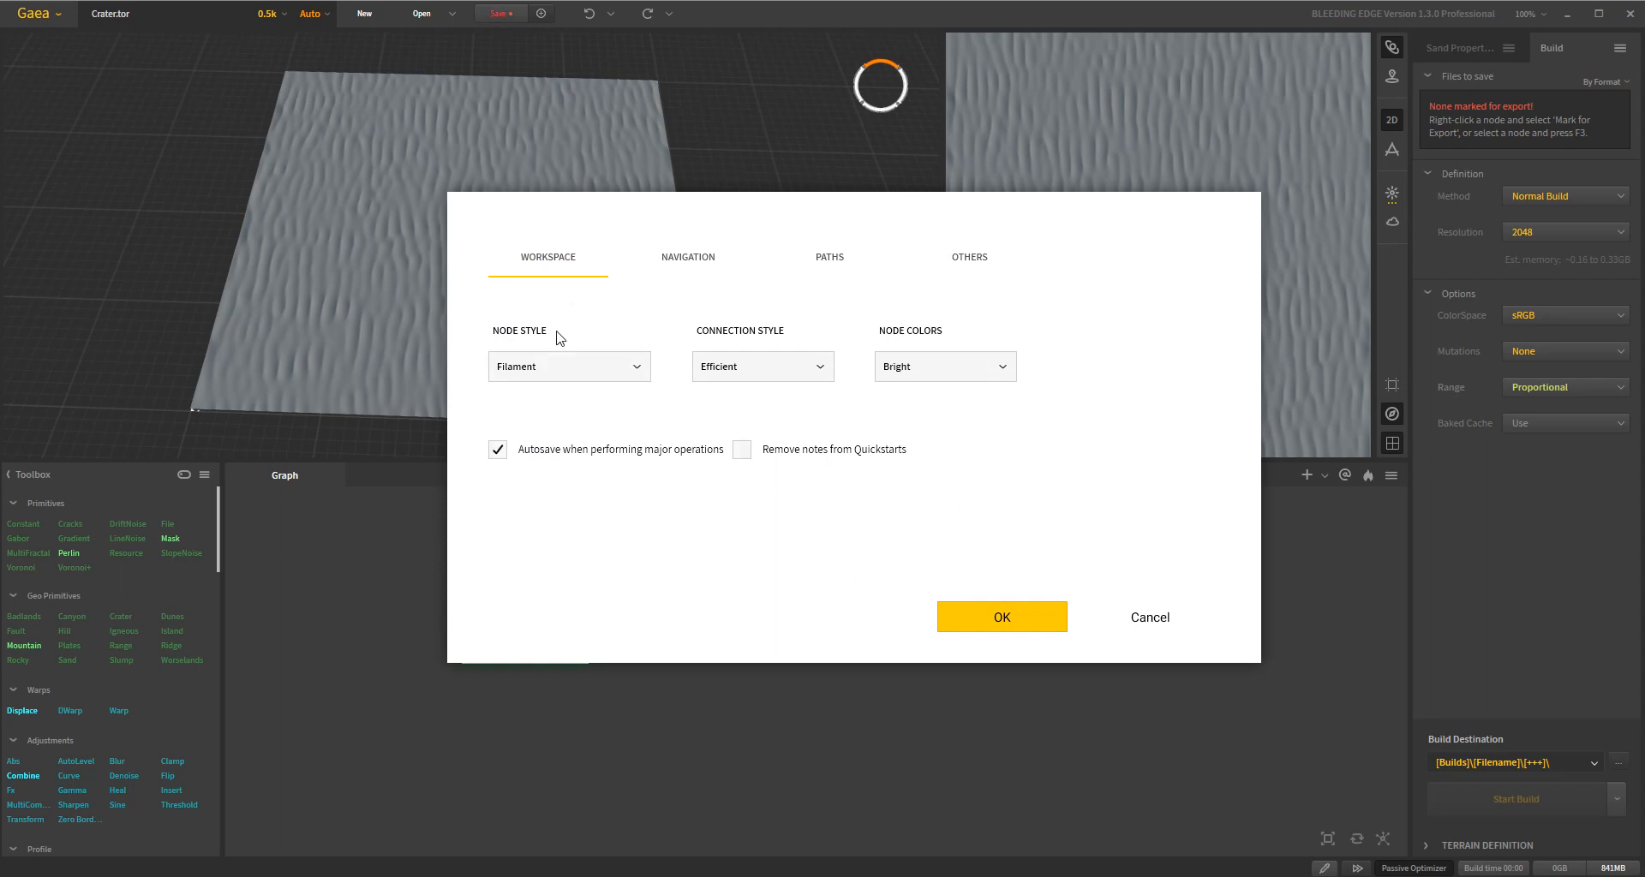
mouse_move(771, 369)
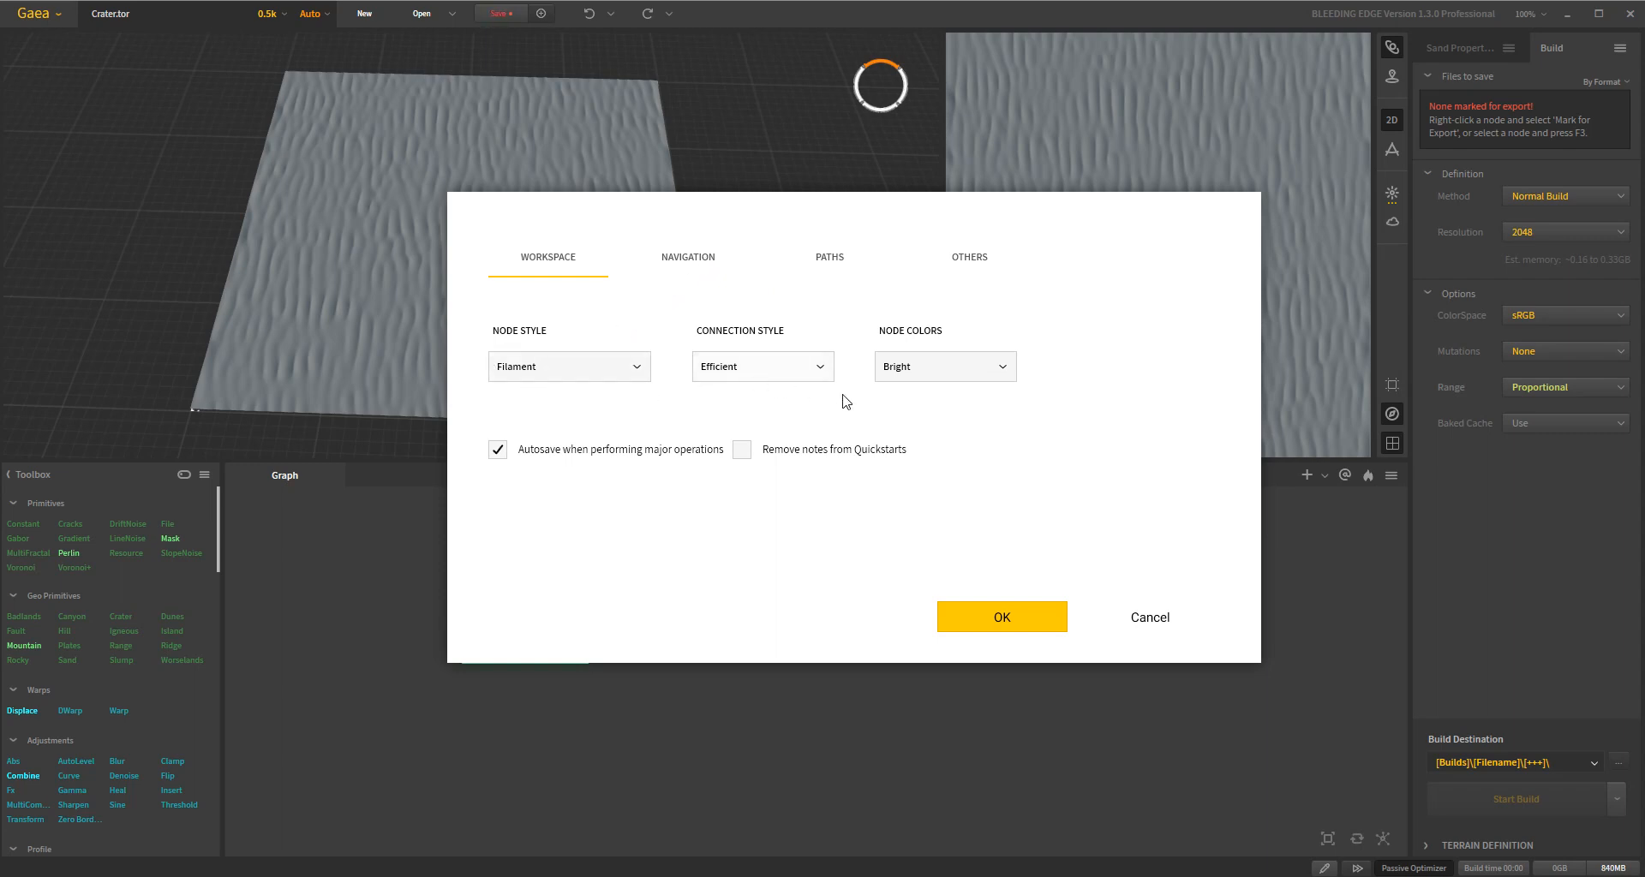
mouse_move(600, 344)
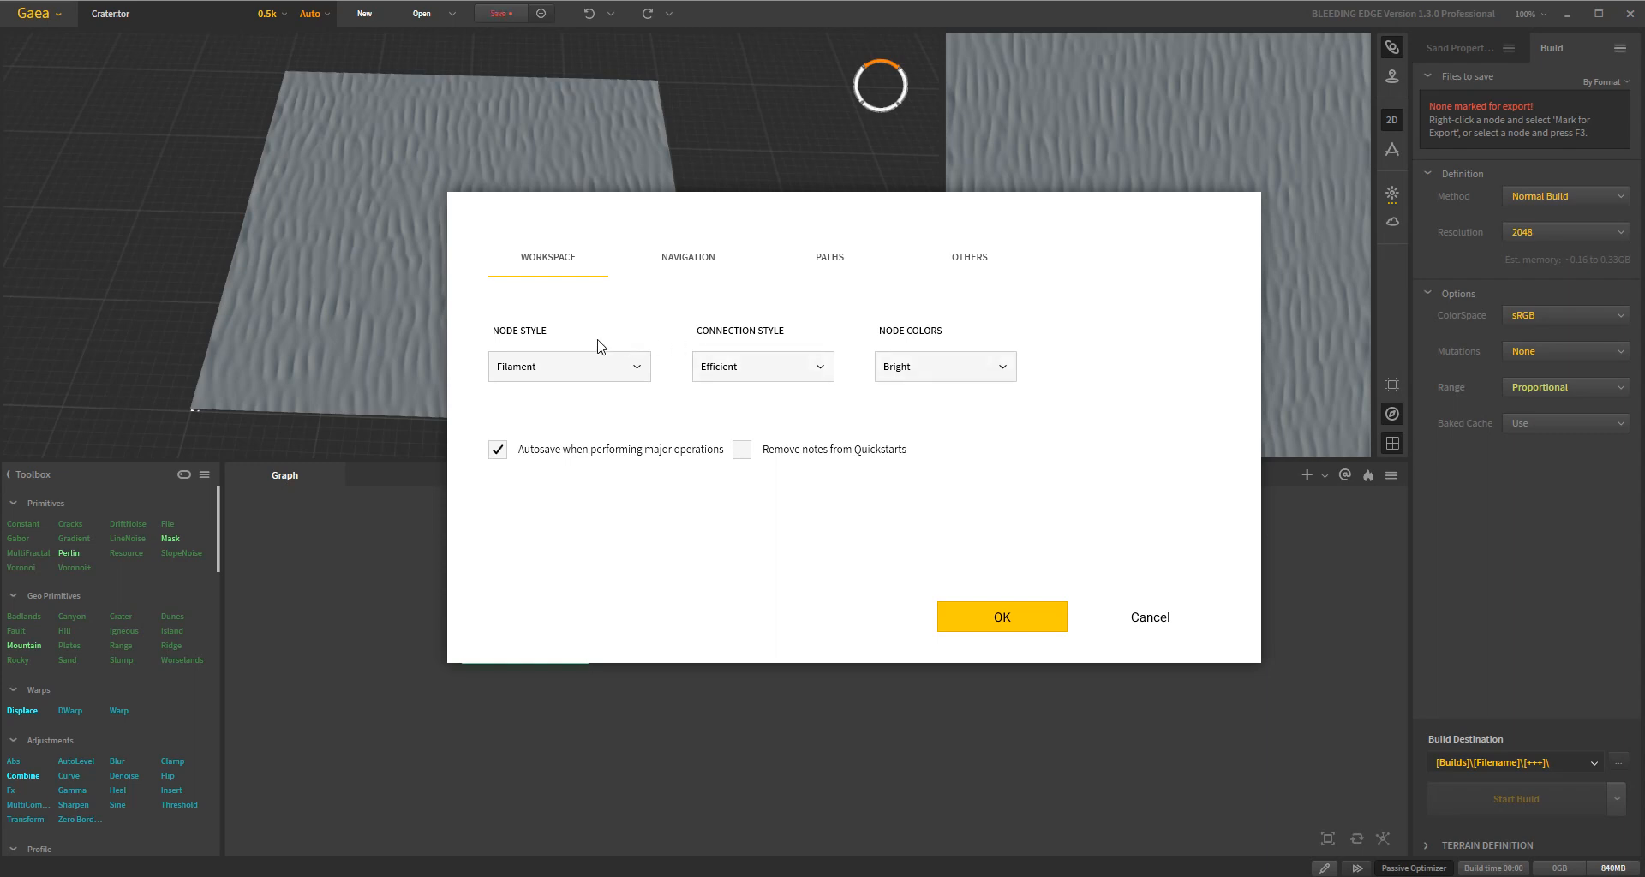
mouse_move(720, 383)
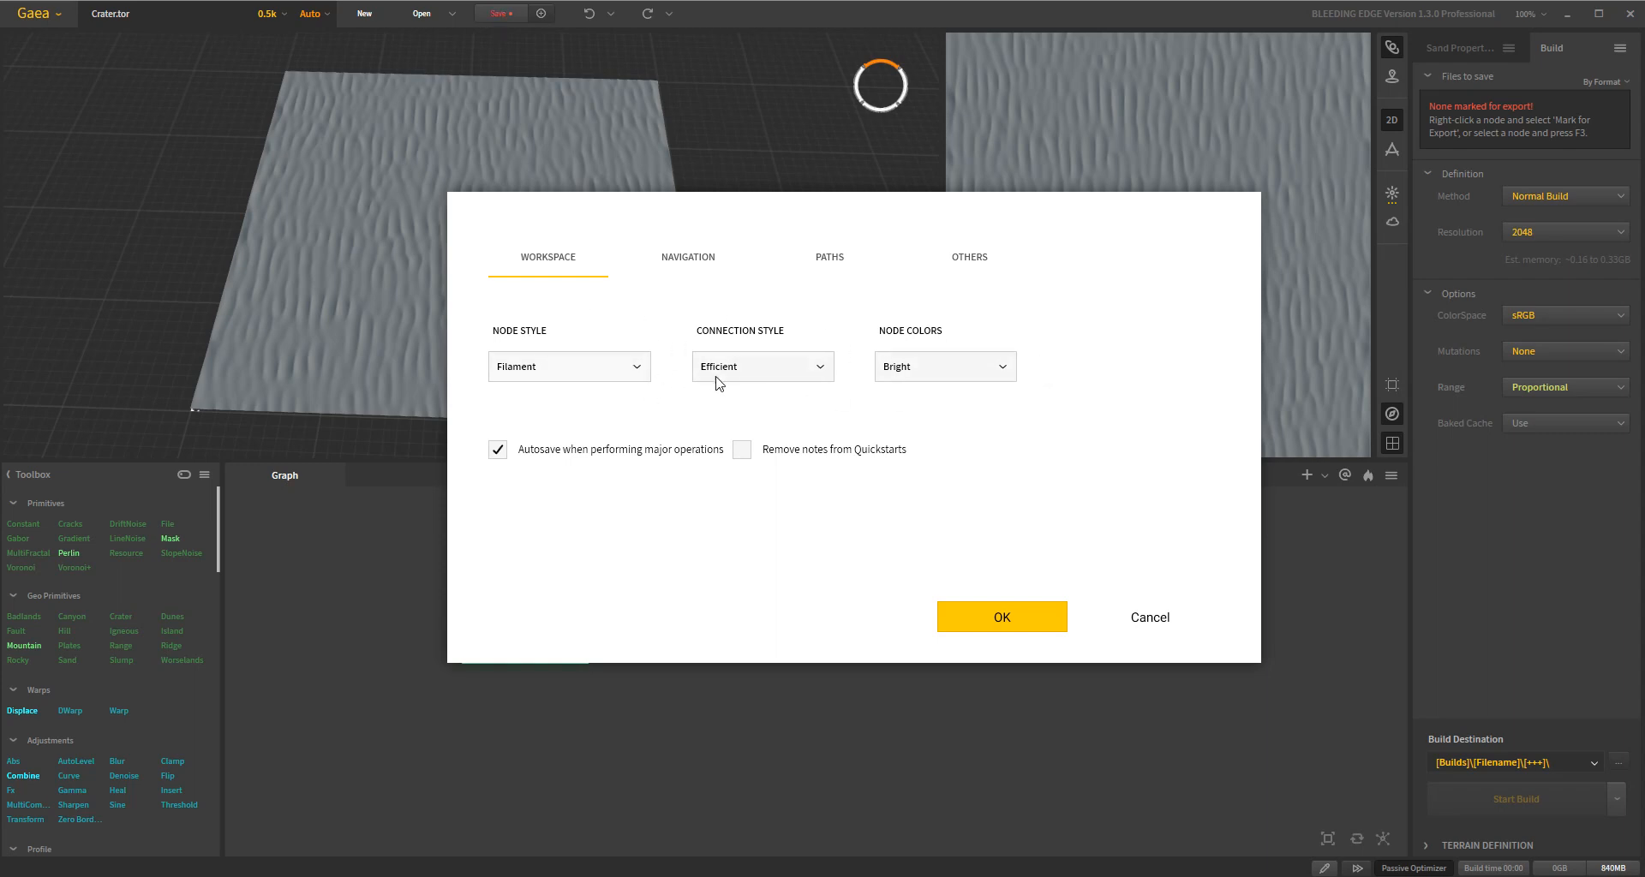
left_click(688, 257)
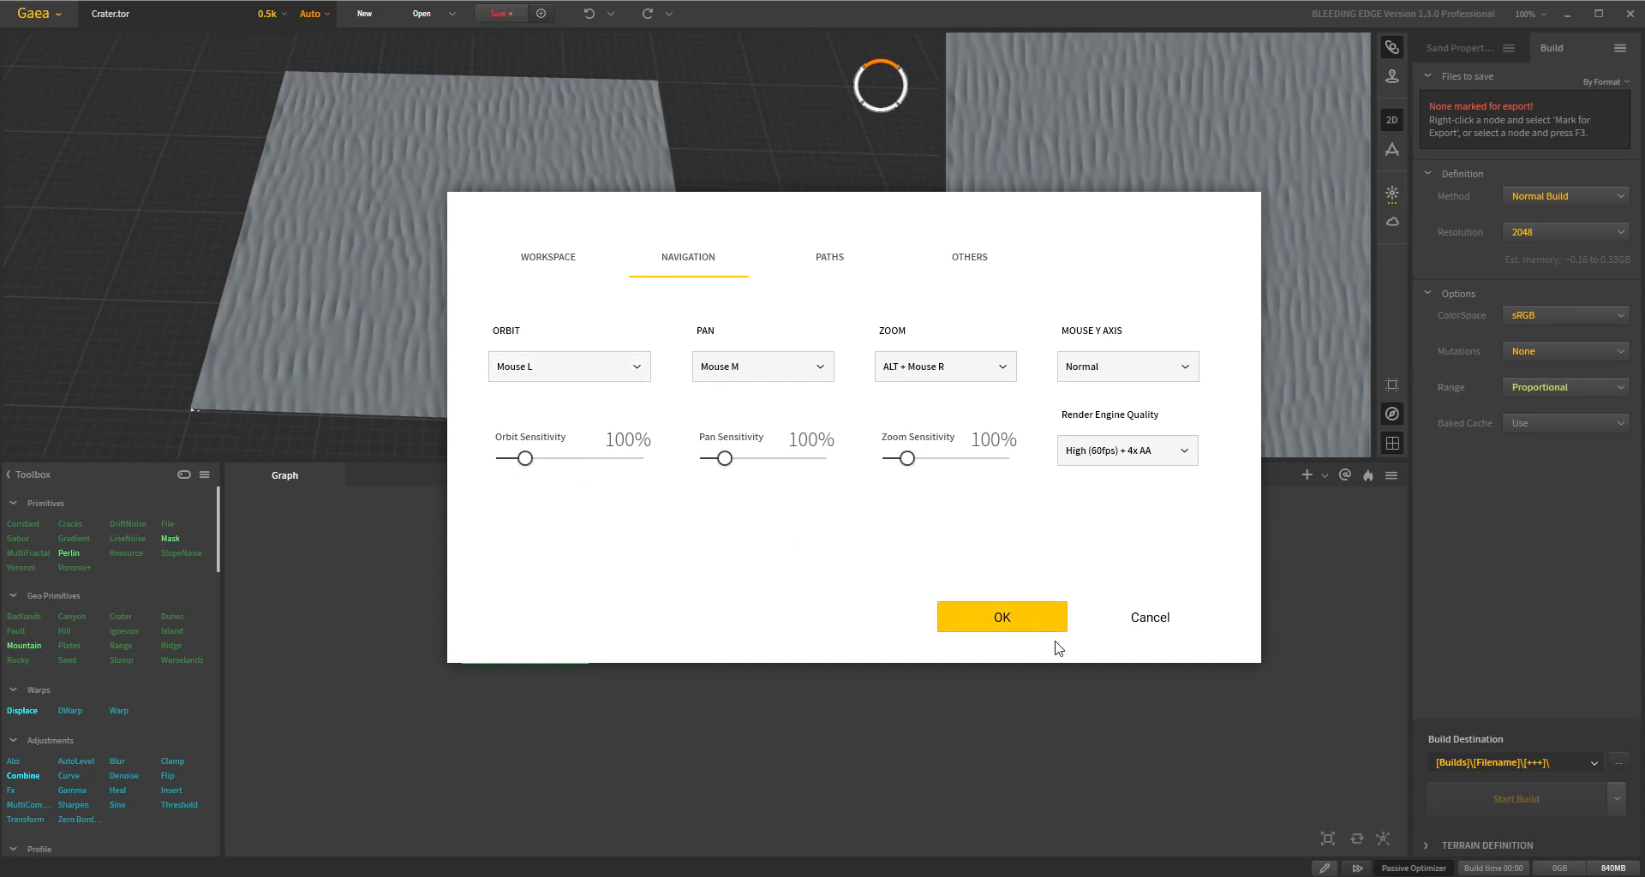
left_click(1001, 617)
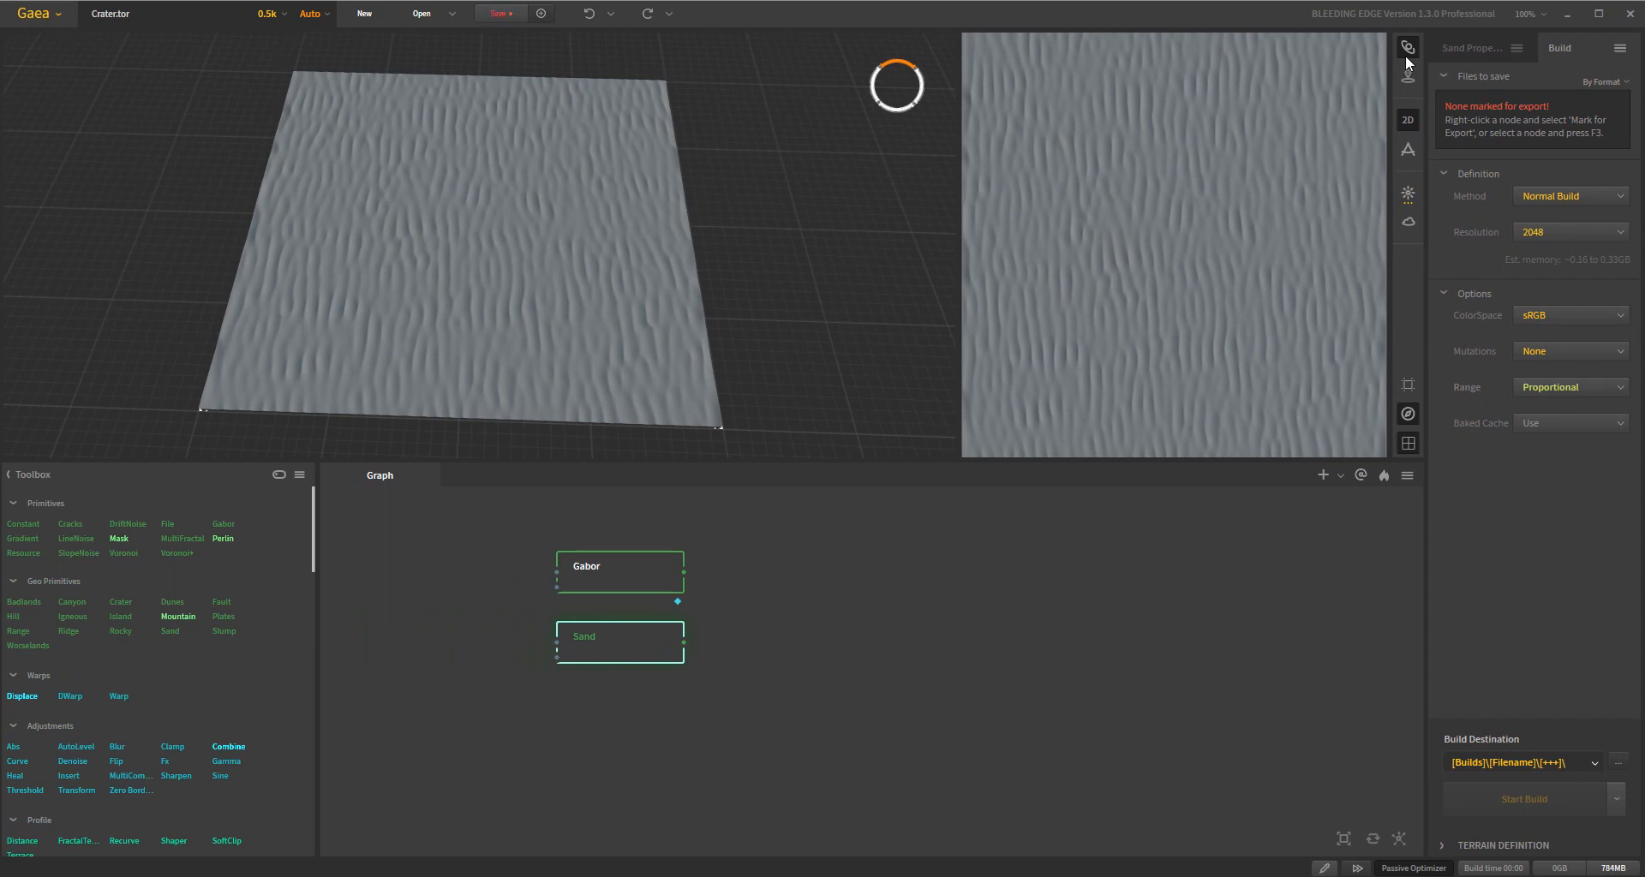
mouse_move(1408, 79)
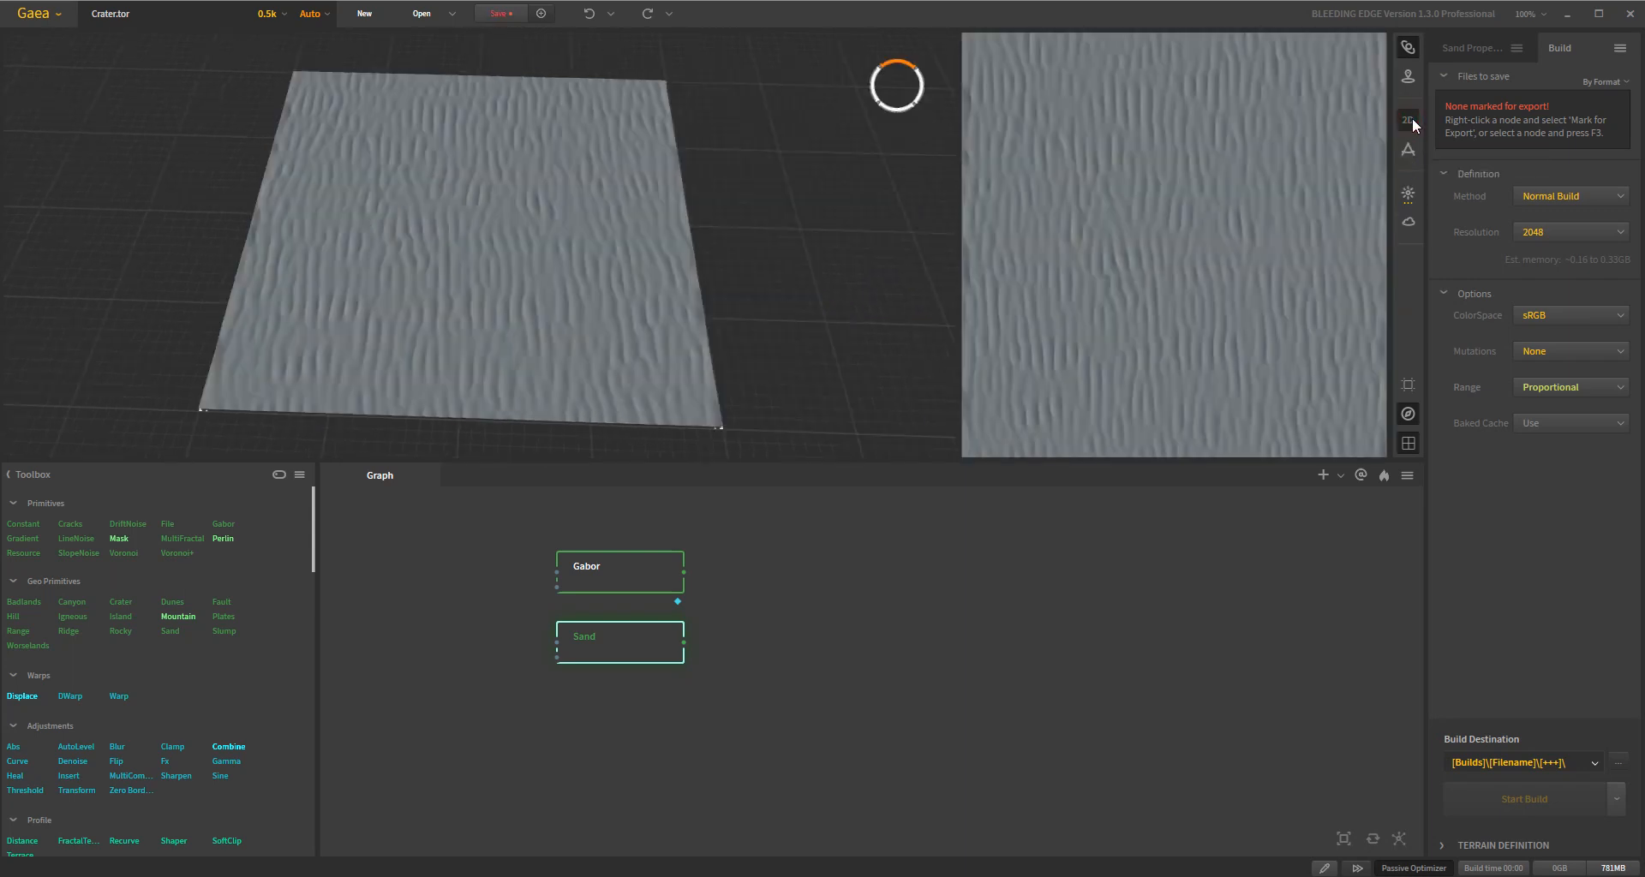
mouse_move(1408, 151)
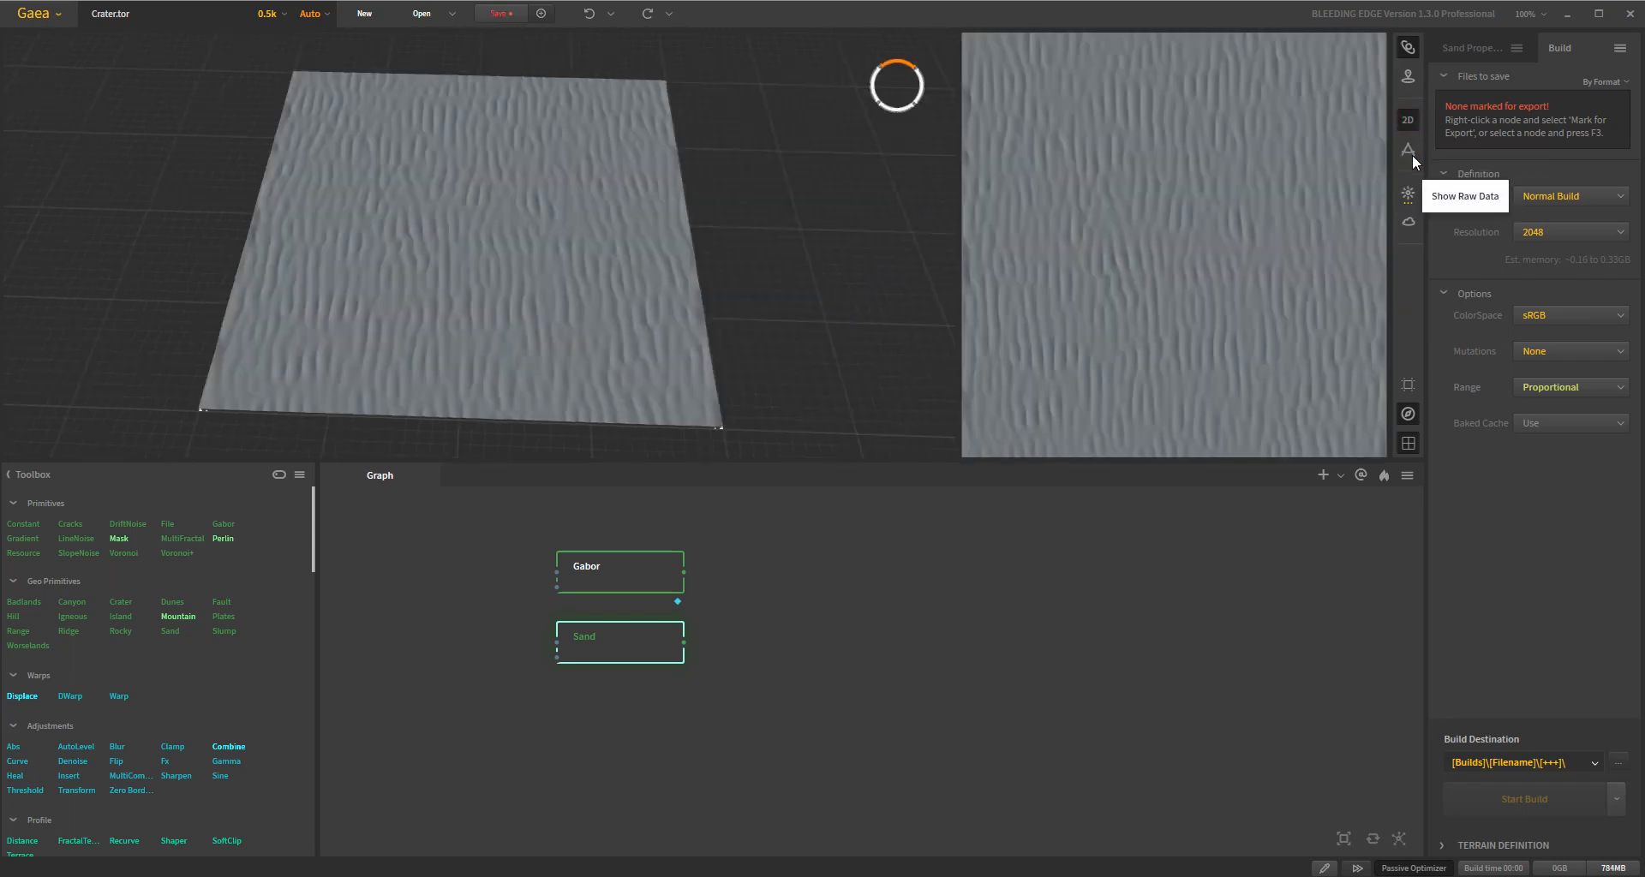
left_click(1408, 150)
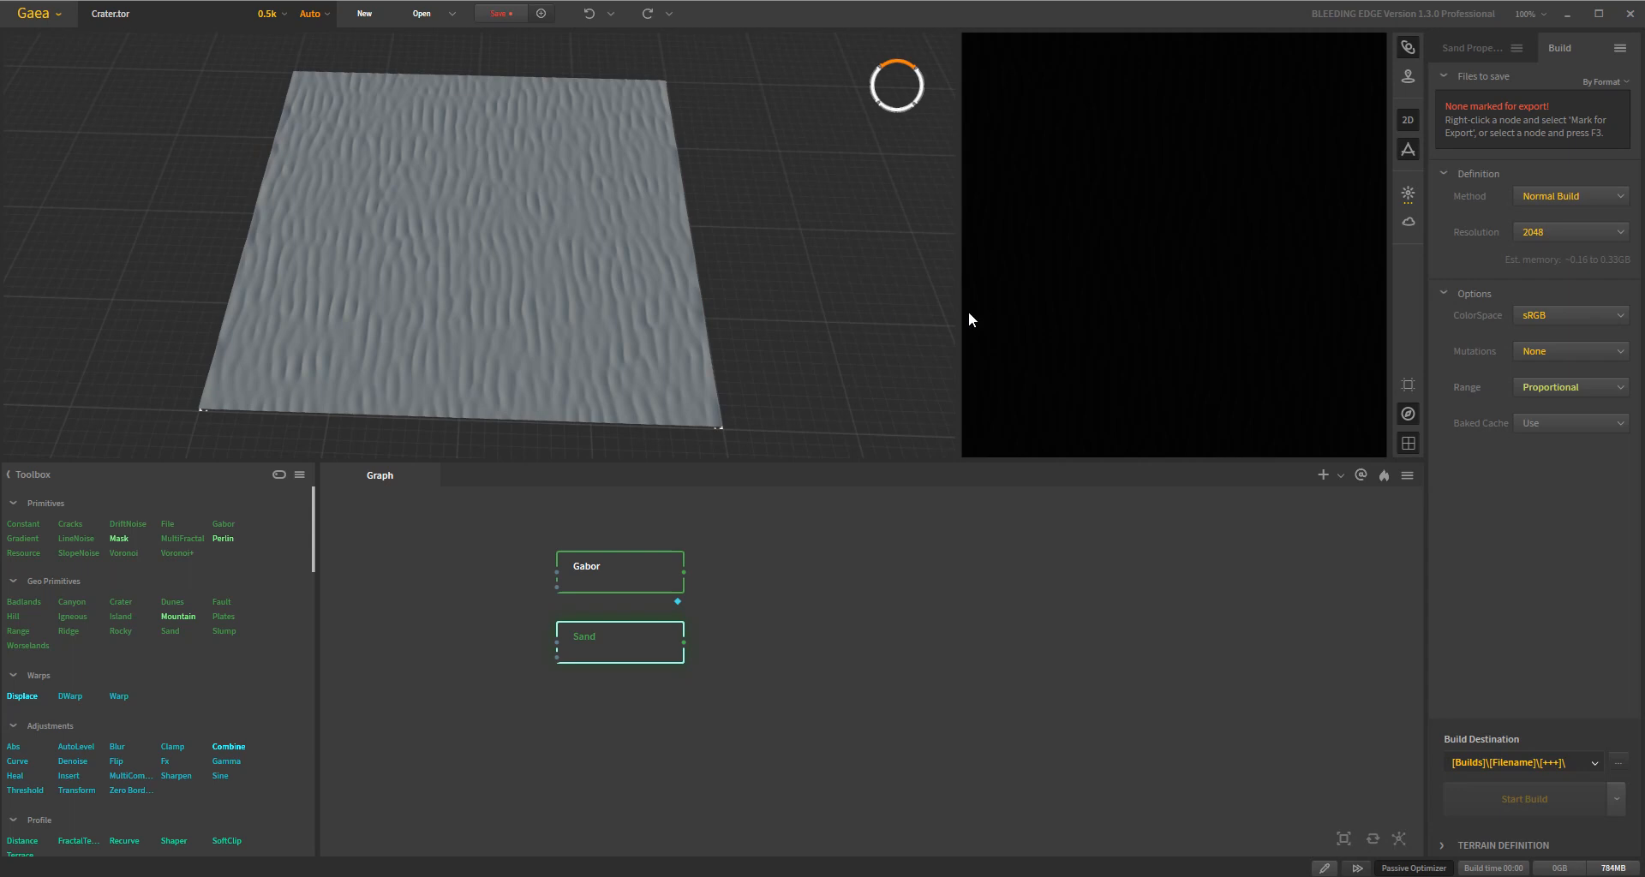
mouse_move(1412, 134)
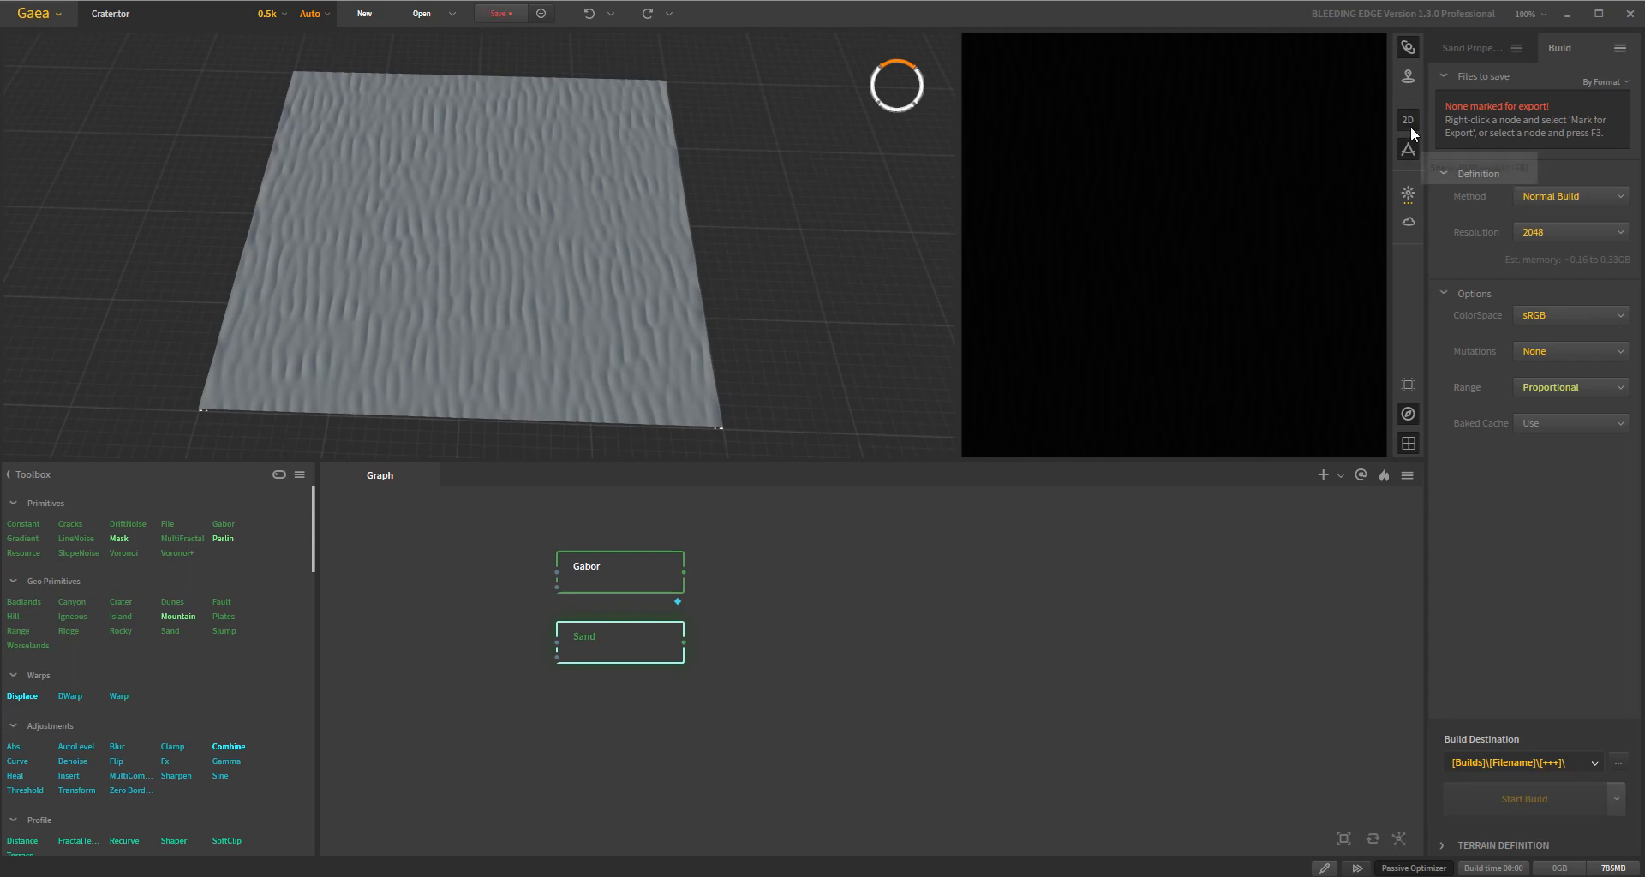
mouse_move(1408, 415)
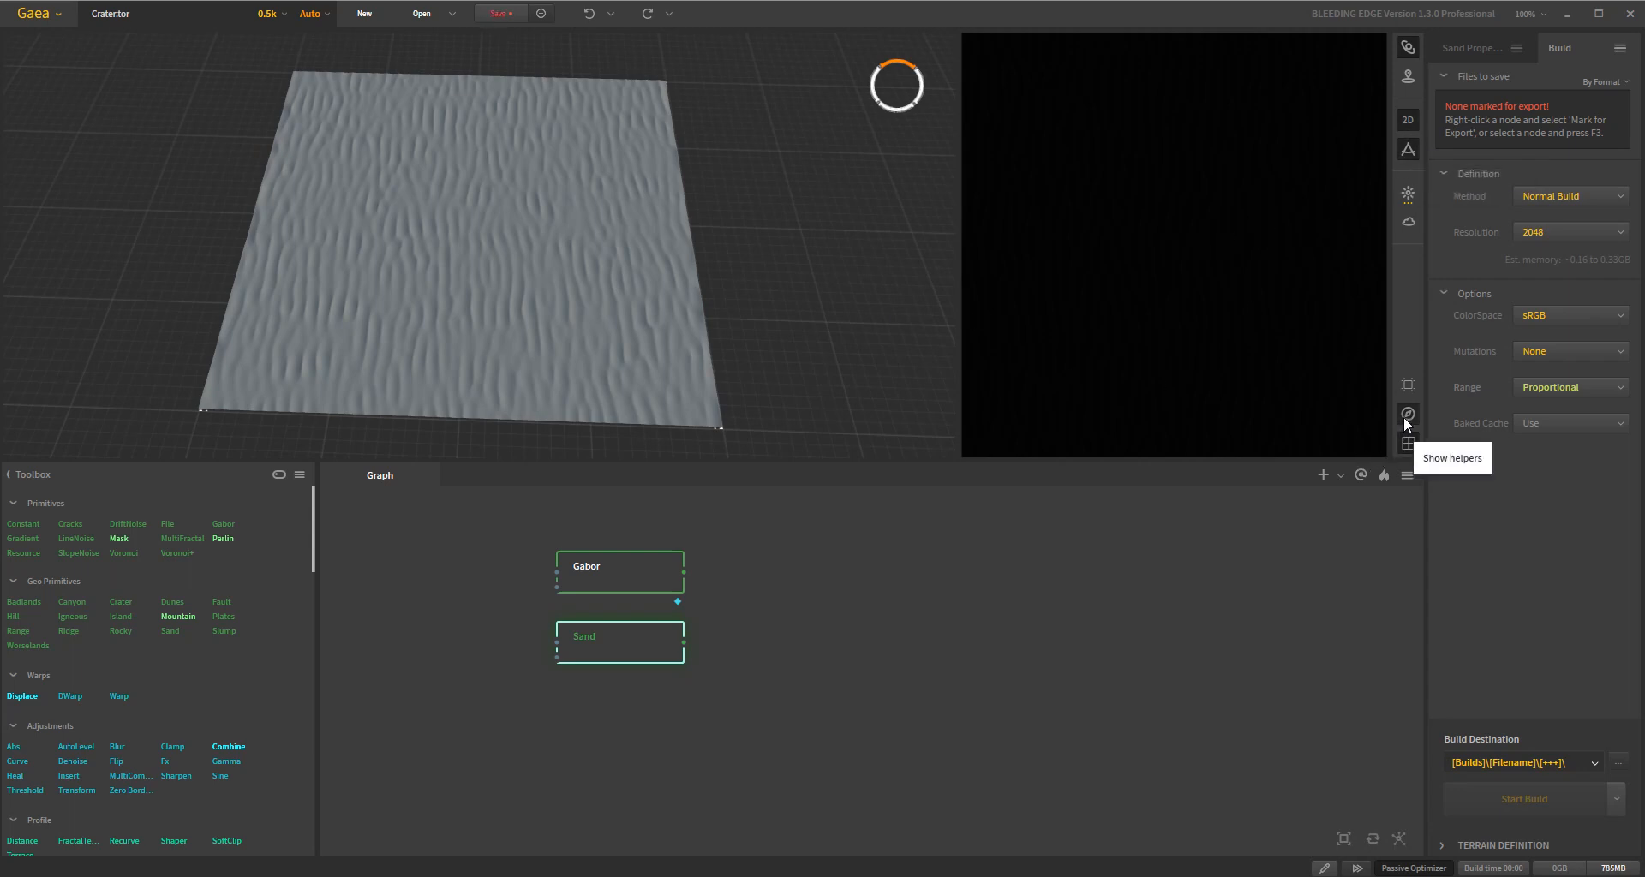
mouse_move(1409, 149)
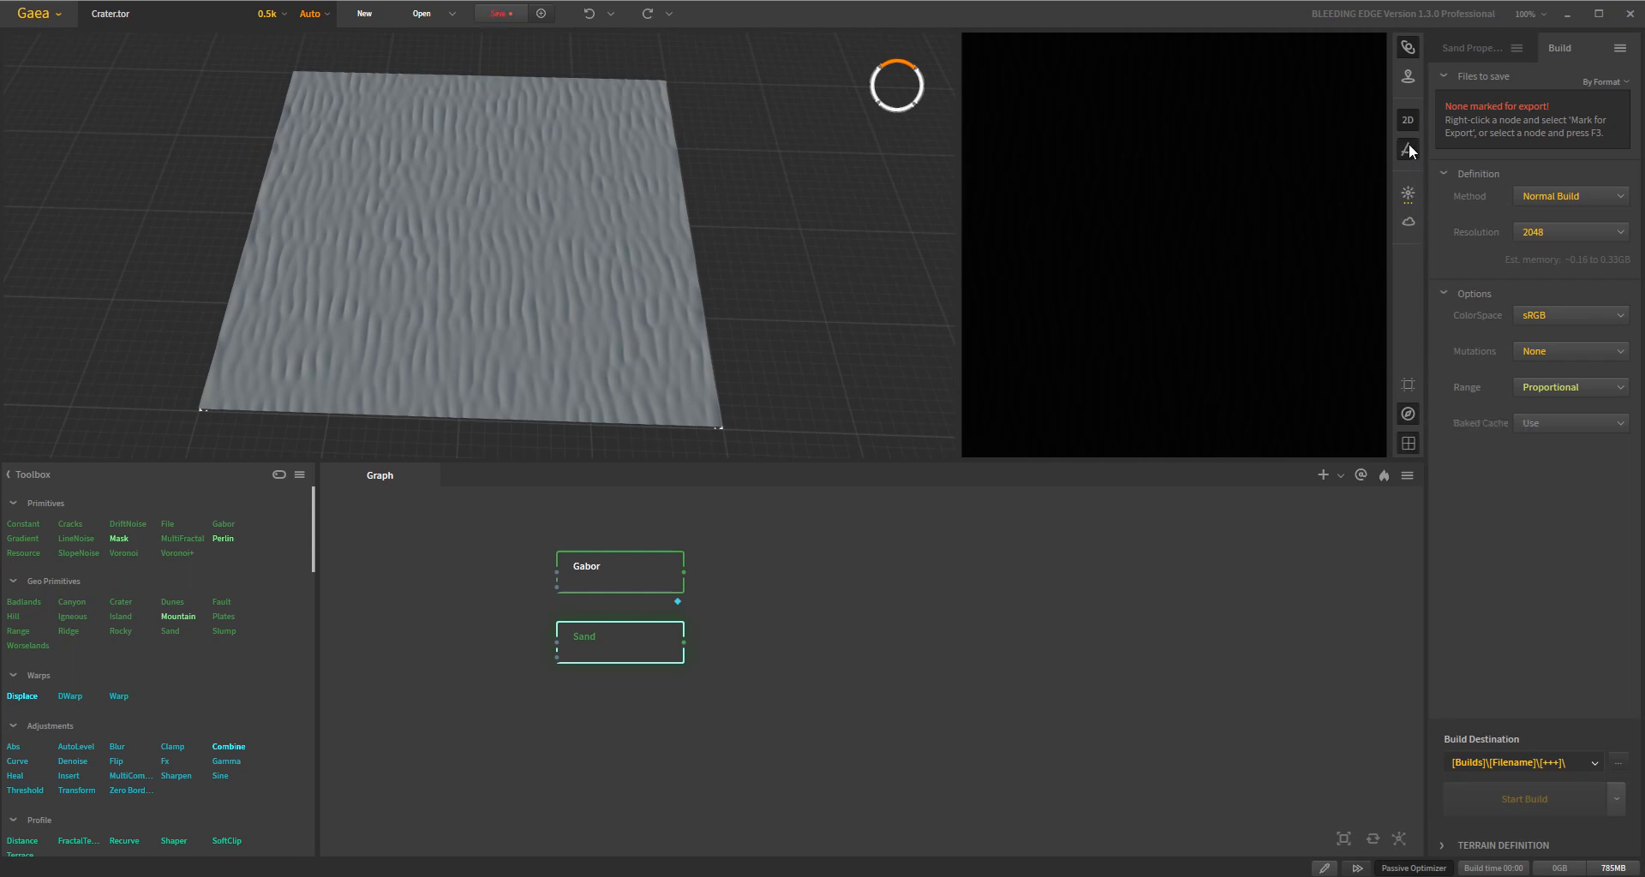
mouse_move(1407, 149)
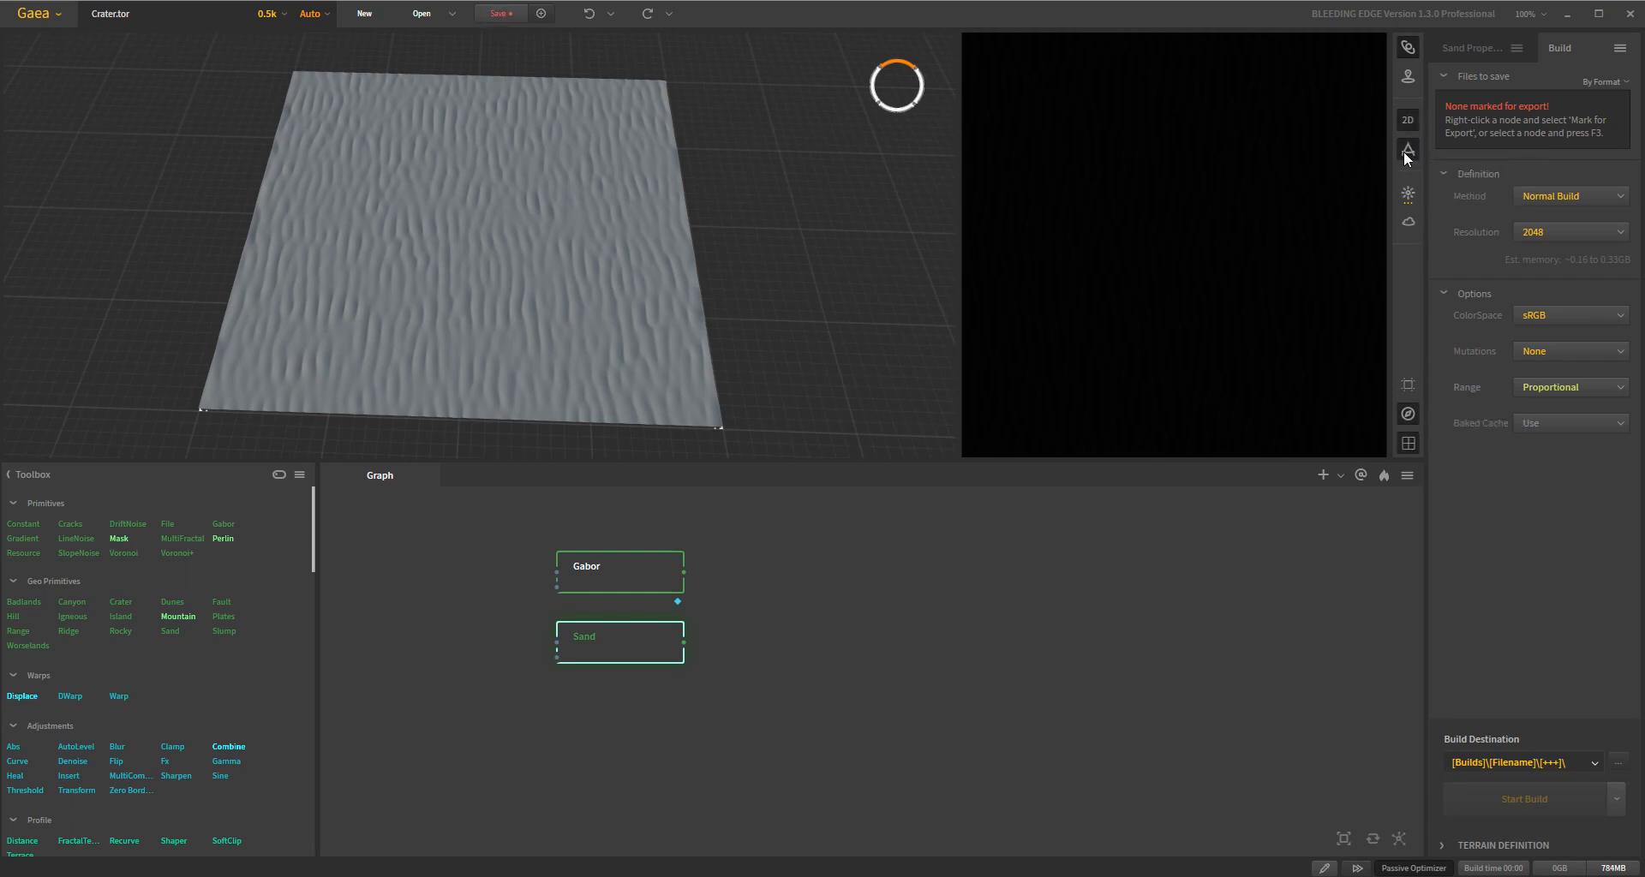
left_click(1408, 151)
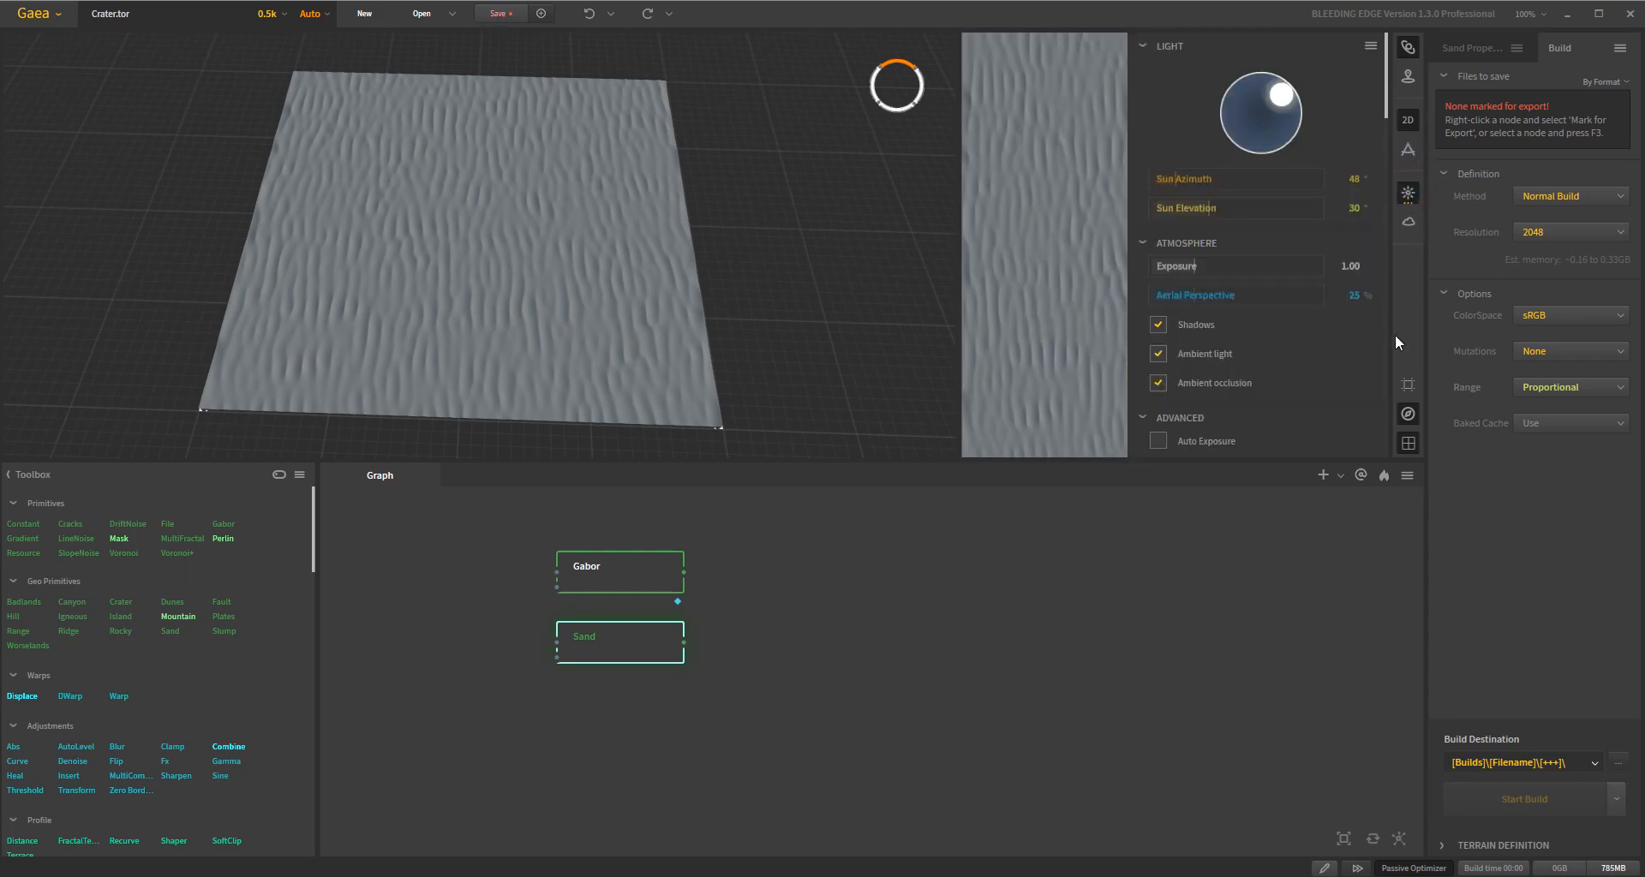
Step: Scroll the viewport settings to Colors and open the Mask Display gradient list
scroll("down", 3)
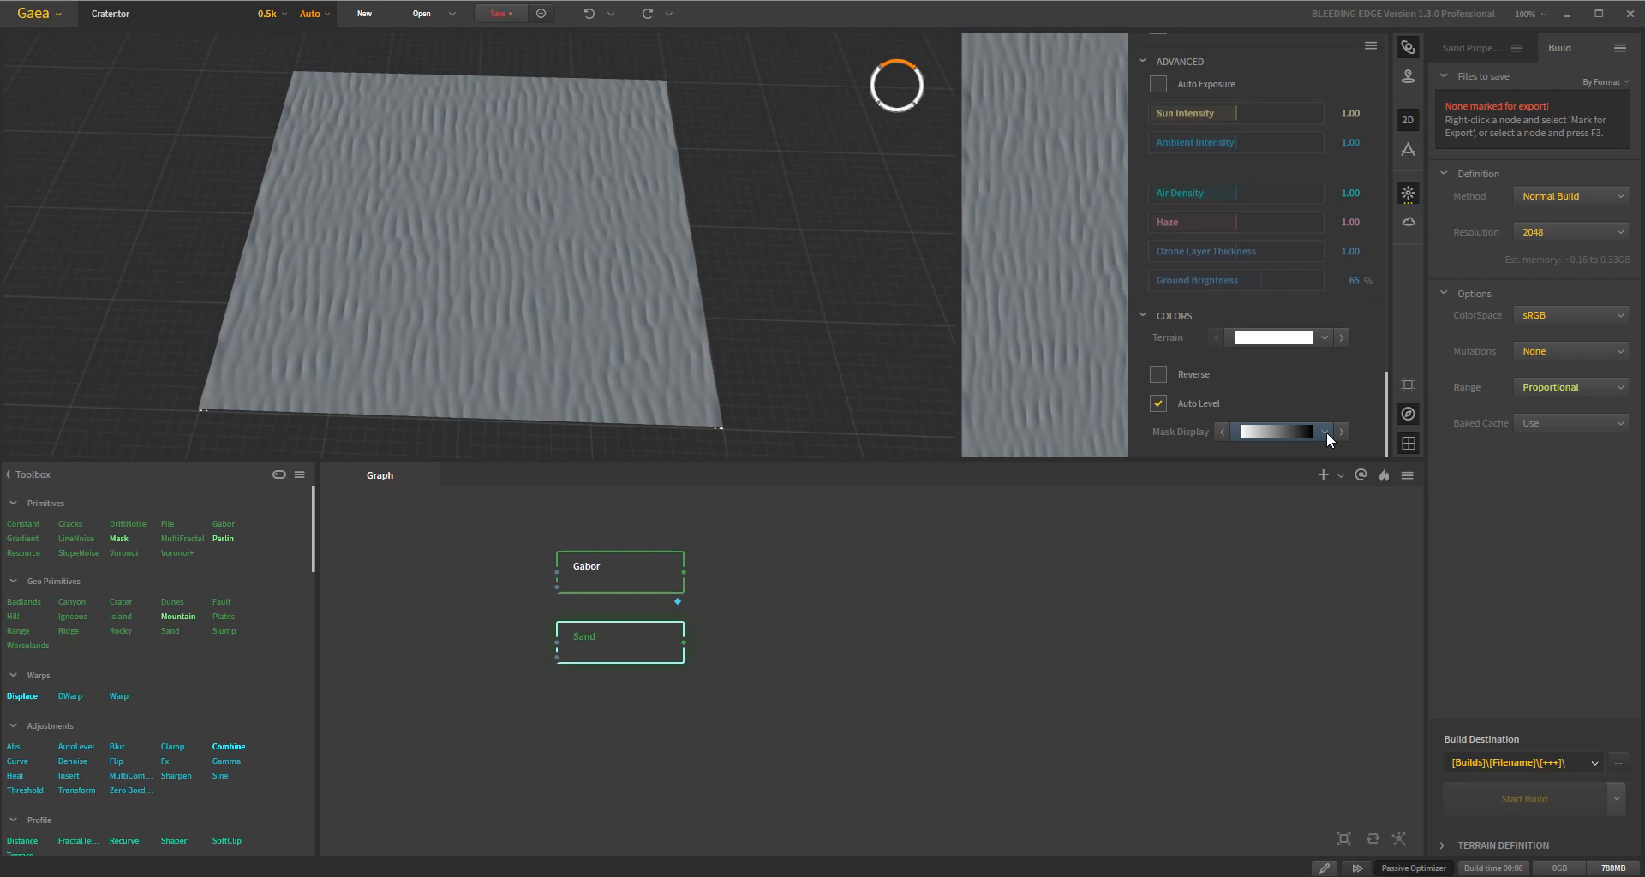
left_click(1323, 431)
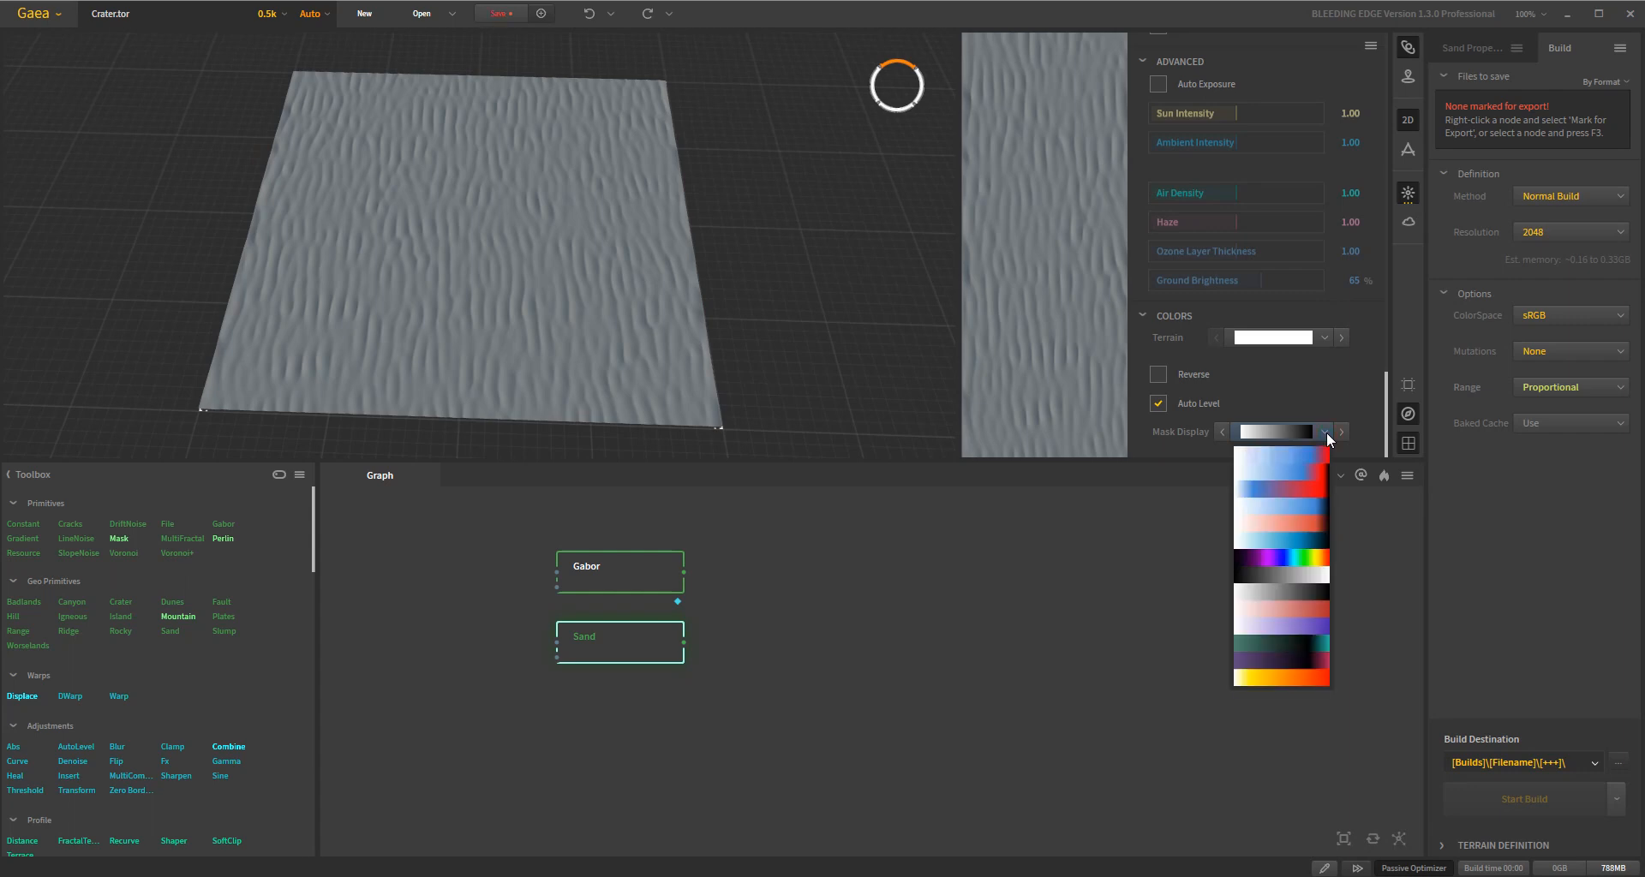
mouse_move(1241, 496)
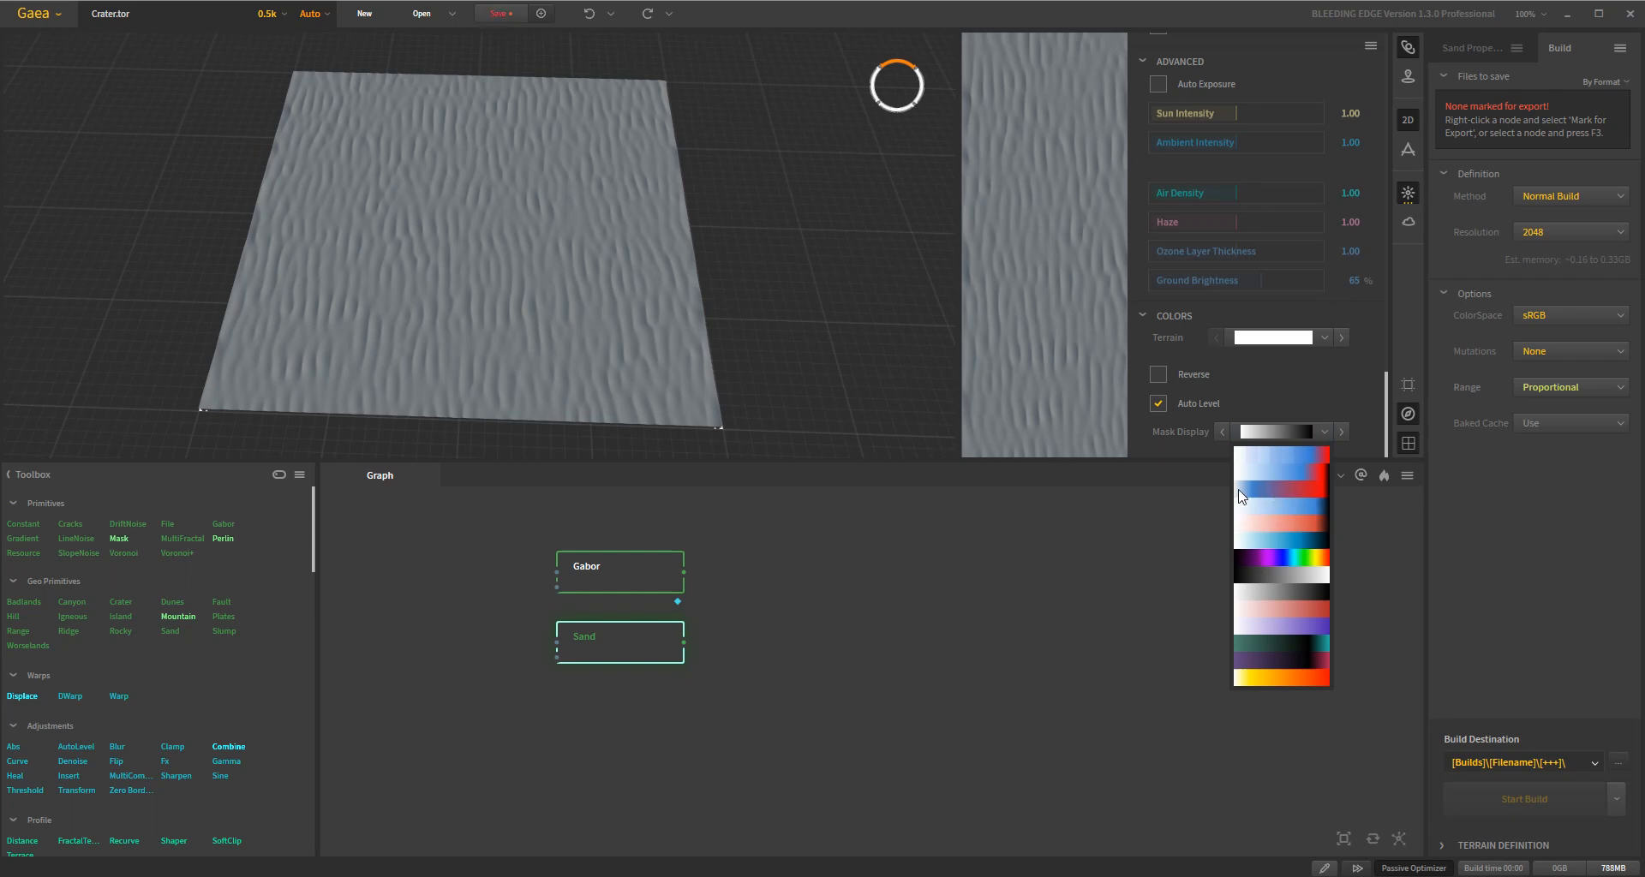
mouse_move(1291, 493)
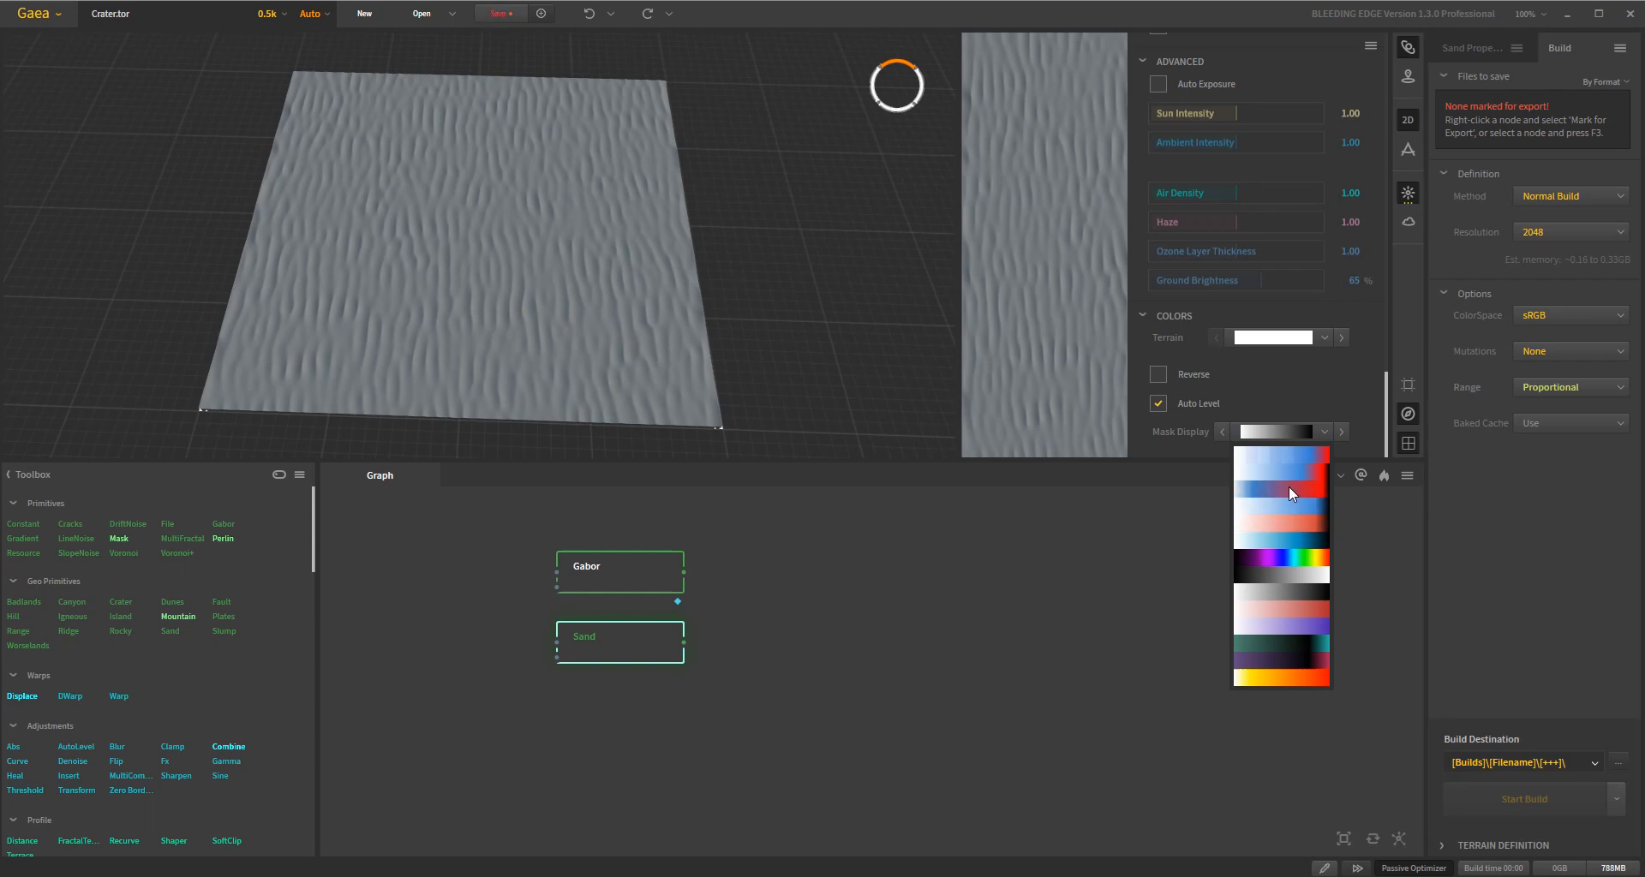
mouse_move(1249, 502)
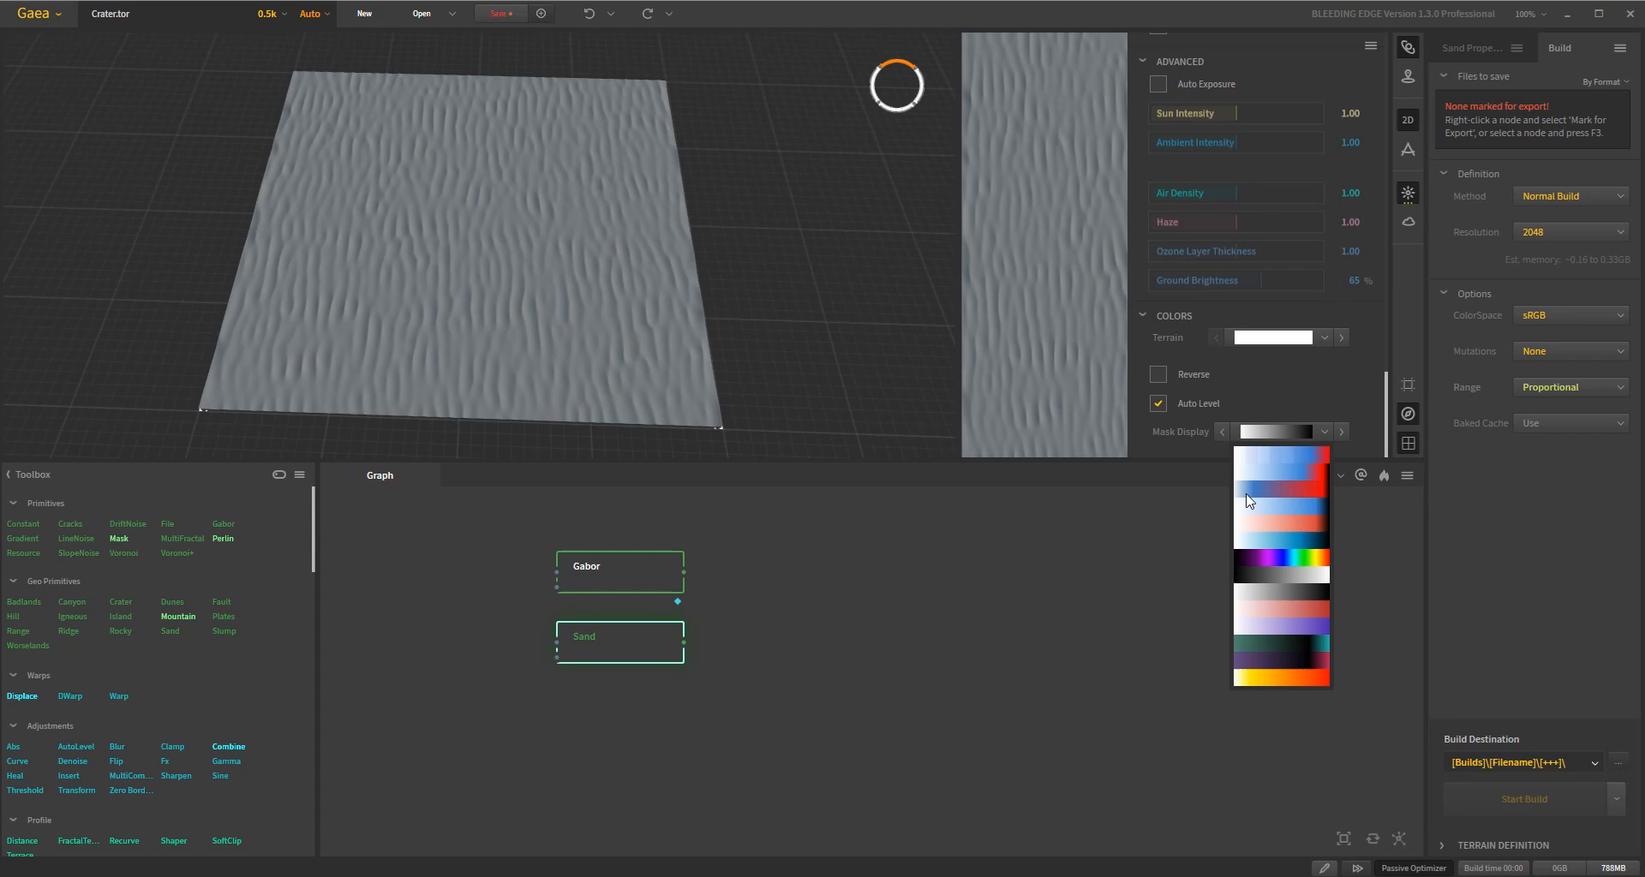
mouse_move(1358, 525)
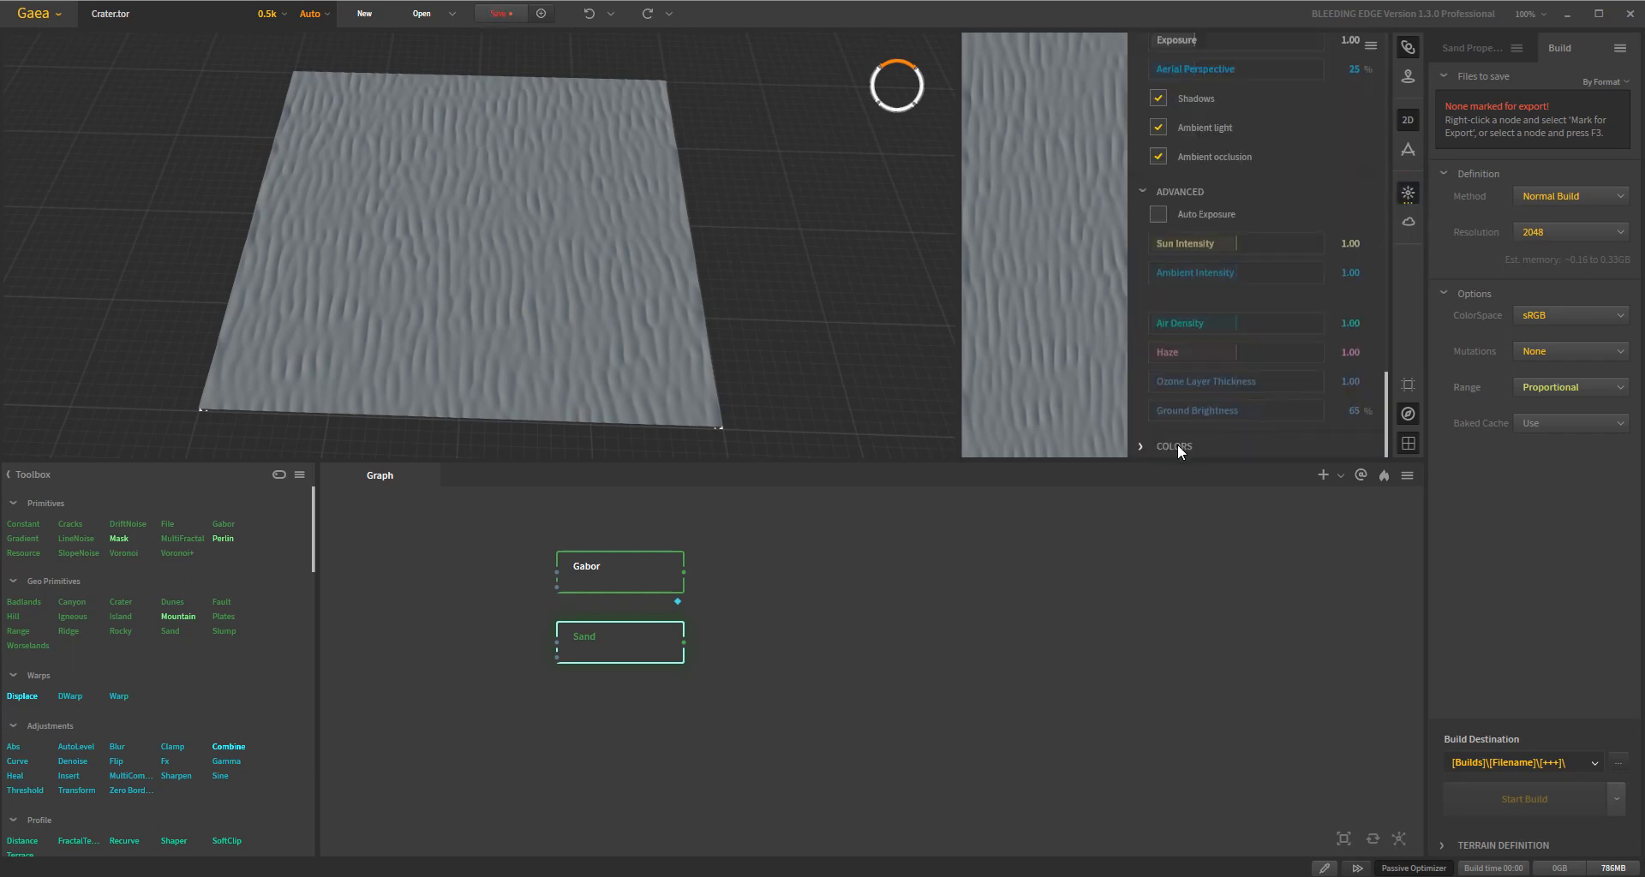
left_click(1173, 446)
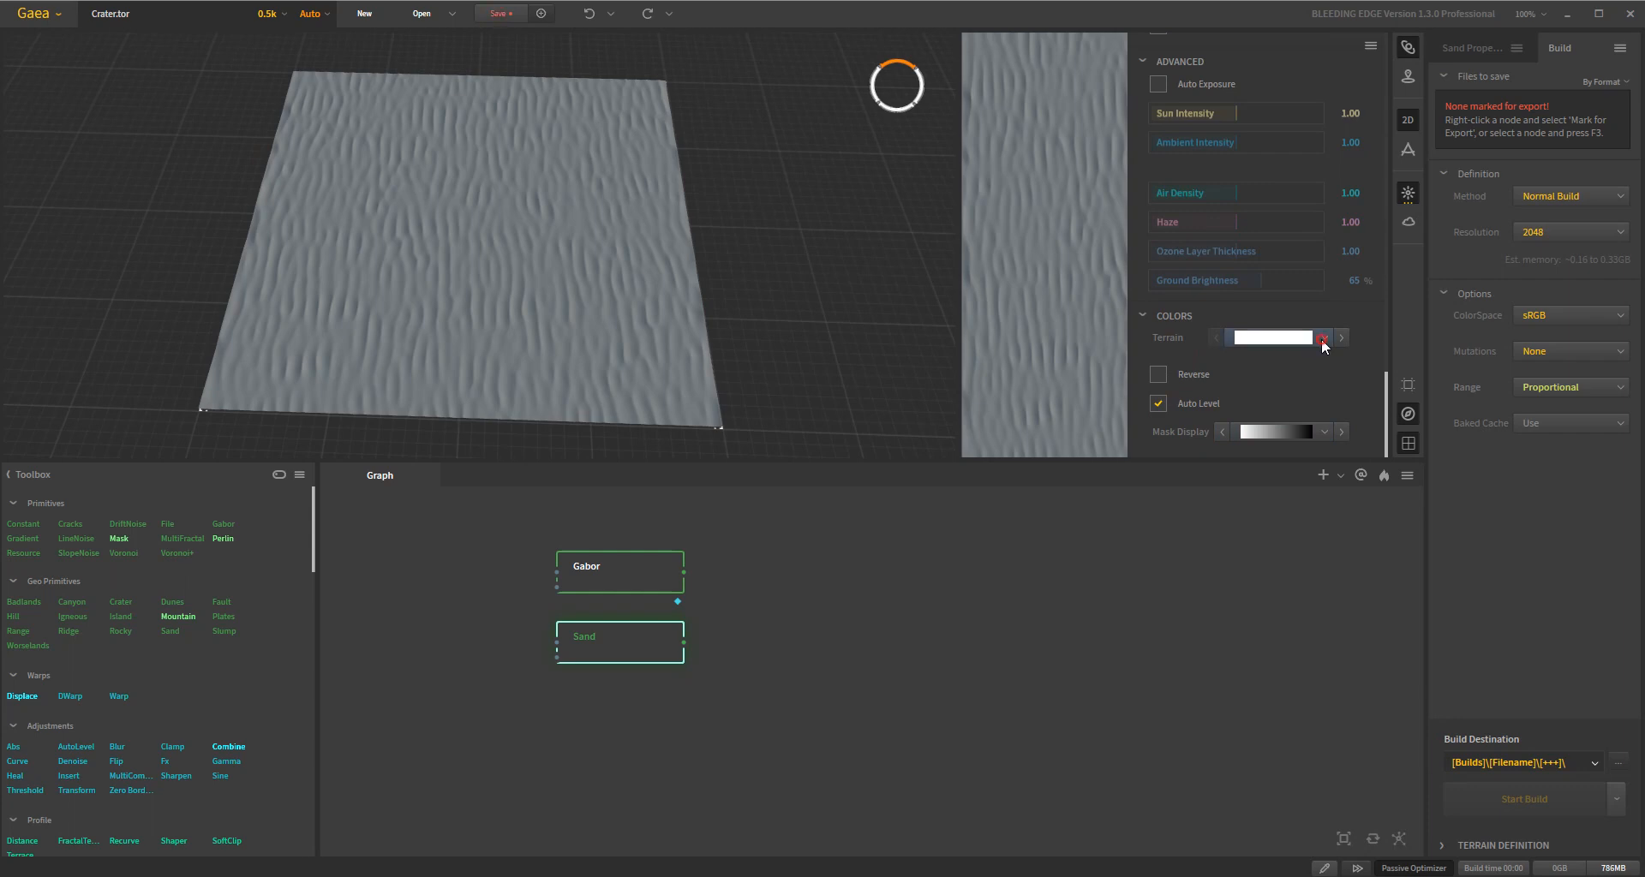
left_click(1323, 338)
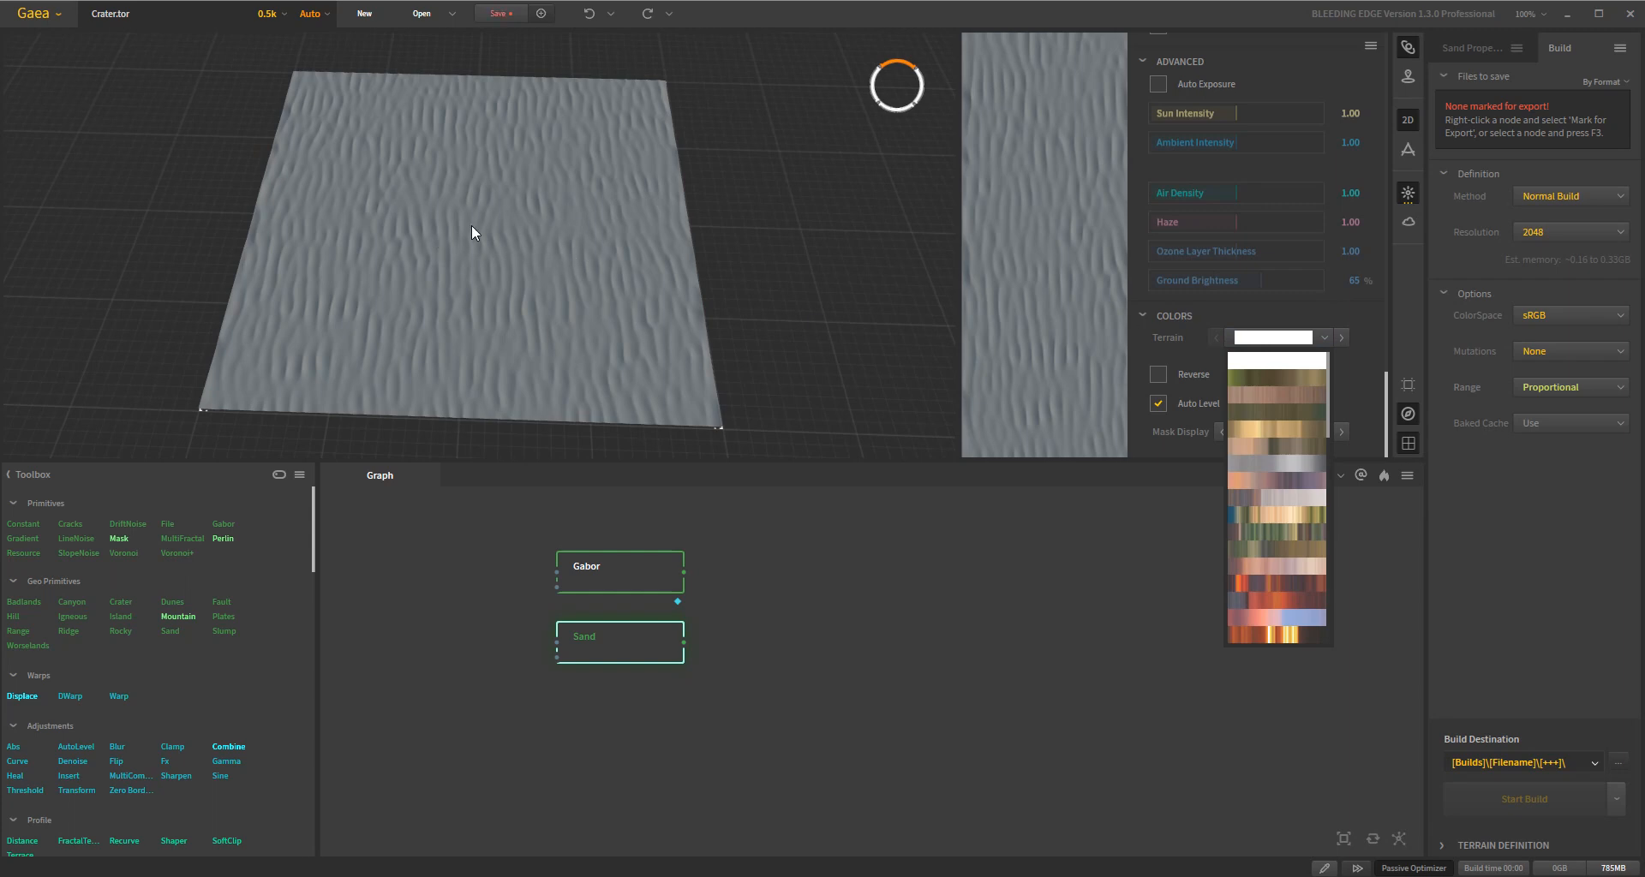
mouse_move(1296, 315)
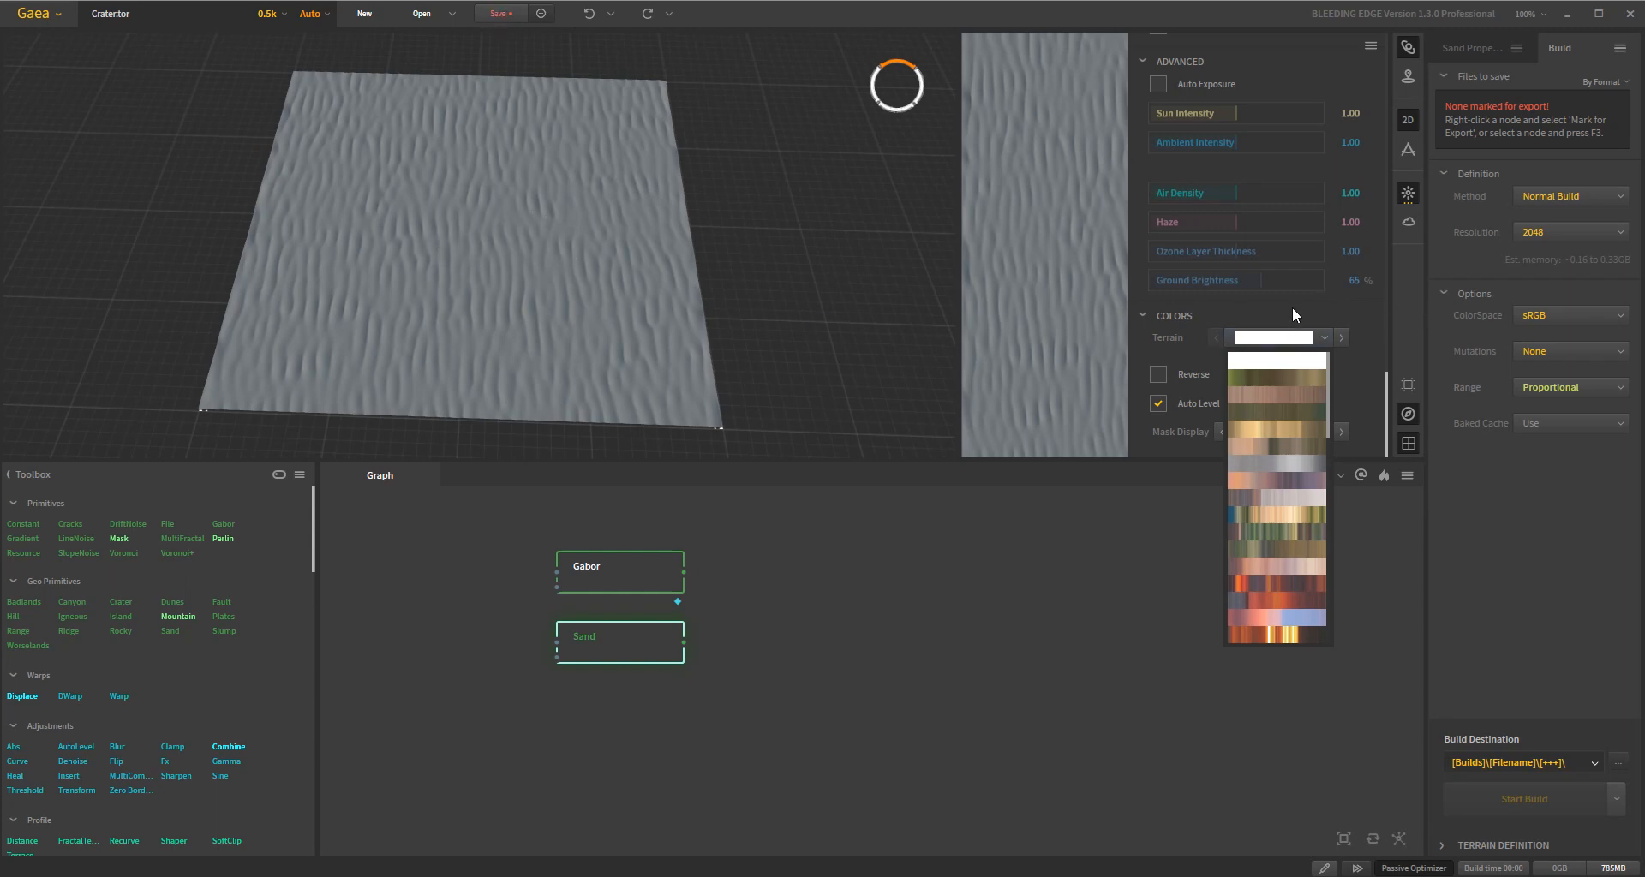
mouse_move(1292, 319)
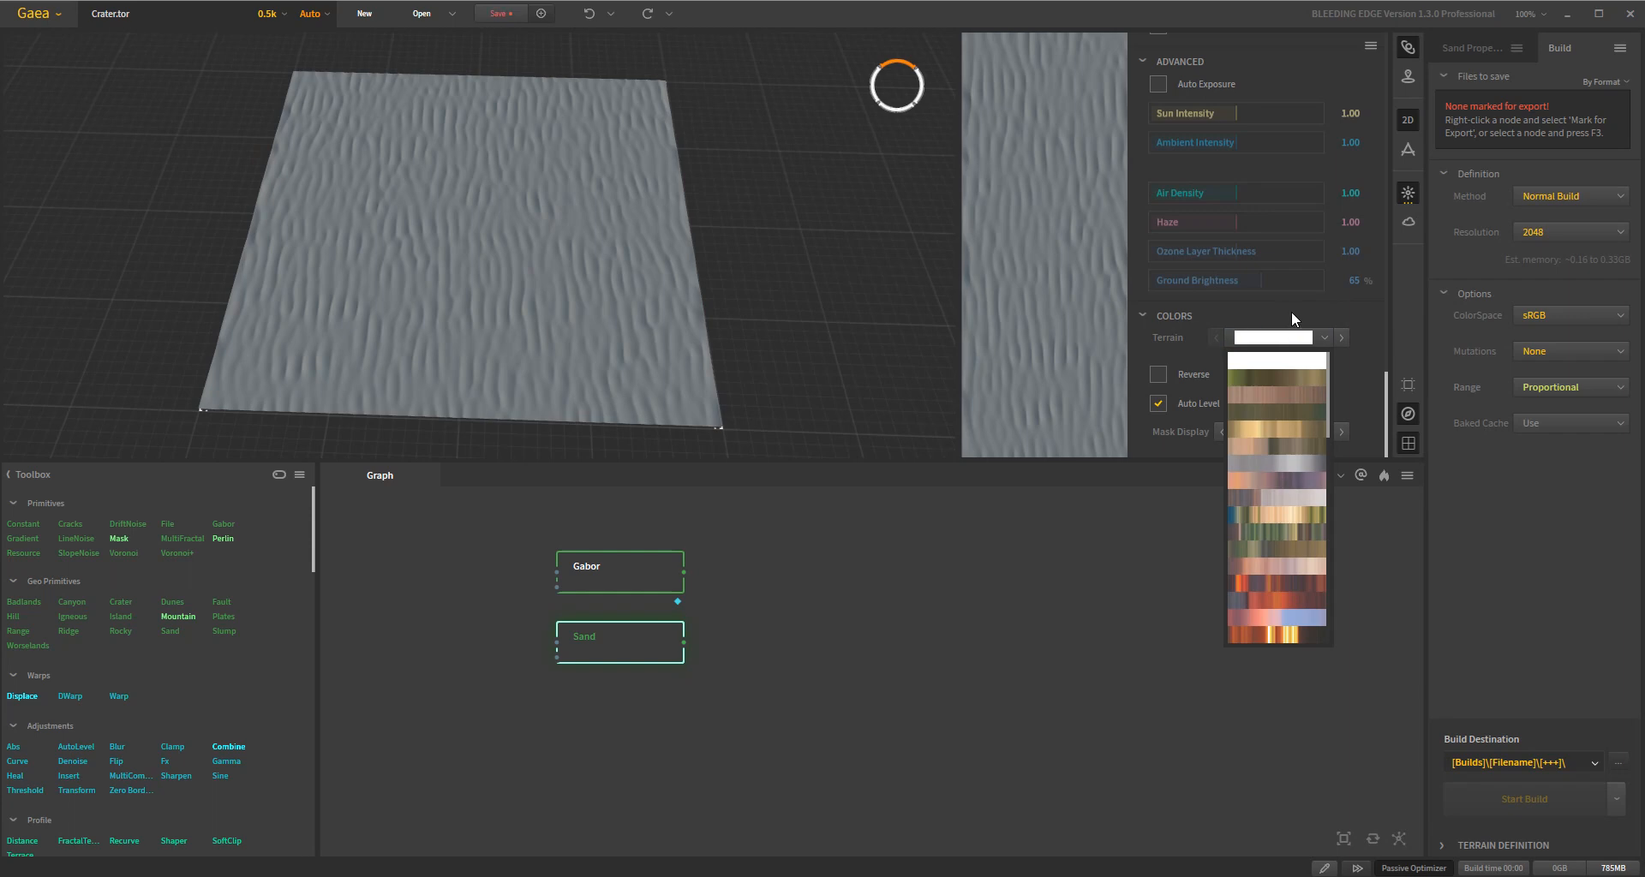
left_click(1293, 321)
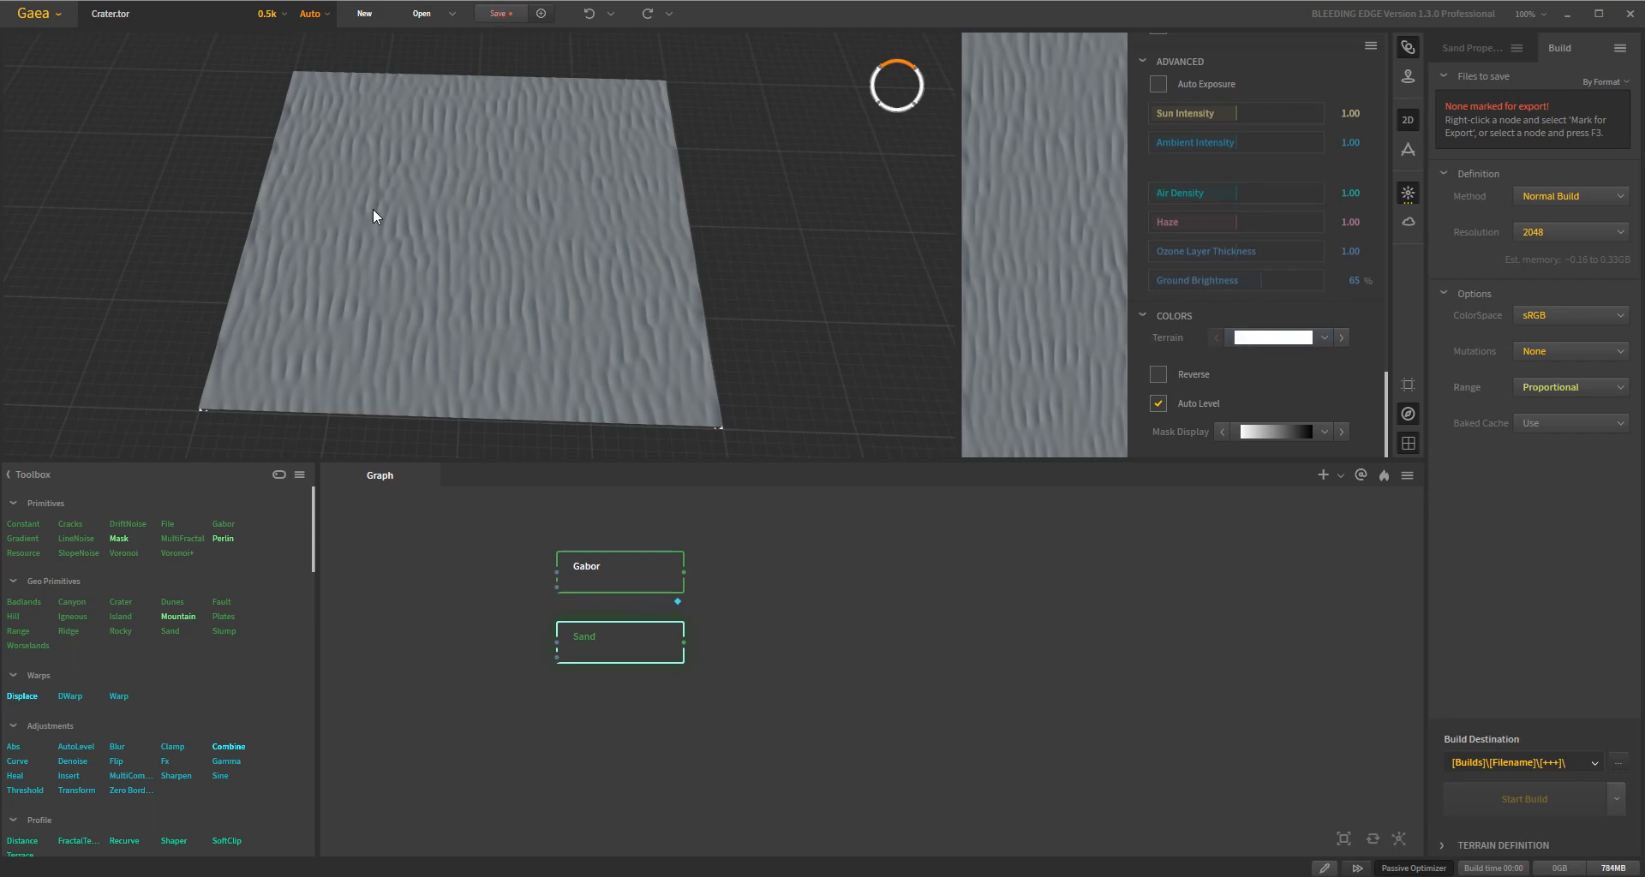
mouse_move(533, 205)
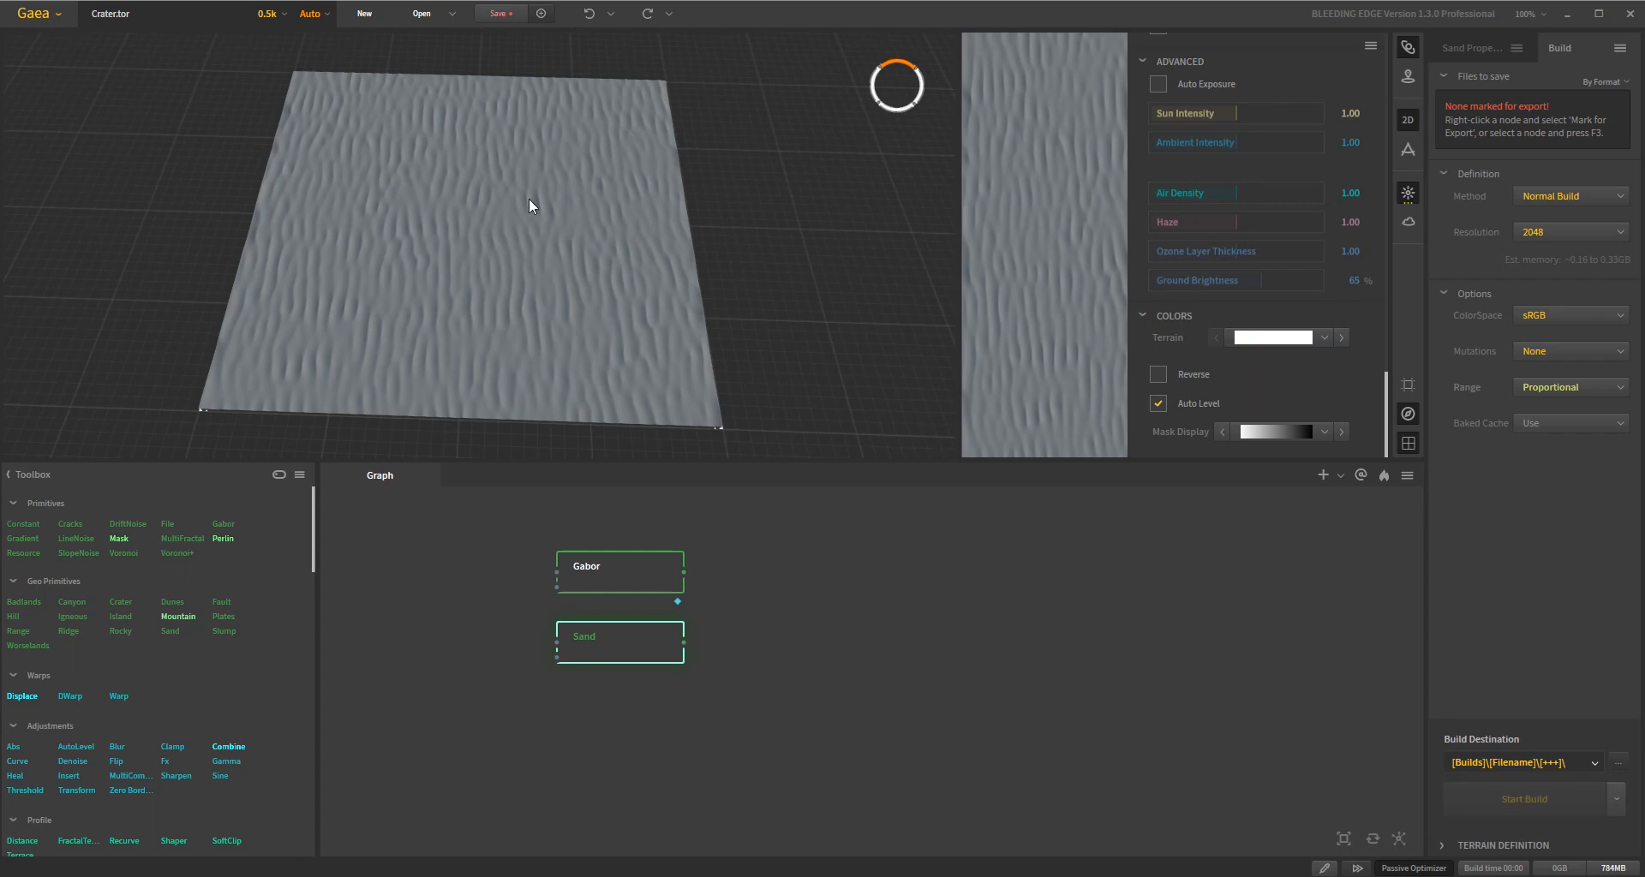
mouse_move(1144, 737)
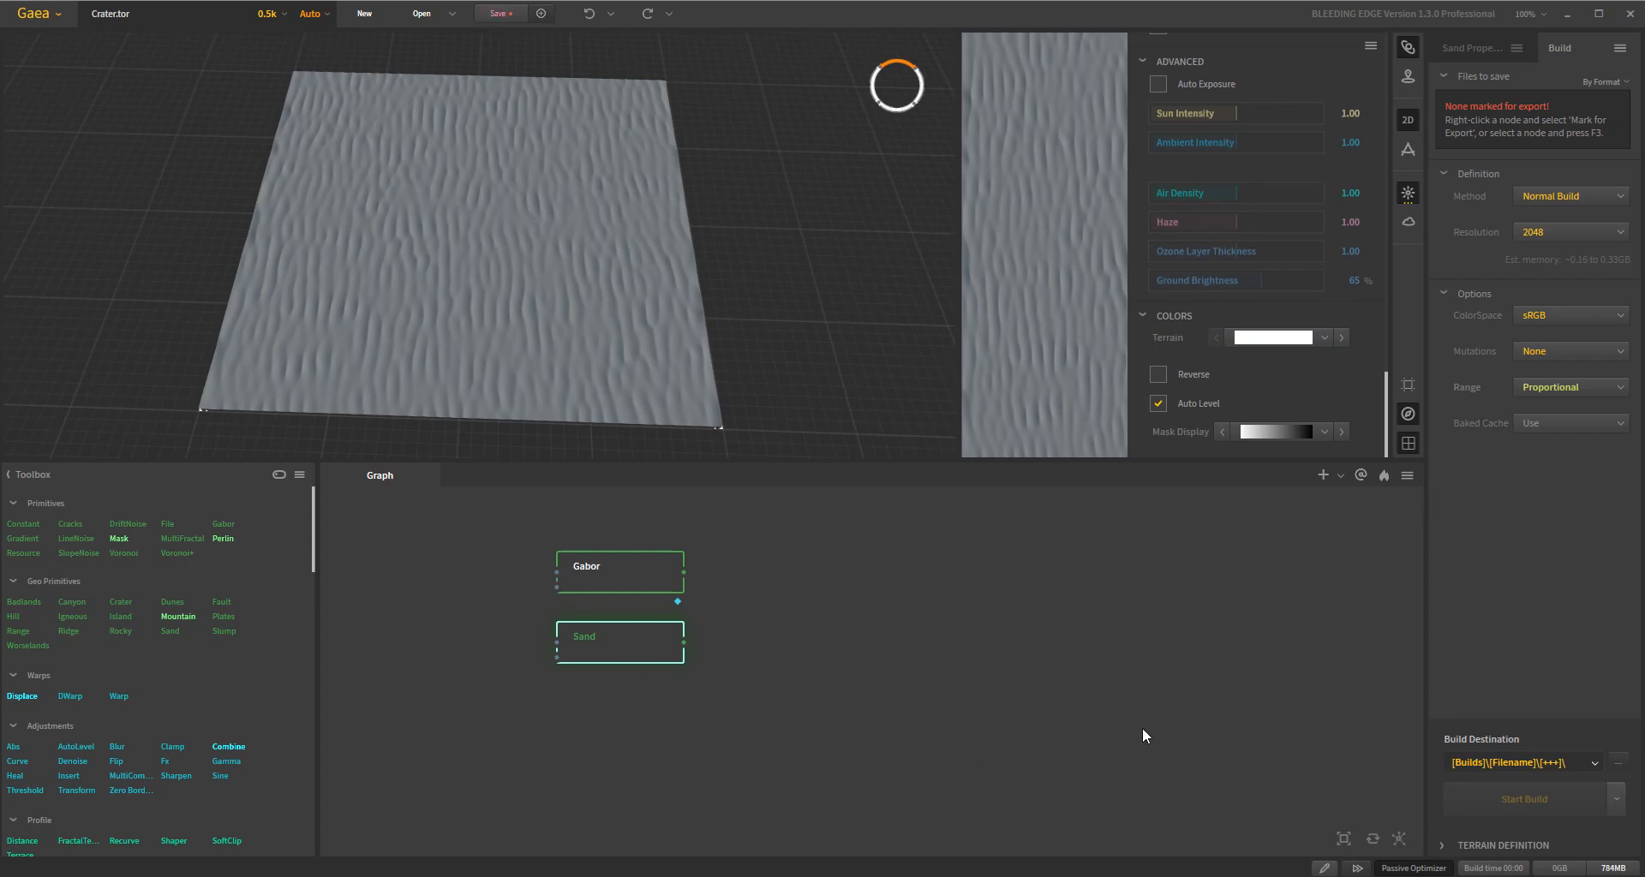
mouse_move(1313, 576)
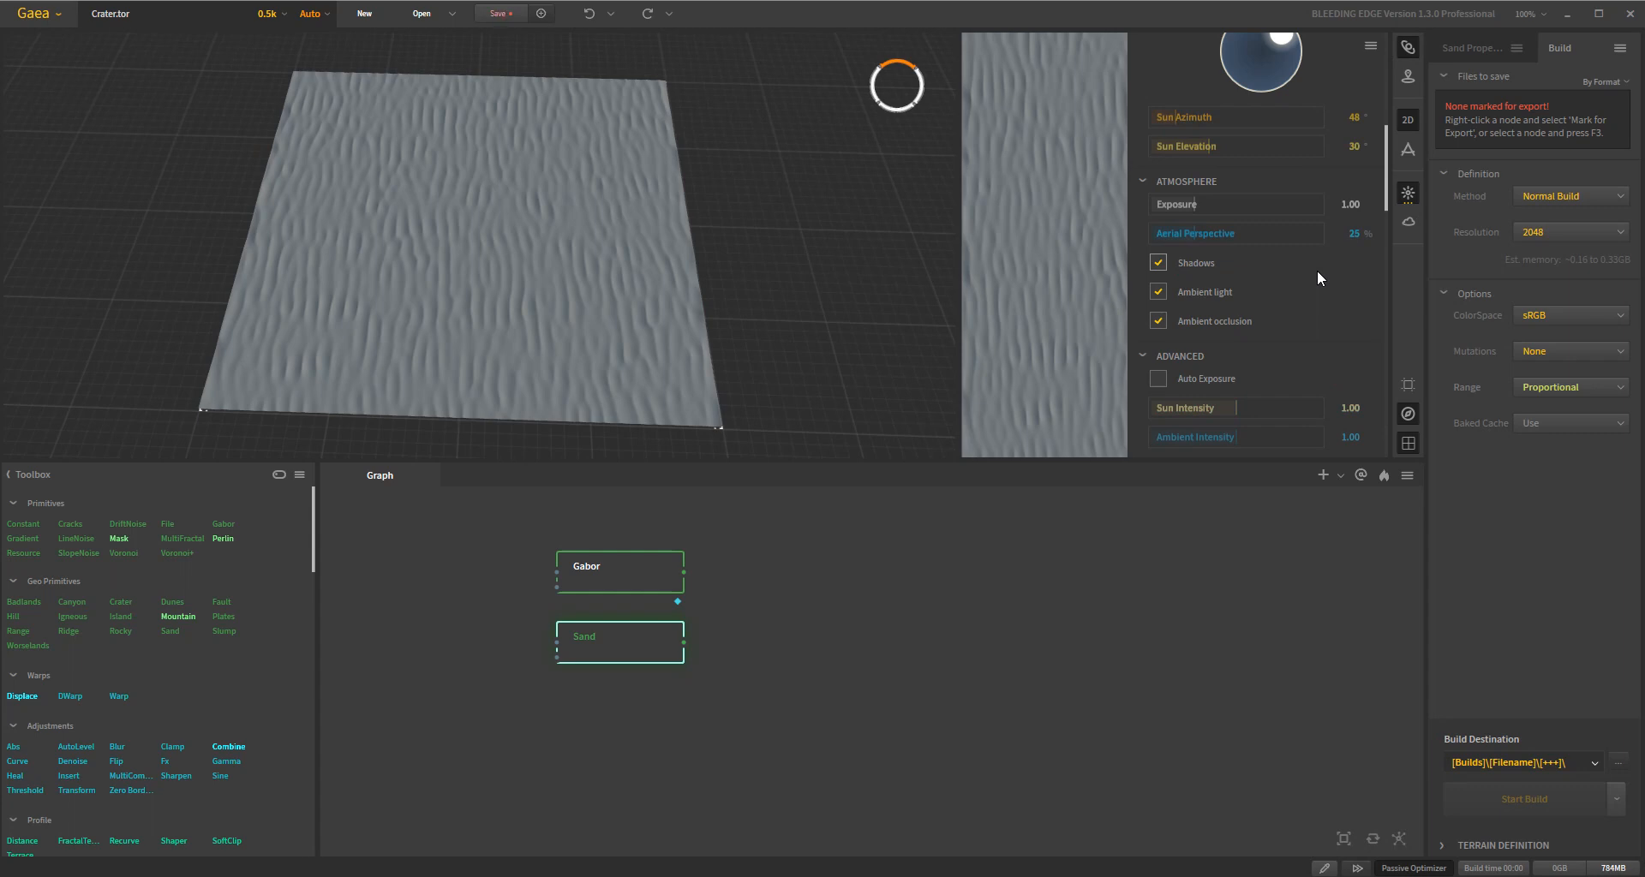
Step: Scroll the Light settings, collapse Atmosphere, and close the viewport settings panel
scroll("down", 3)
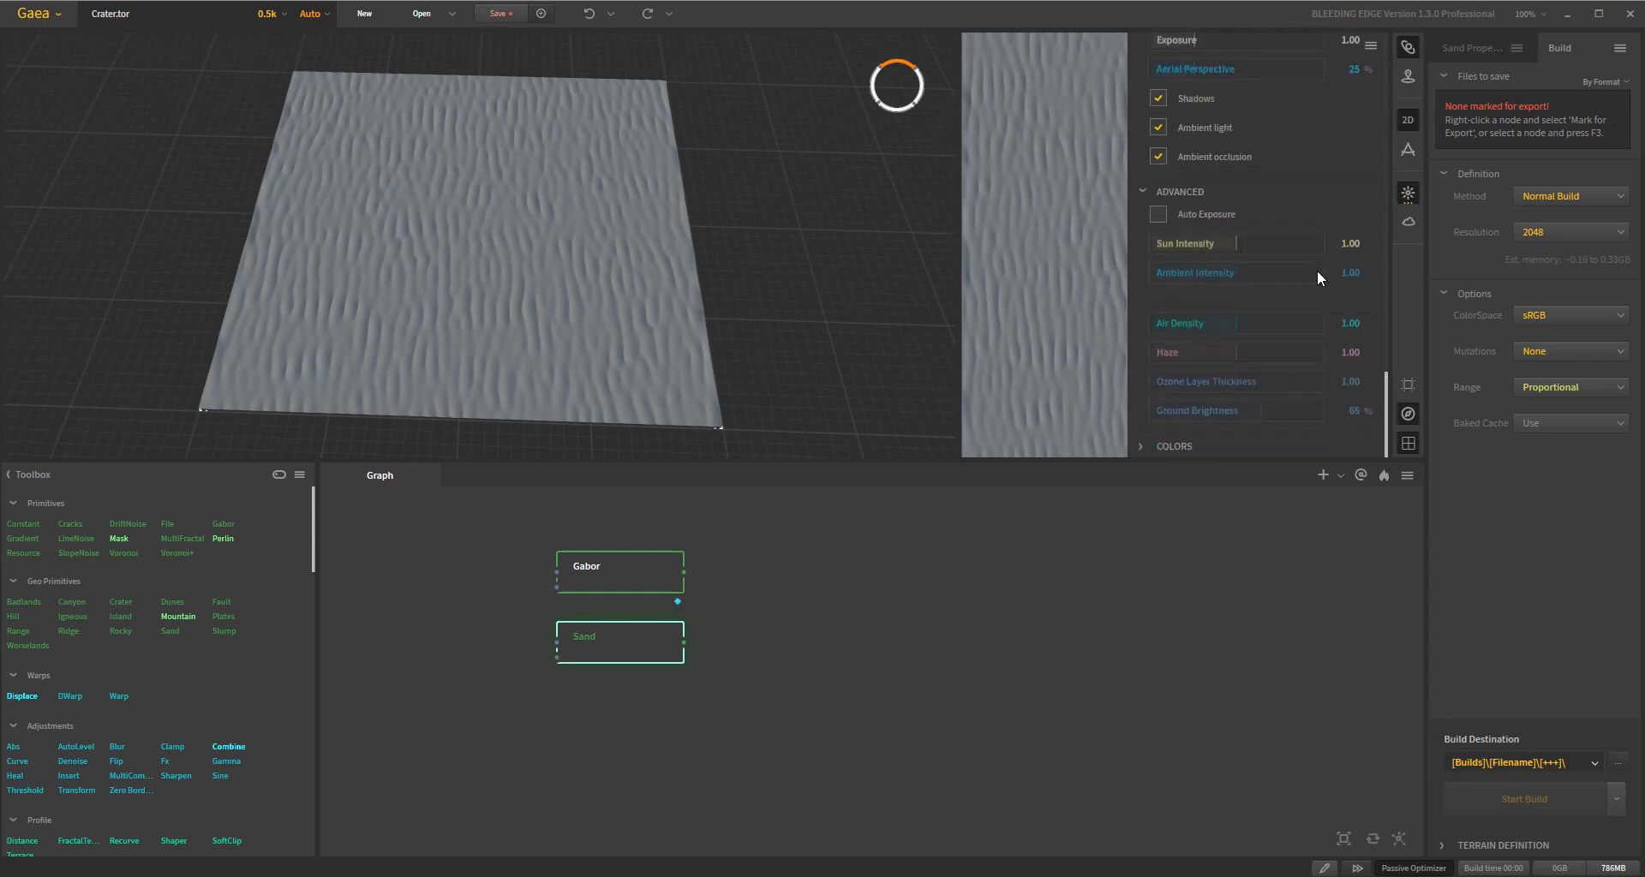
scroll("down", 3)
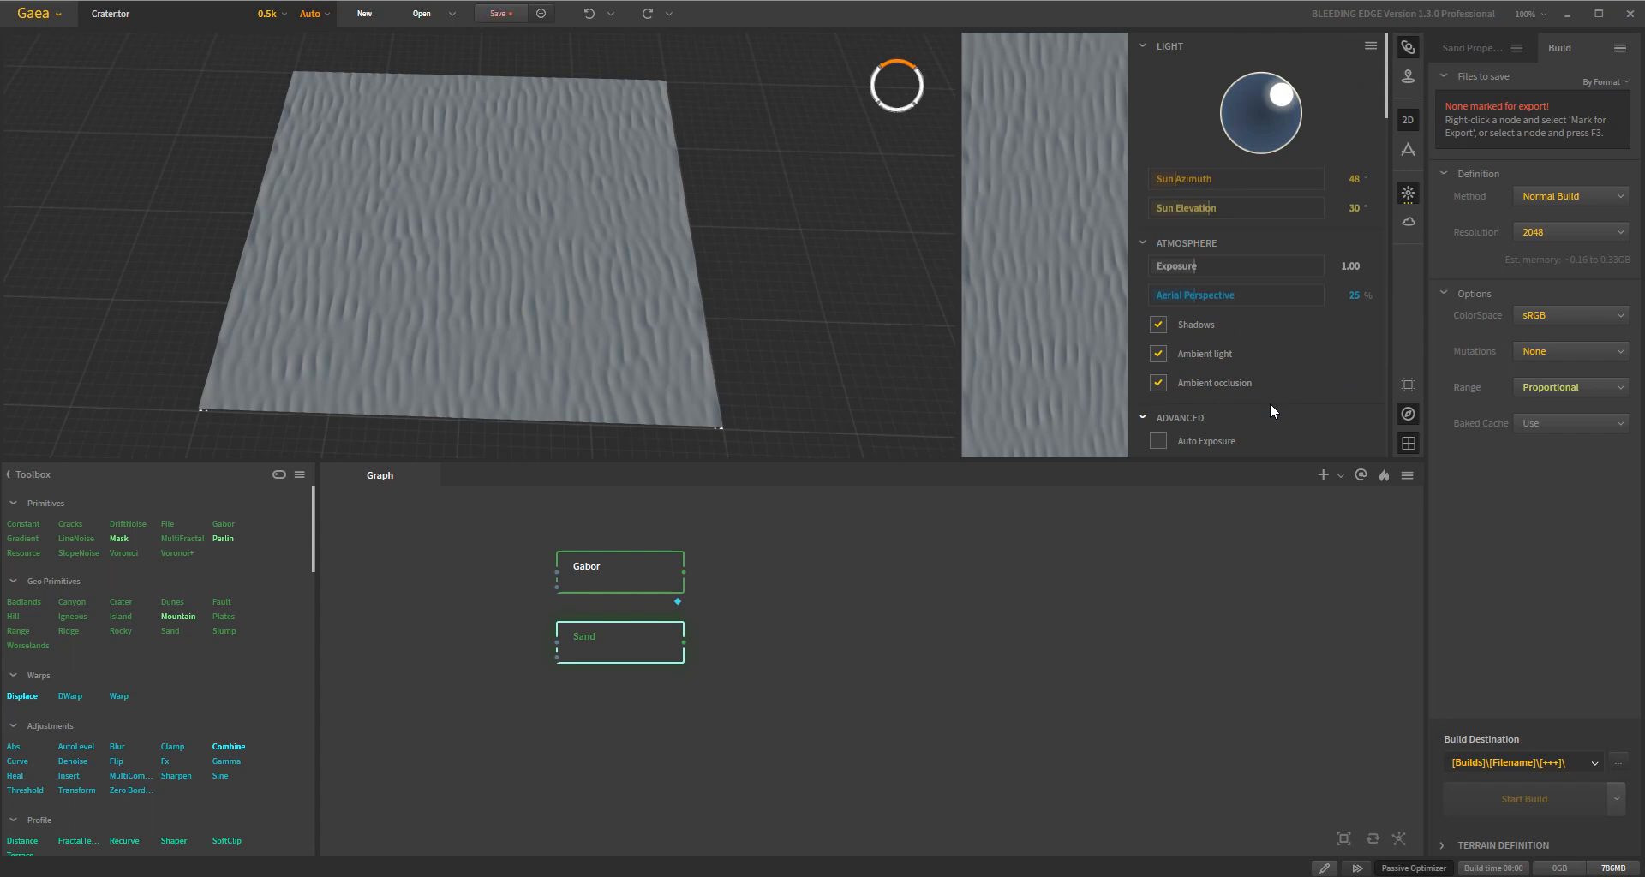
scroll("down", 3)
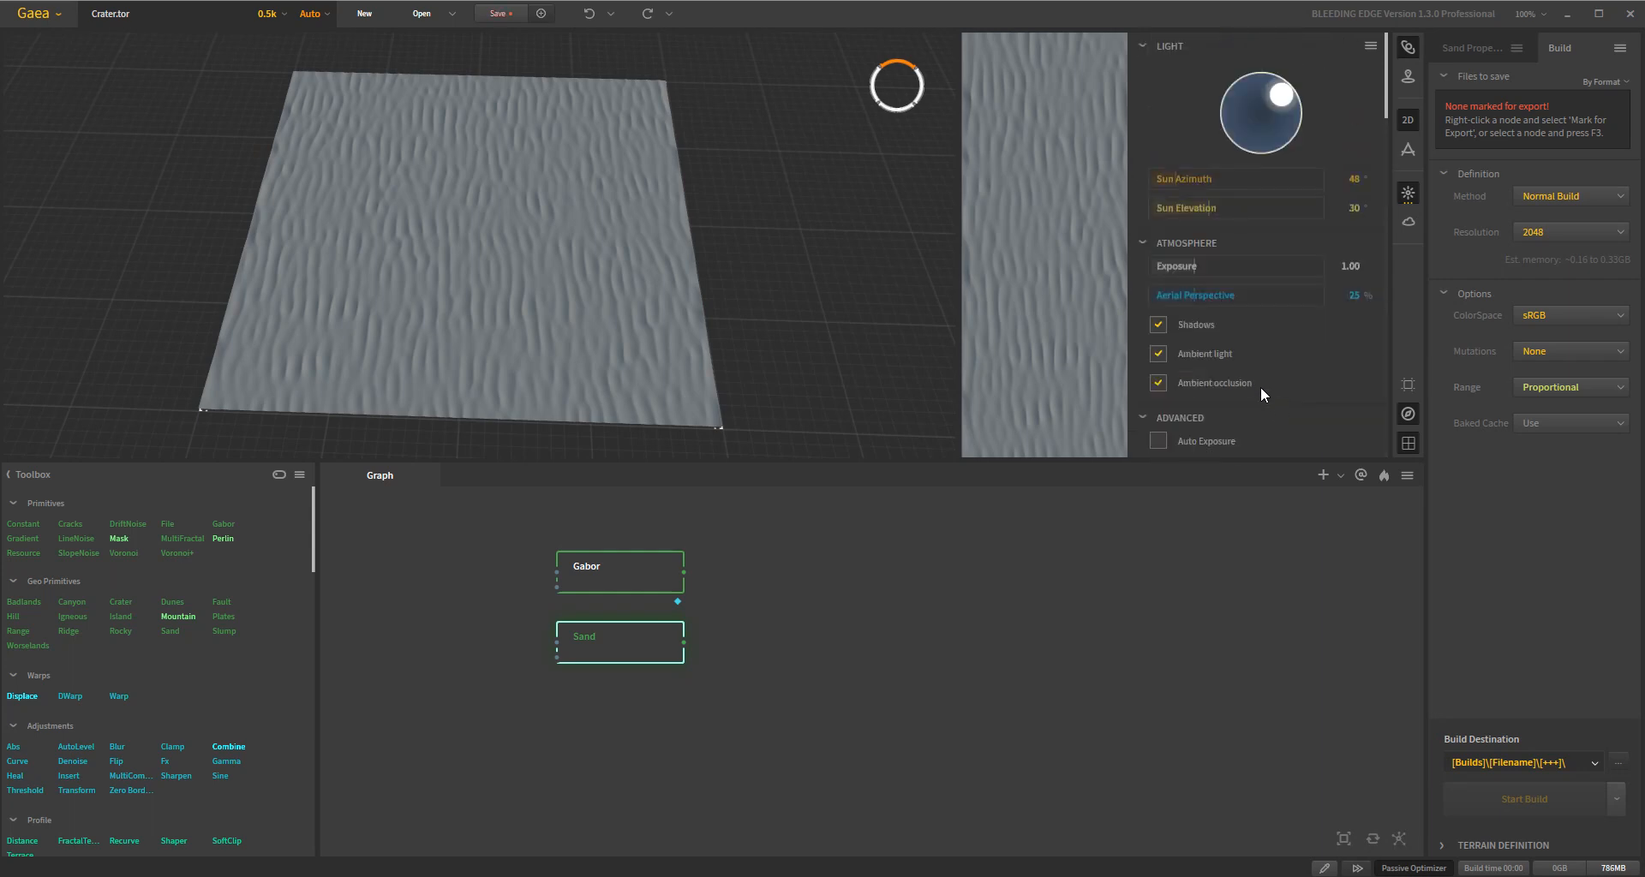
left_click(1186, 243)
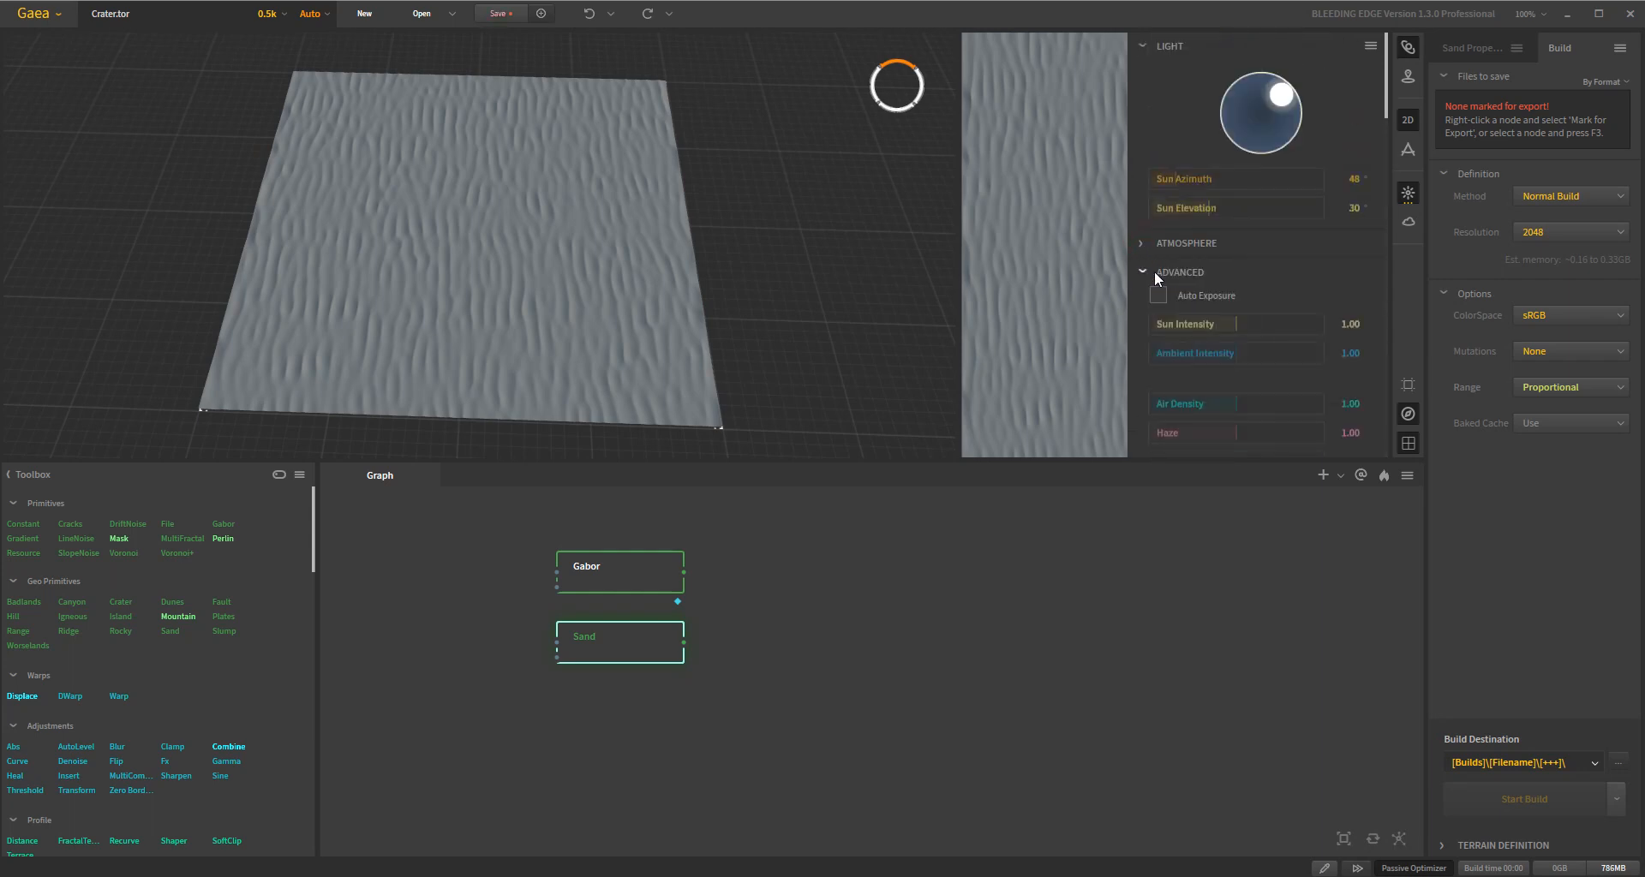
left_click(1144, 273)
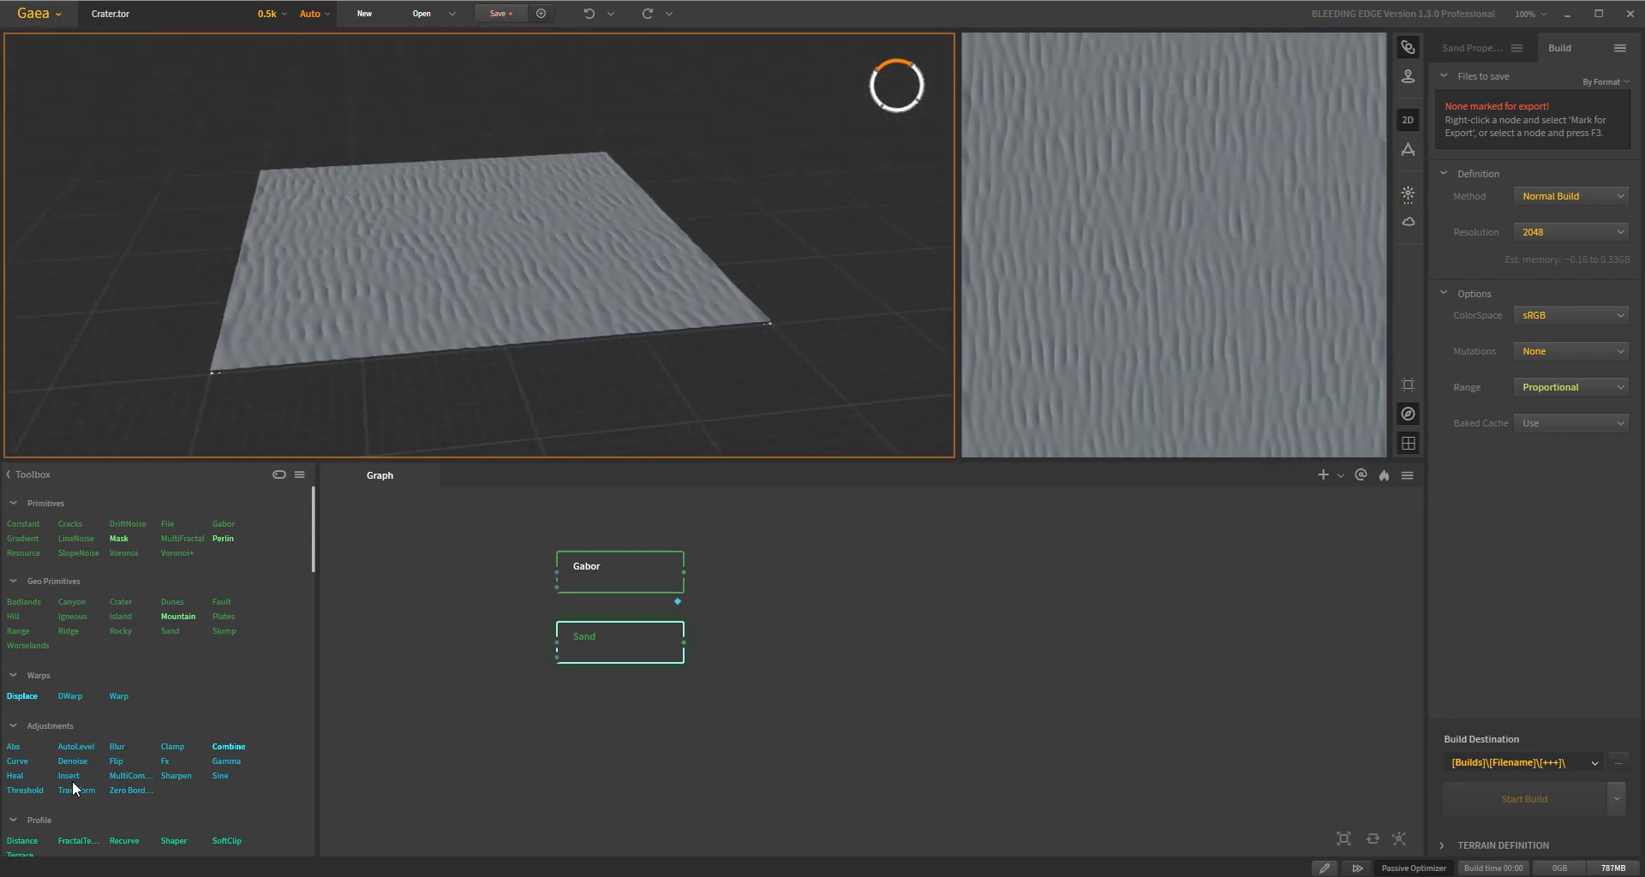
Step: Orbit the 3D view to a lower angle, showing the sand against a blue sky
scroll("down", 3)
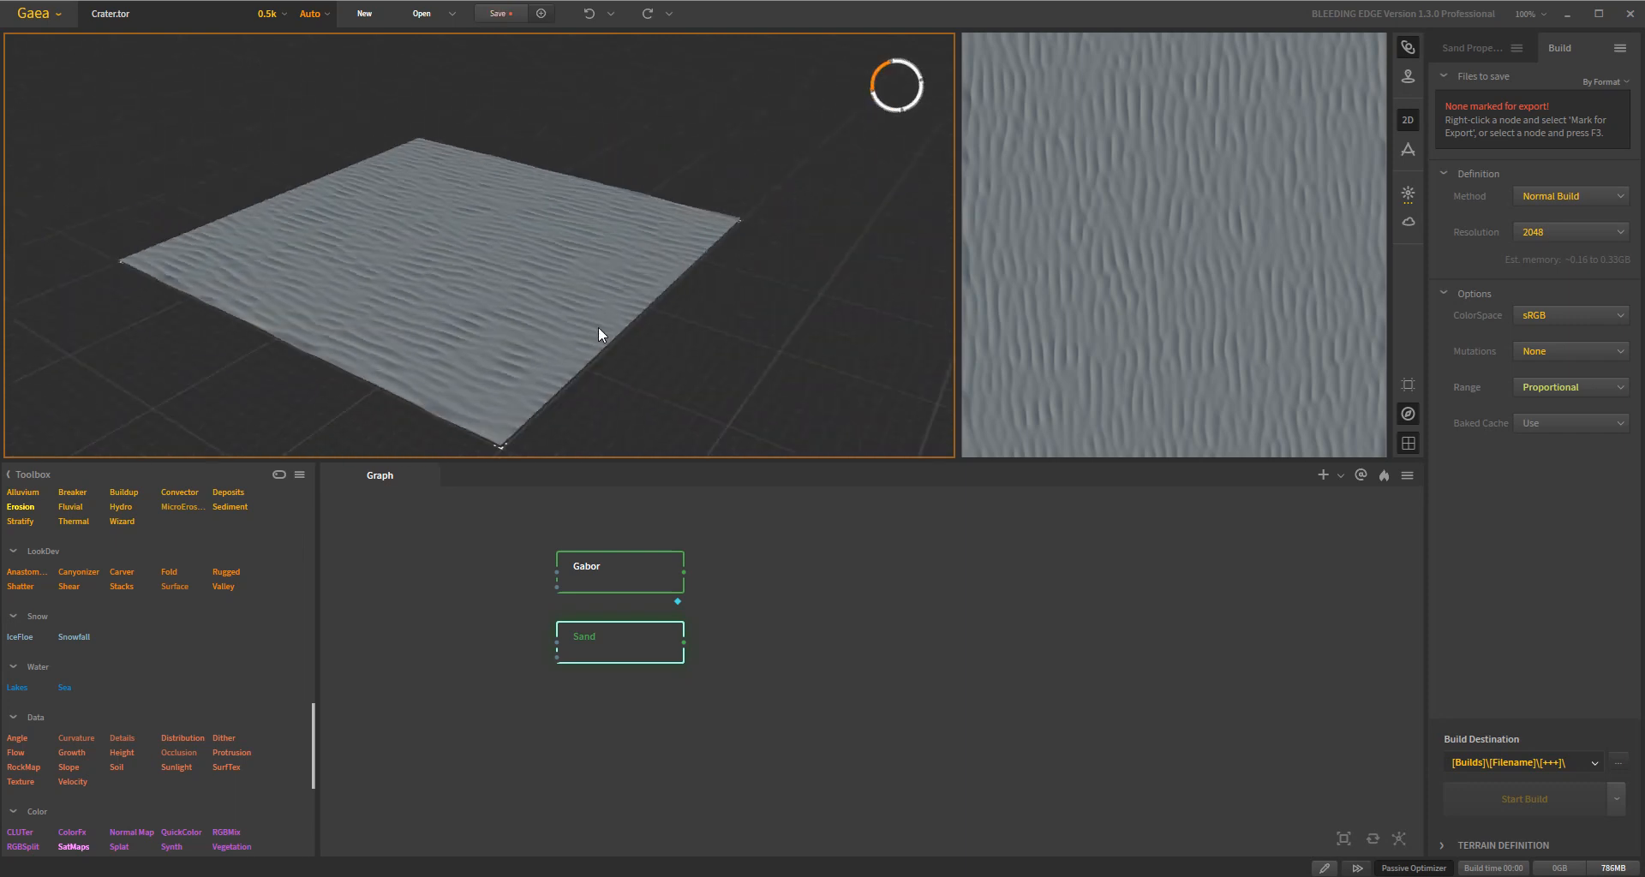
left_click_drag(601, 334, 561, 257)
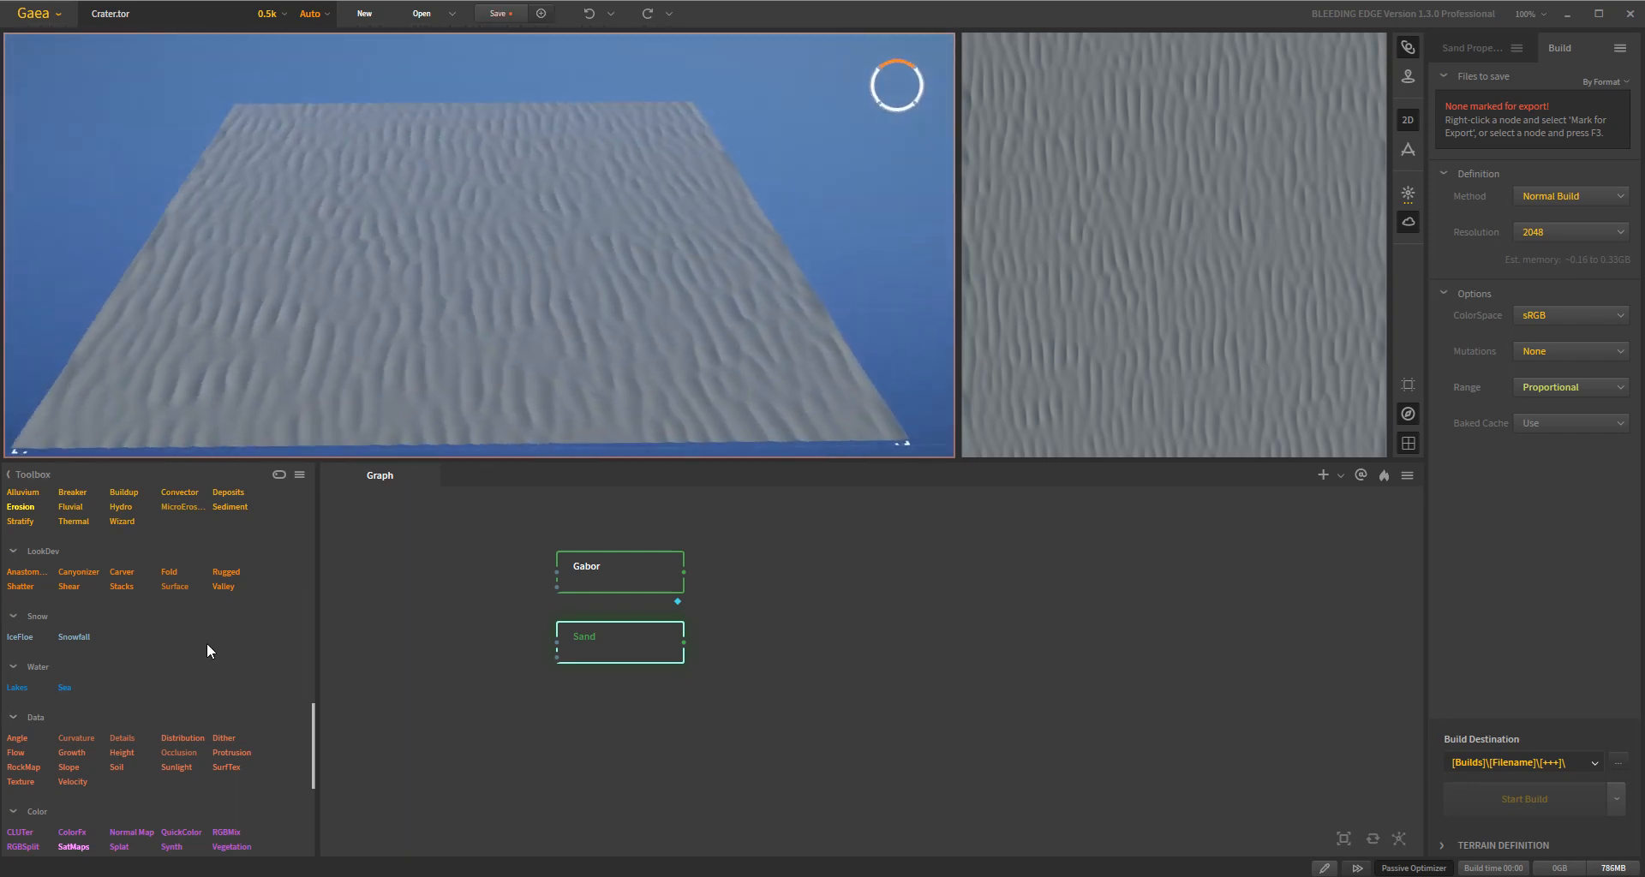
scroll("down", 3)
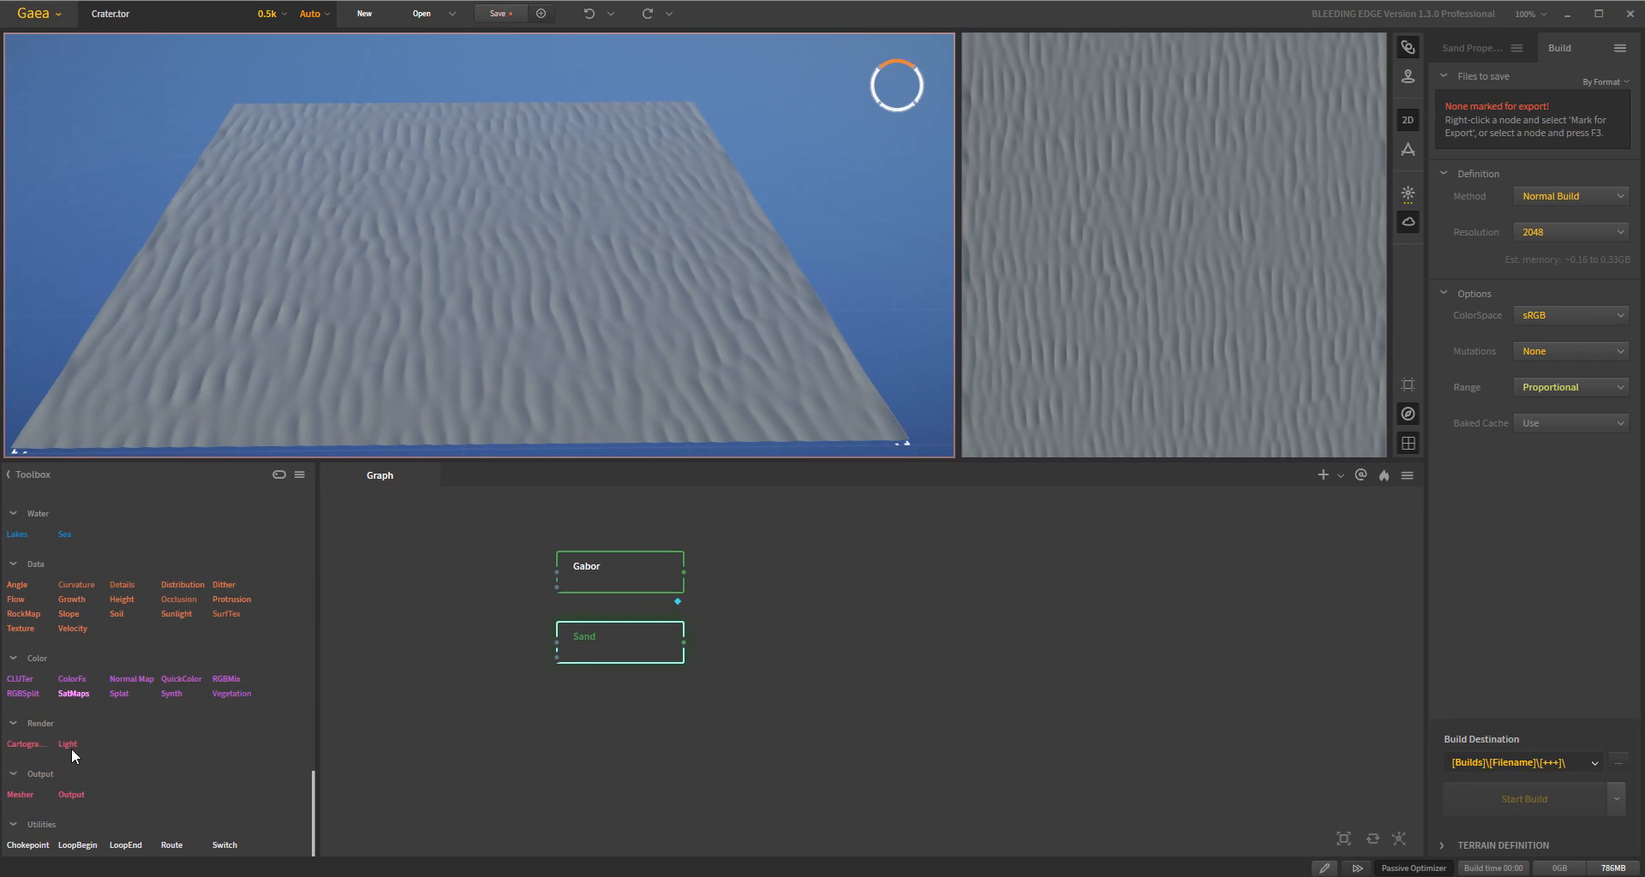
mouse_move(68, 745)
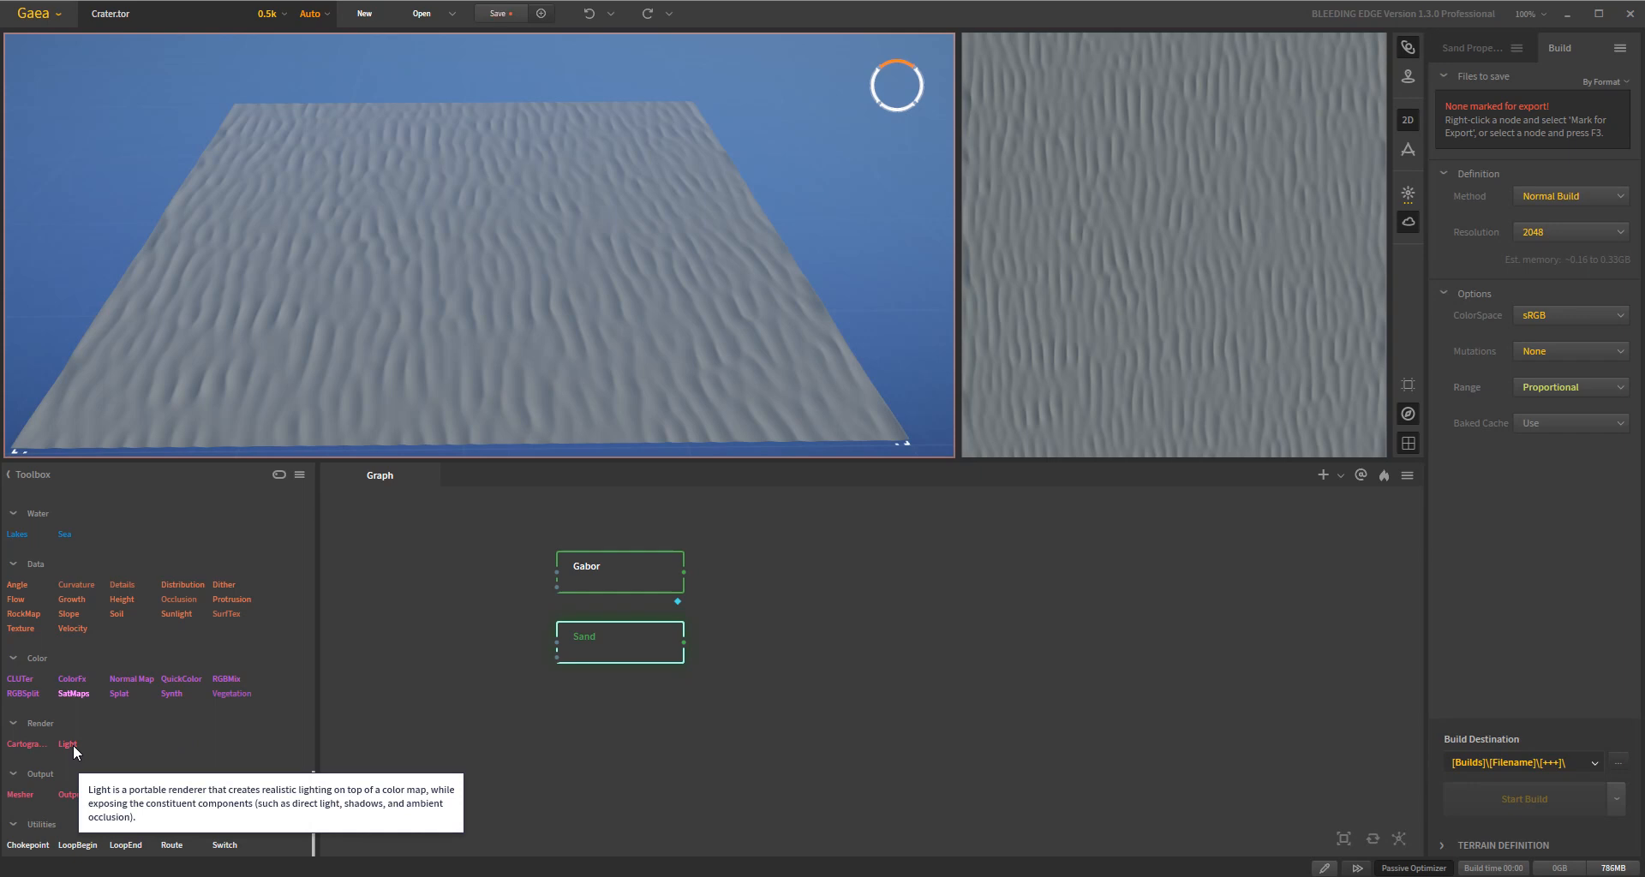
mouse_move(607, 207)
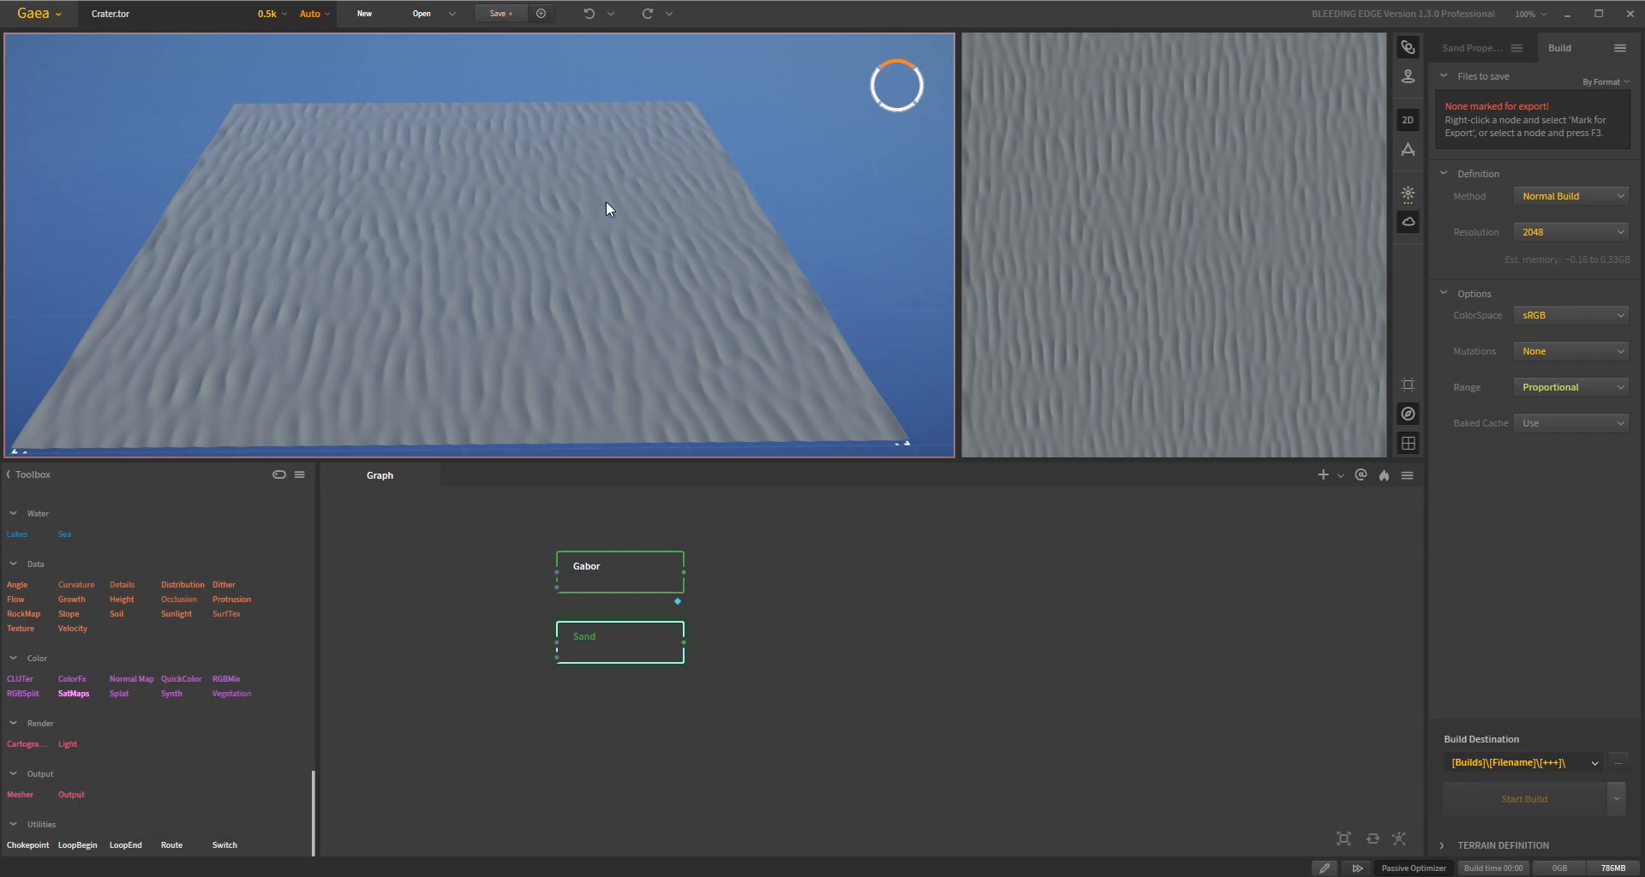
Step: Zoom the 3D view close to the sand ripples, now over a plain grid
left_click_drag(604, 208, 593, 347)
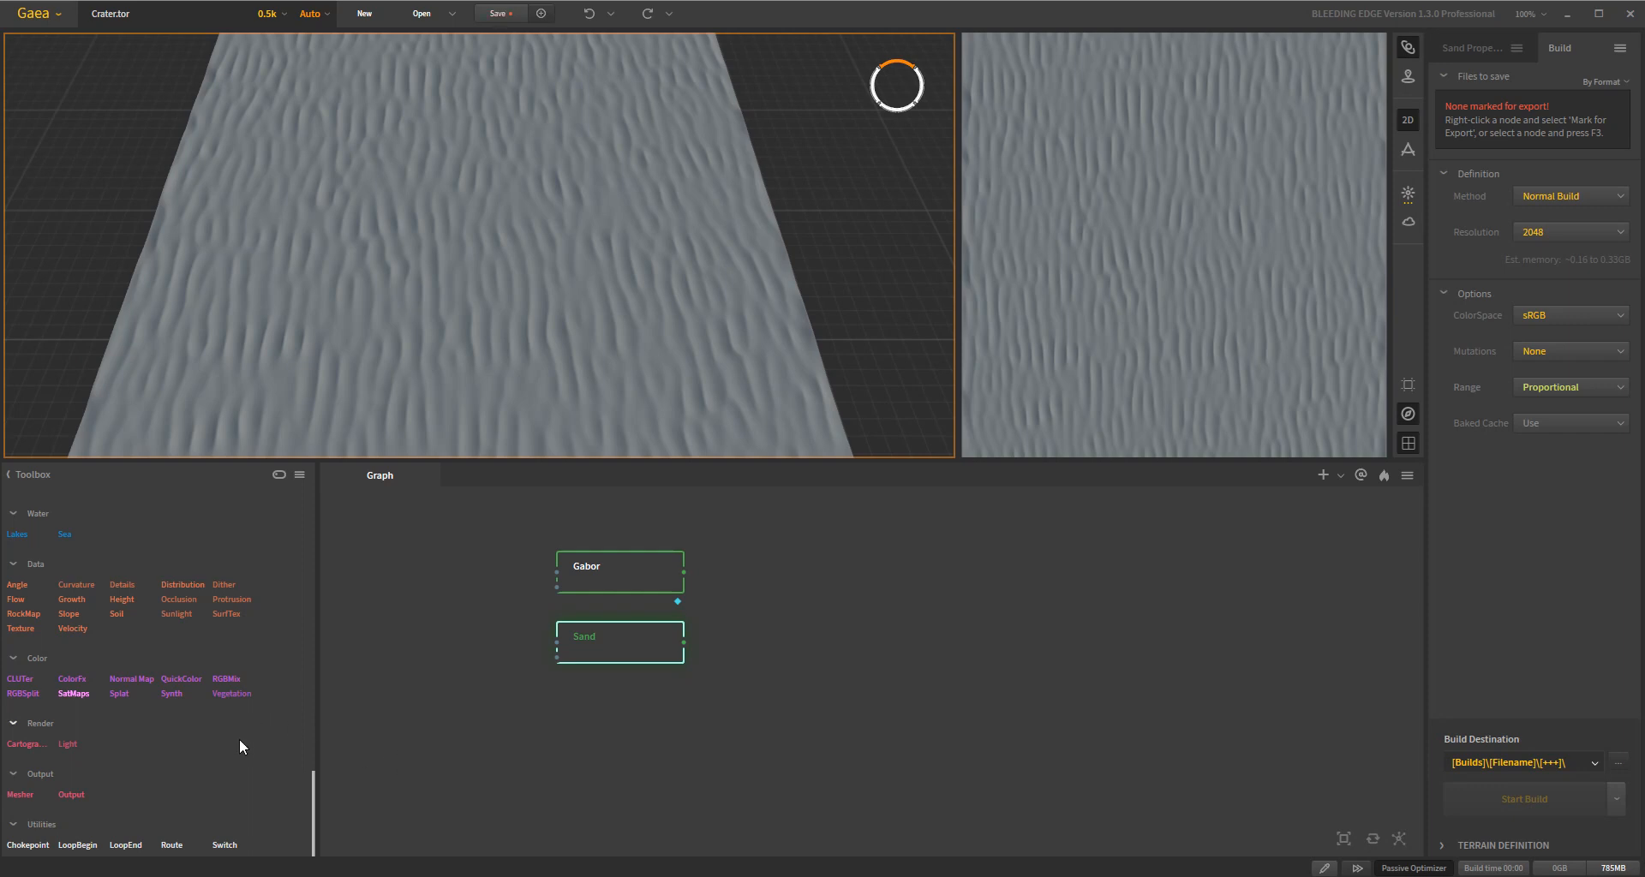
mouse_move(247, 849)
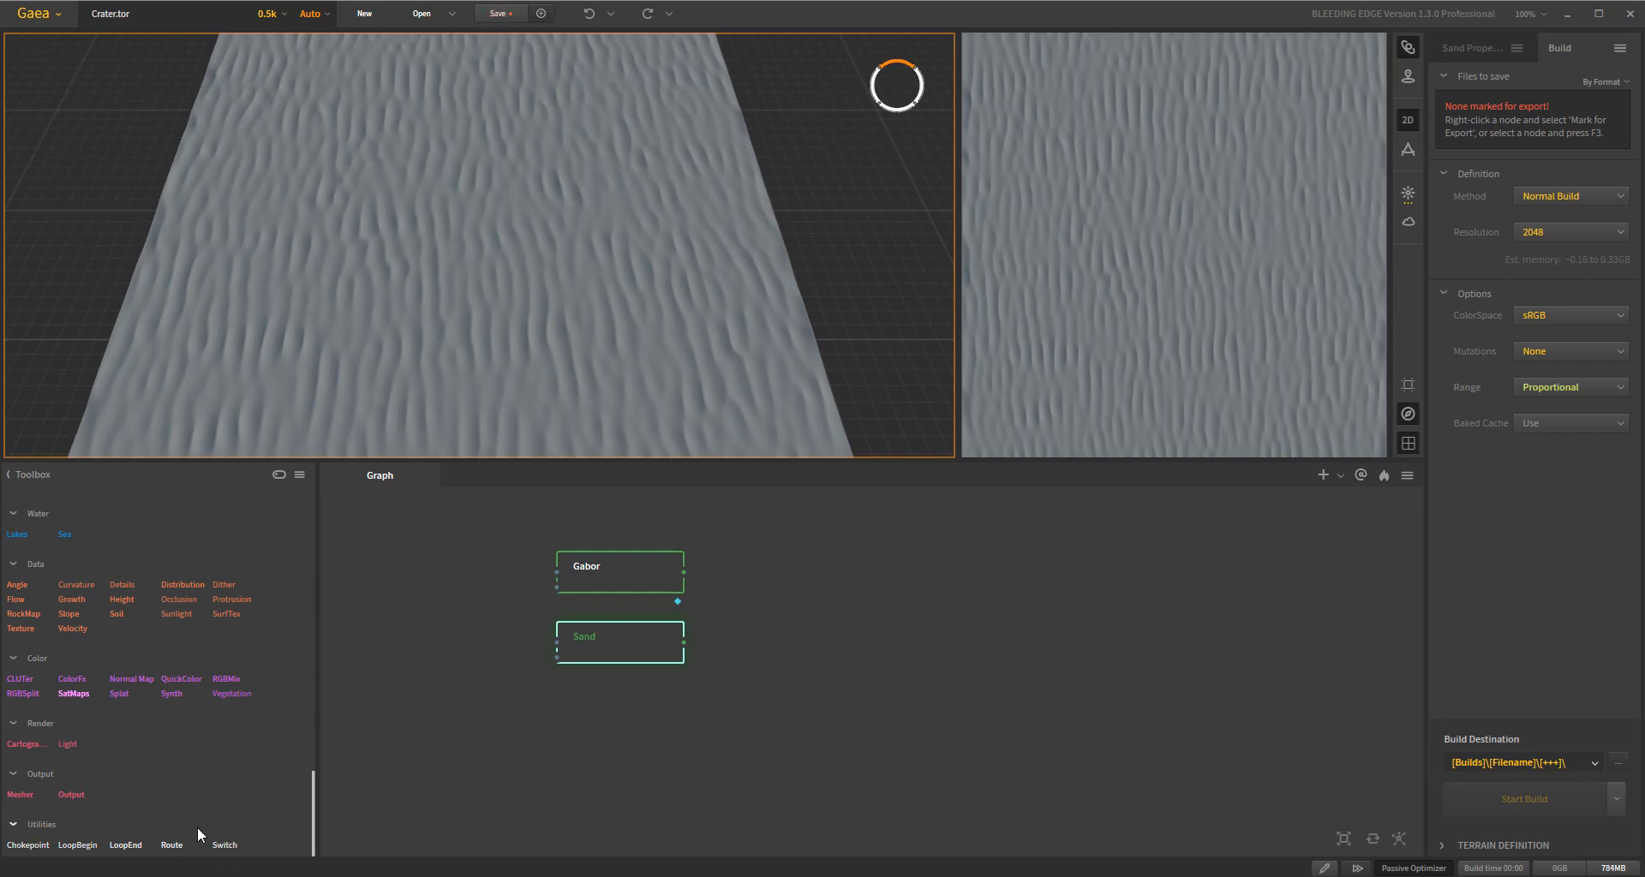
mouse_move(229, 671)
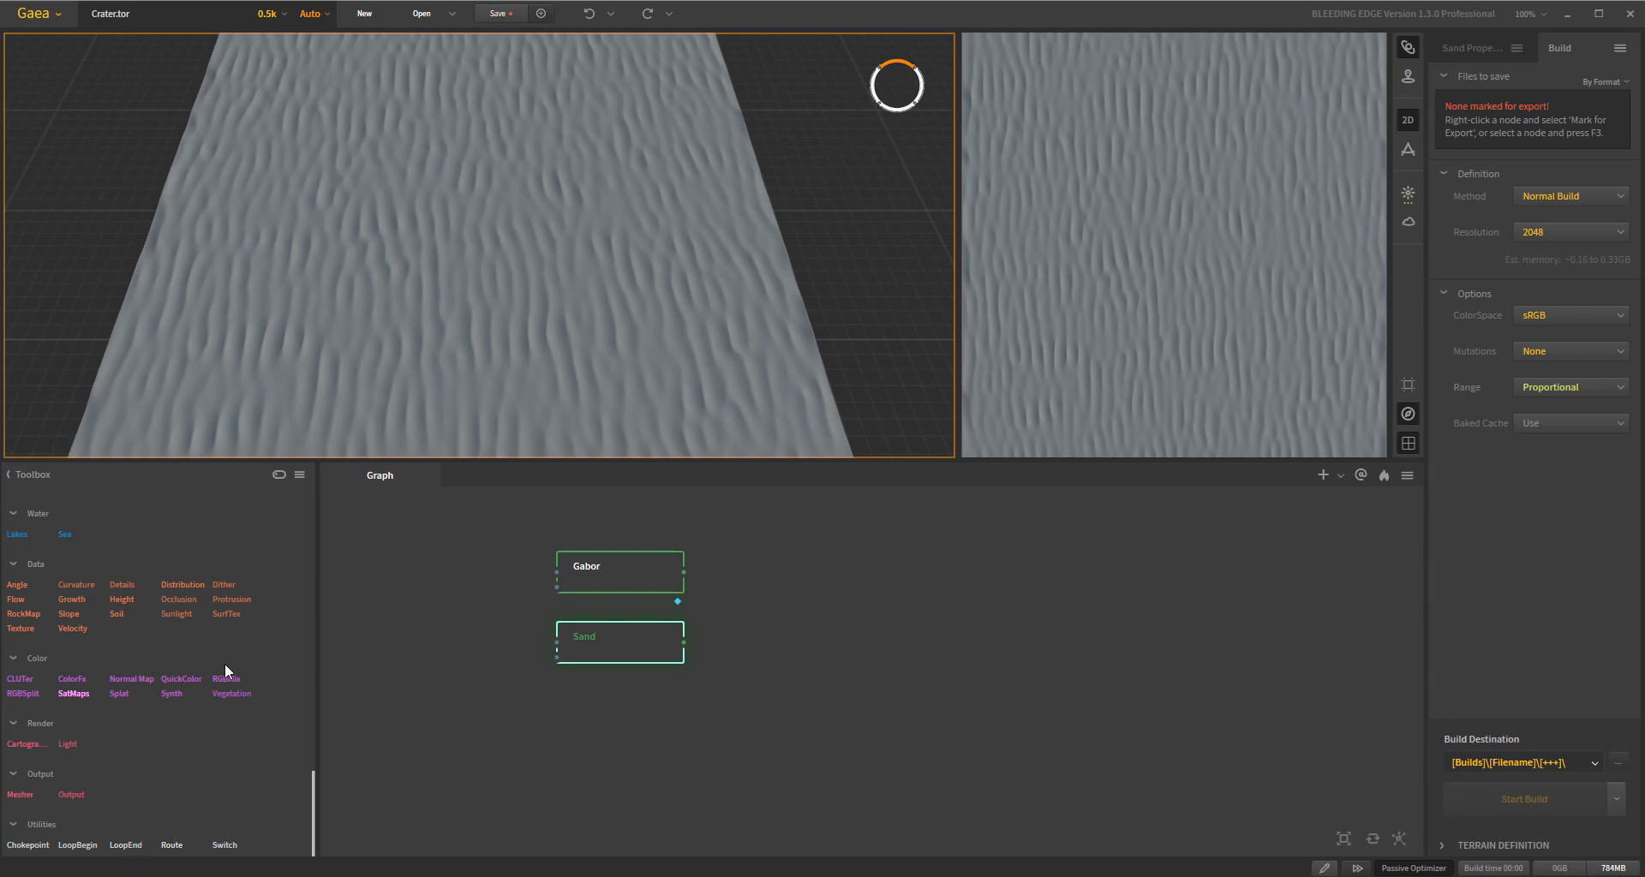
mouse_move(223, 791)
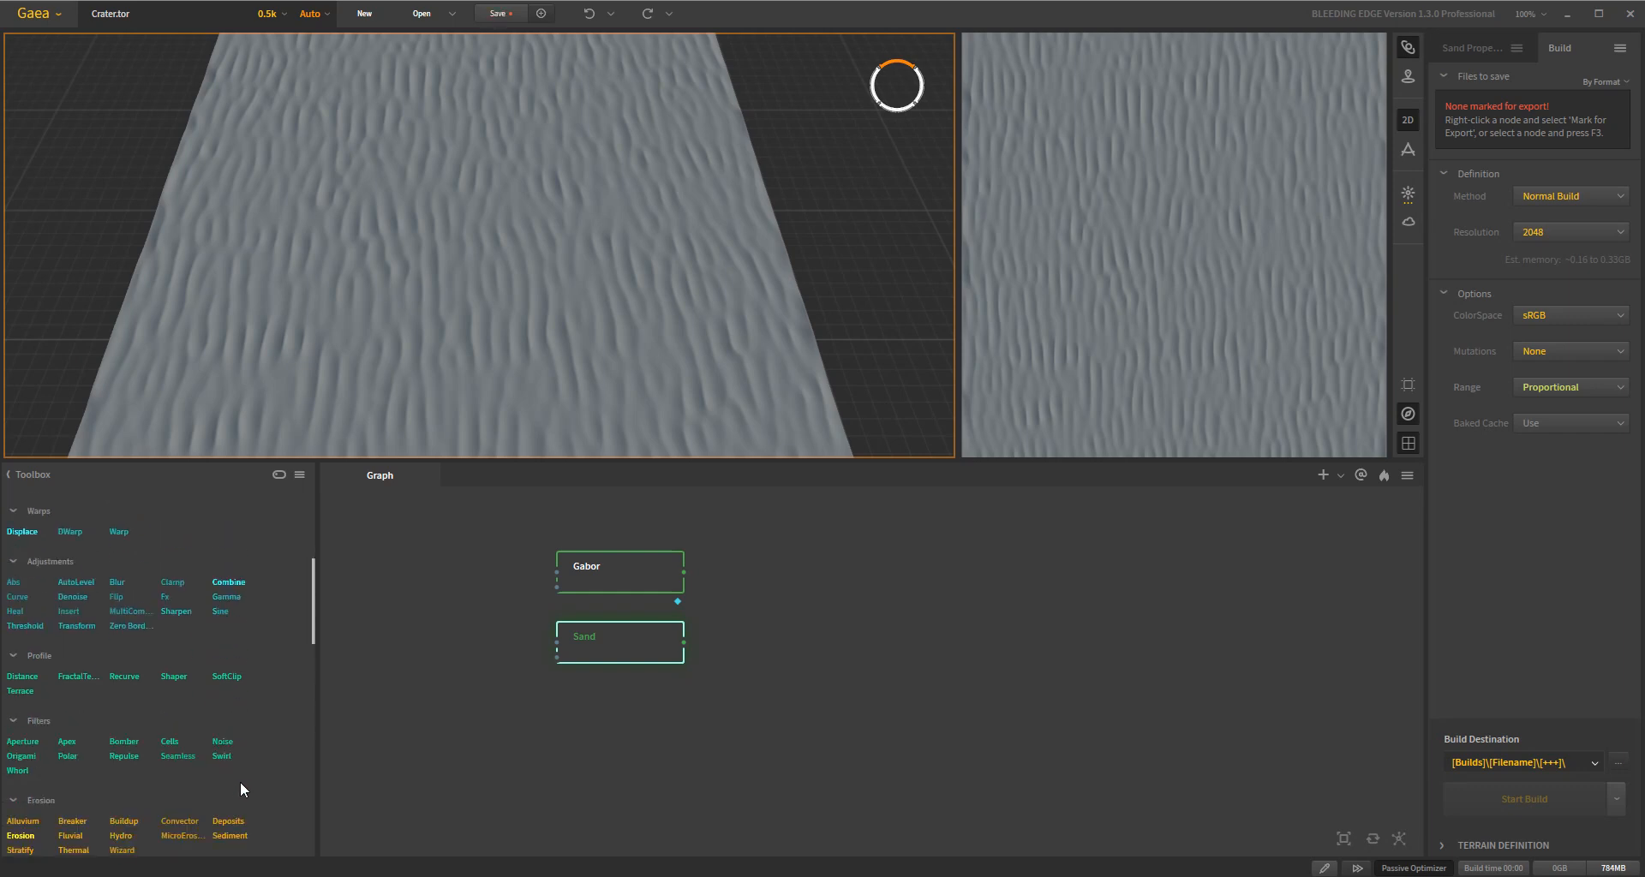
scroll("down", 3)
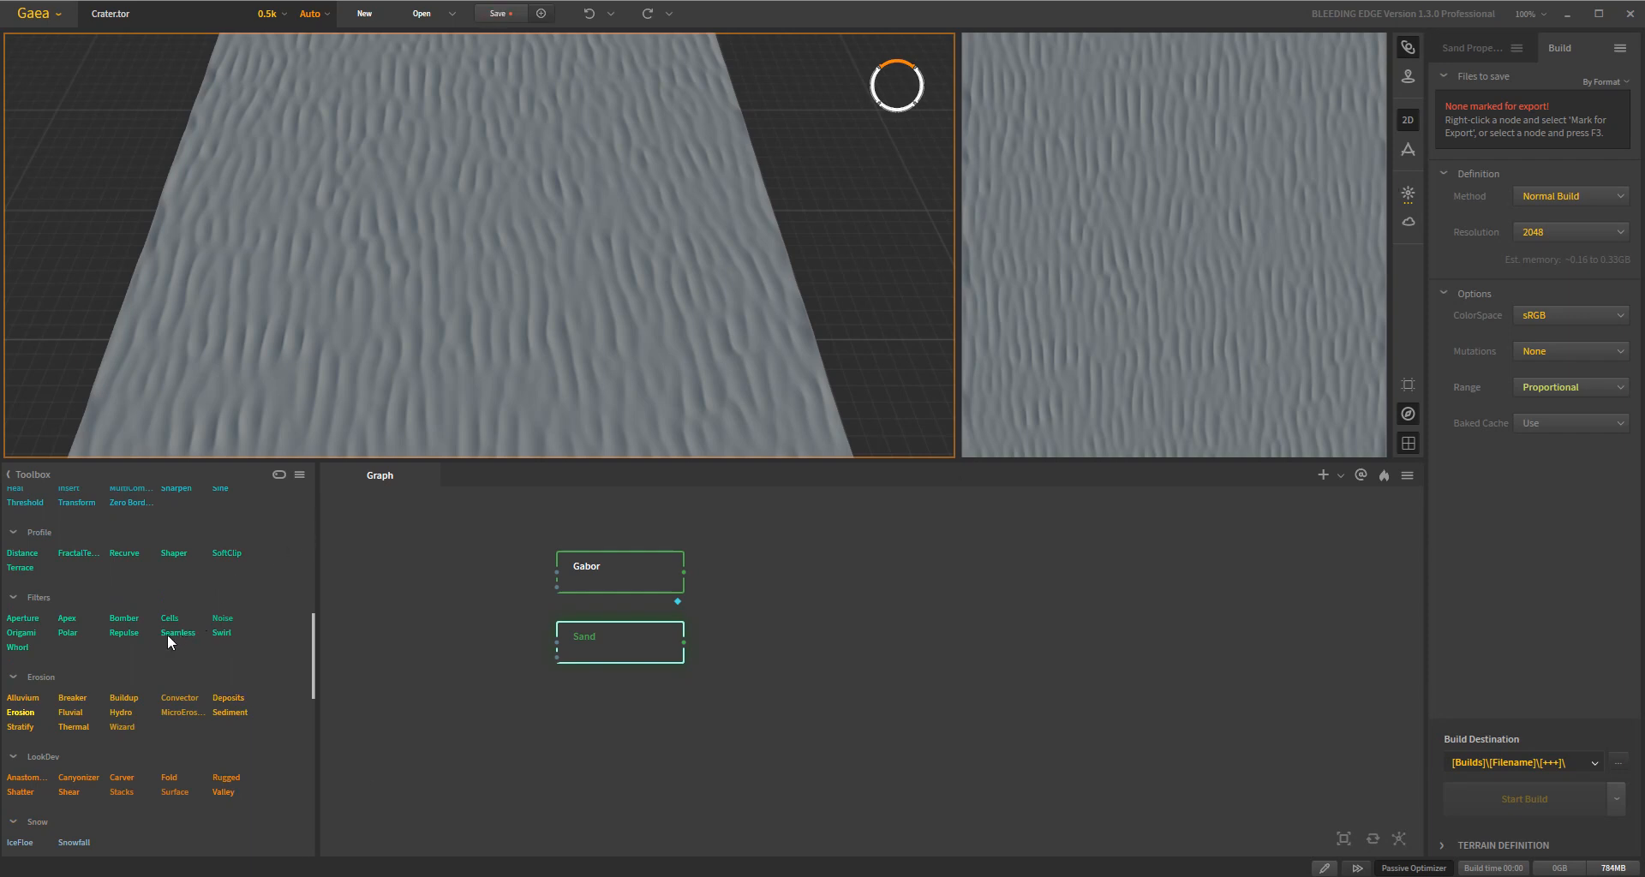
Step: Drag a Seamless node from the Toolbox Filters onto the graph, fed by Sand
left_click_drag(177, 633, 461, 718)
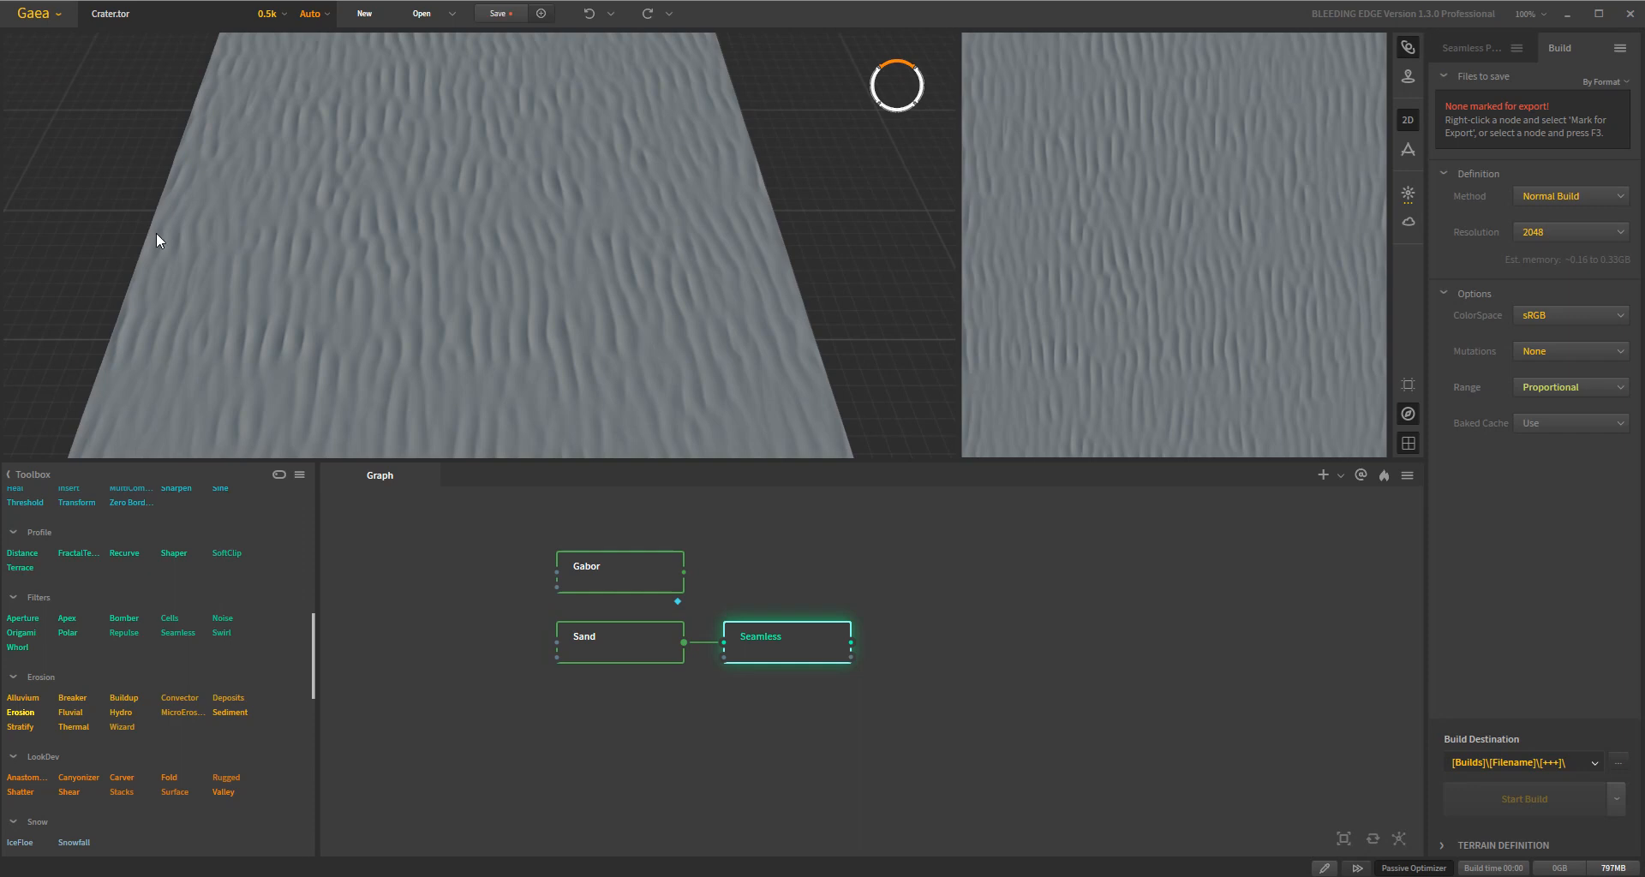
mouse_move(607, 116)
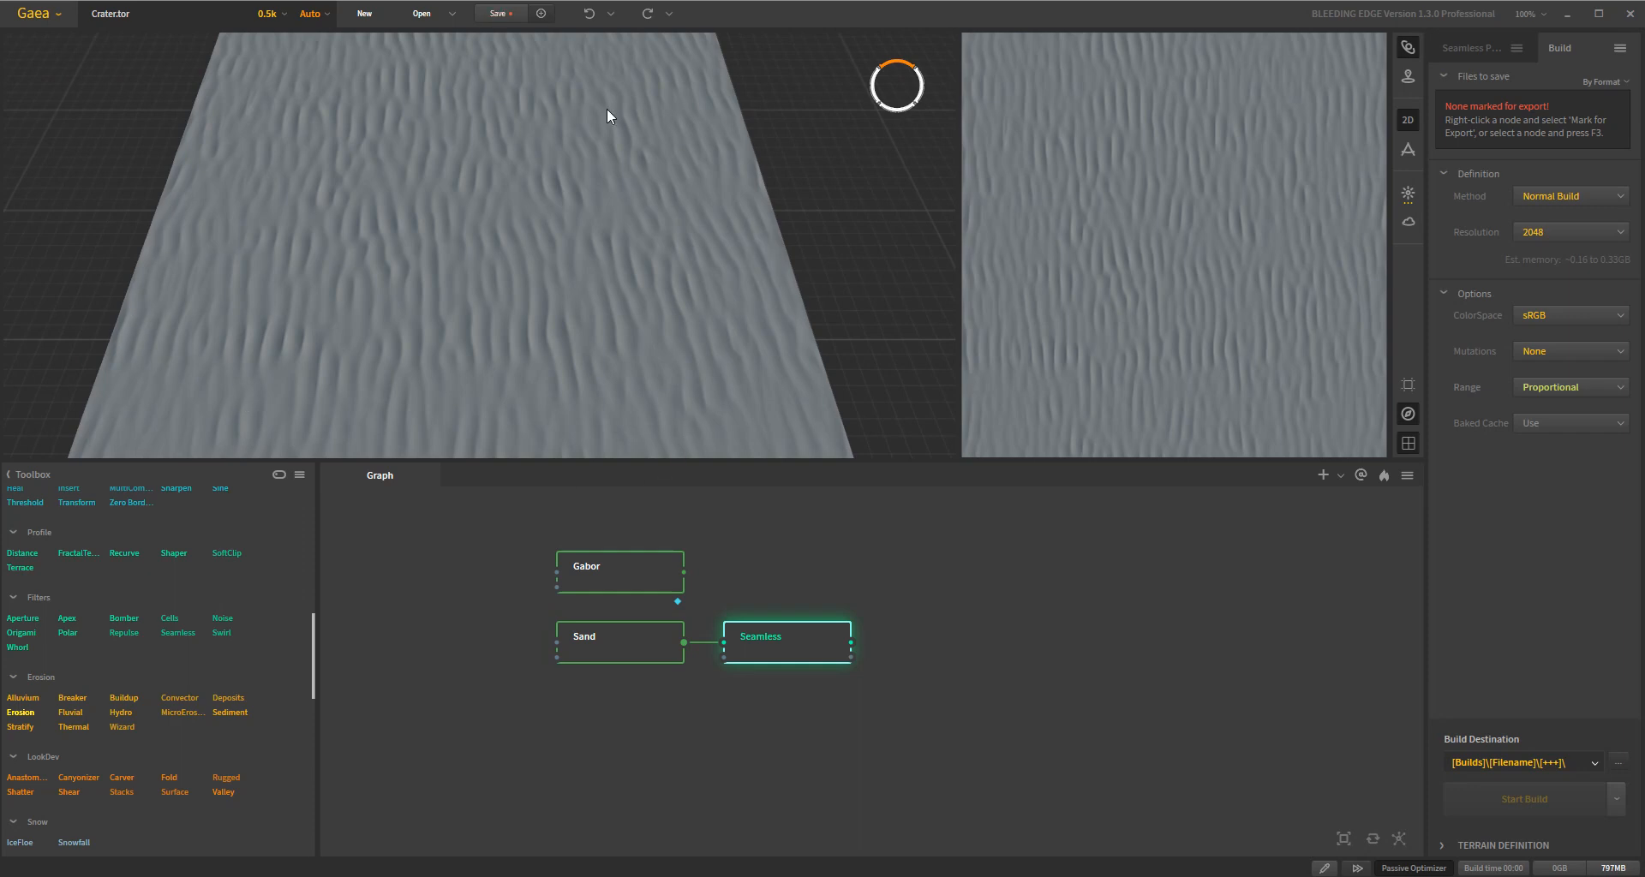
mouse_move(364, 685)
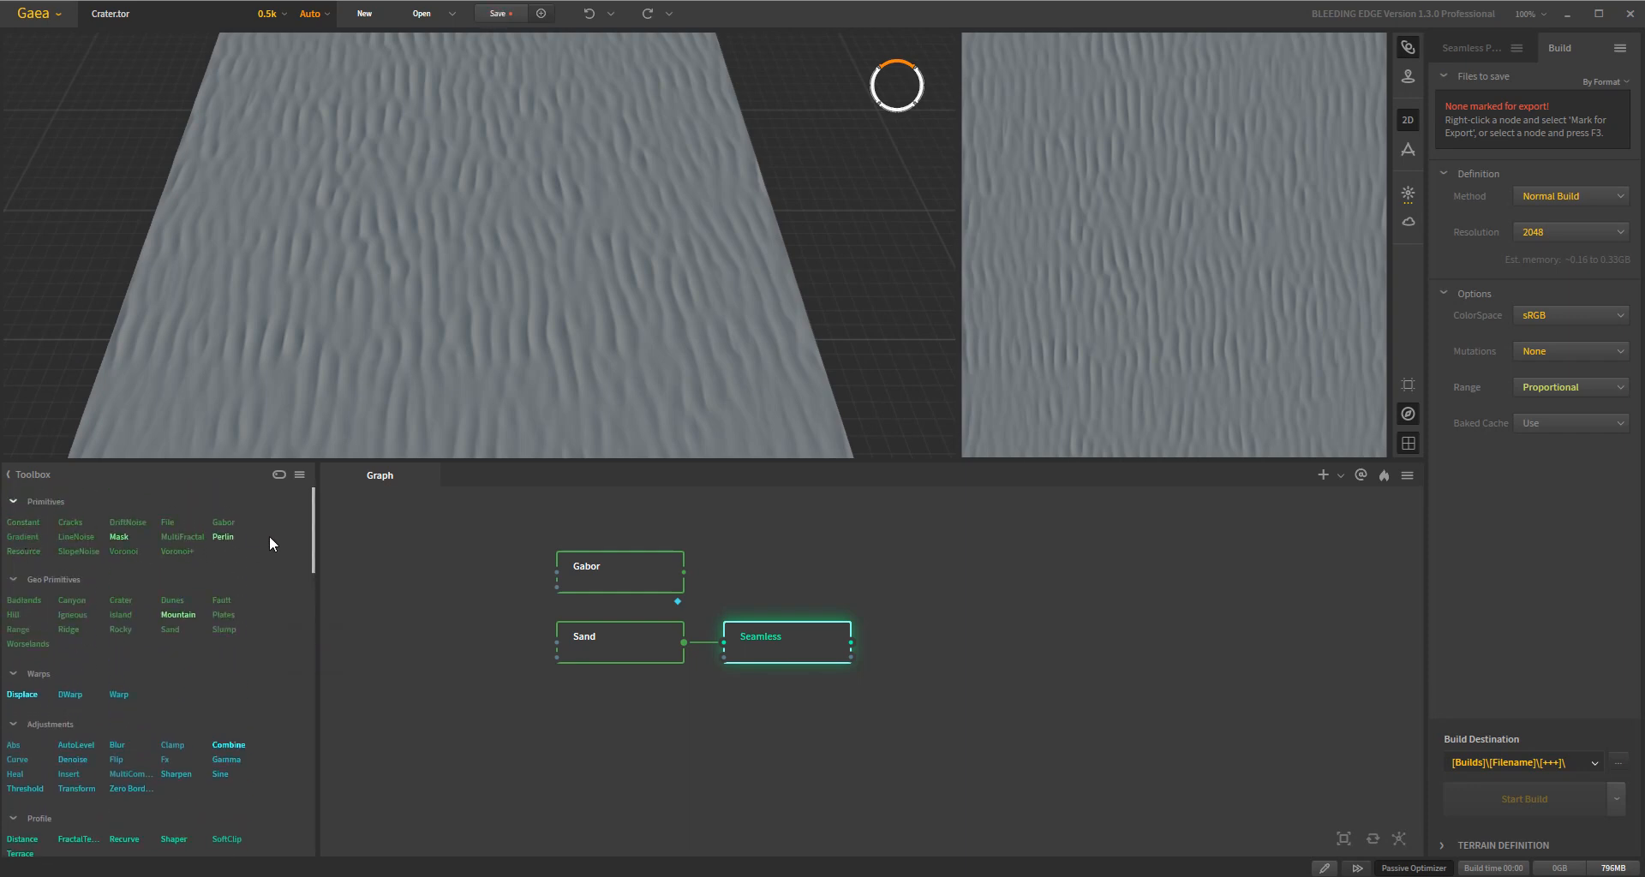
mouse_move(618, 666)
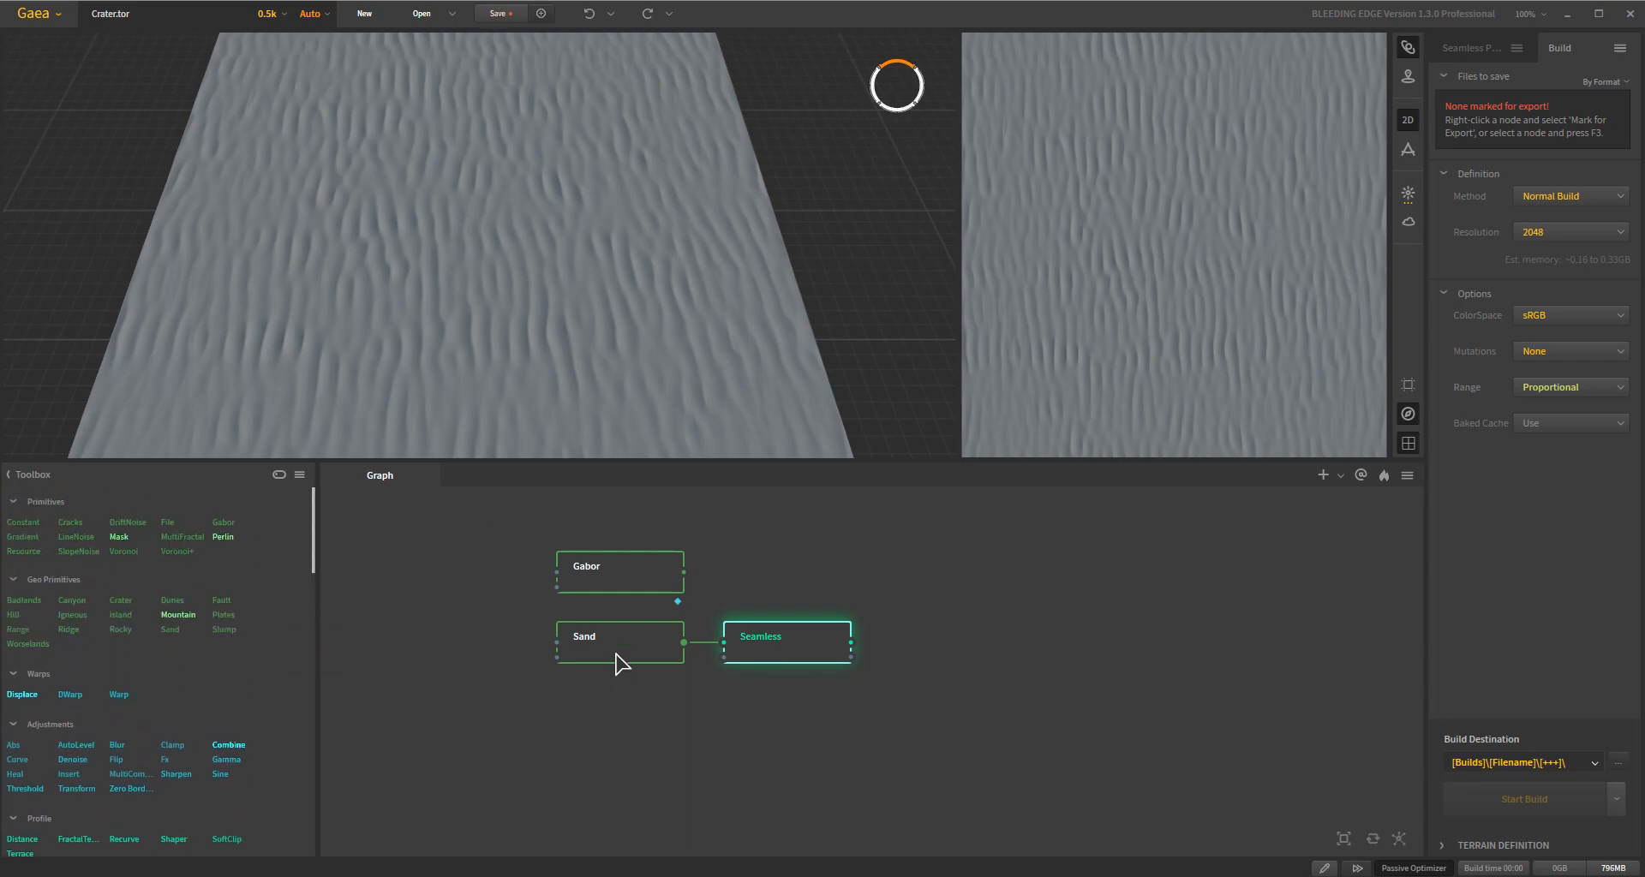
mouse_move(68, 570)
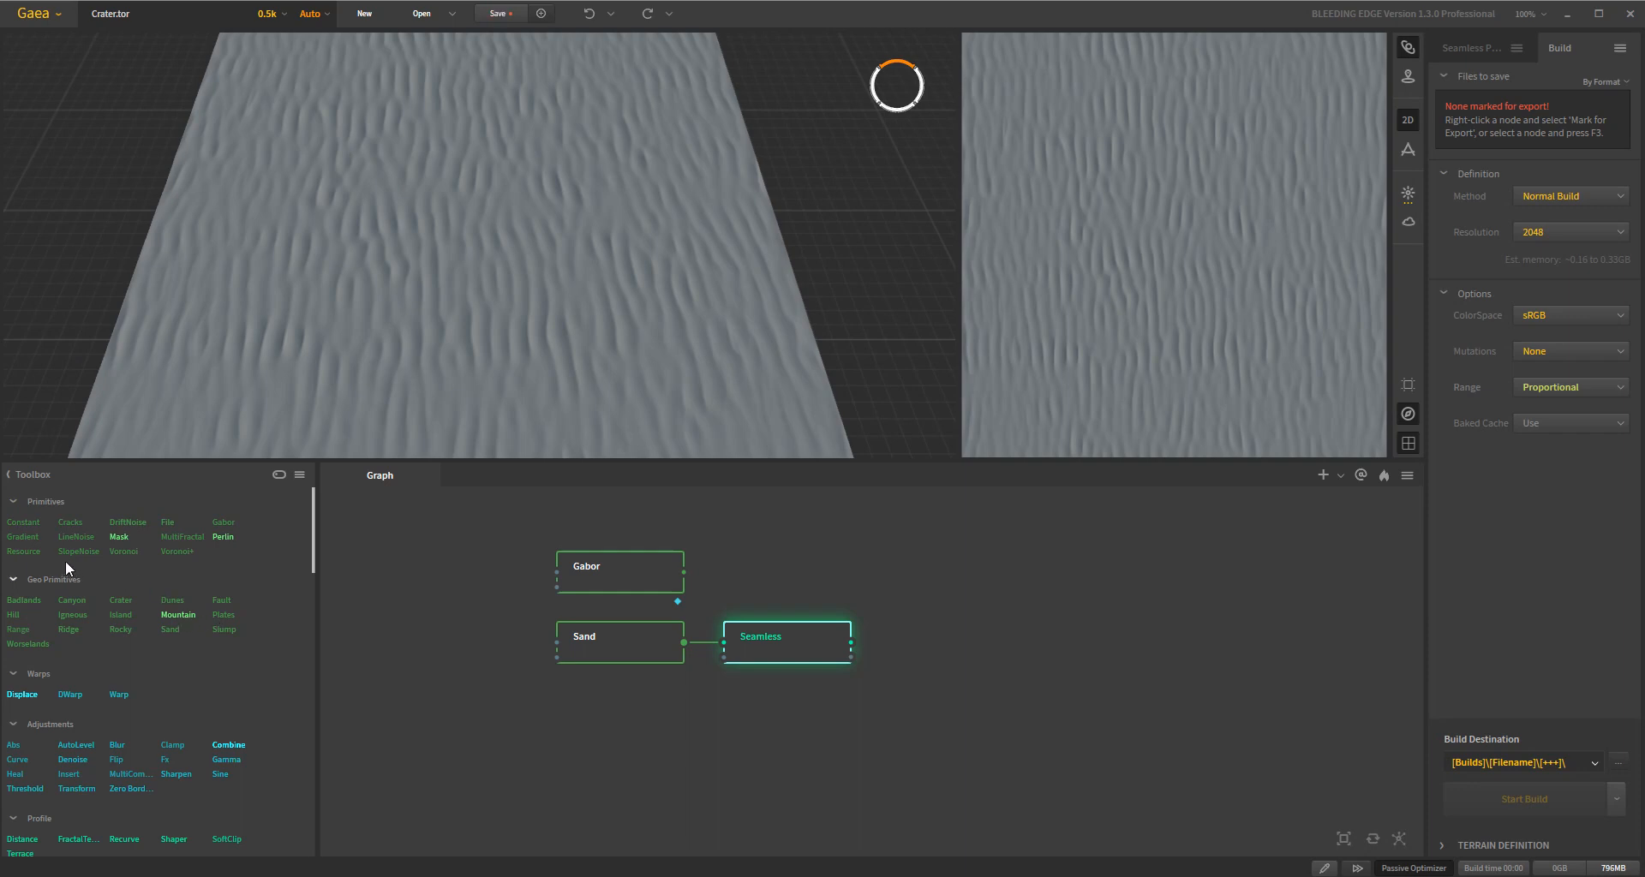
mouse_move(60, 587)
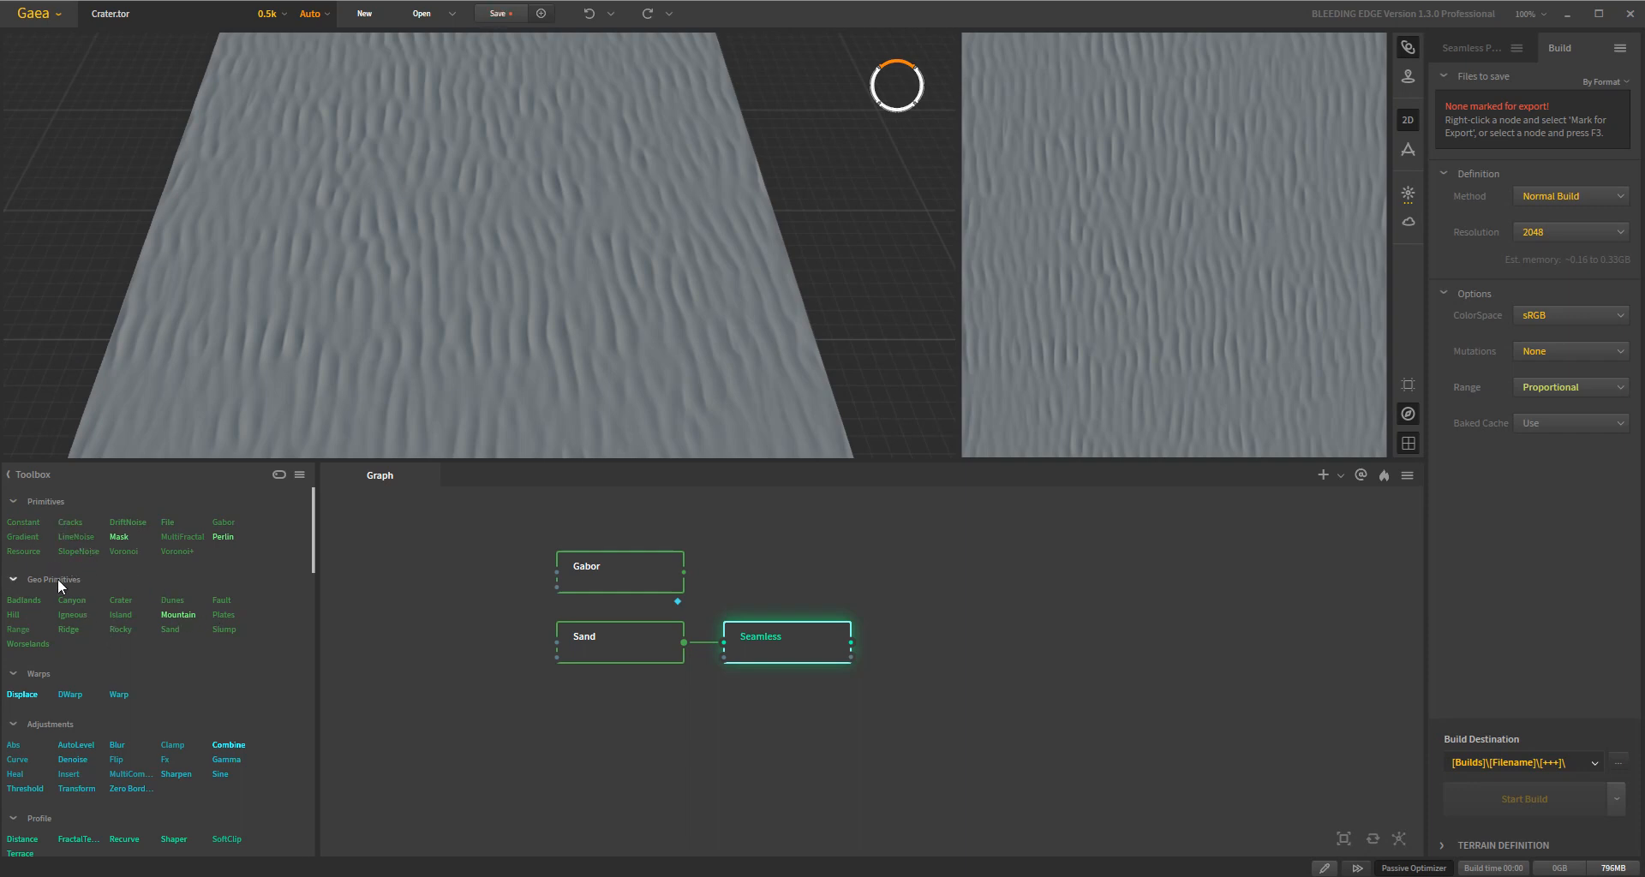
mouse_move(240, 532)
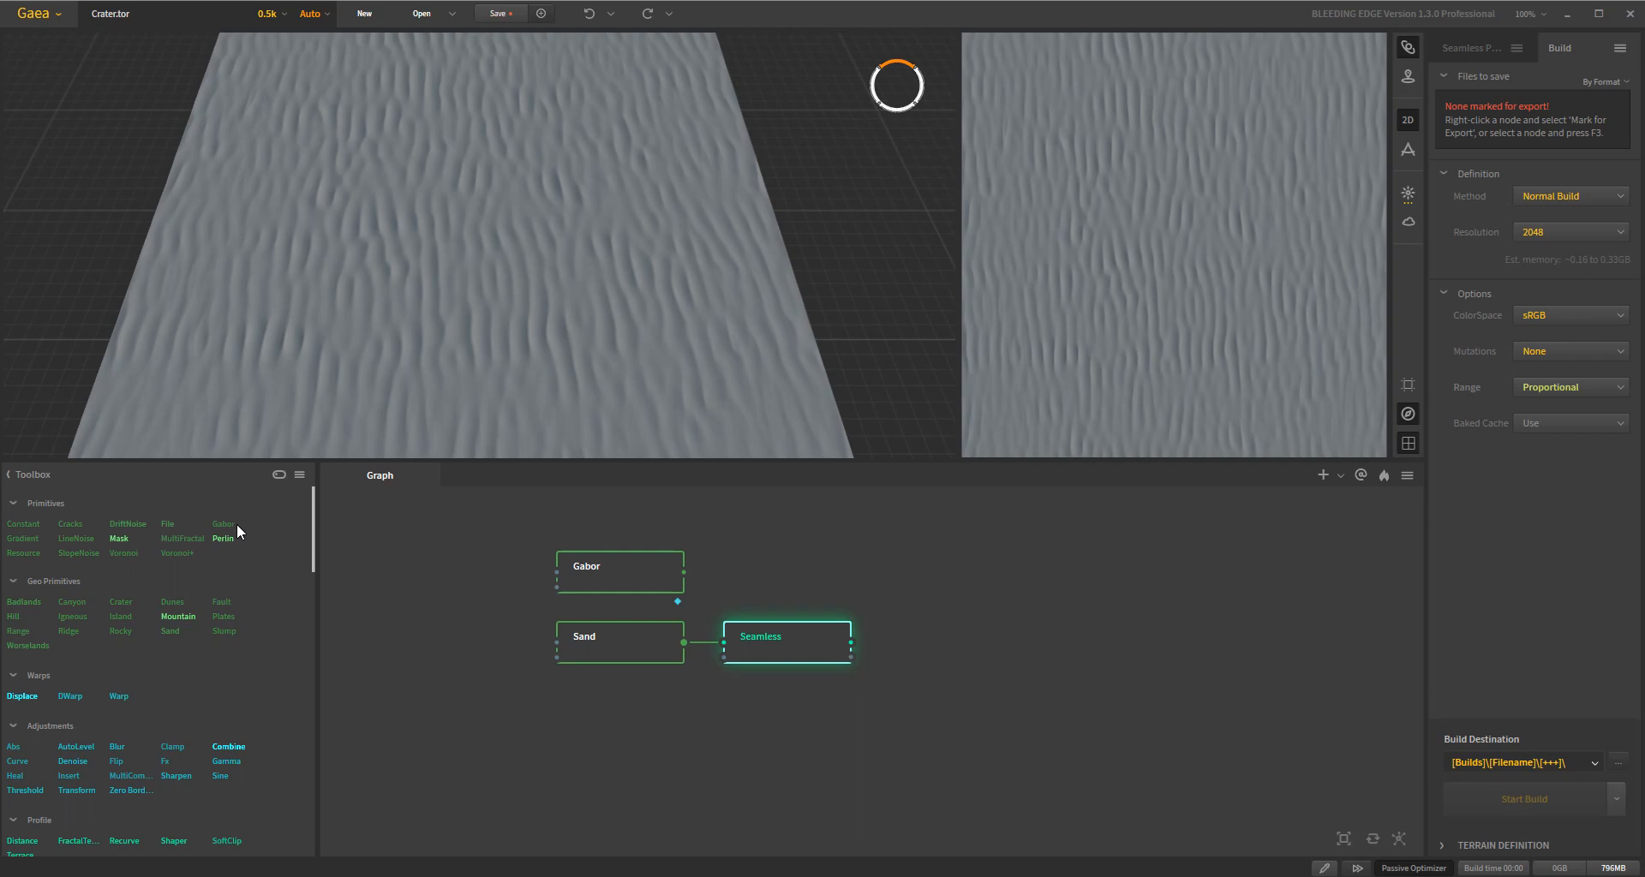
mouse_move(278, 640)
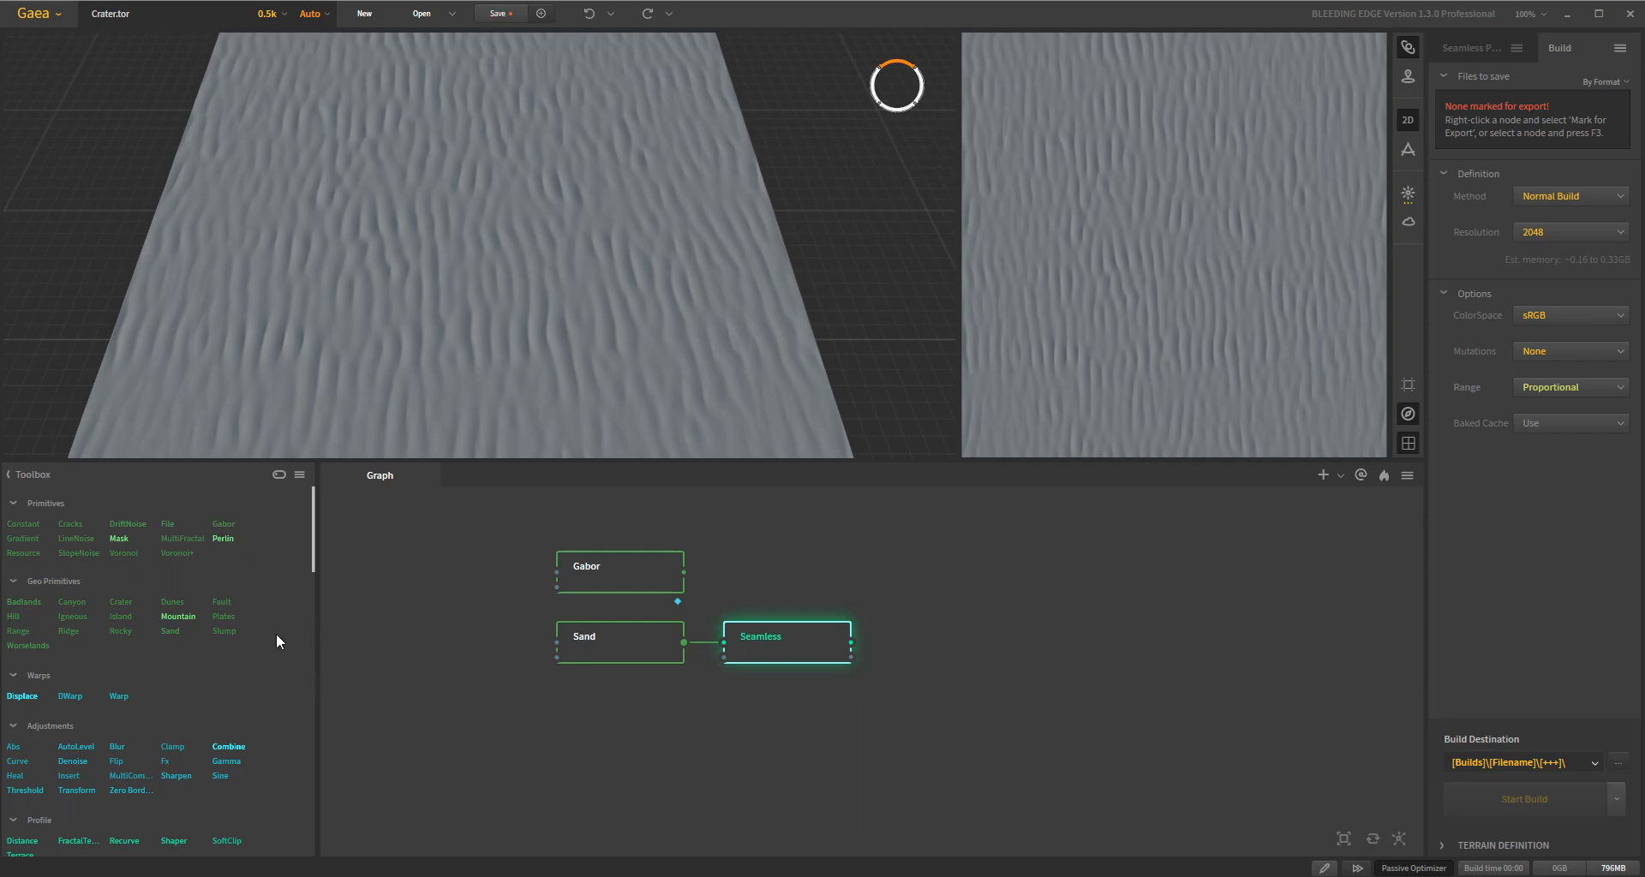
mouse_move(148, 640)
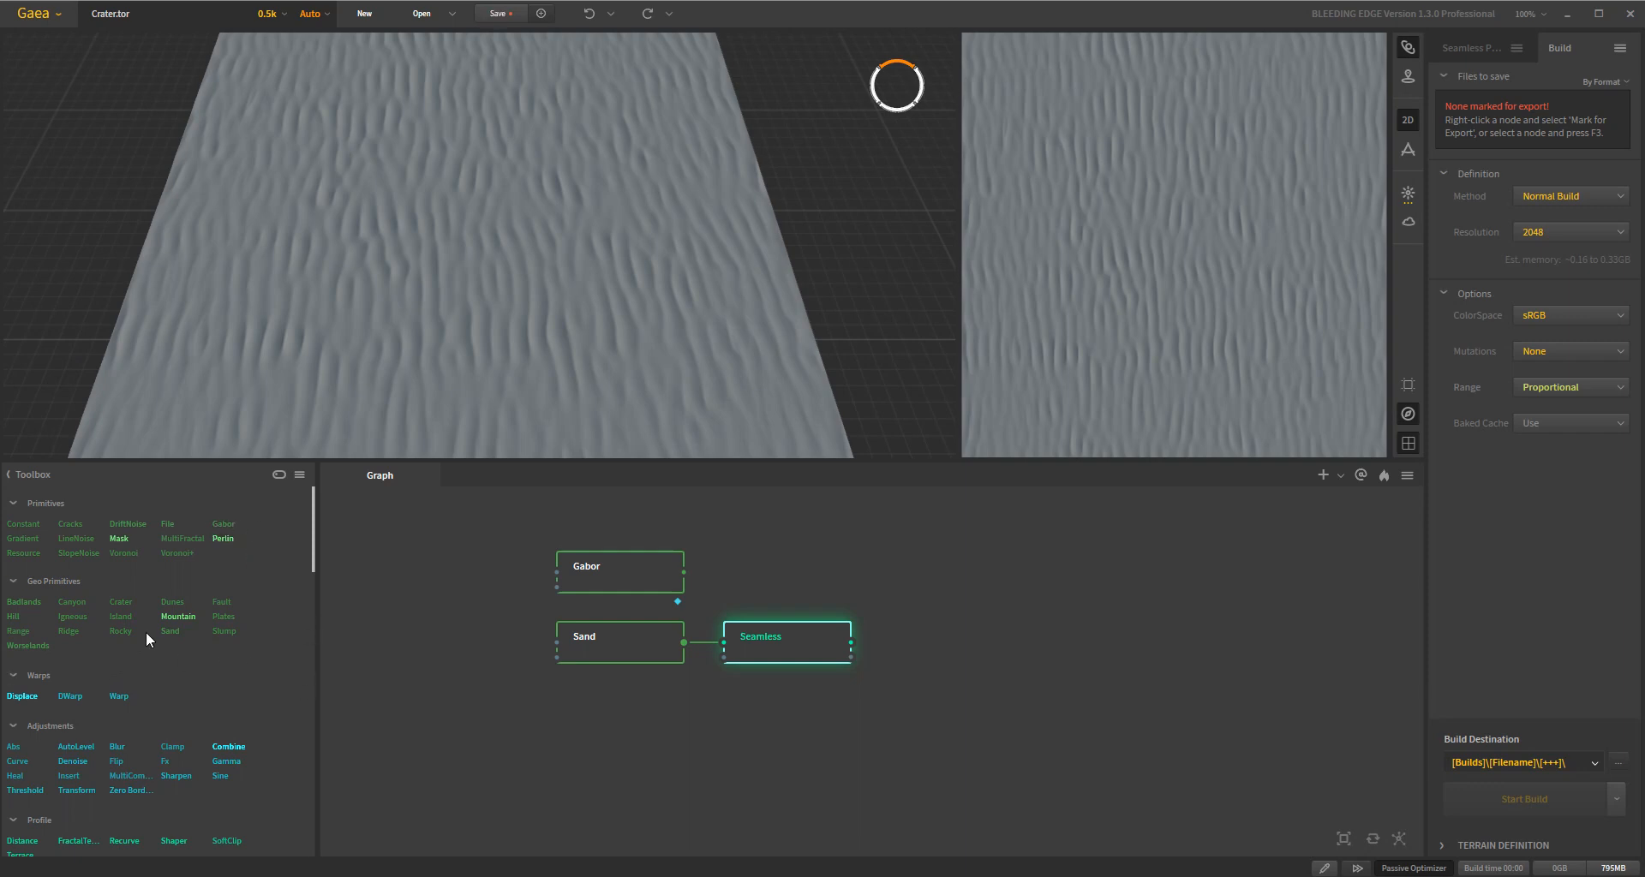
mouse_move(188, 607)
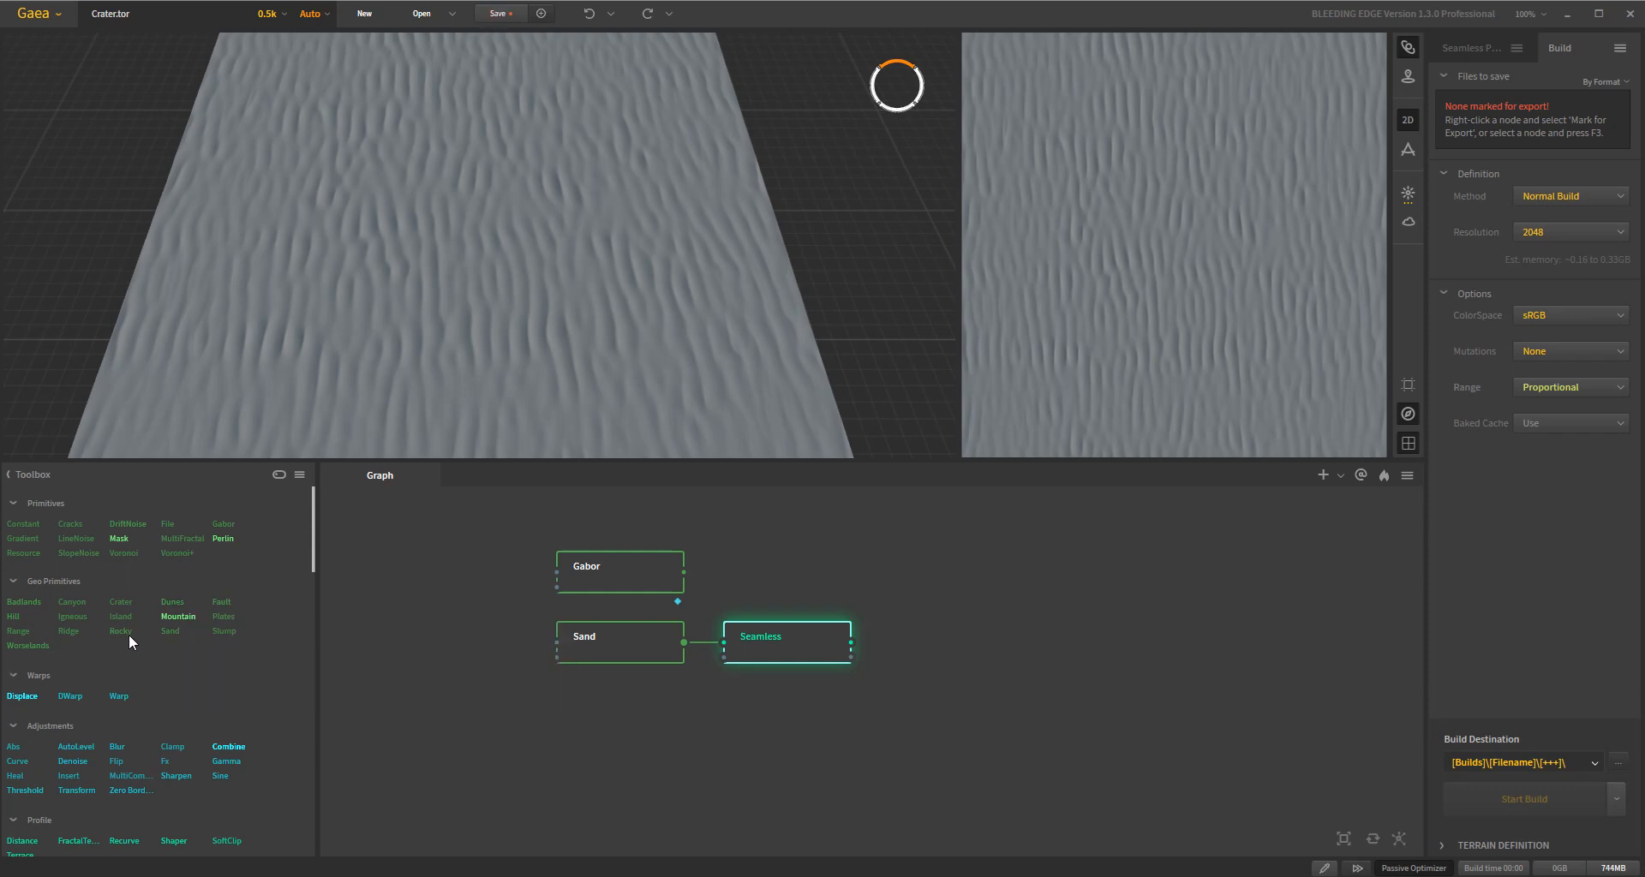
mouse_move(94, 692)
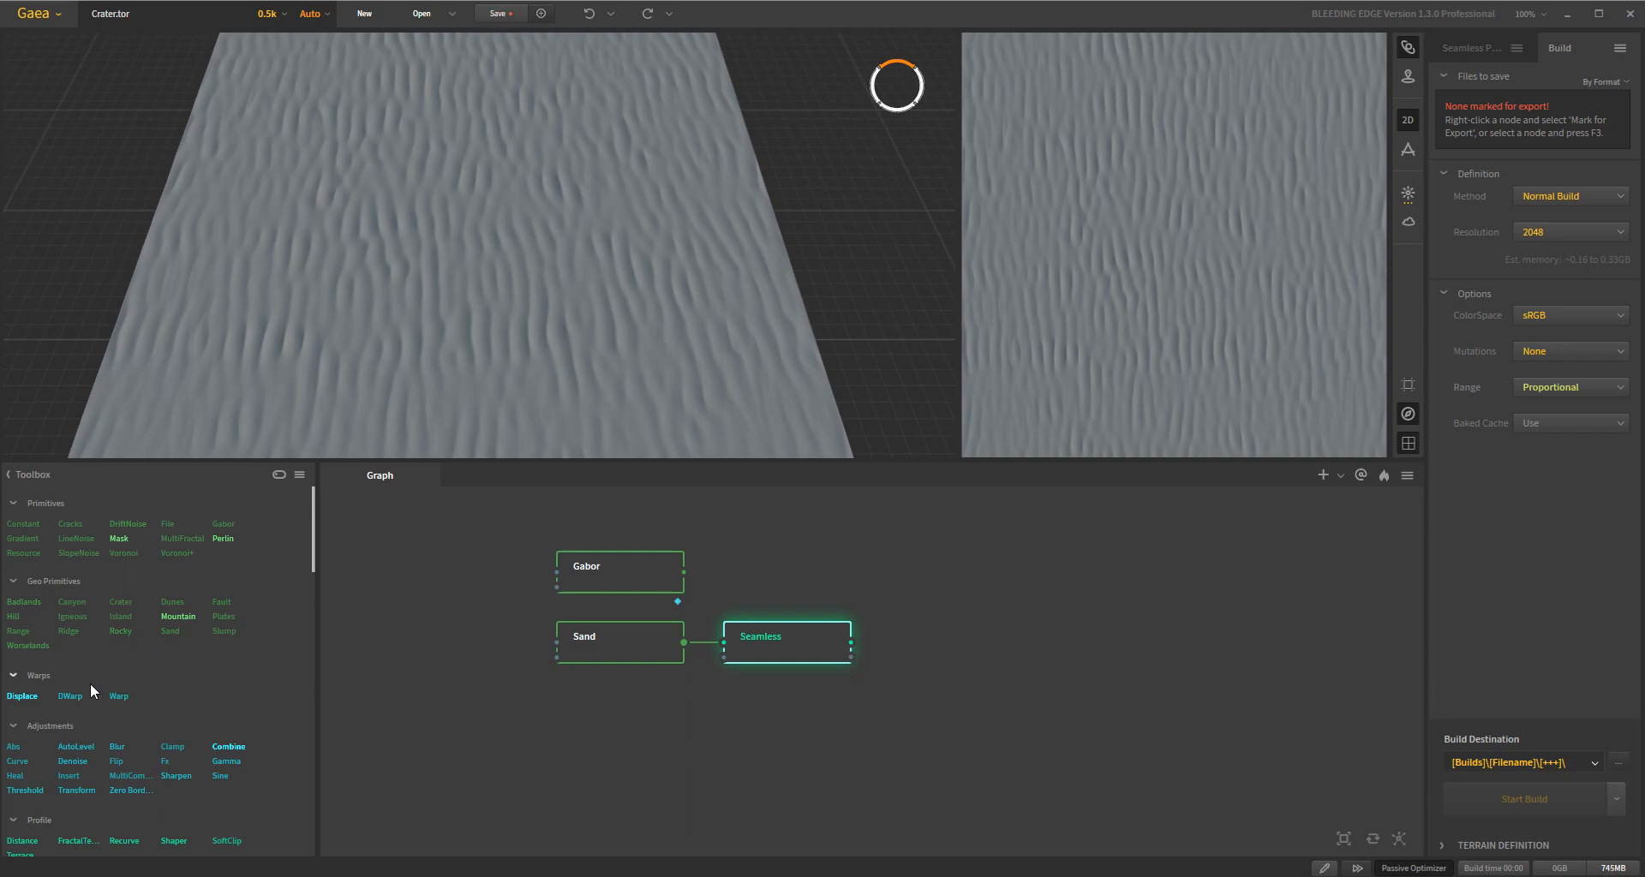
mouse_move(337, 699)
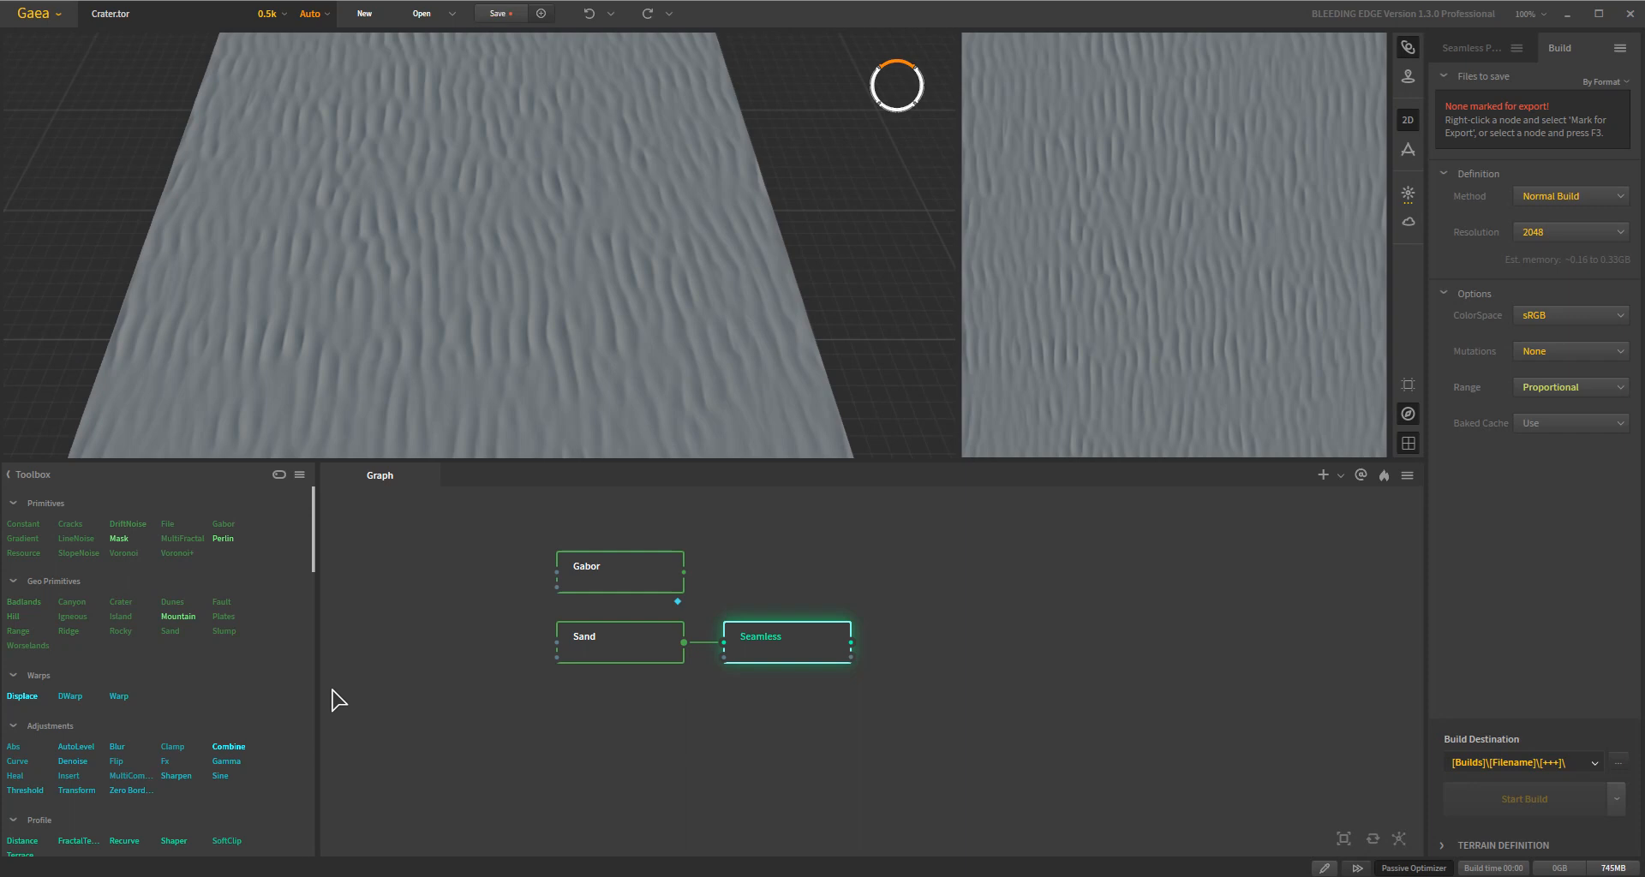
mouse_move(188, 667)
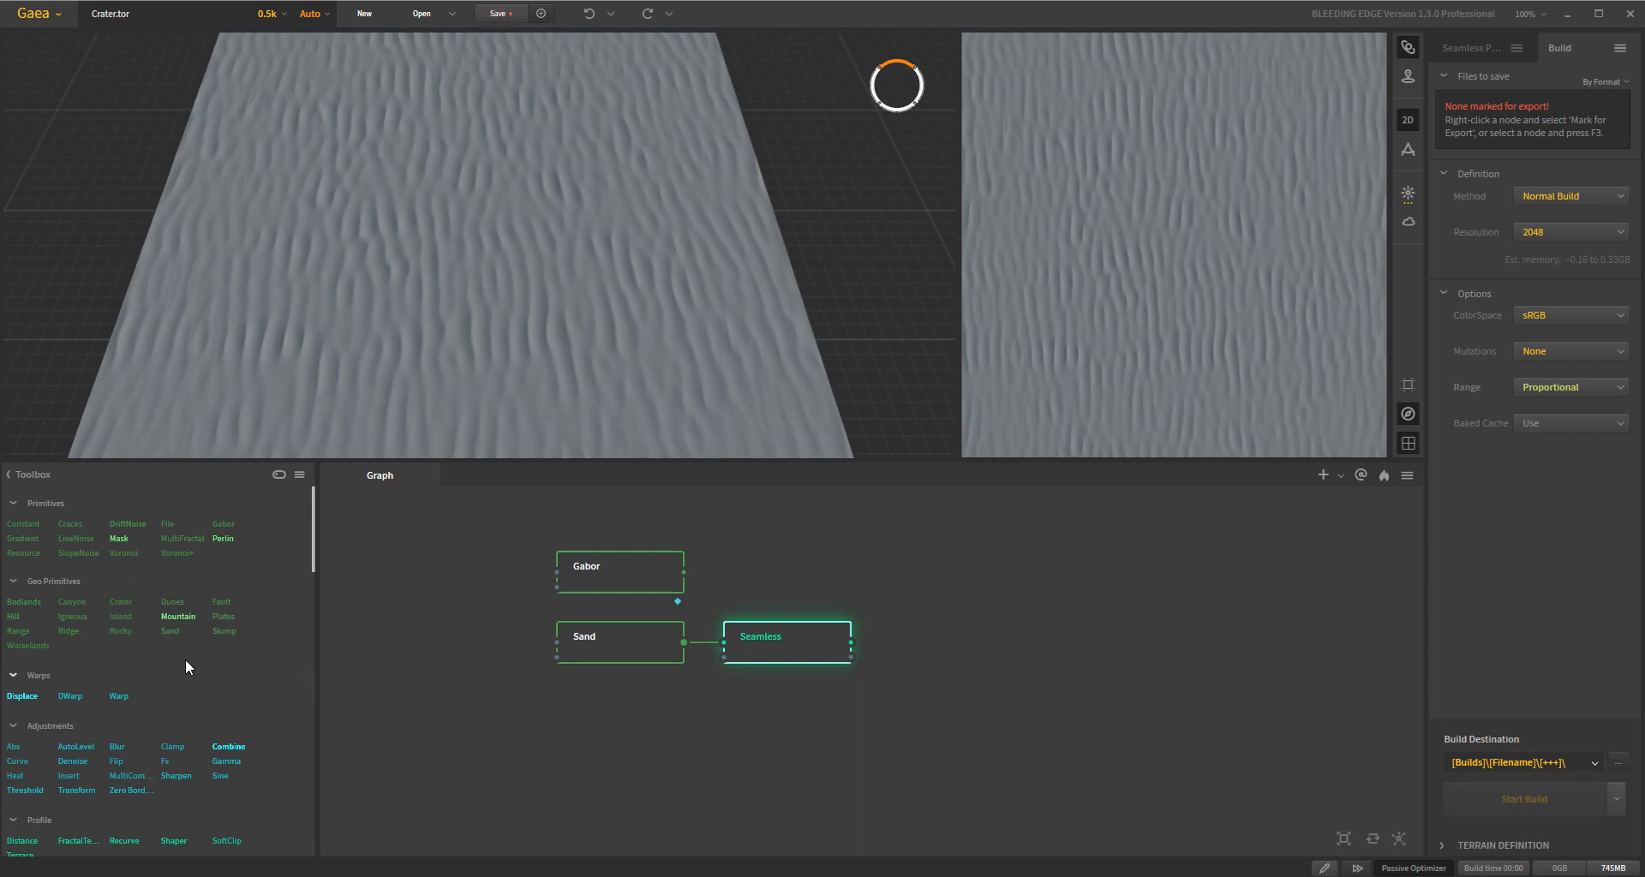
mouse_move(177, 793)
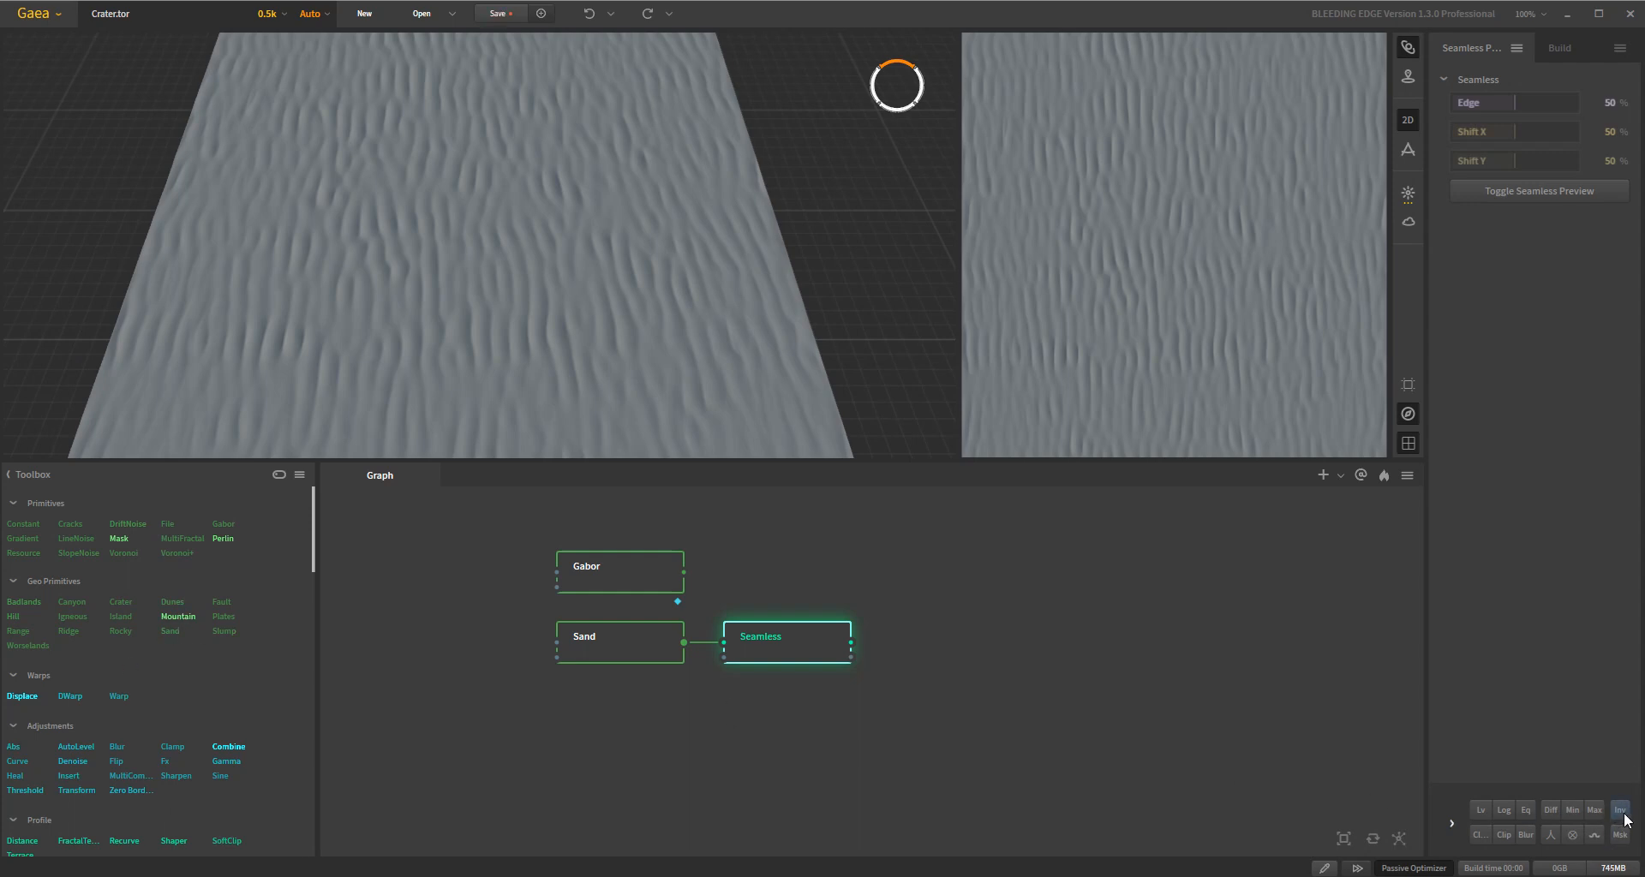
mouse_move(1526, 835)
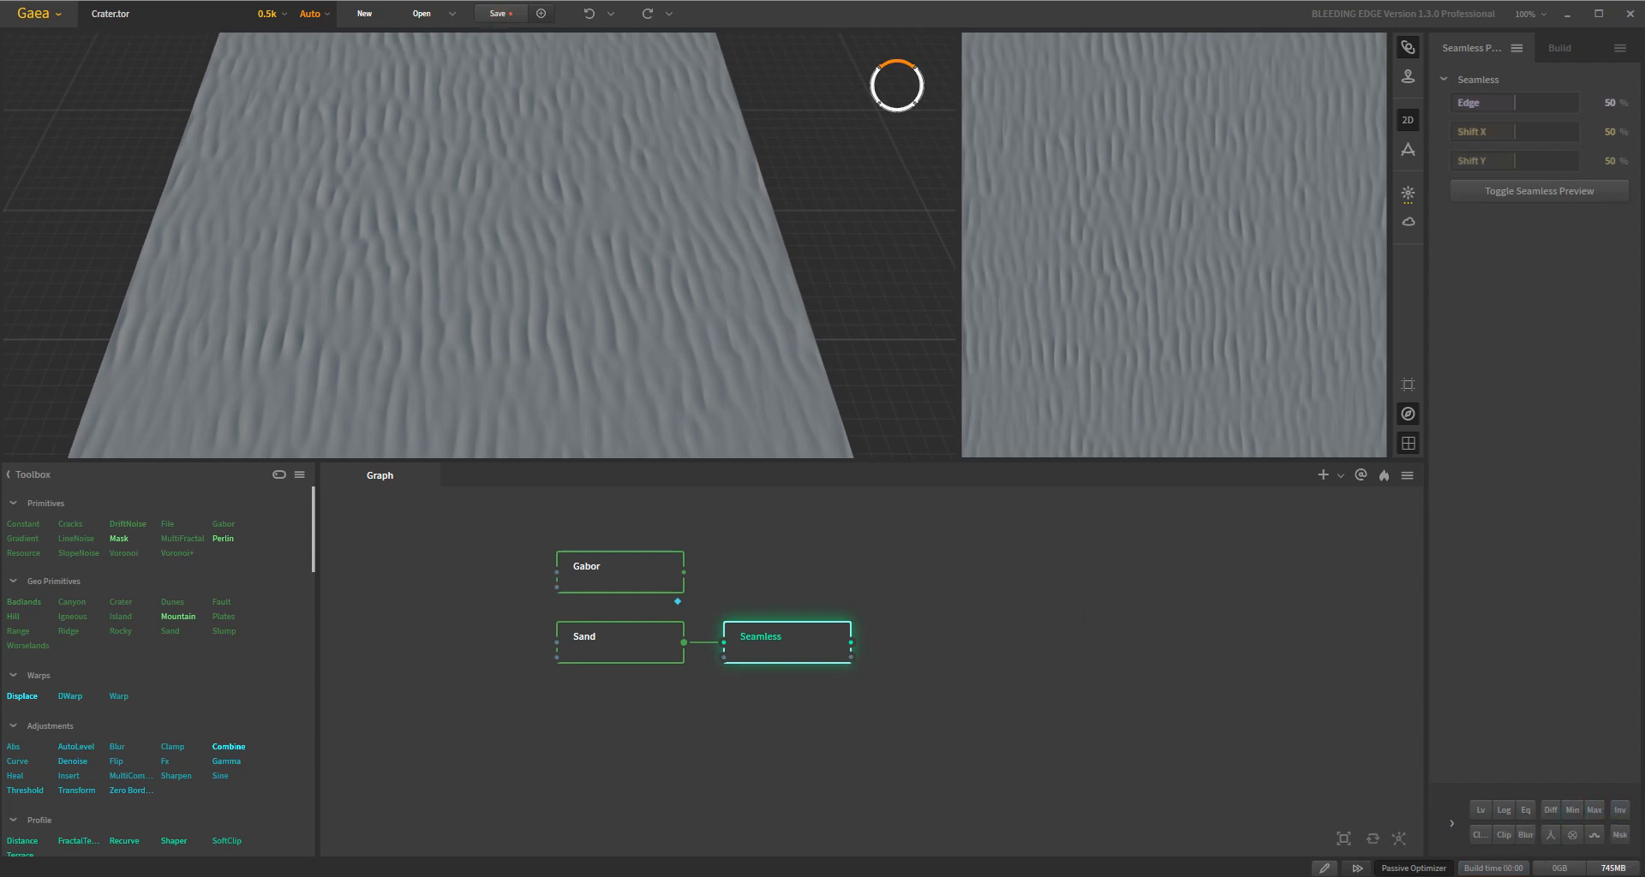
mouse_move(1037, 660)
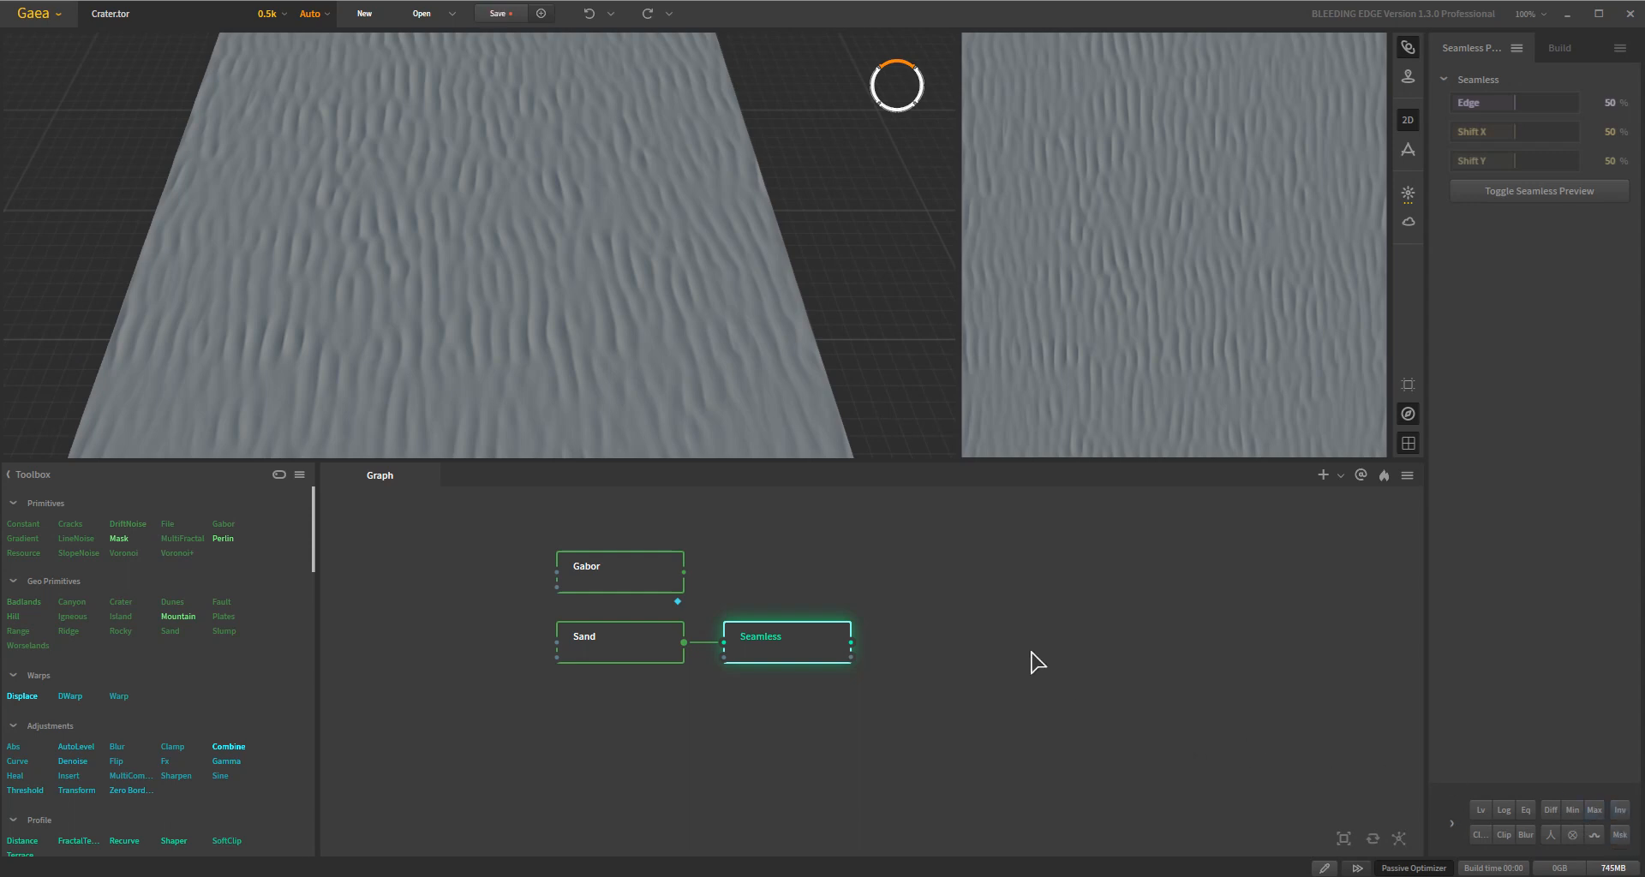
mouse_move(190, 598)
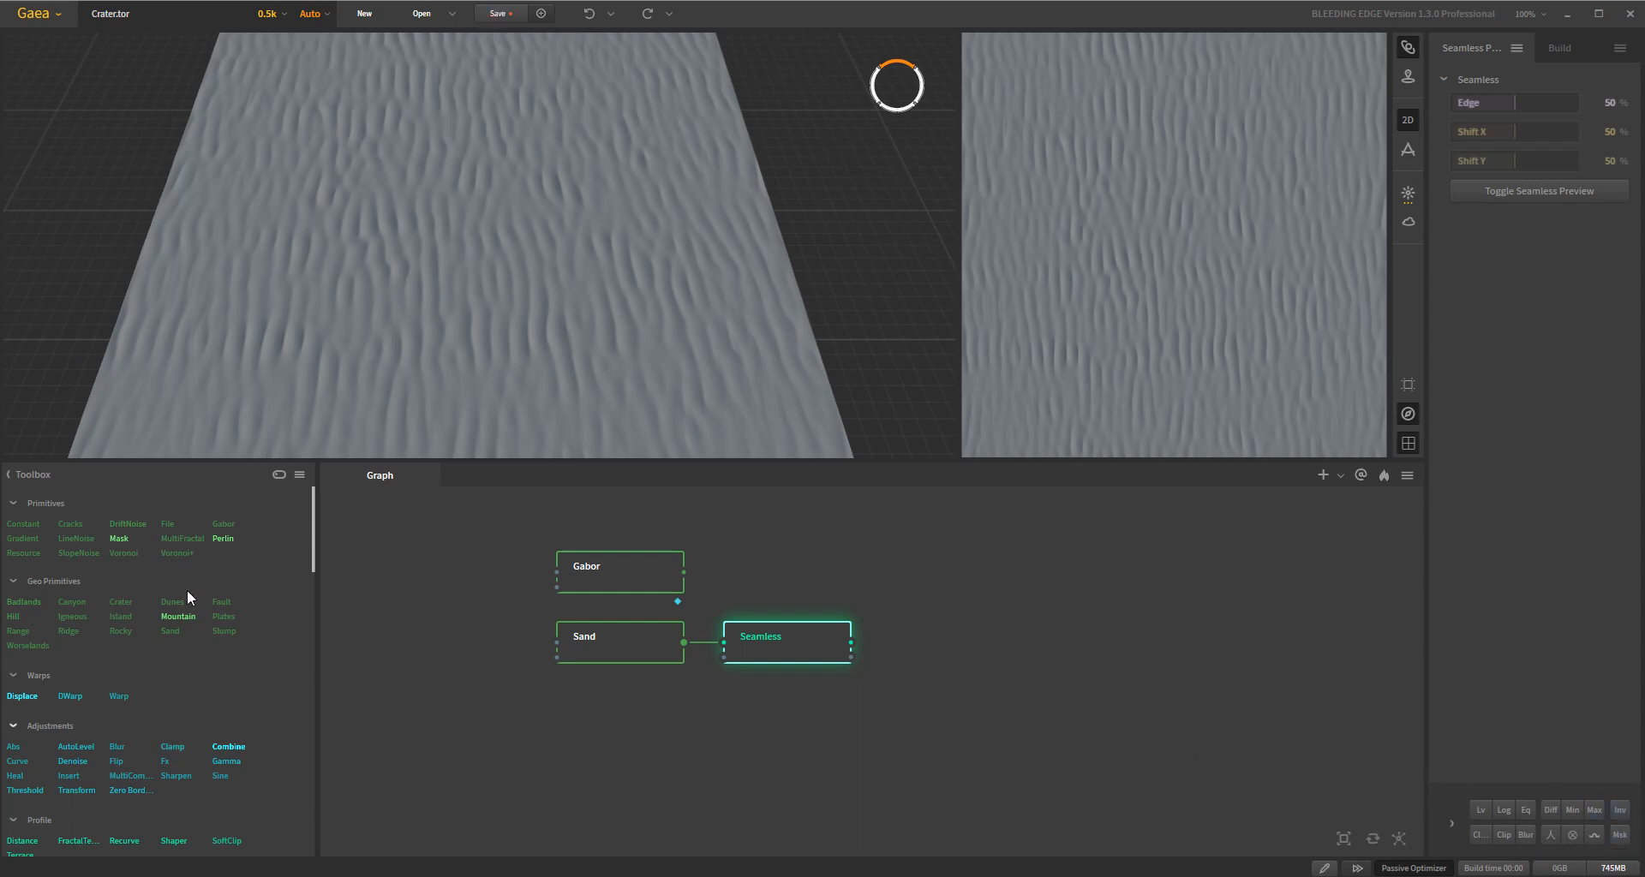
mouse_move(158, 820)
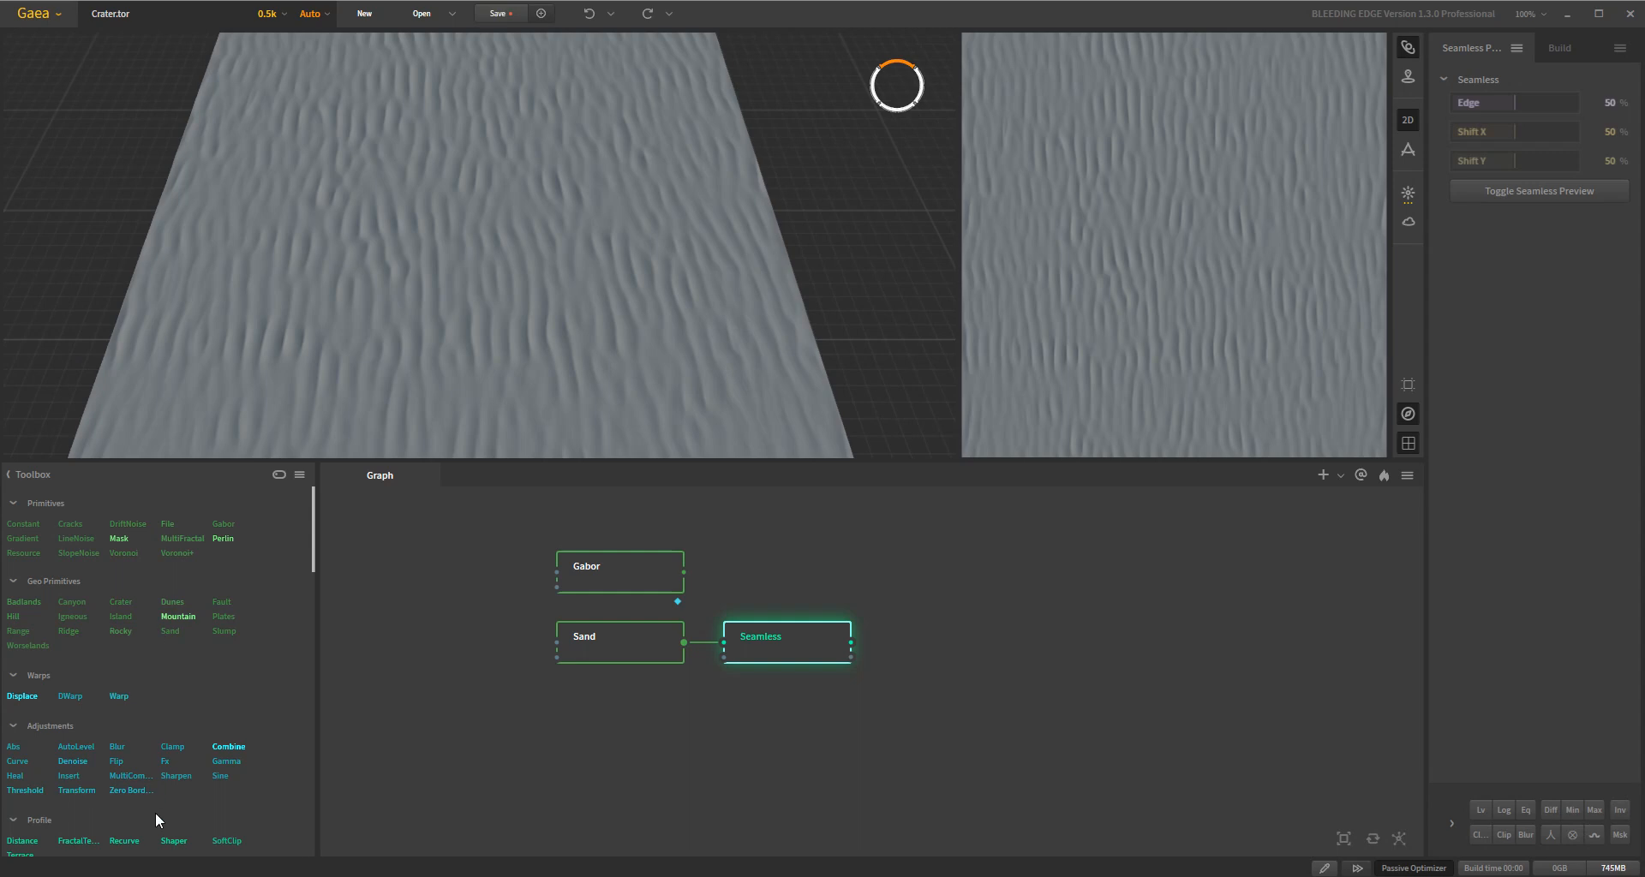
mouse_move(224, 801)
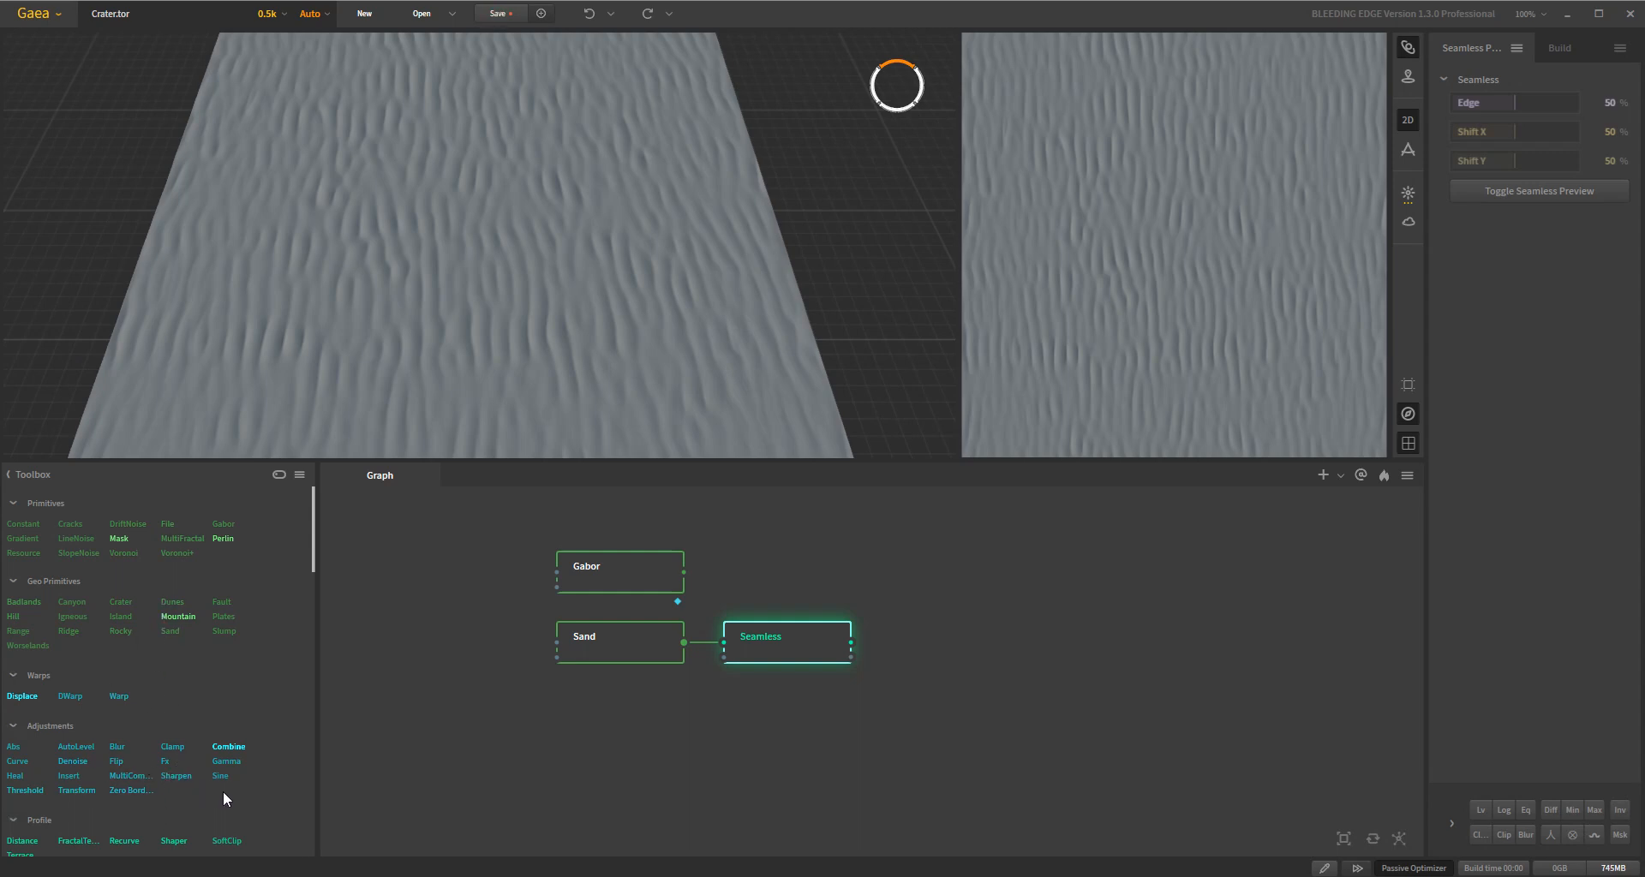
mouse_move(1046, 594)
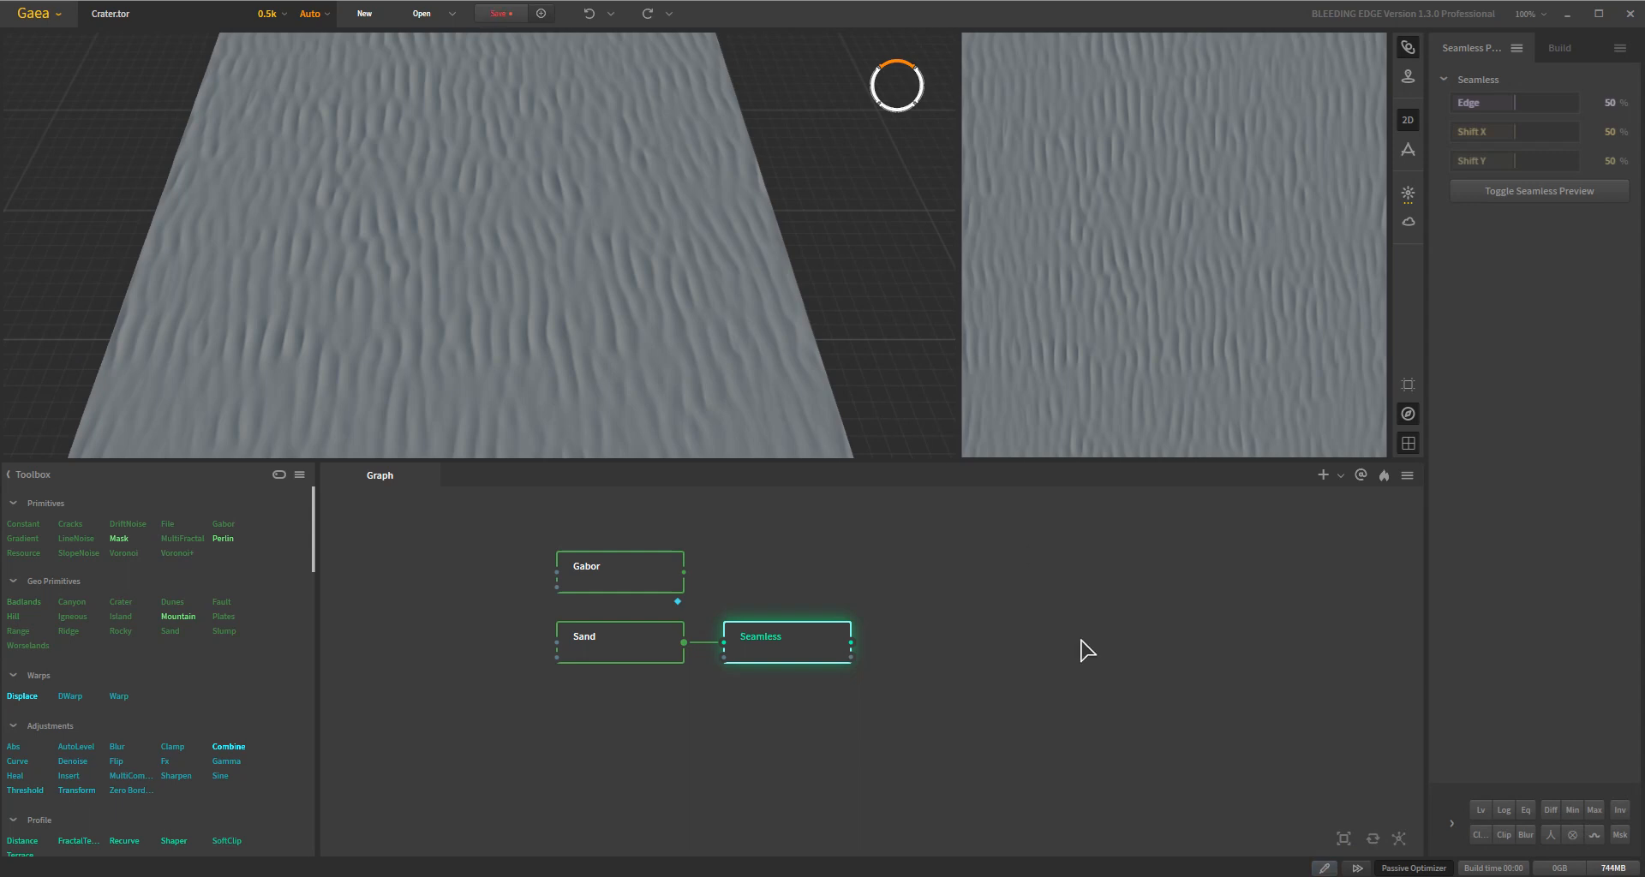
mouse_move(1324, 868)
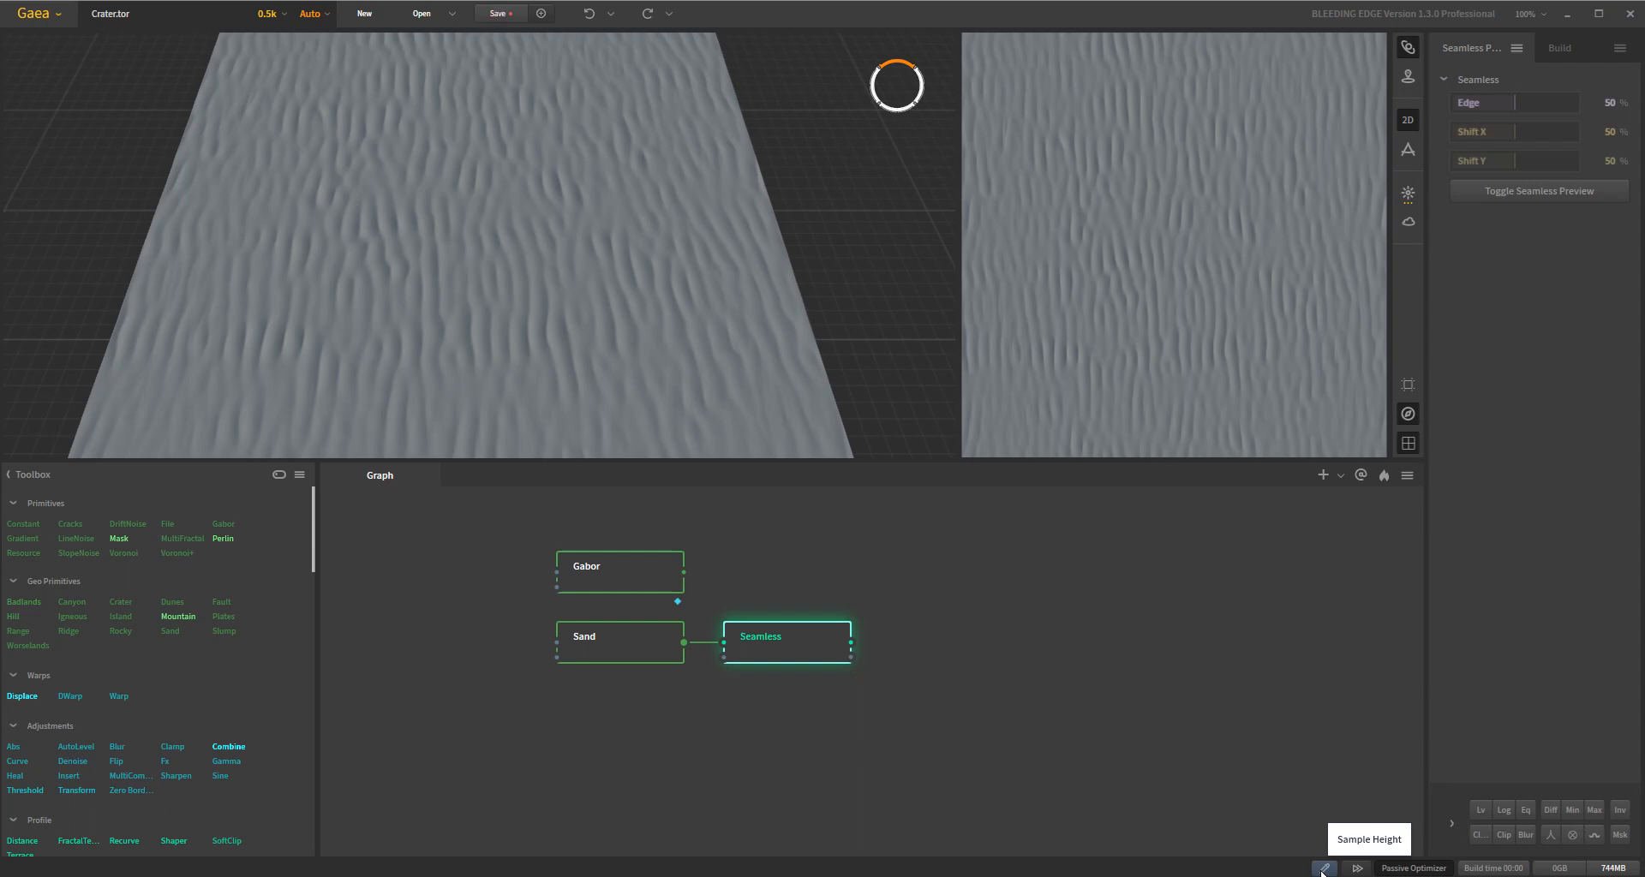
mouse_move(759, 332)
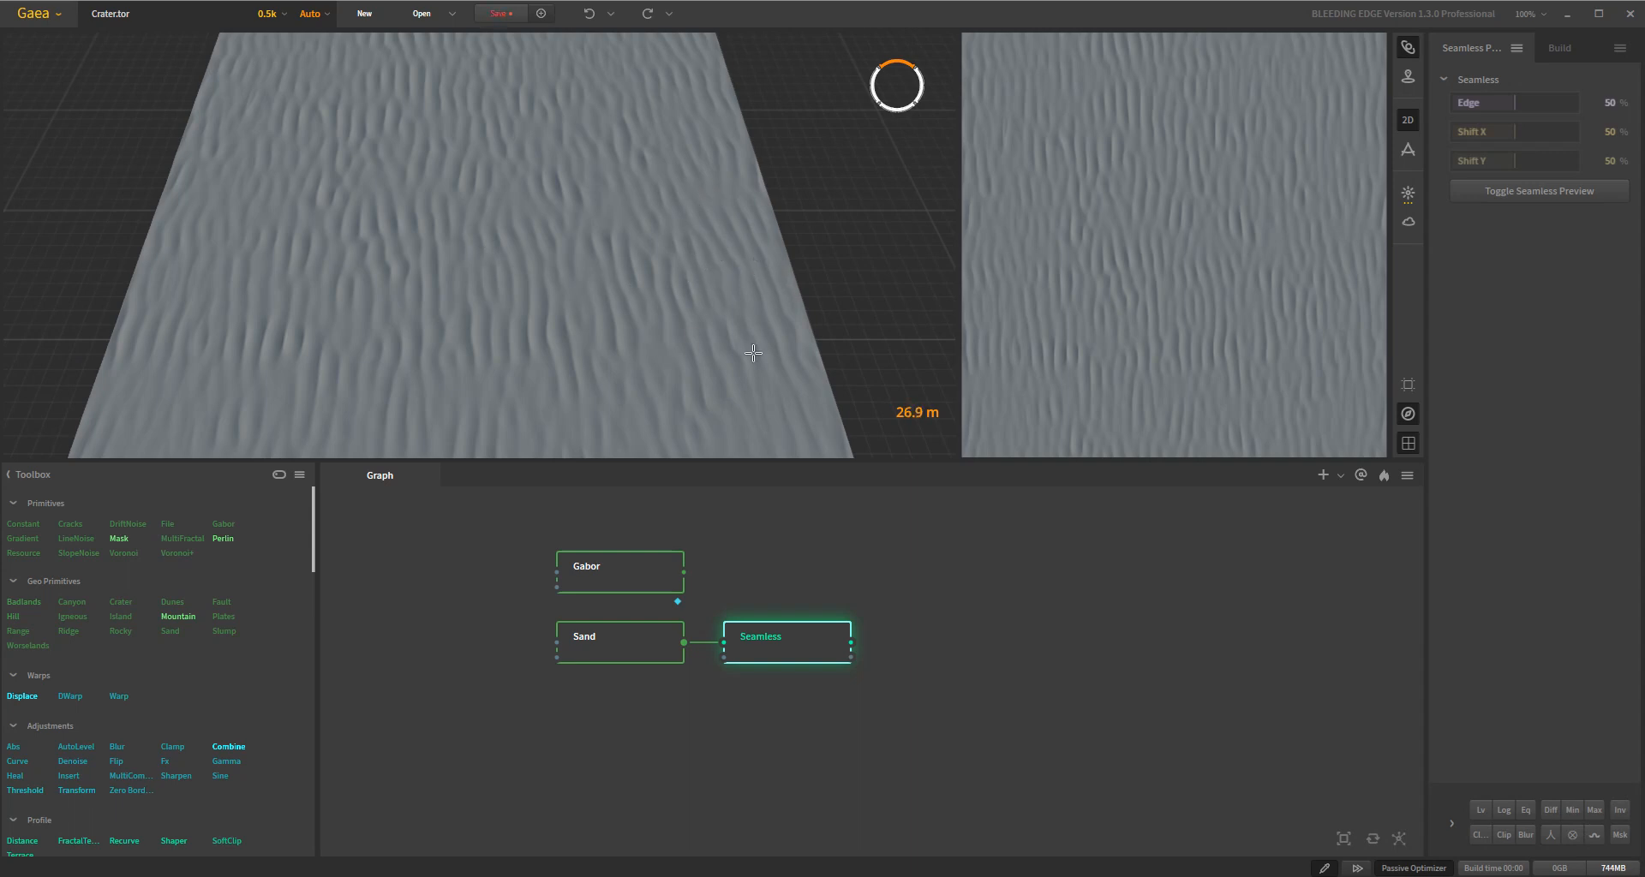
mouse_move(688, 225)
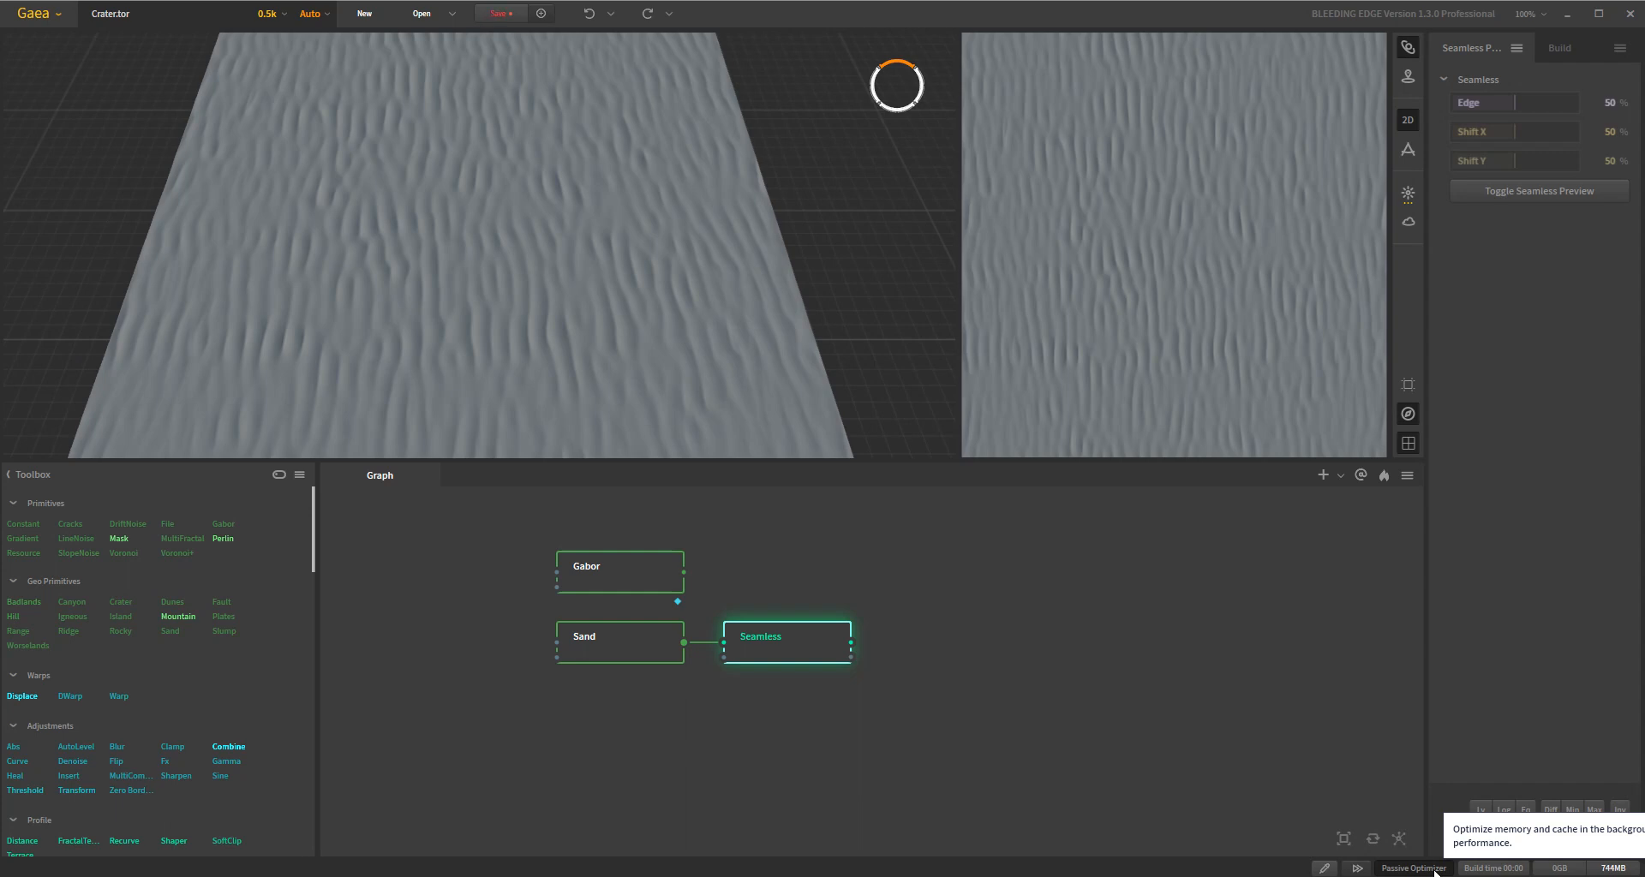
mouse_move(1358, 868)
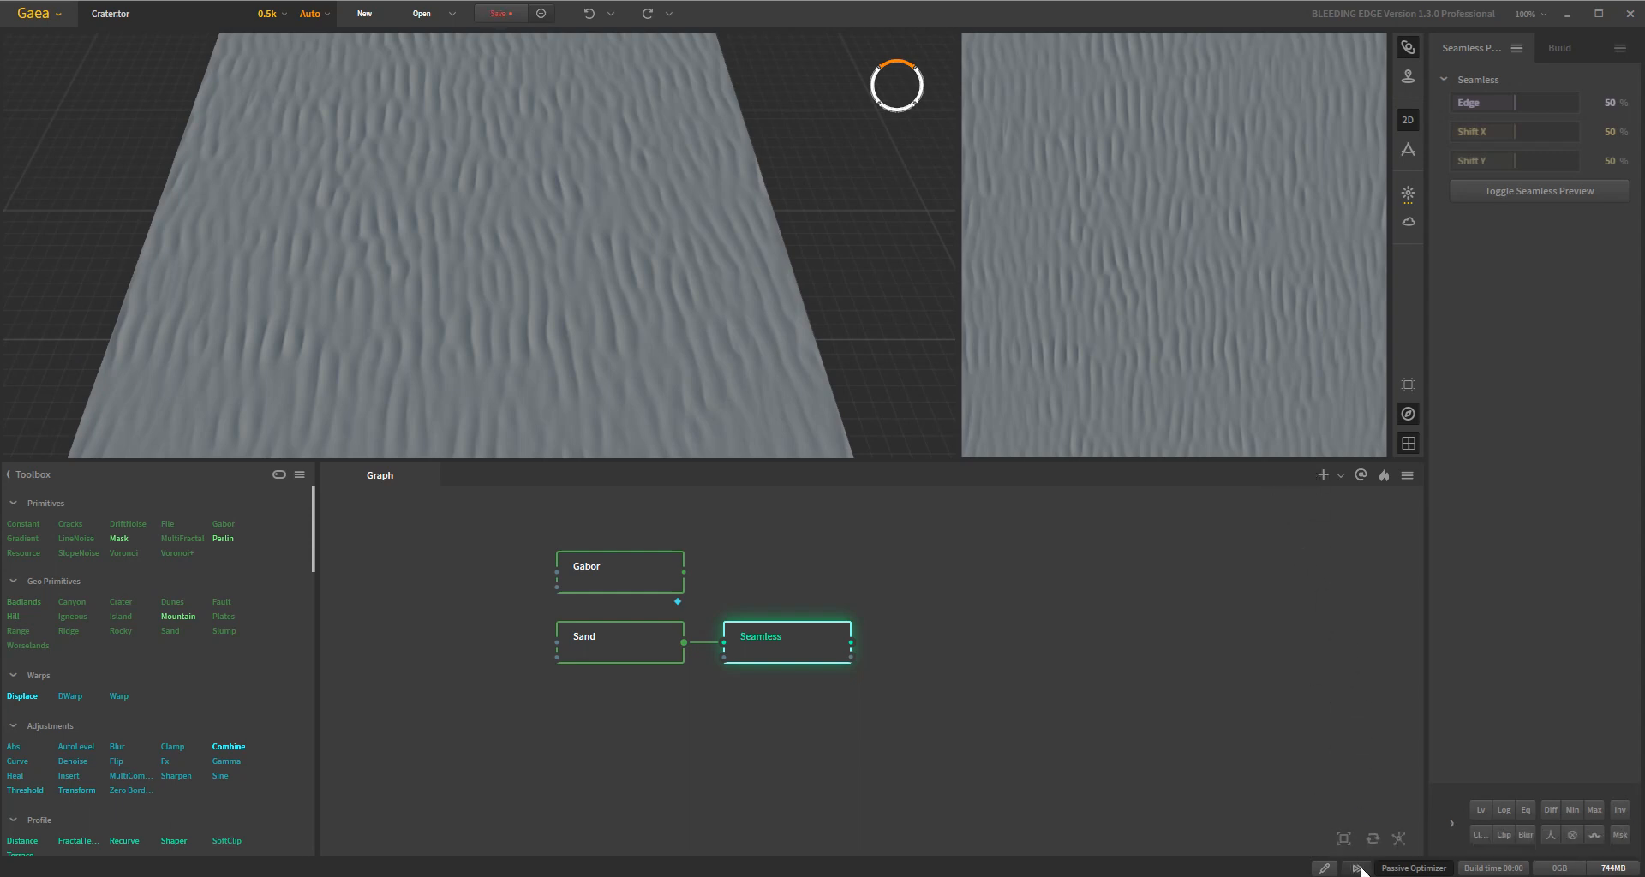
mouse_move(1356, 869)
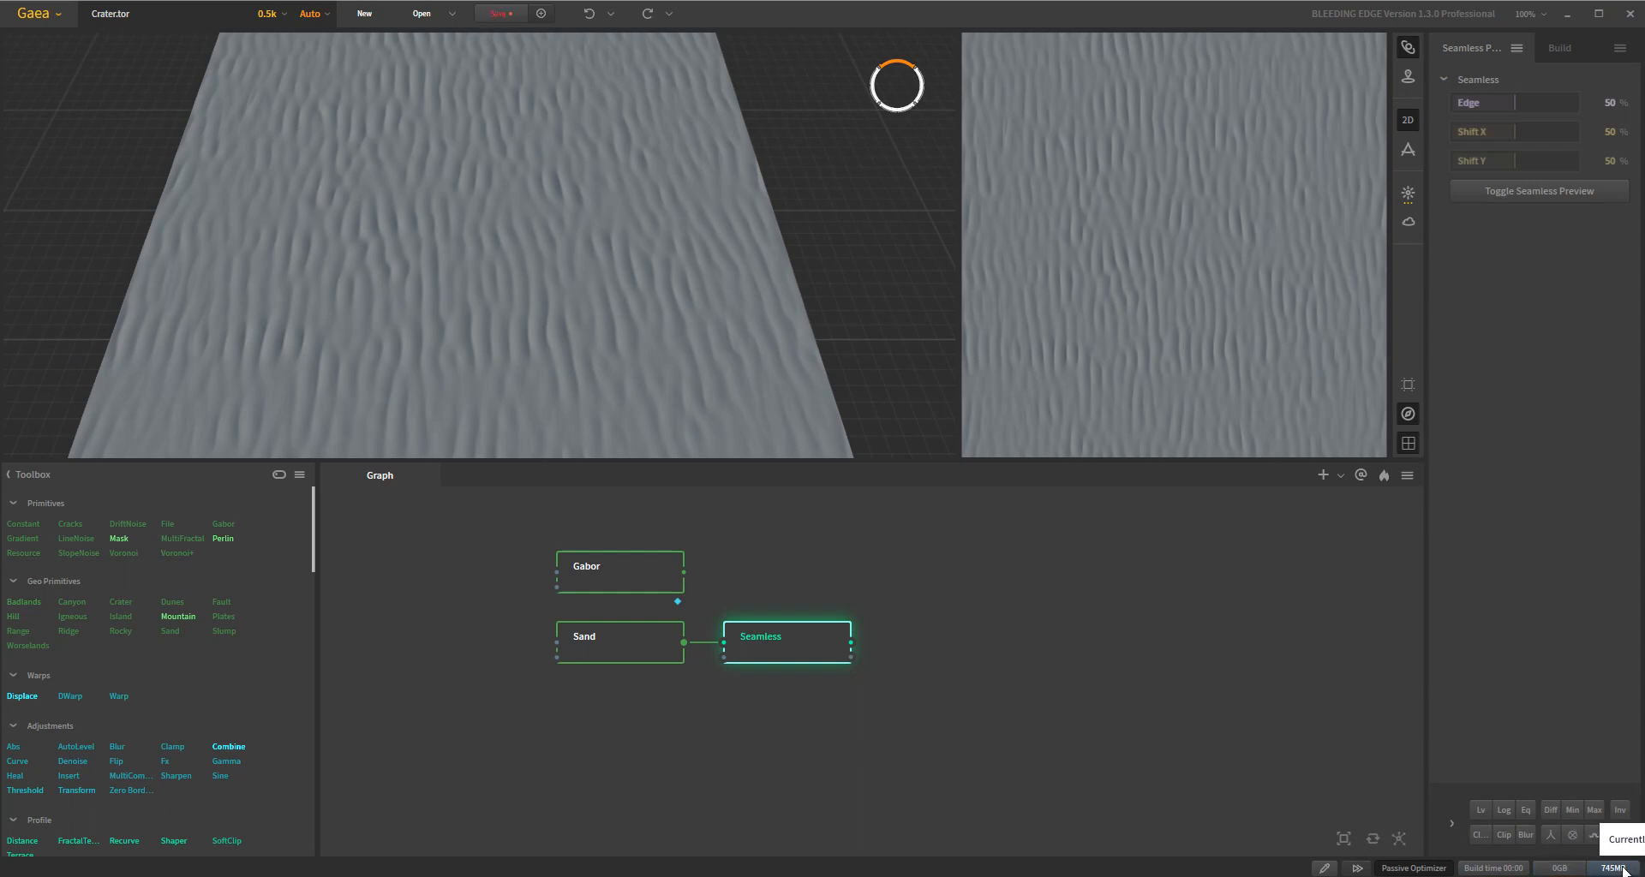
mouse_move(1270, 572)
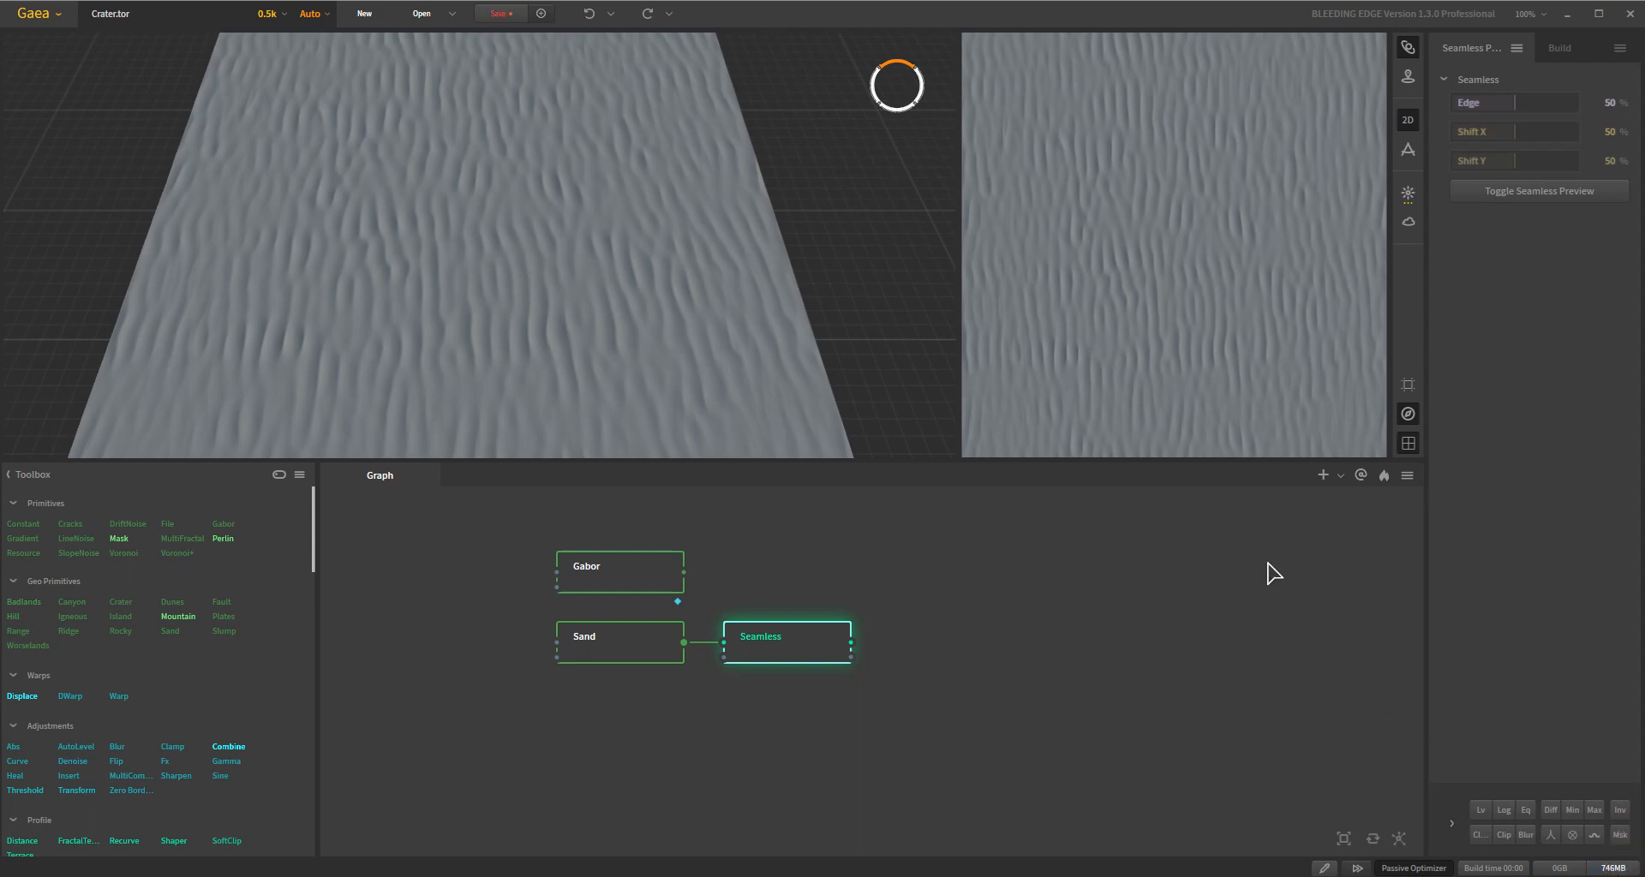
mouse_move(1235, 595)
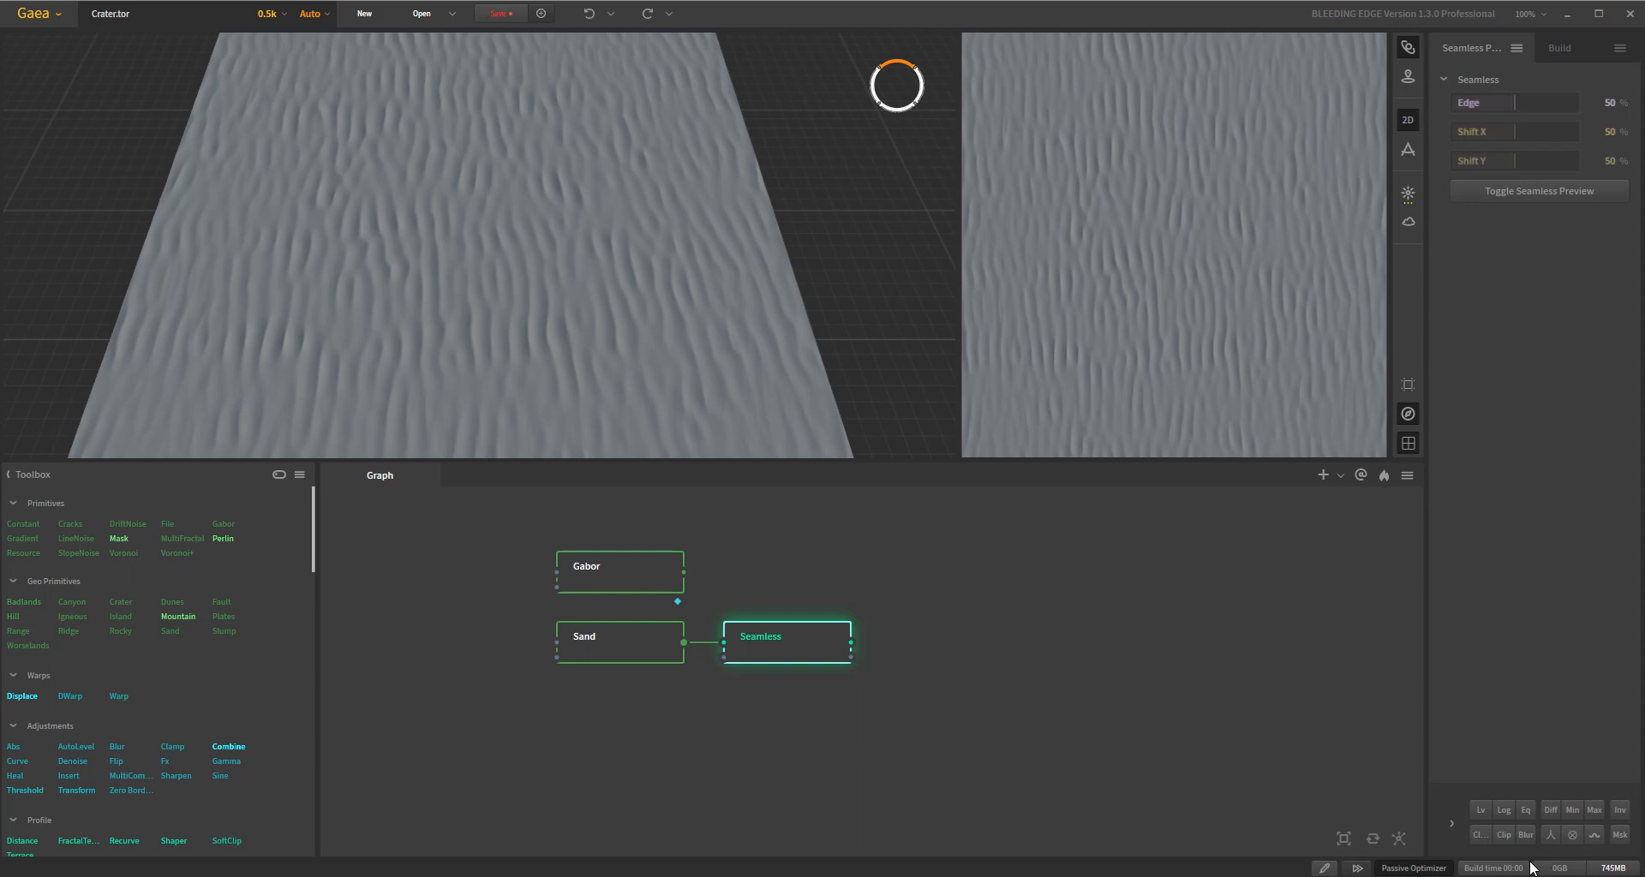
mouse_move(1024, 626)
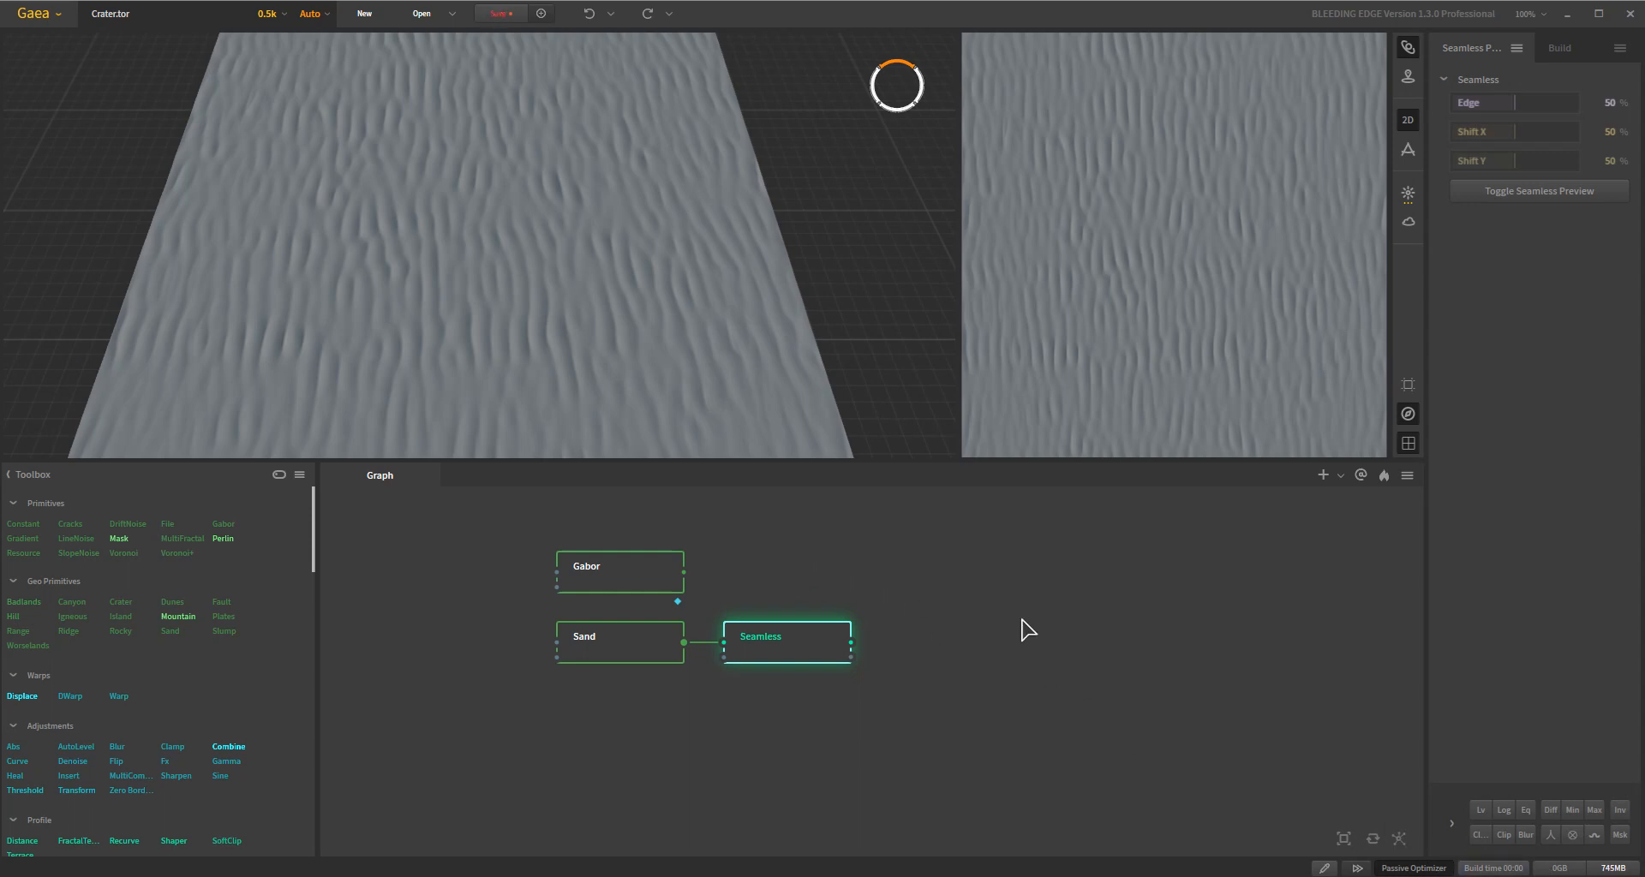
mouse_move(780, 408)
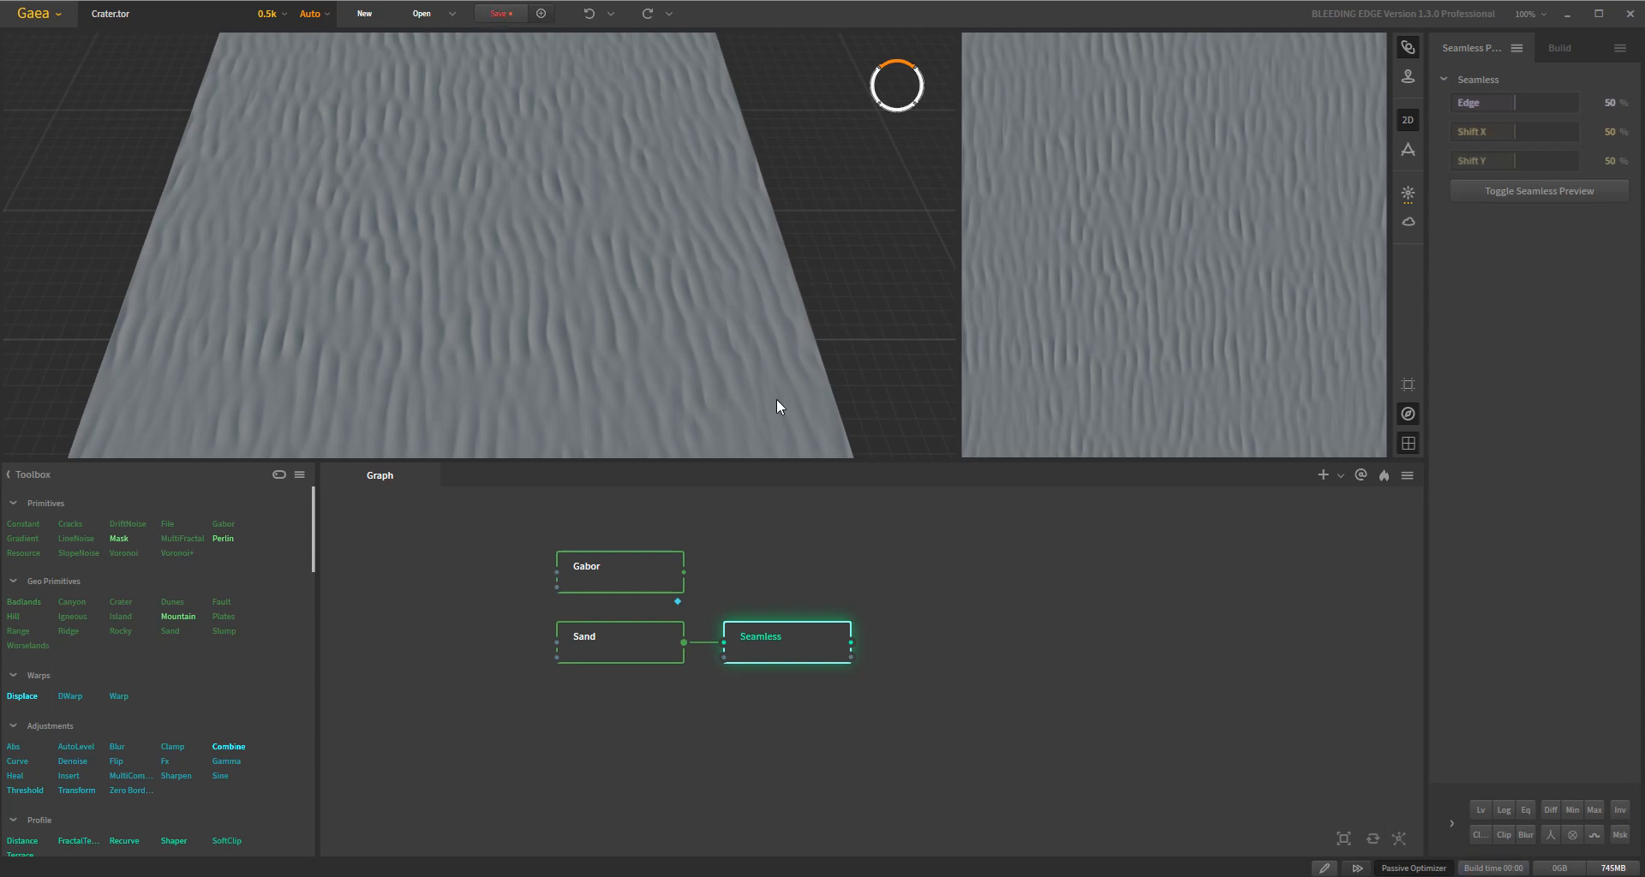
left_click(268, 15)
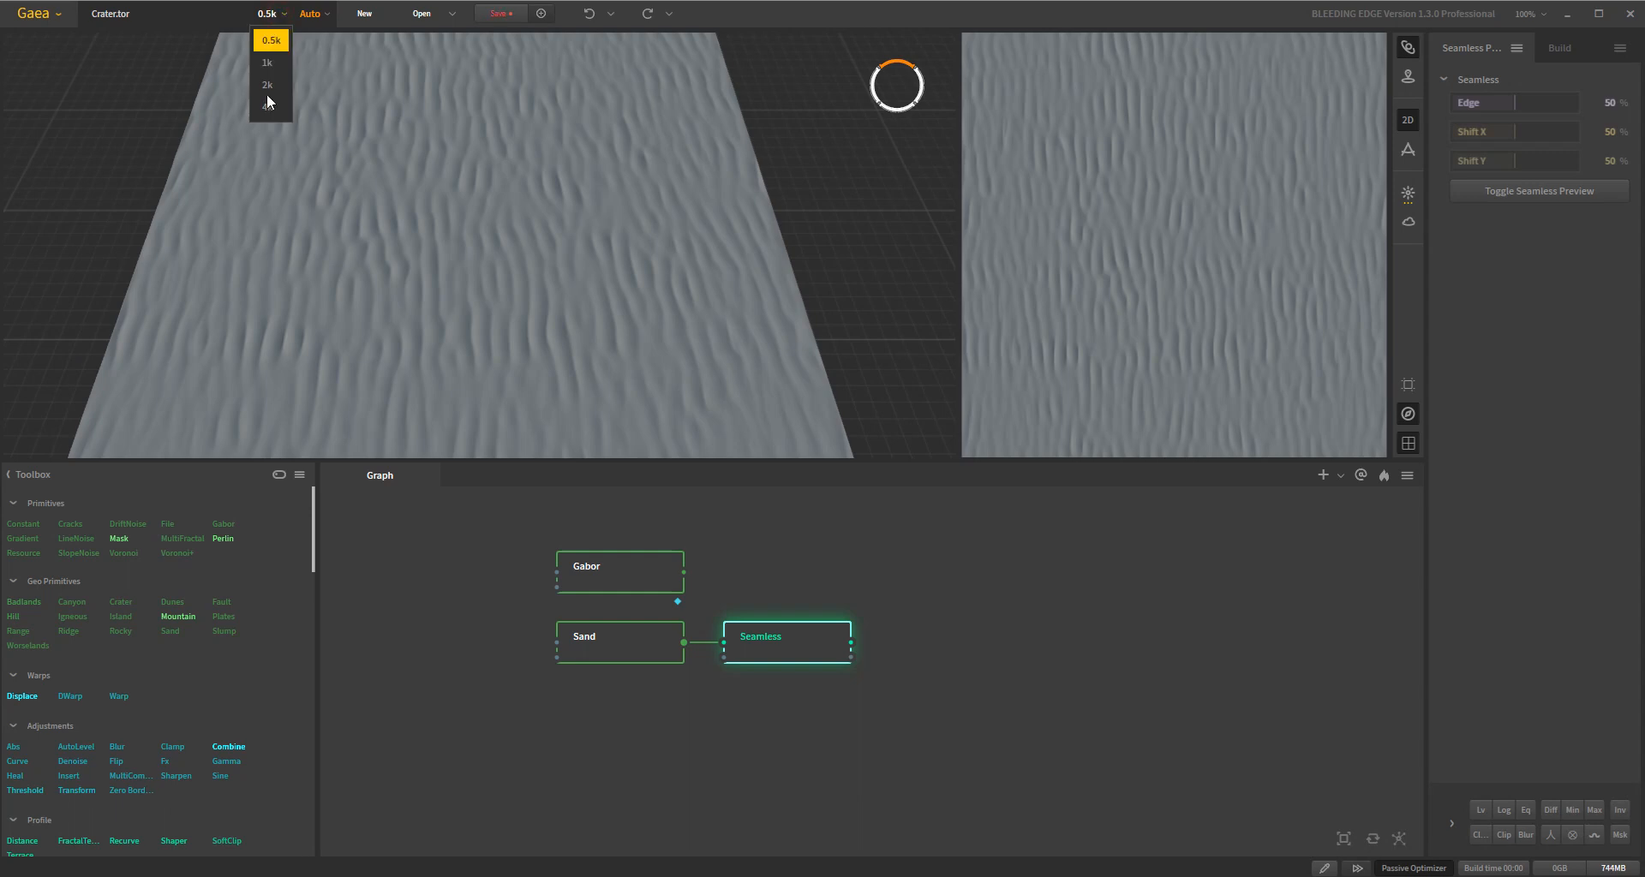
left_click(266, 39)
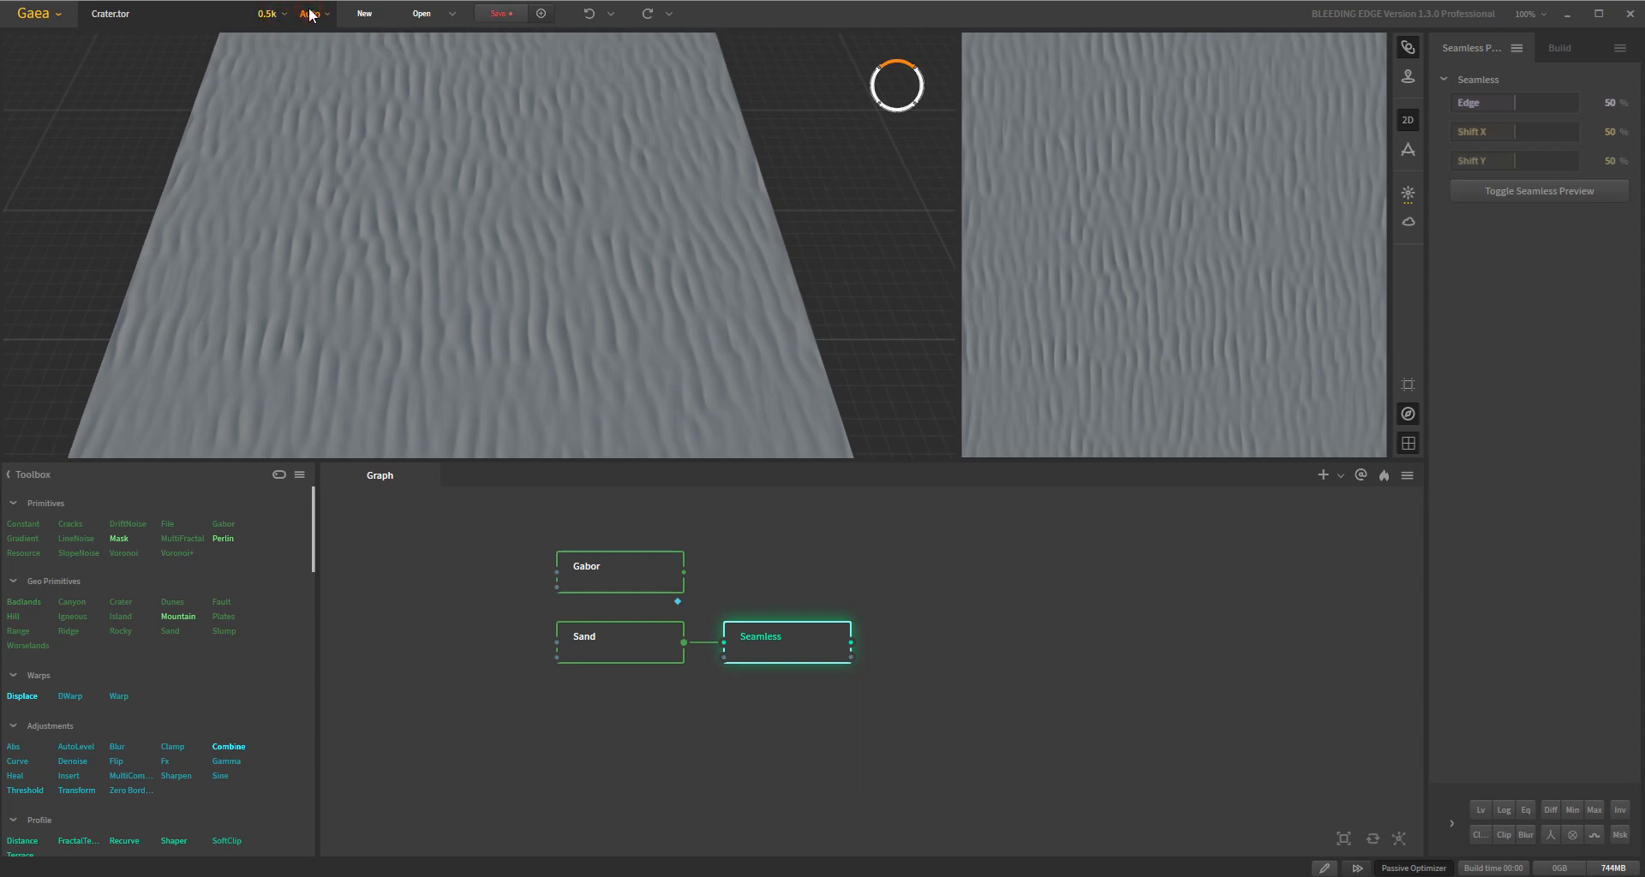
left_click(310, 14)
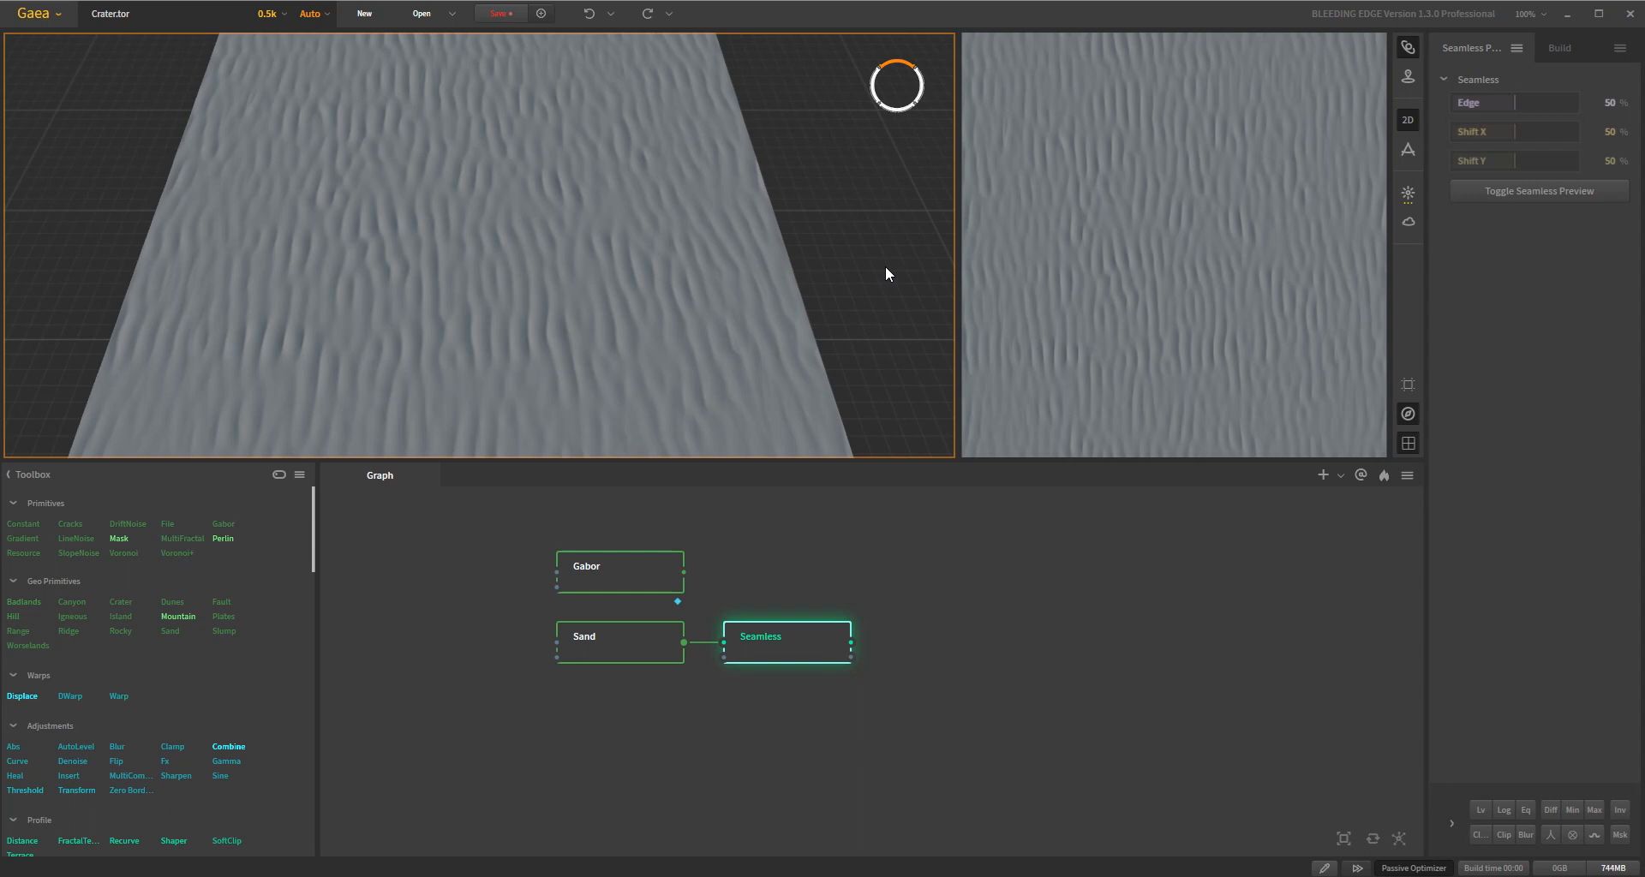
mouse_move(858, 411)
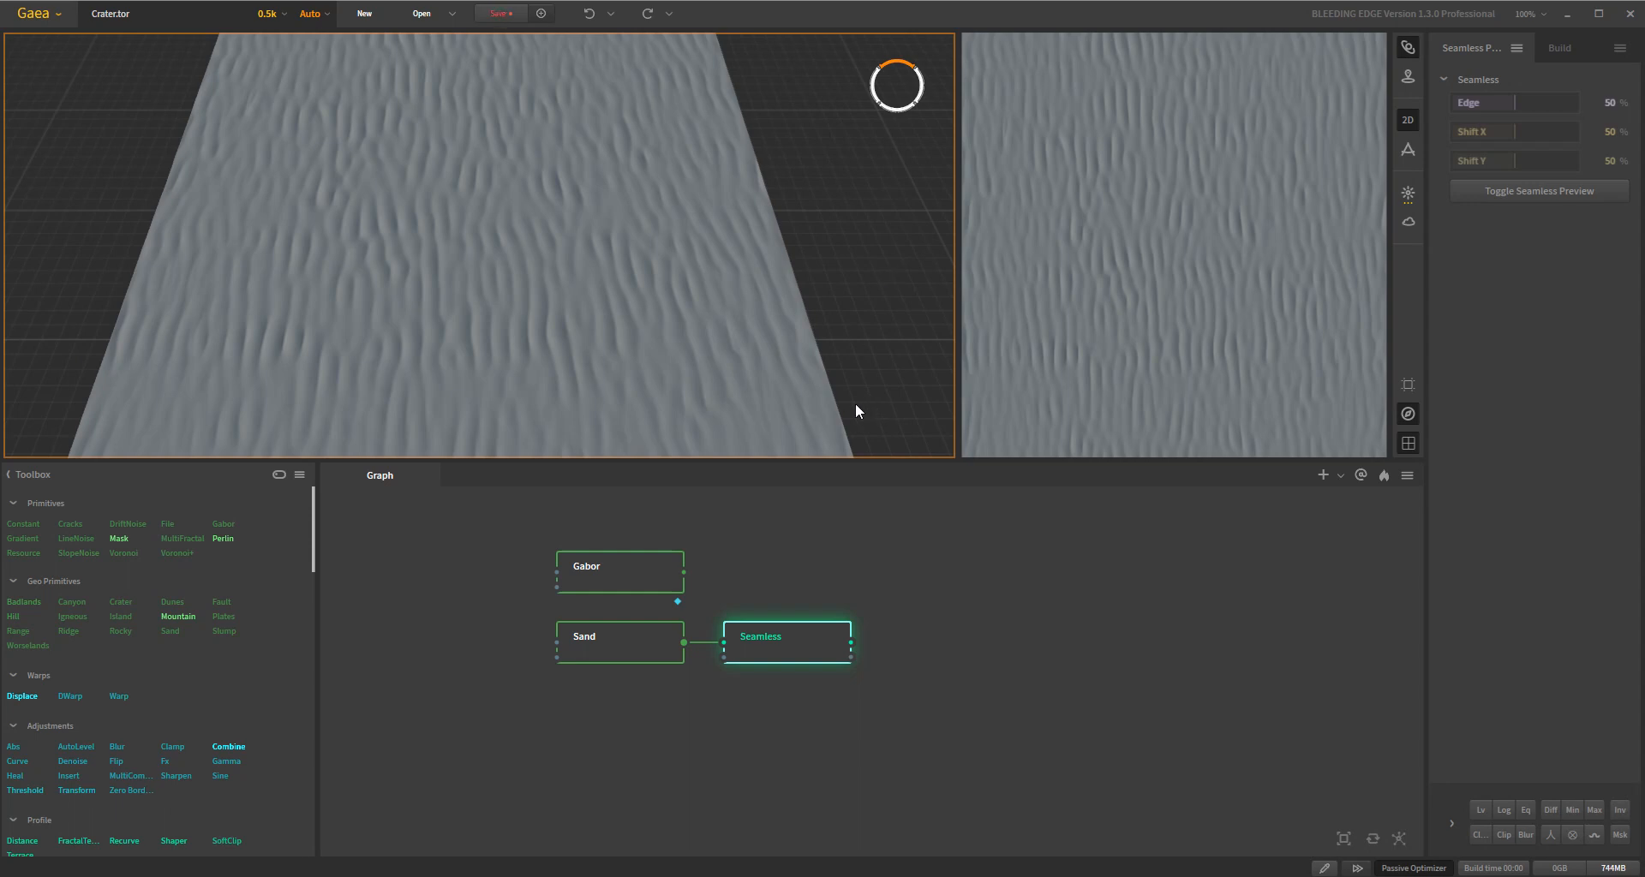
mouse_move(209, 611)
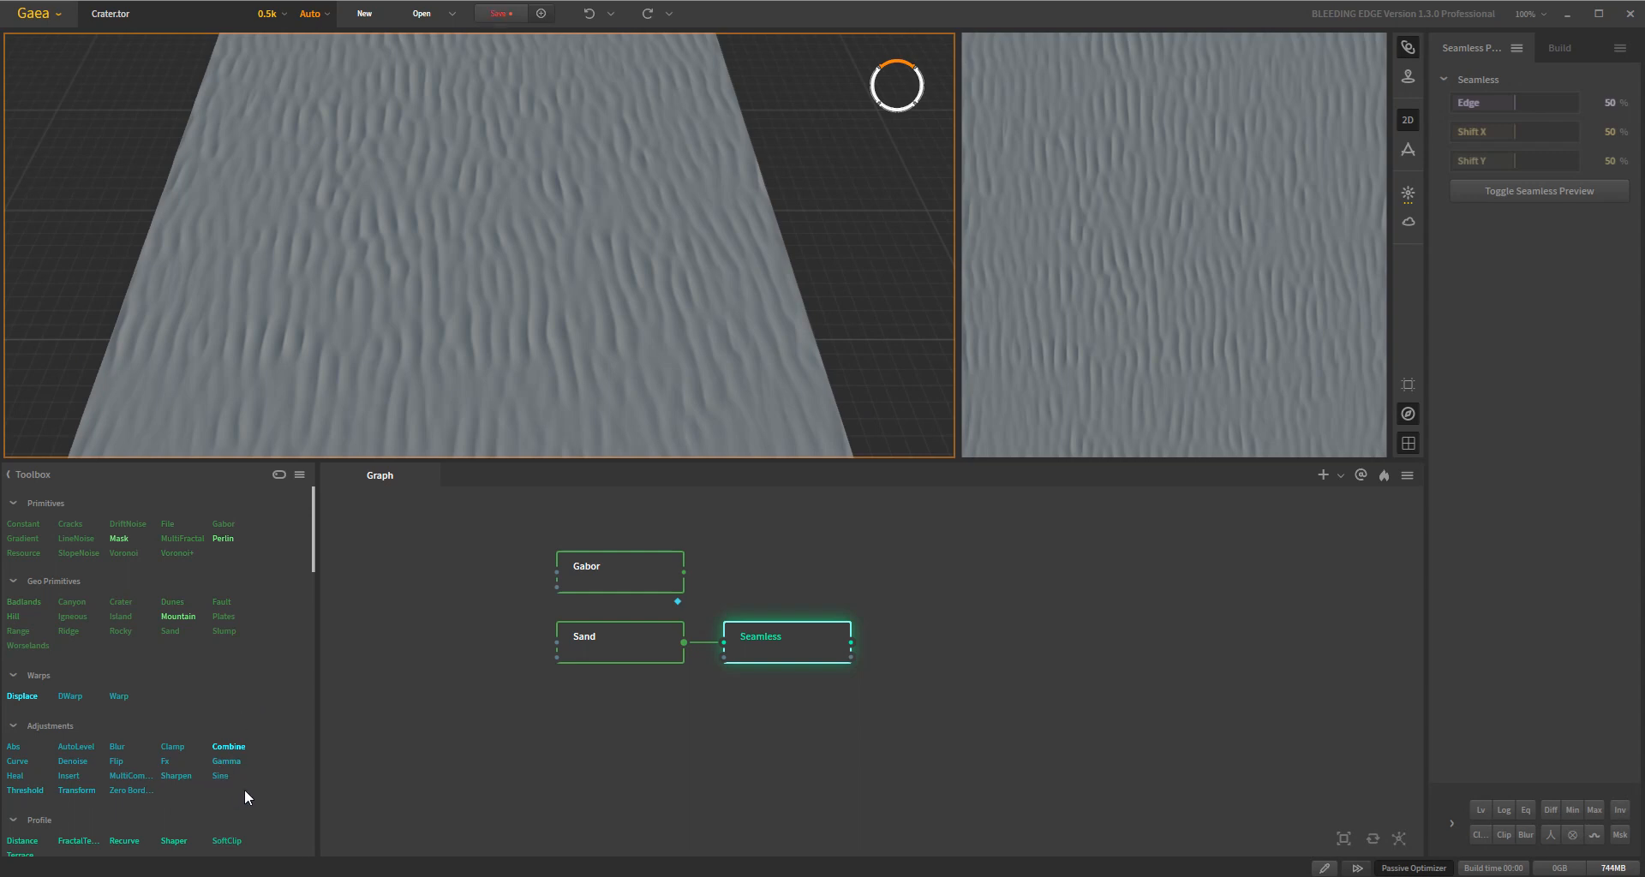
mouse_move(1260, 631)
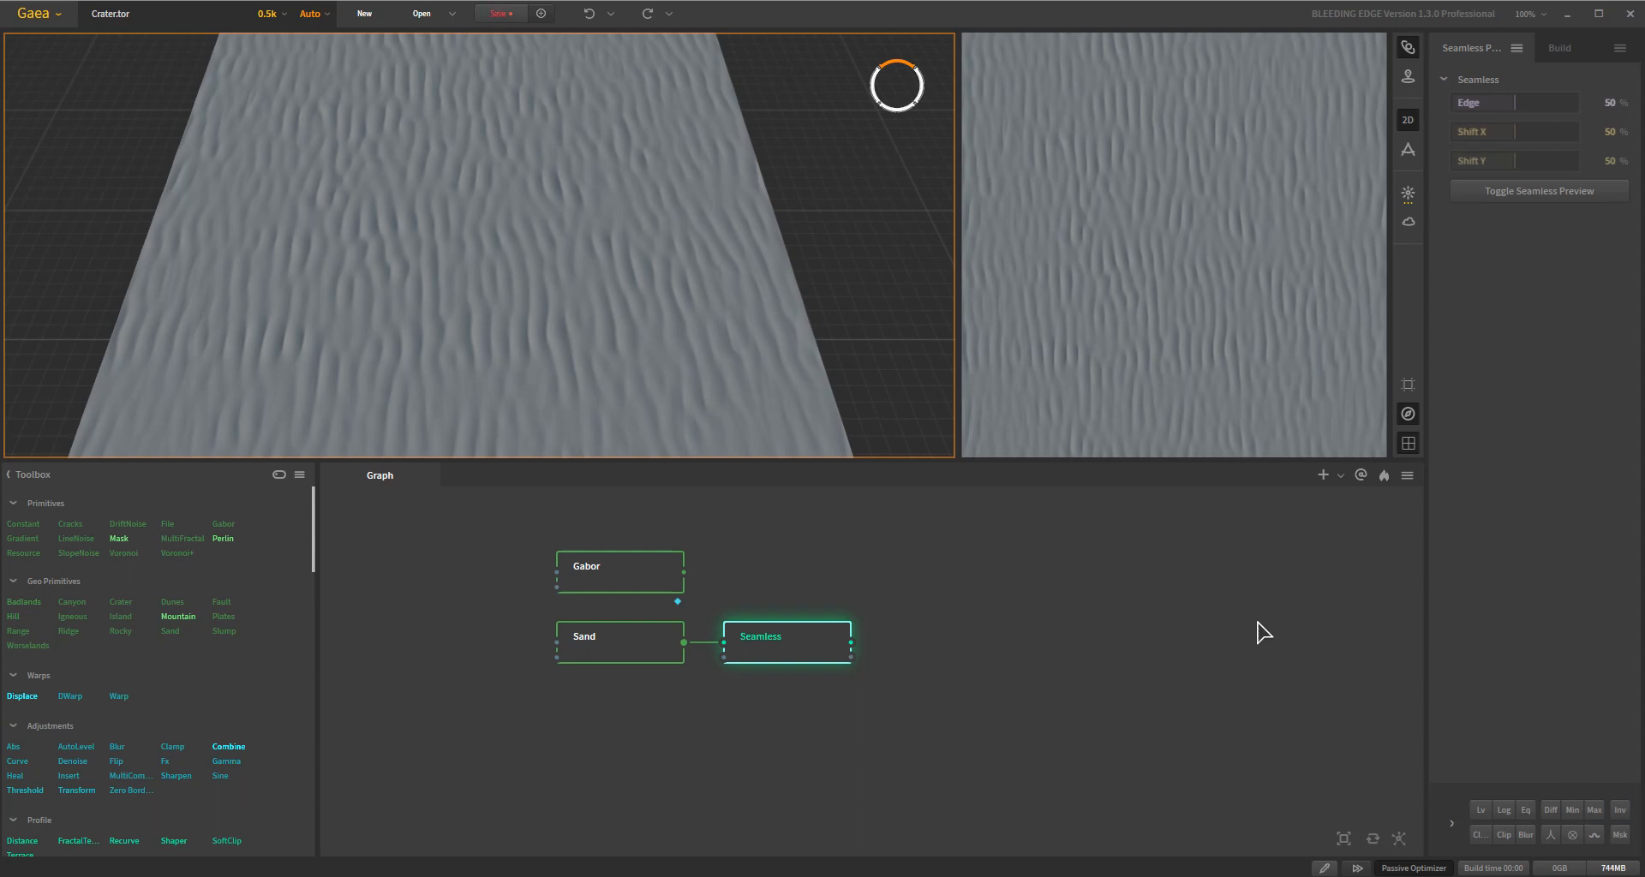